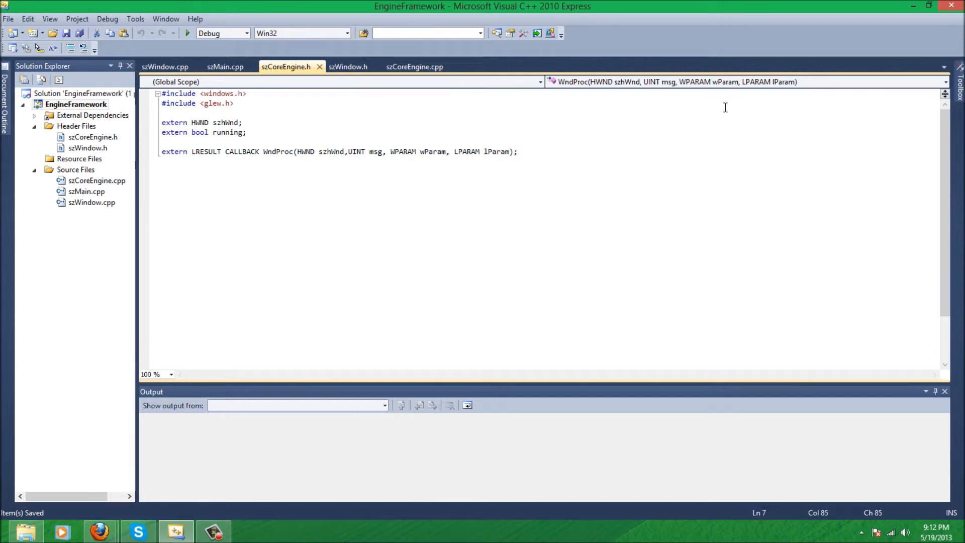
pyautogui.moveTo(447, 128)
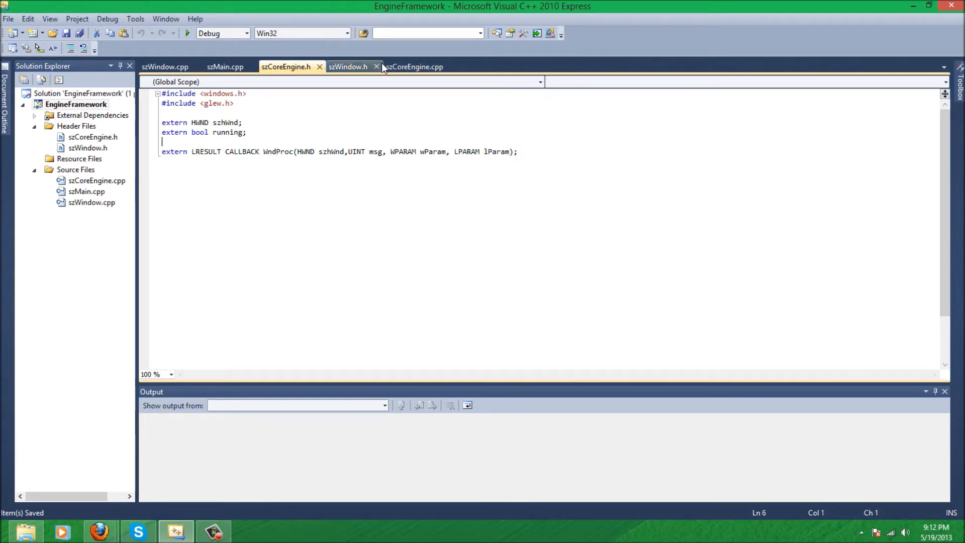
pyautogui.moveTo(348, 67)
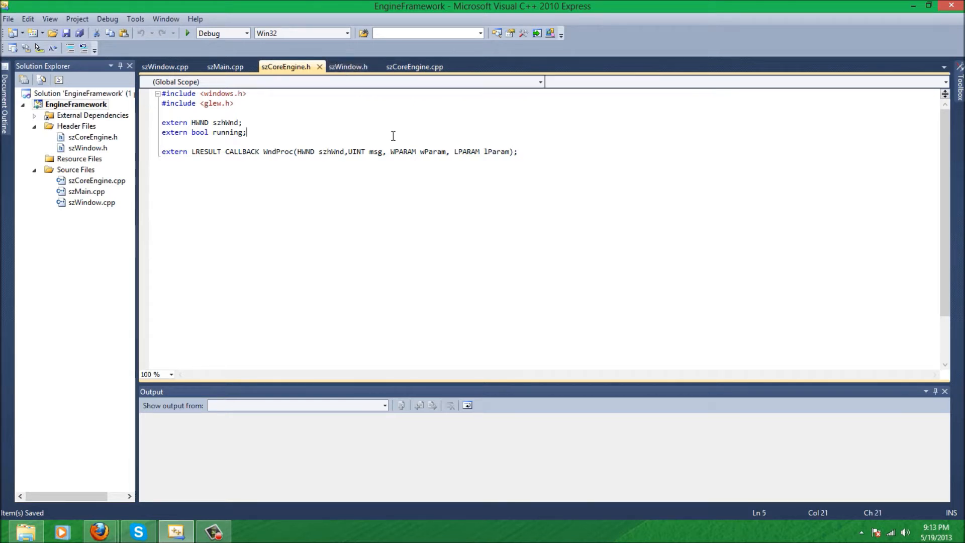
# Add 'extern HDC hDC;' and 'extern HGLRC hRC;' declarations to szCoreEngine.h
pyautogui.click(394, 142)
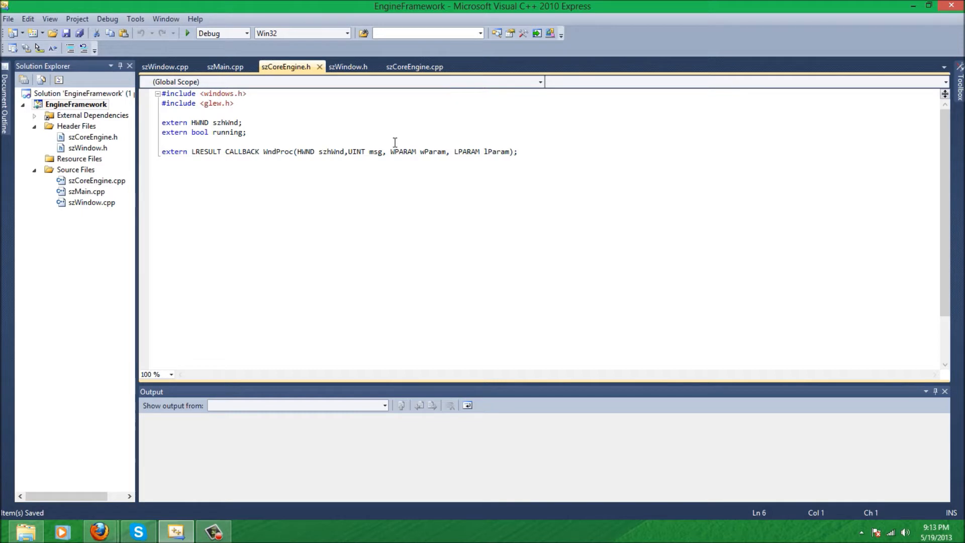
pyautogui.moveTo(399, 127)
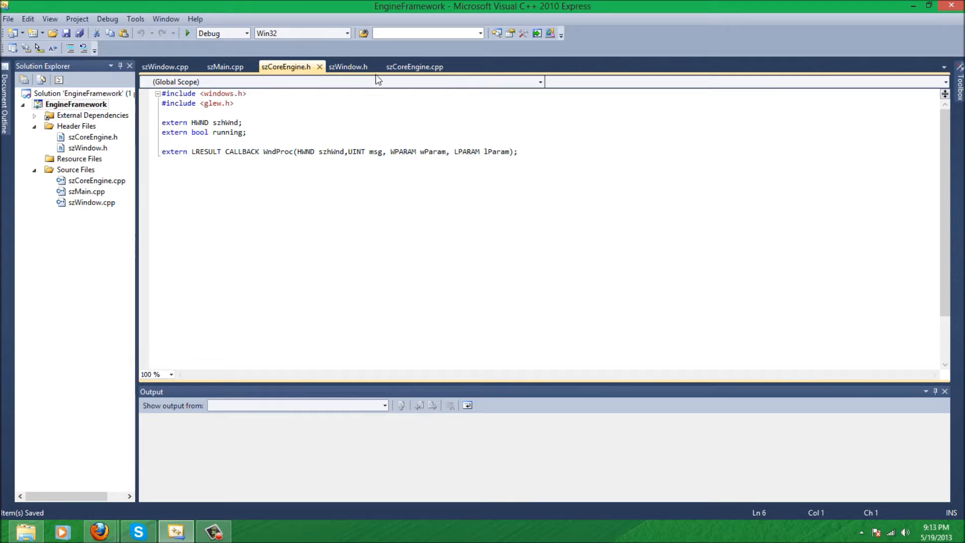
pyautogui.write('extern HDC')
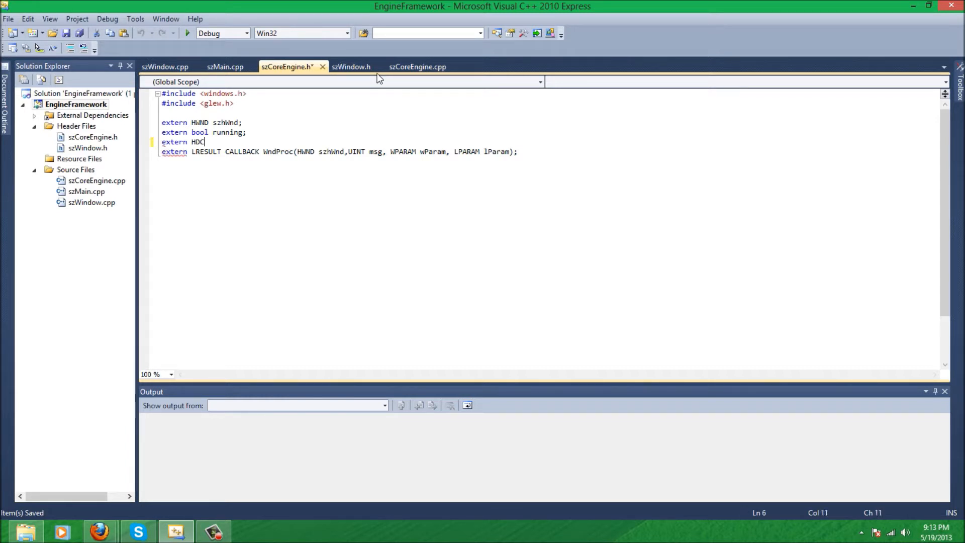
pyautogui.write('hDc')
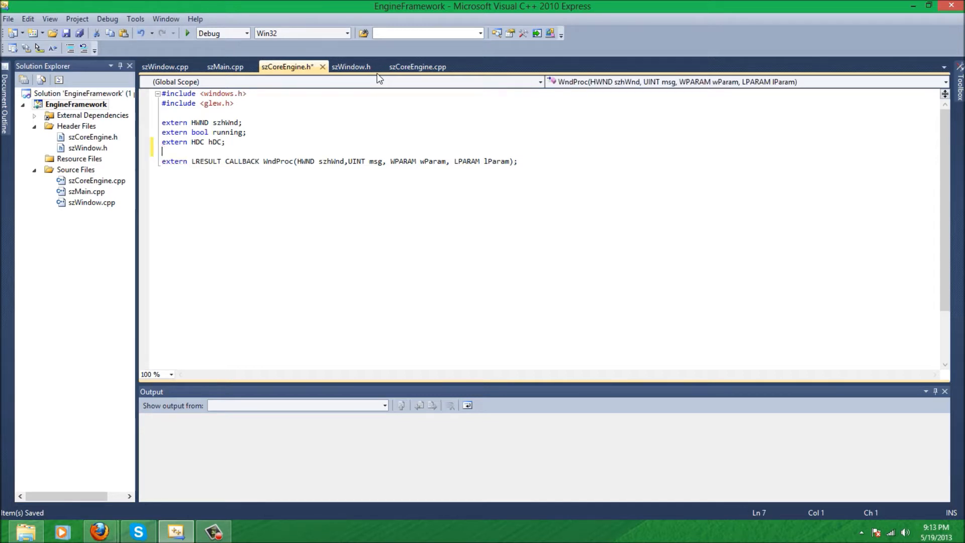
pyautogui.write('extern')
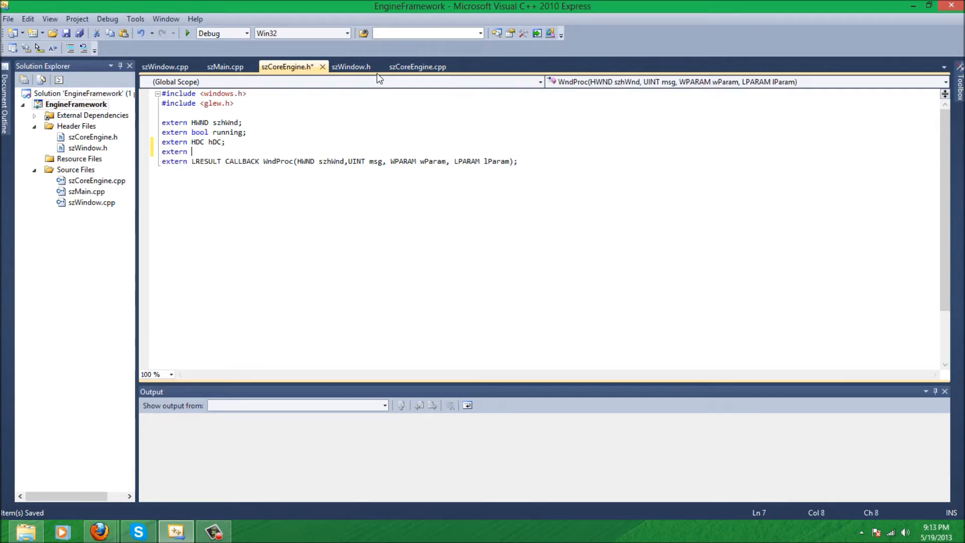
pyautogui.write('HG')
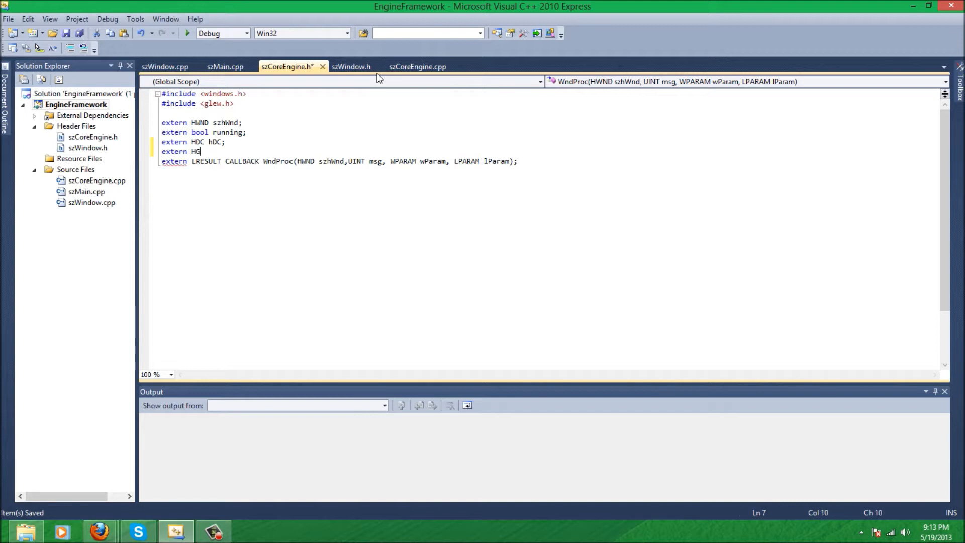
pyautogui.write('LRC')
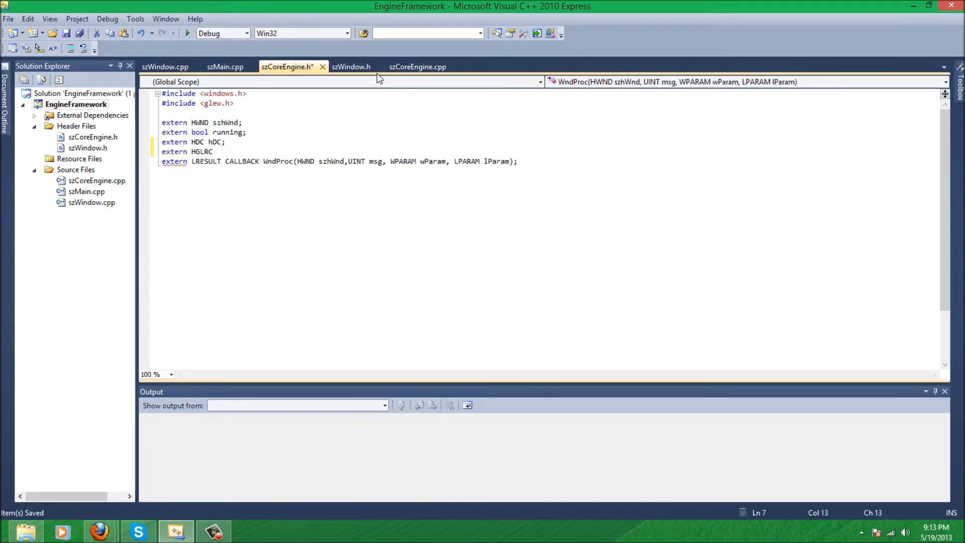
pyautogui.write('h')
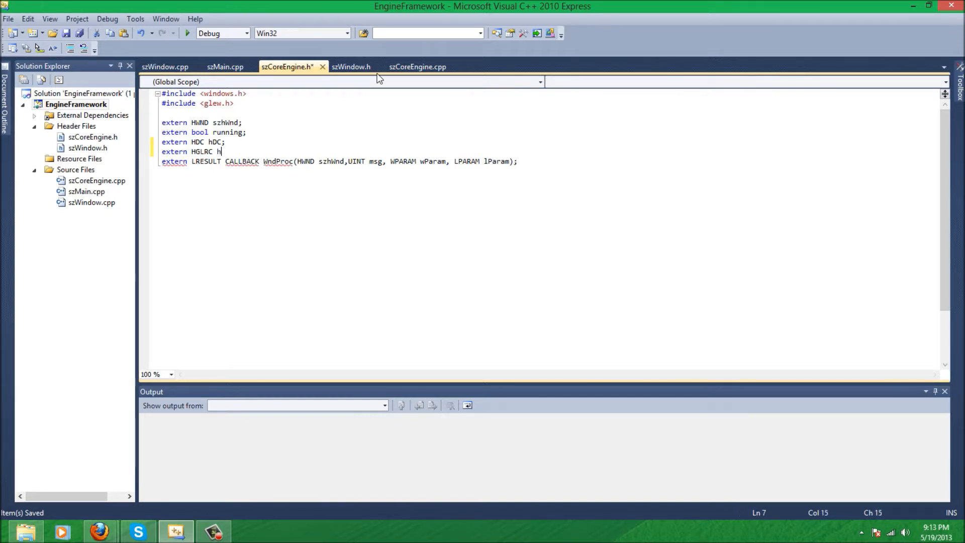
pyautogui.write('RC')
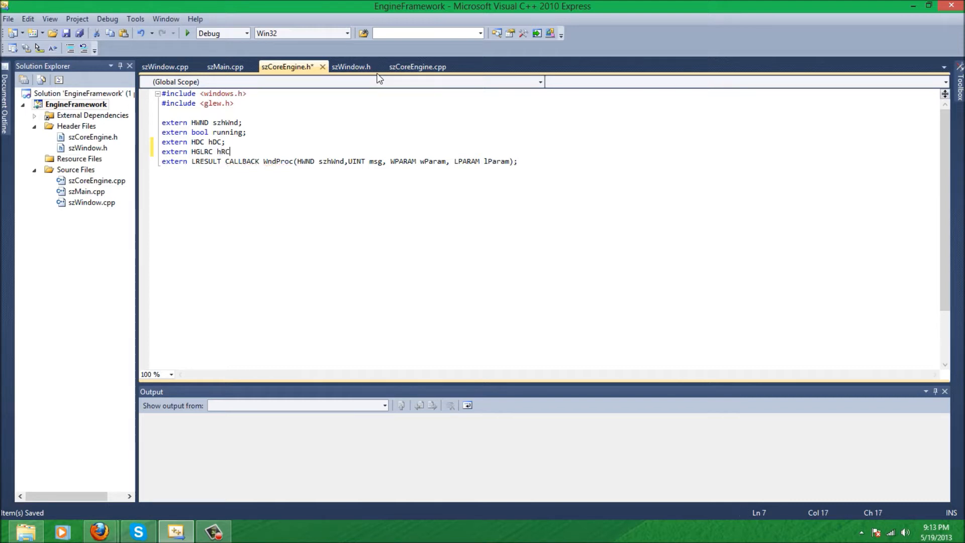
pyautogui.write(';')
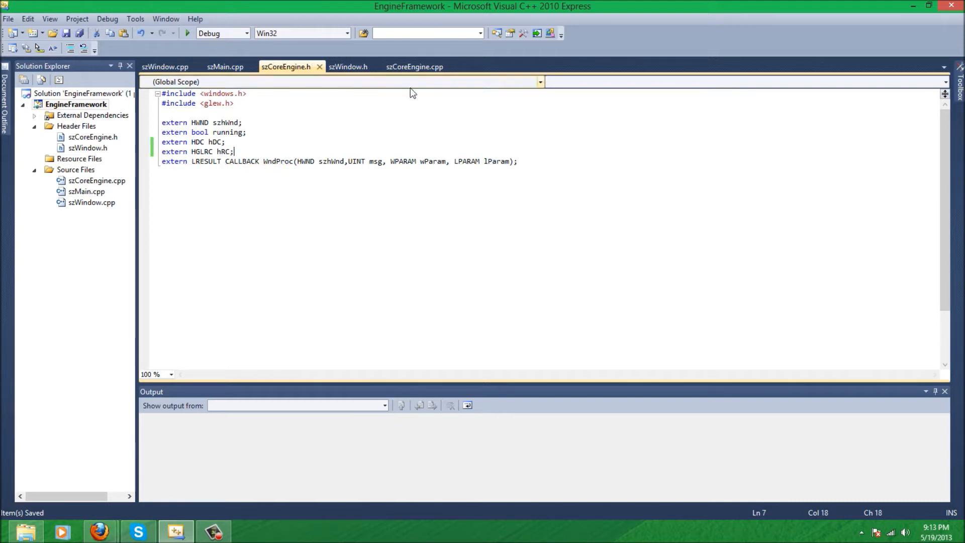
pyautogui.click(413, 67)
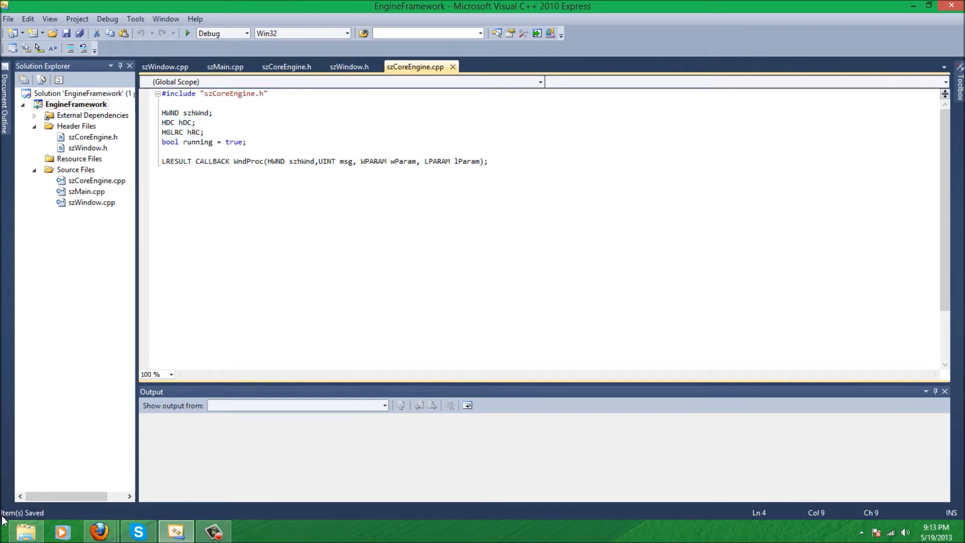
pyautogui.moveTo(17, 437)
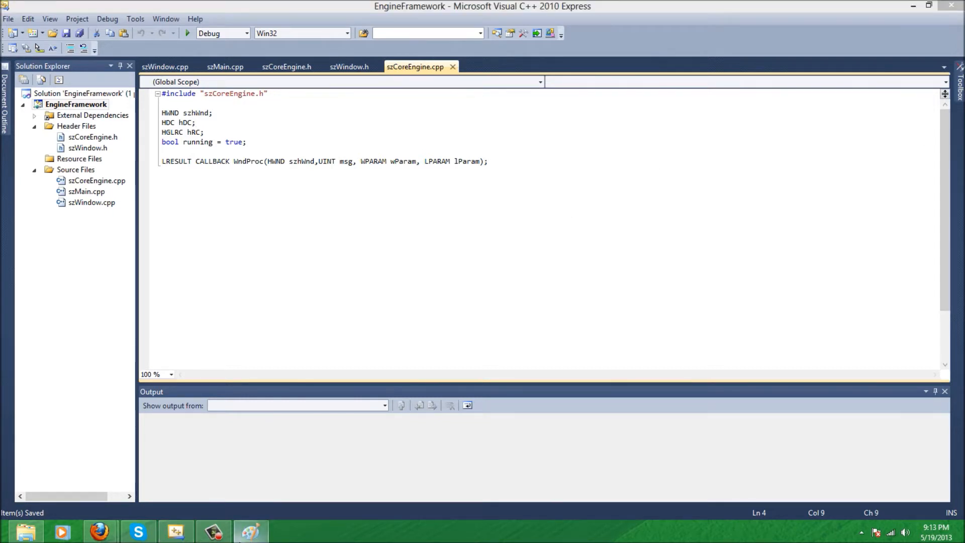
# In Paint, draw a top-left rectangle and label it 'GetDC(HWND hWnd)'
pyautogui.click(250, 532)
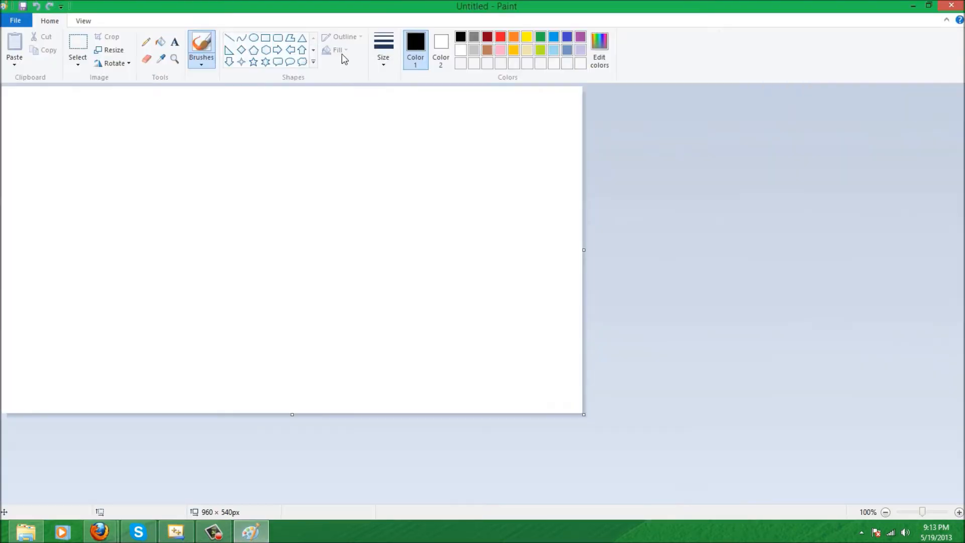
pyautogui.moveTo(151, 94)
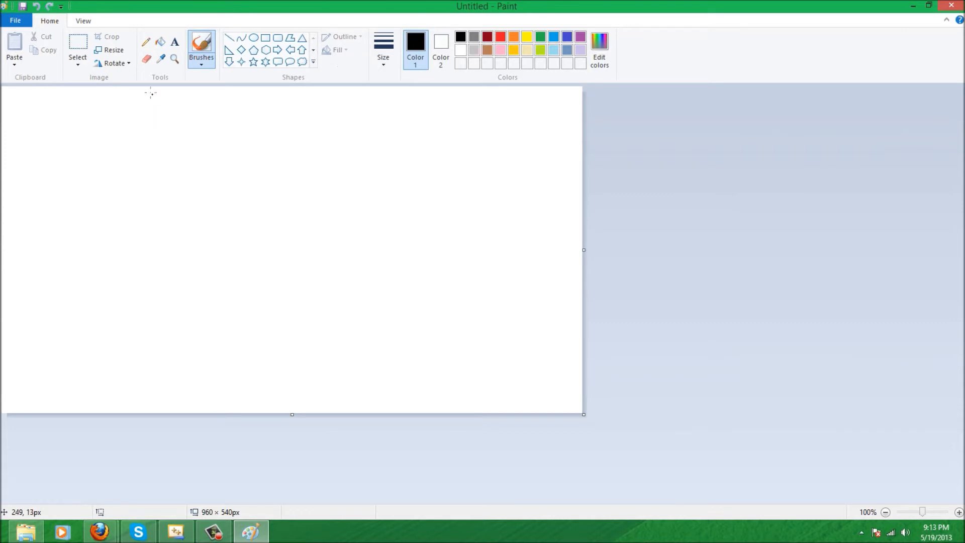
pyautogui.moveTo(145, 42)
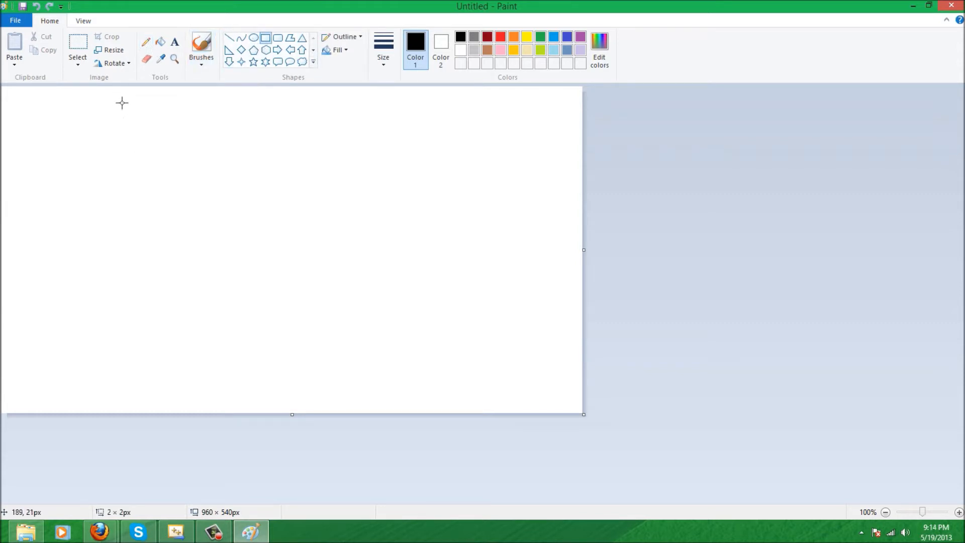
pyautogui.moveTo(114, 96); pyautogui.dragTo(362, 185)
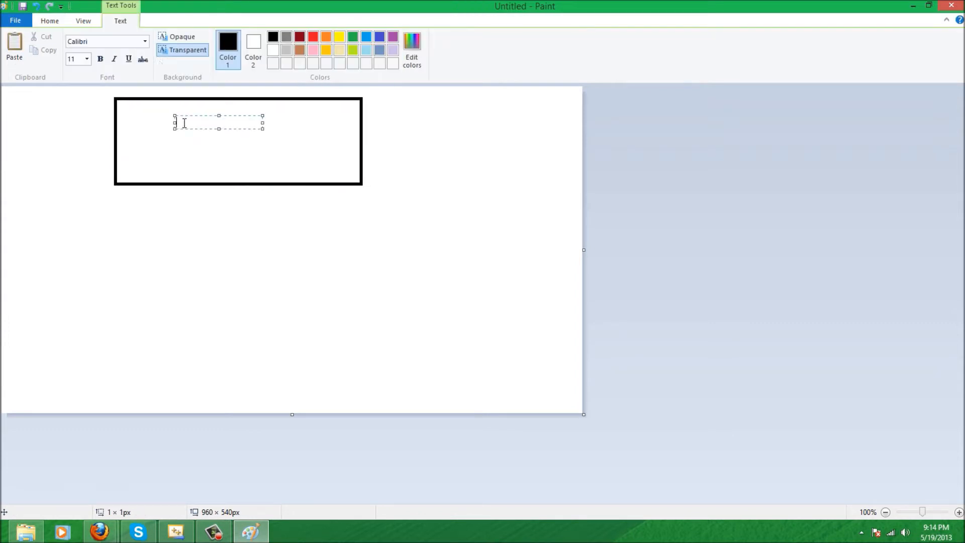
pyautogui.write('GetDC')
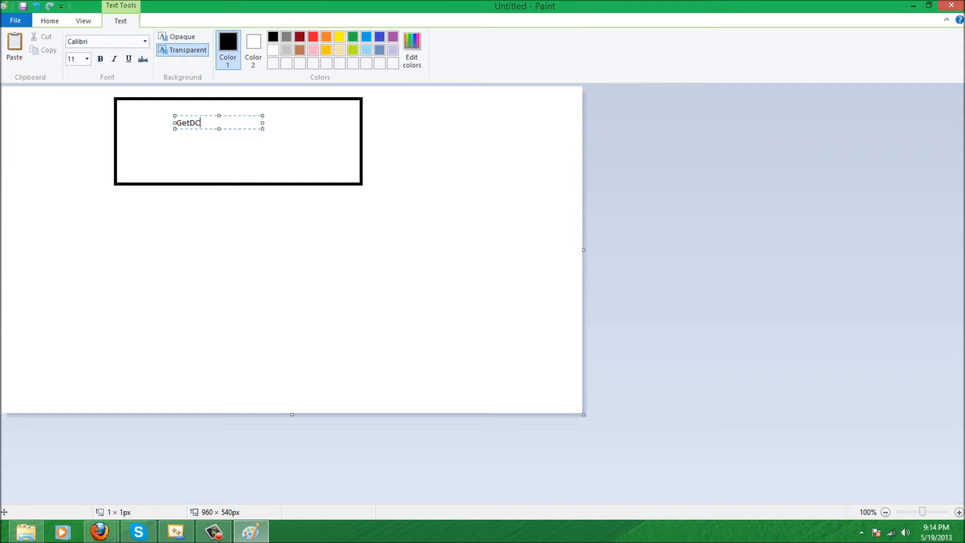
pyautogui.write('(HWND')
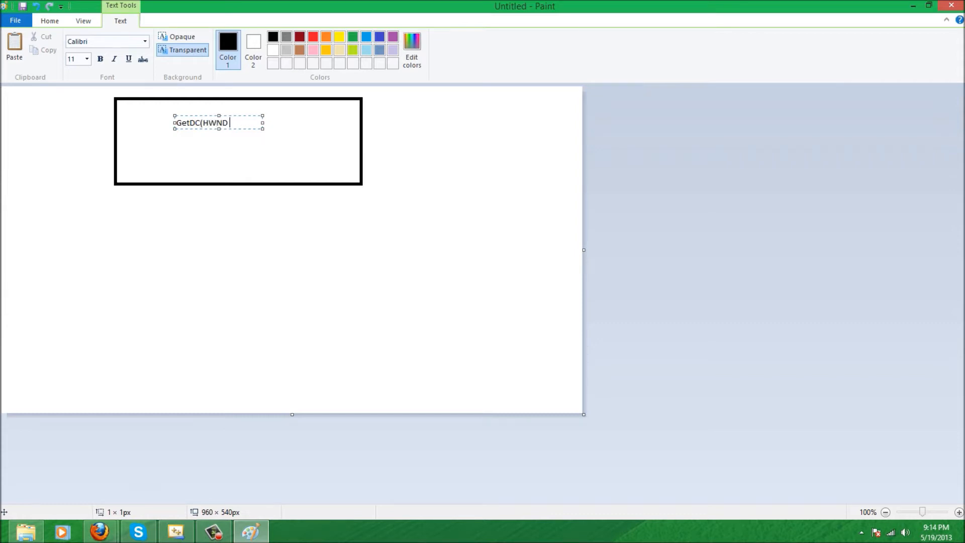
pyautogui.write('hWnd)')
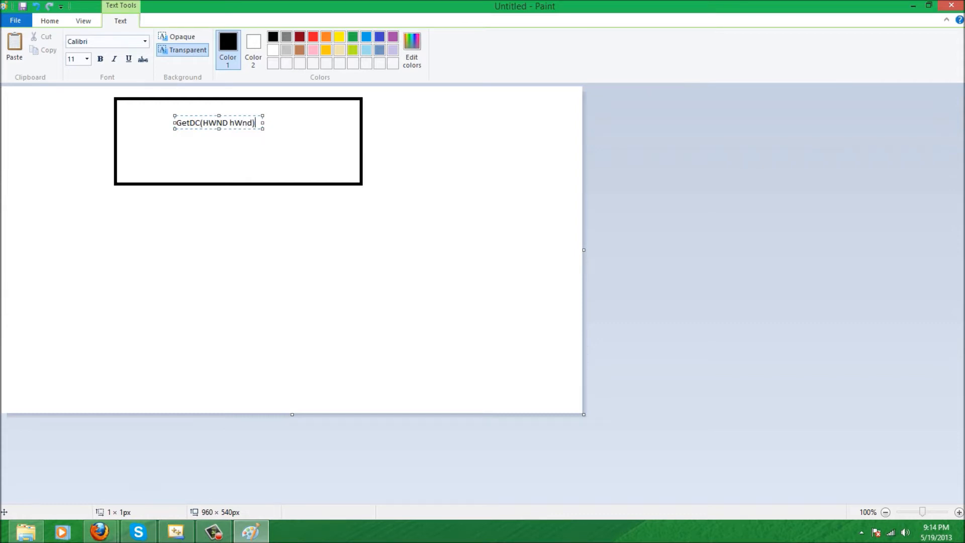
pyautogui.moveTo(160, 146)
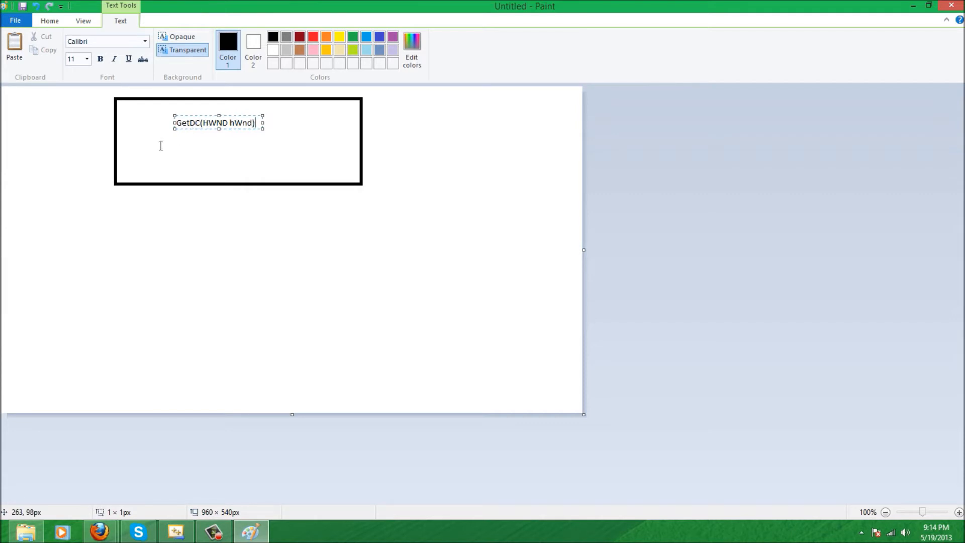
pyautogui.moveTo(195, 156)
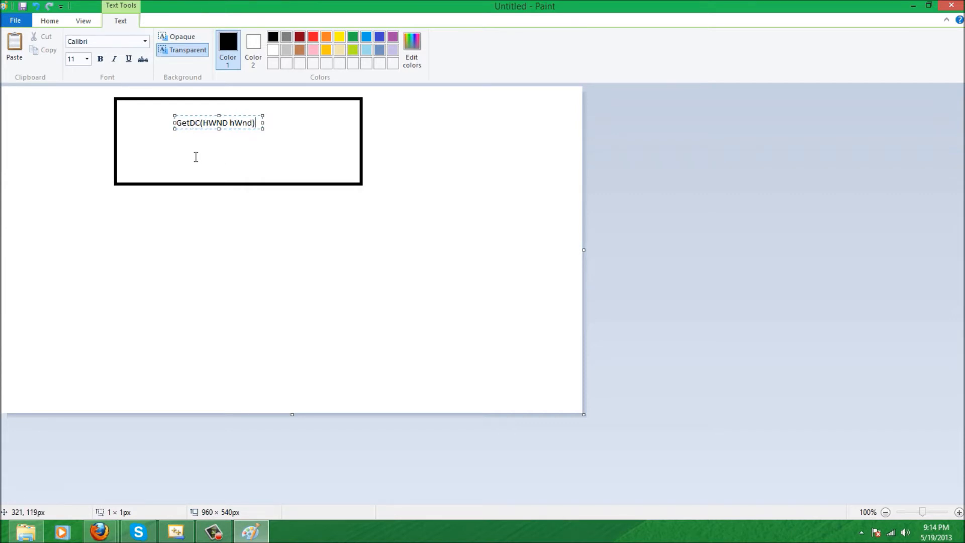
pyautogui.doubleClick(241, 123)
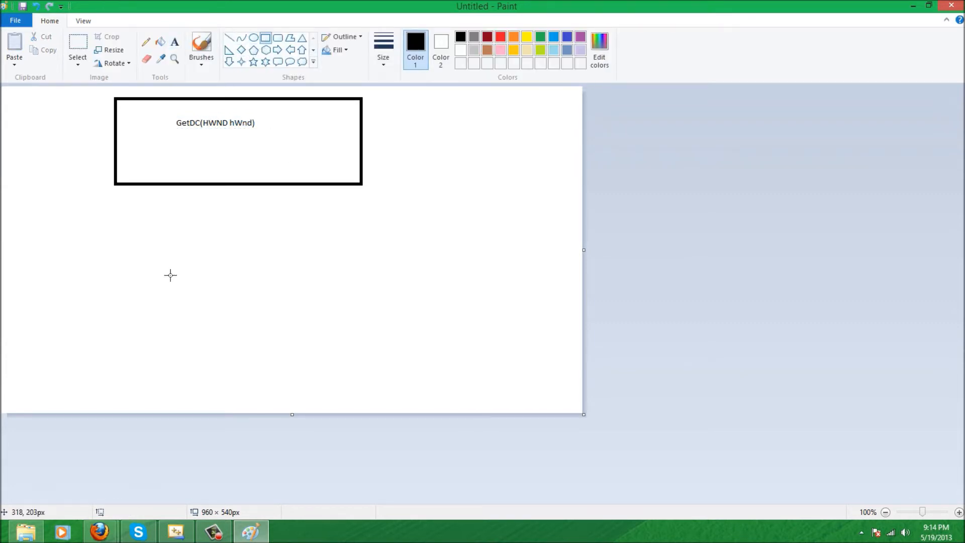
# Draw a down arrow under the GetDC box and label the second box PIXELFORMATDESCRIPTOR
pyautogui.moveTo(108, 196); pyautogui.dragTo(363, 268)
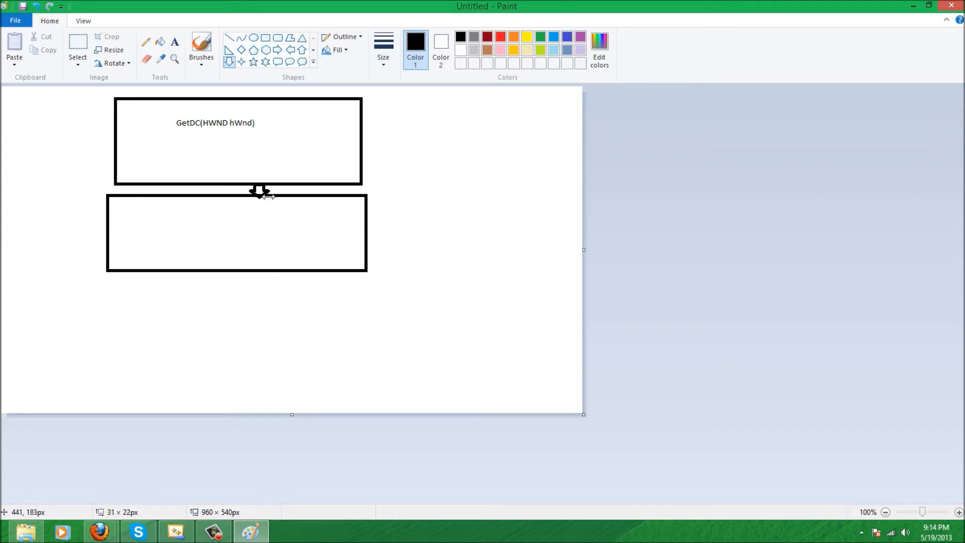
pyautogui.click(250, 244)
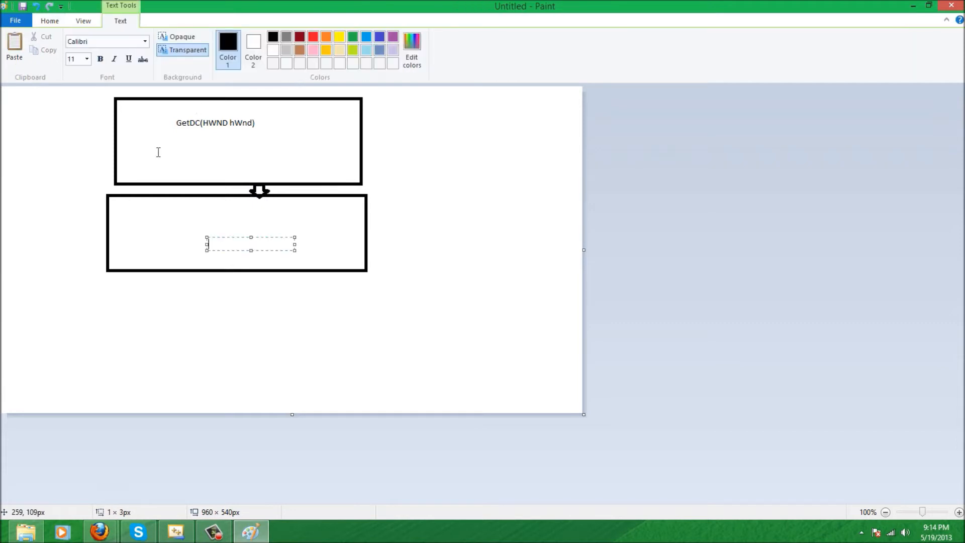
pyautogui.write('PIXELFOR')
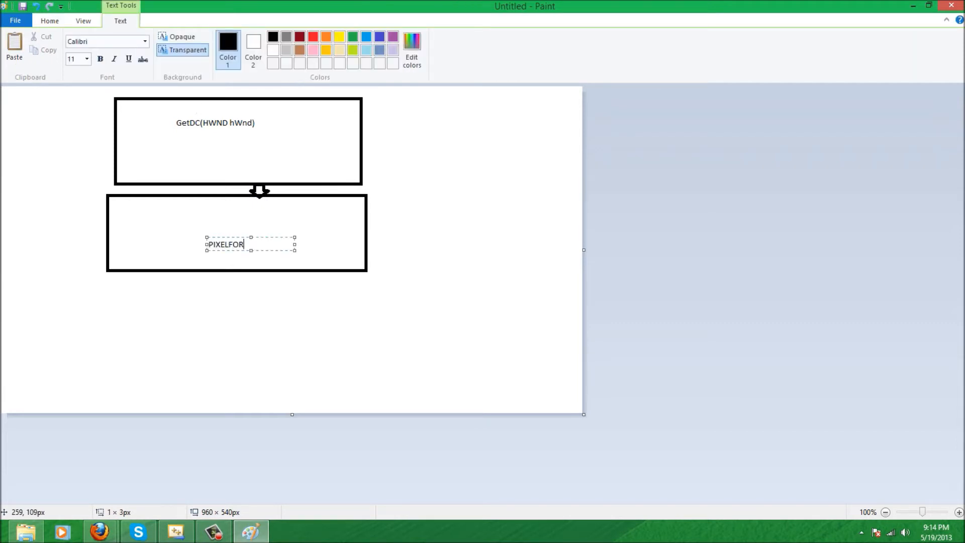
pyautogui.write('MATDESCRIPTOR')
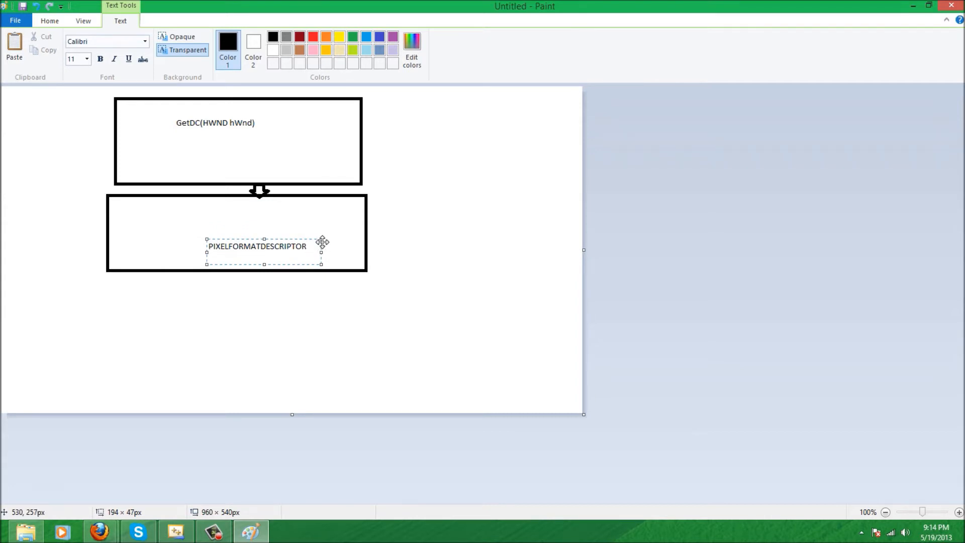
pyautogui.moveTo(323, 240); pyautogui.dragTo(302, 213)
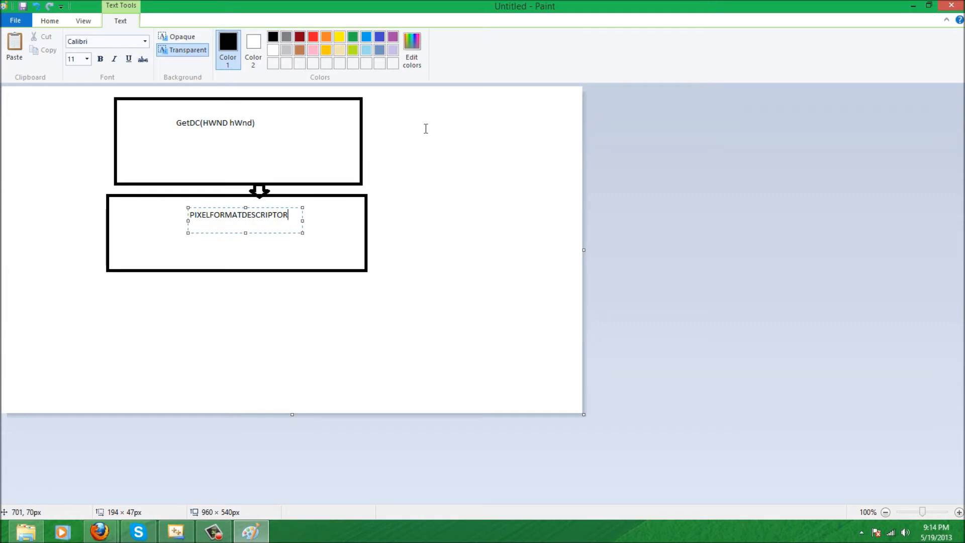
pyautogui.moveTo(257, 90)
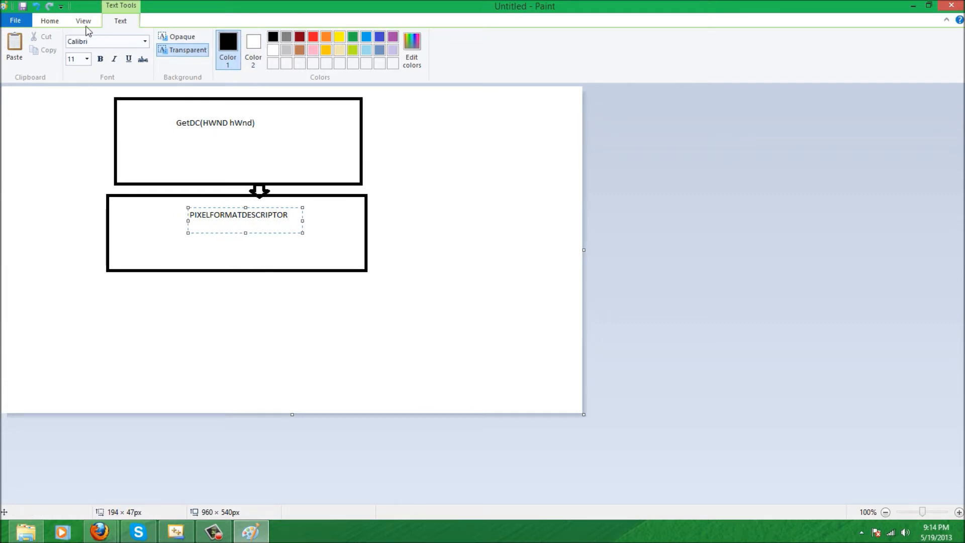
pyautogui.click(49, 20)
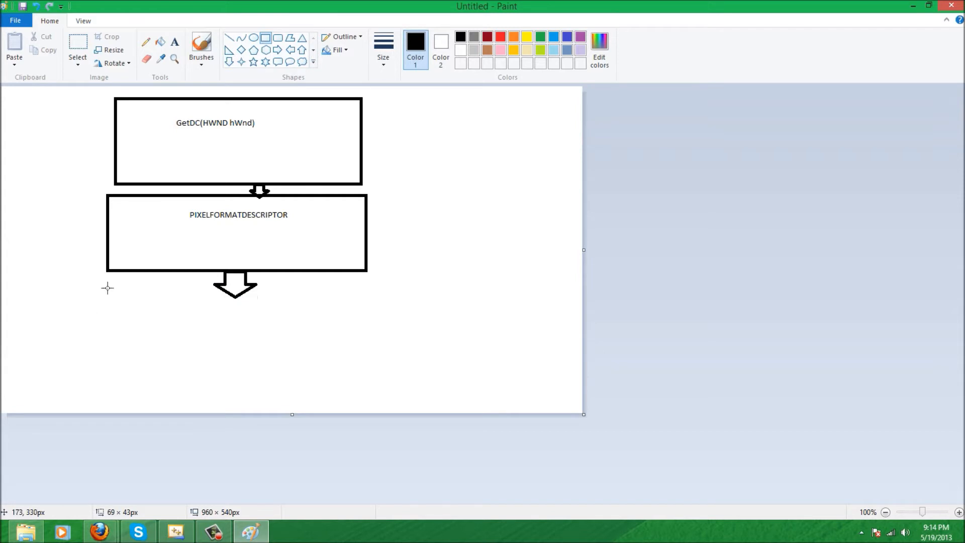
# Draw a third rectangle below the arrow and type wglCreateContext inside it
pyautogui.moveTo(110, 290); pyautogui.dragTo(392, 362)
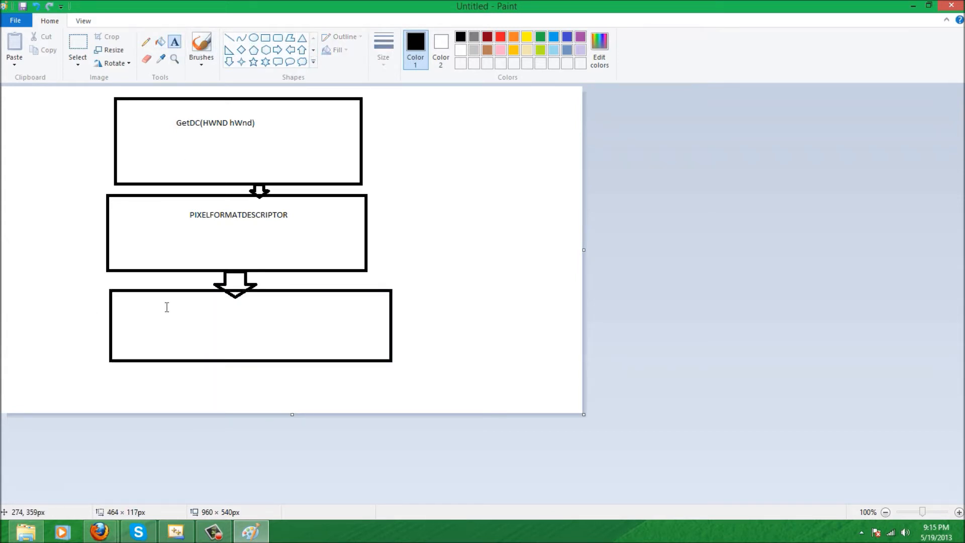
pyautogui.write('WGL')
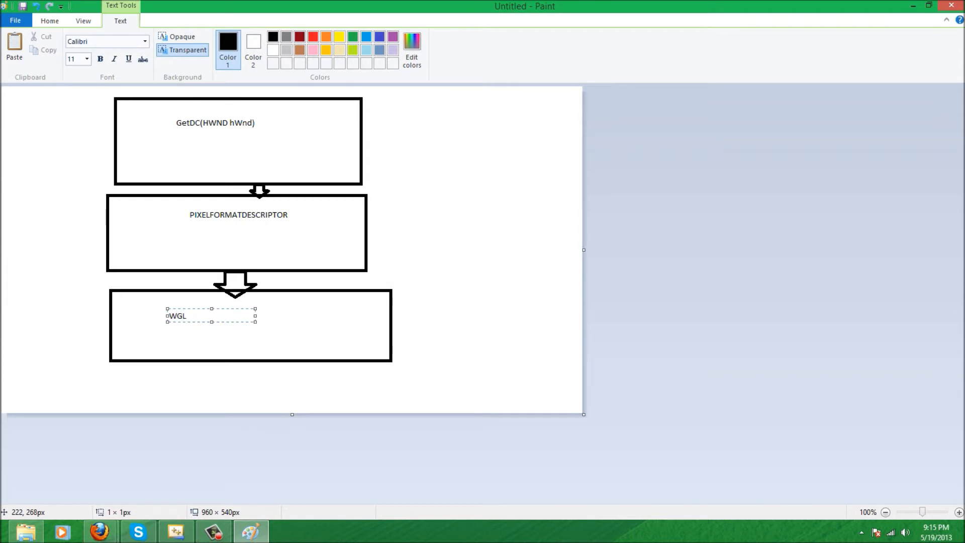
pyautogui.write('wglCreat')
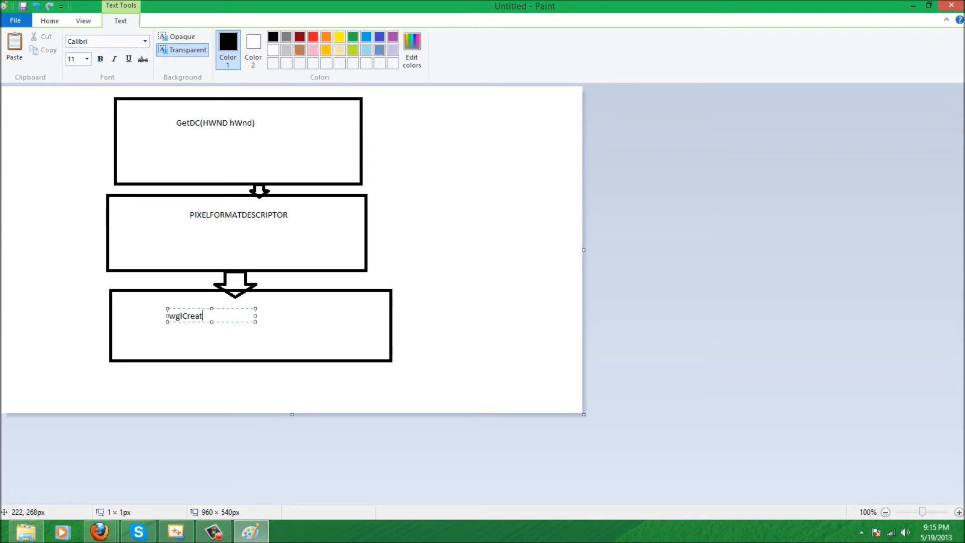
pyautogui.write('eContext')
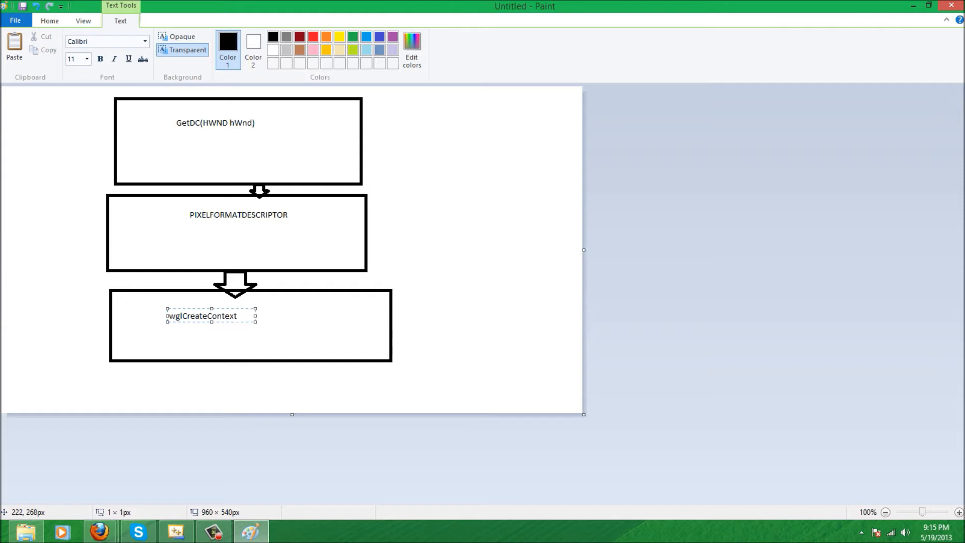
pyautogui.write('hRC')
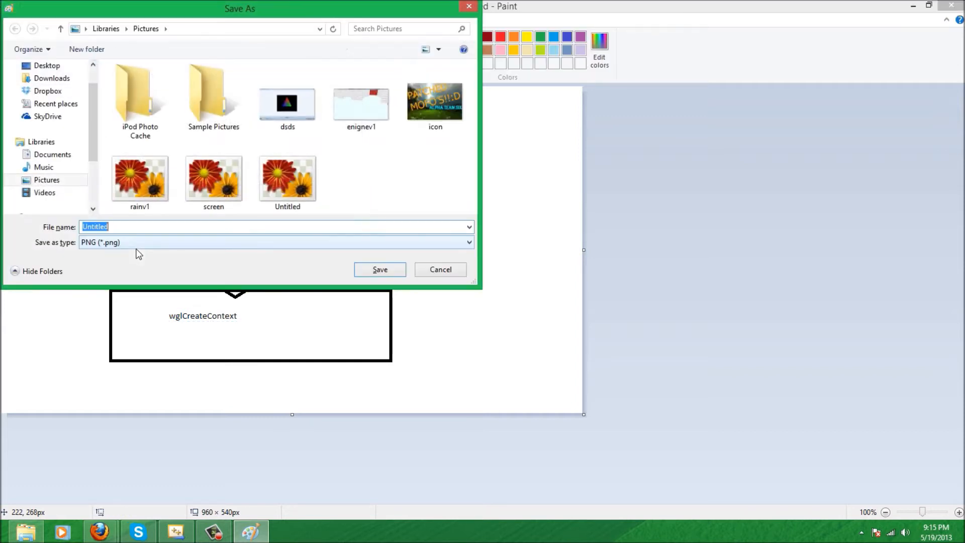
# Cancel the Save As dialog without saving the drawing
pyautogui.click(440, 269)
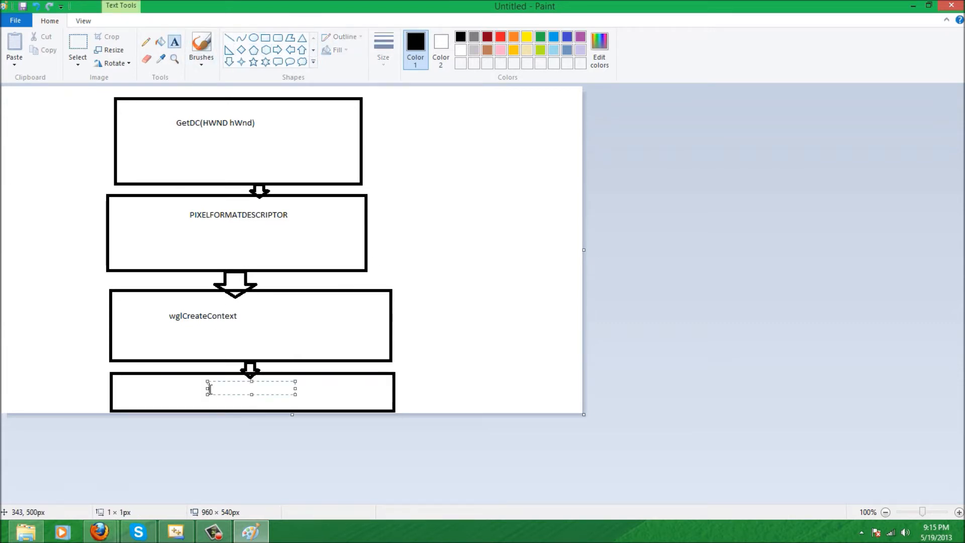
# Type 'wglMakeCurrent(HDC hDC, HGLRC hRC' inside the fourth box
pyautogui.write('wglMake')
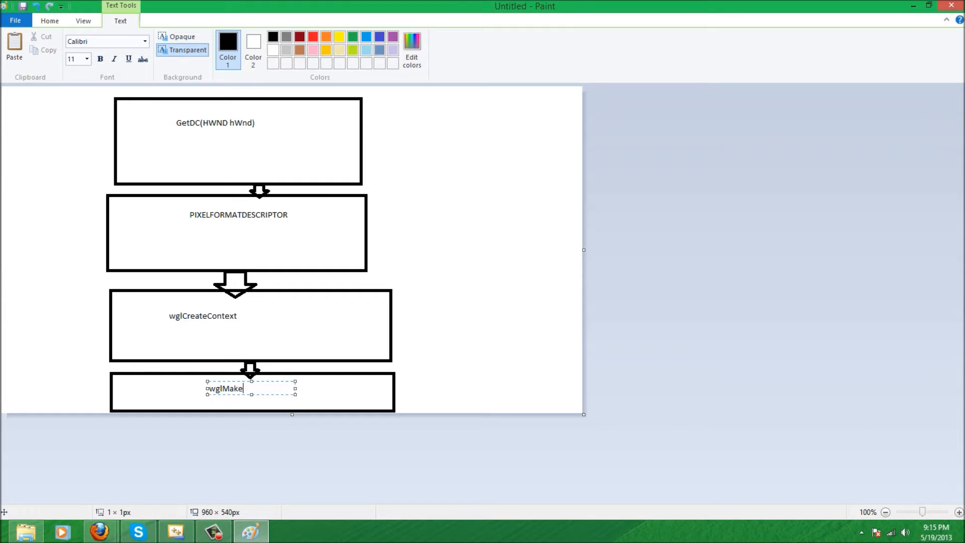
pyautogui.write('Current(')
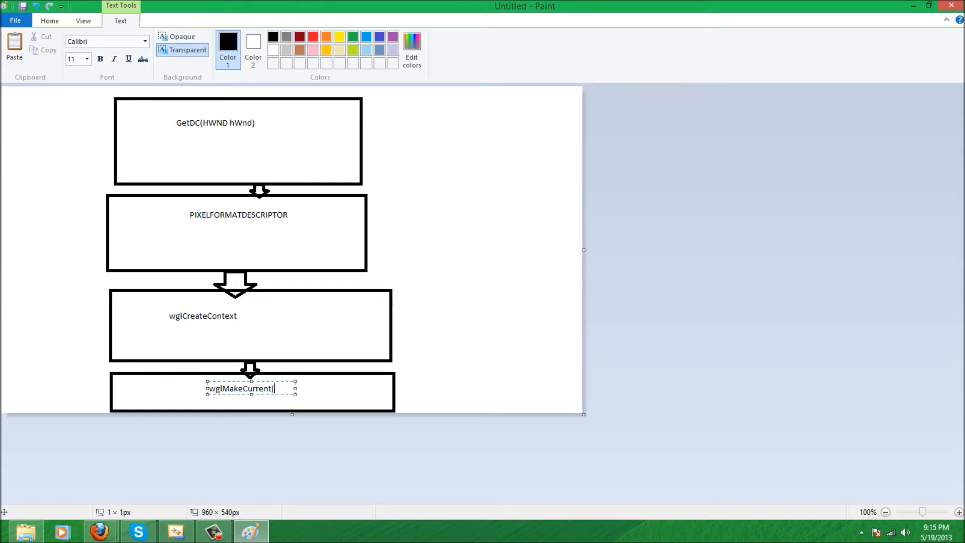
pyautogui.write('HDC')
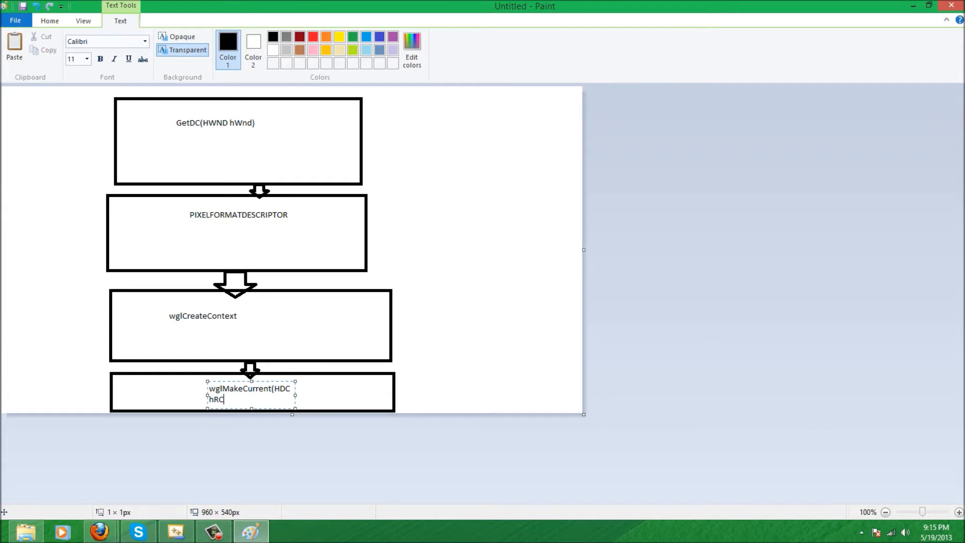
pyautogui.write('hDC,')
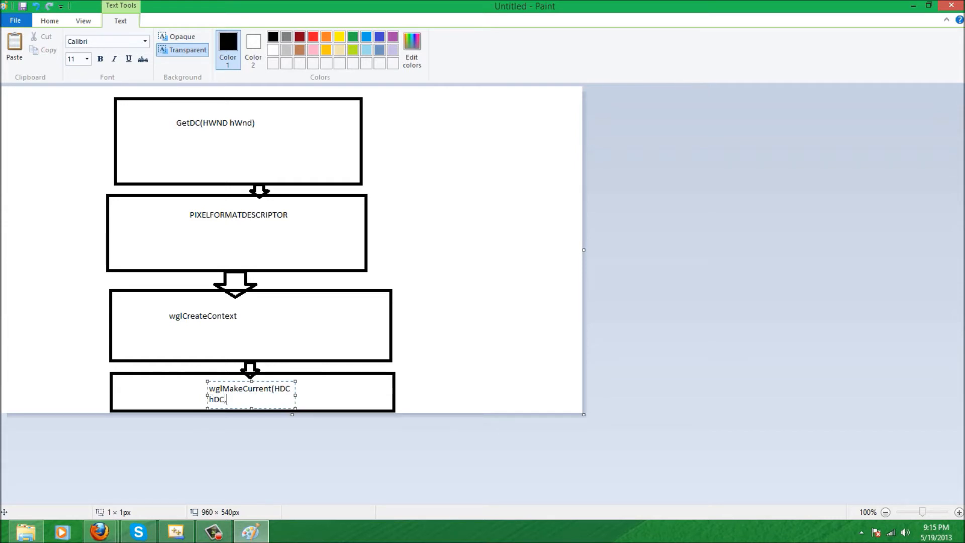
pyautogui.write('HGLRC')
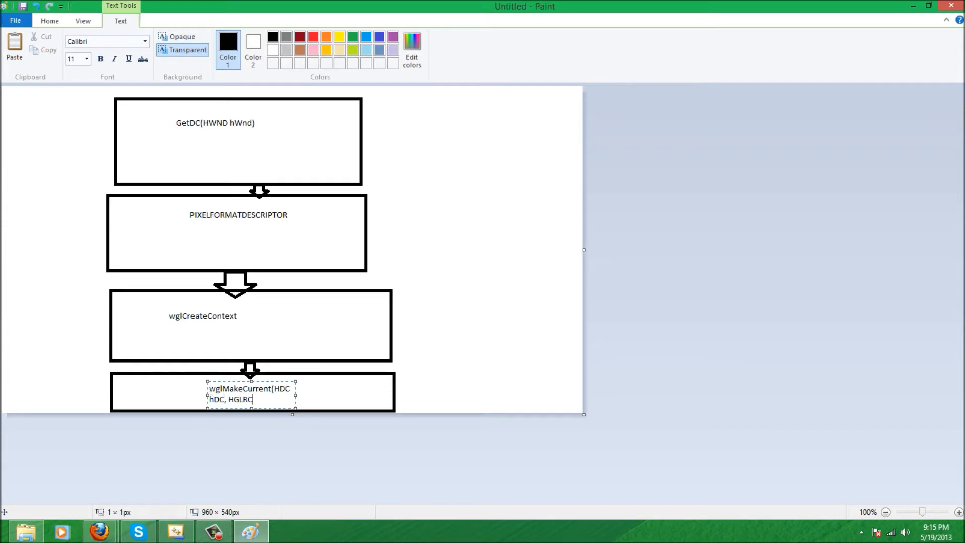
pyautogui.write('hRC')
pyautogui.write('1.')
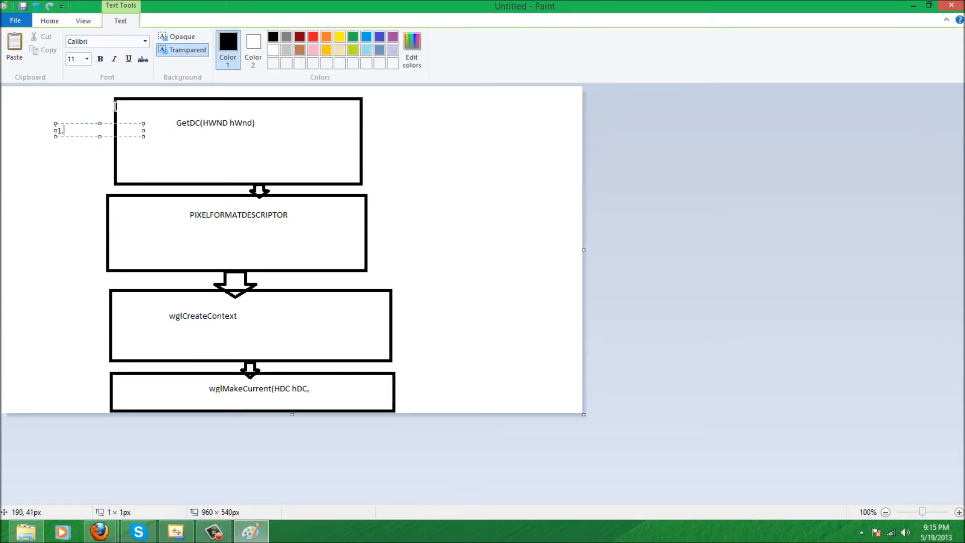
# Number the boxes 1. to 4. along the left side
pyautogui.click(73, 222)
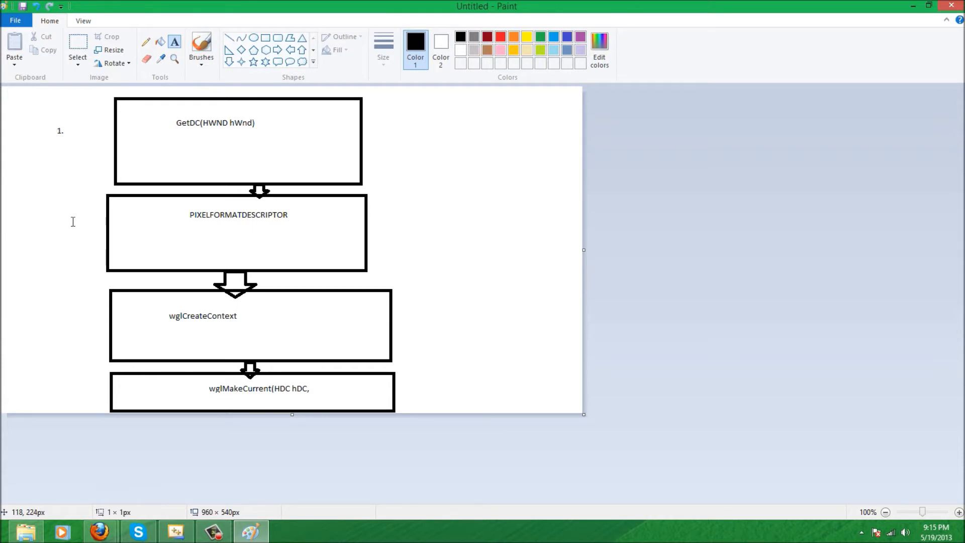
pyautogui.write('2.')
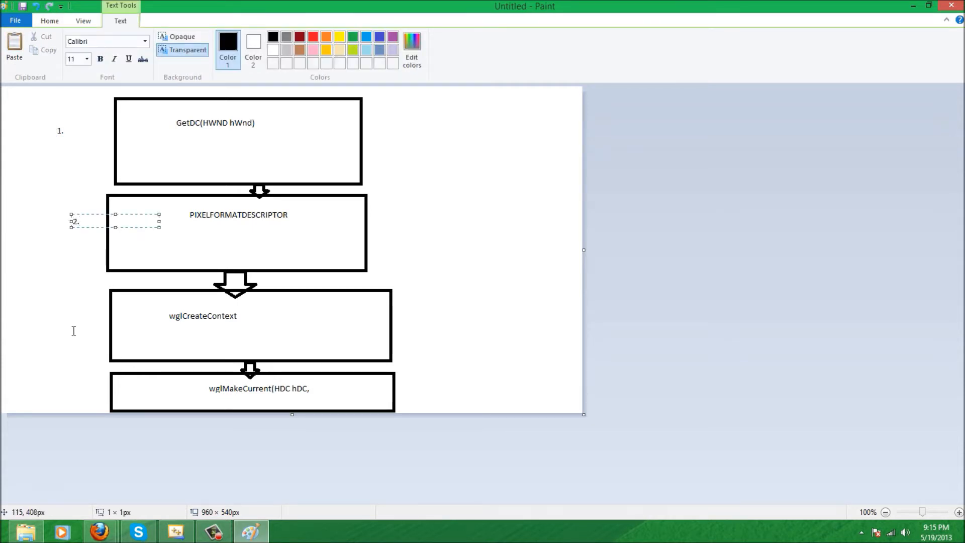
pyautogui.click(80, 324)
pyautogui.write('3.')
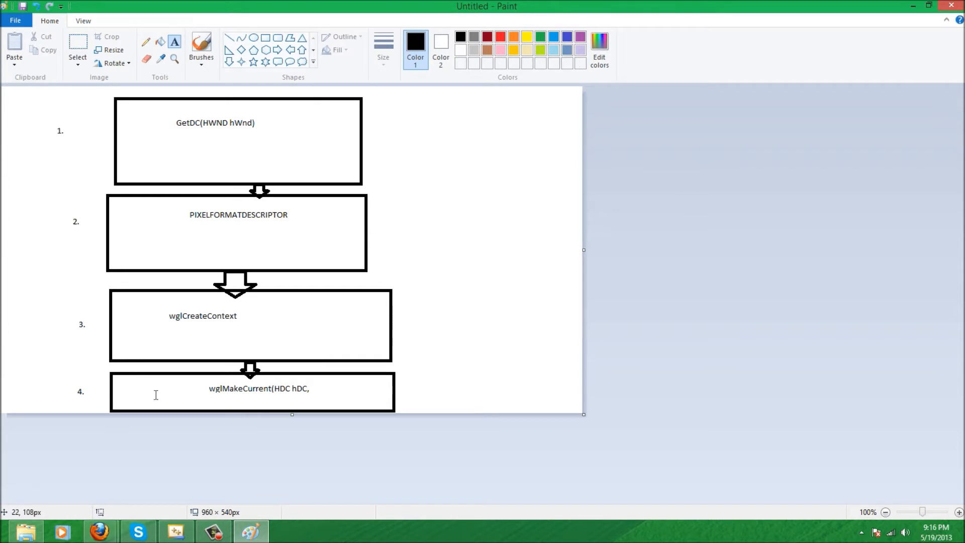
pyautogui.moveTo(263, 505)
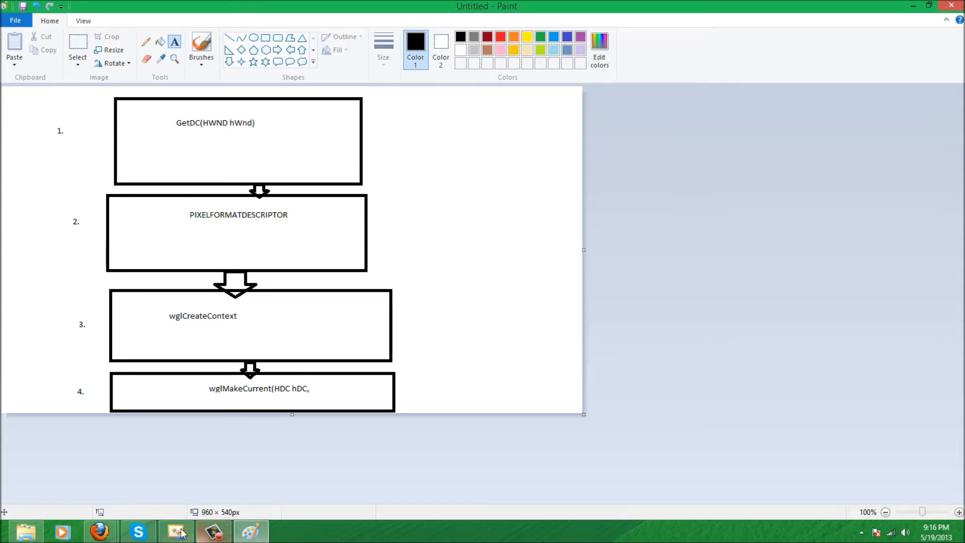
# Add a new header file szGraphicsEngine.h under Header Files
pyautogui.click(177, 531)
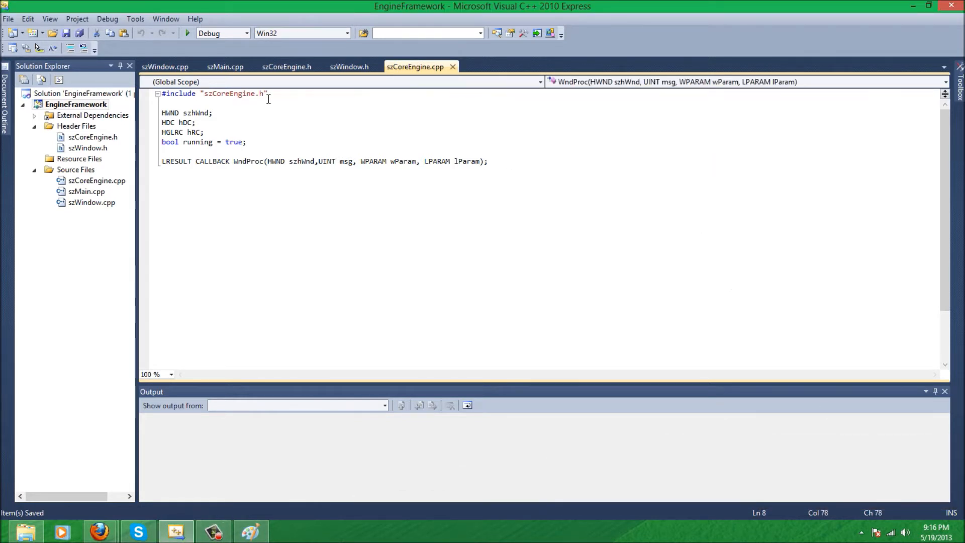
pyautogui.rightClick(76, 126)
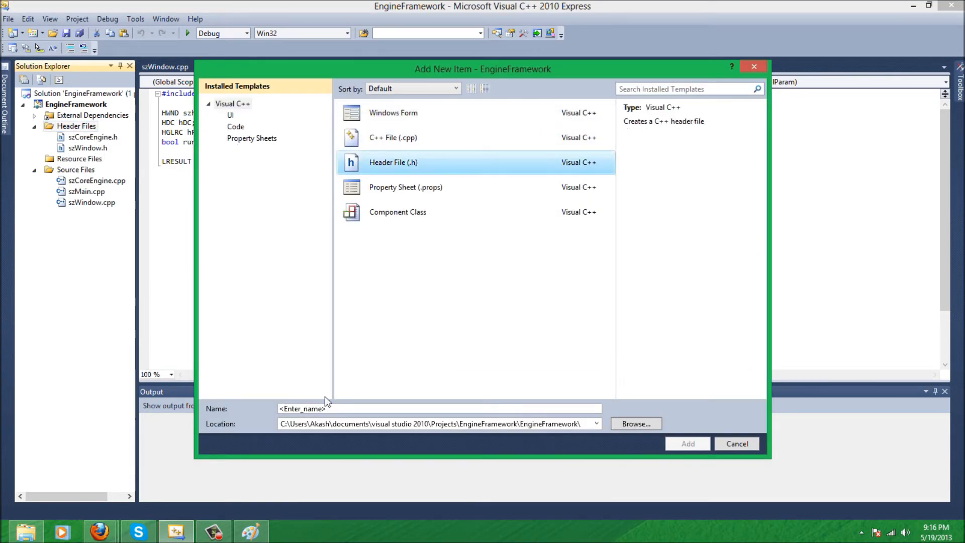
pyautogui.write('szGraphicsP')
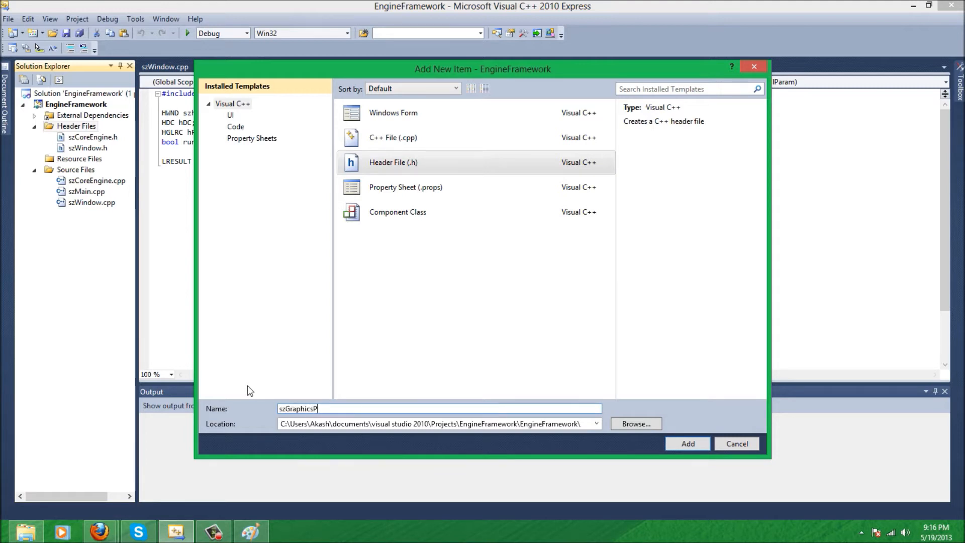
pyautogui.click(687, 443)
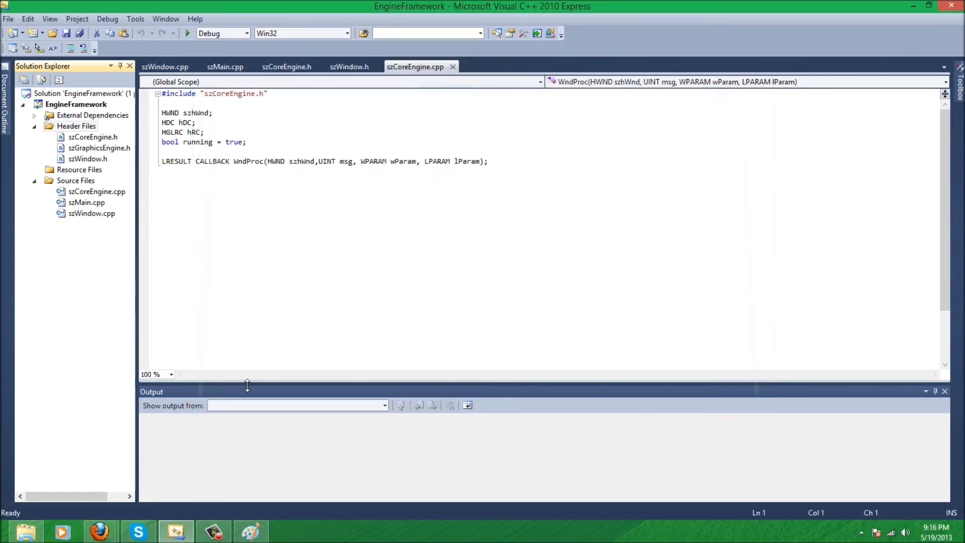
# Add a new C++ source file szGraphicsEngine.cpp under Source Files
pyautogui.rightClick(76, 180)
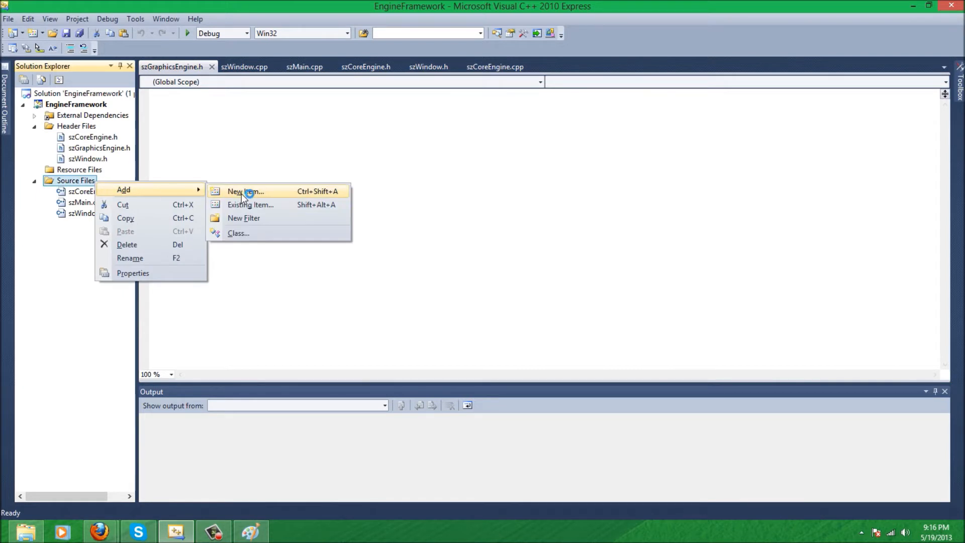
pyautogui.click(244, 192)
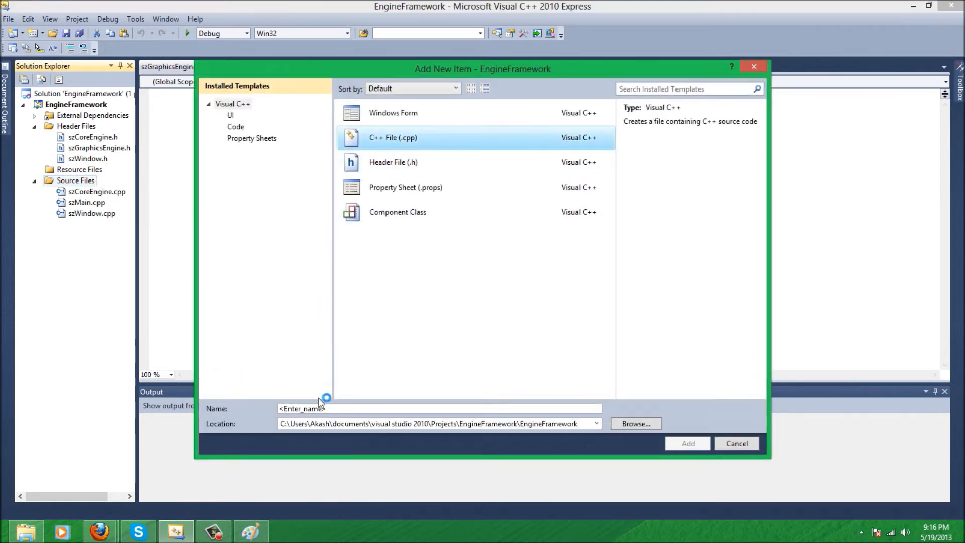
pyautogui.write('szGraphics')
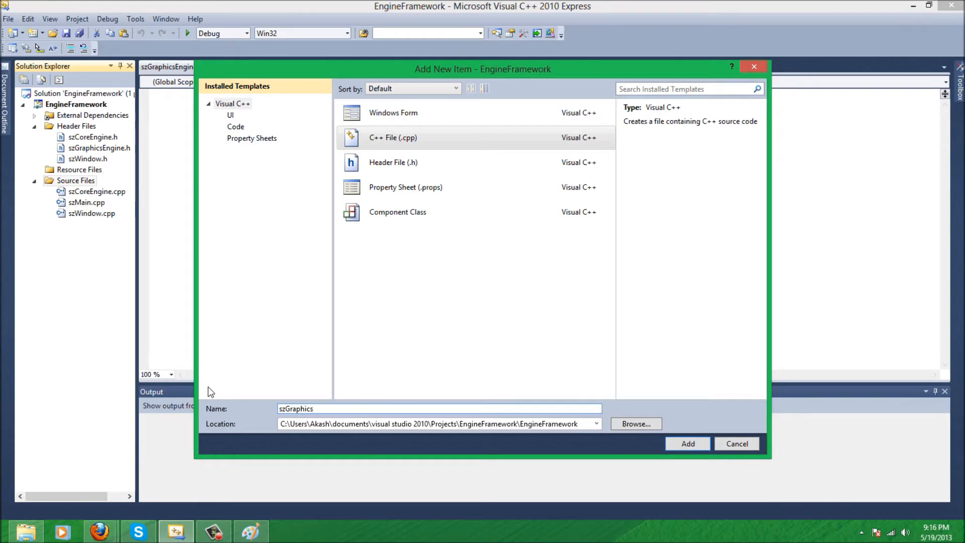
pyautogui.write('E')
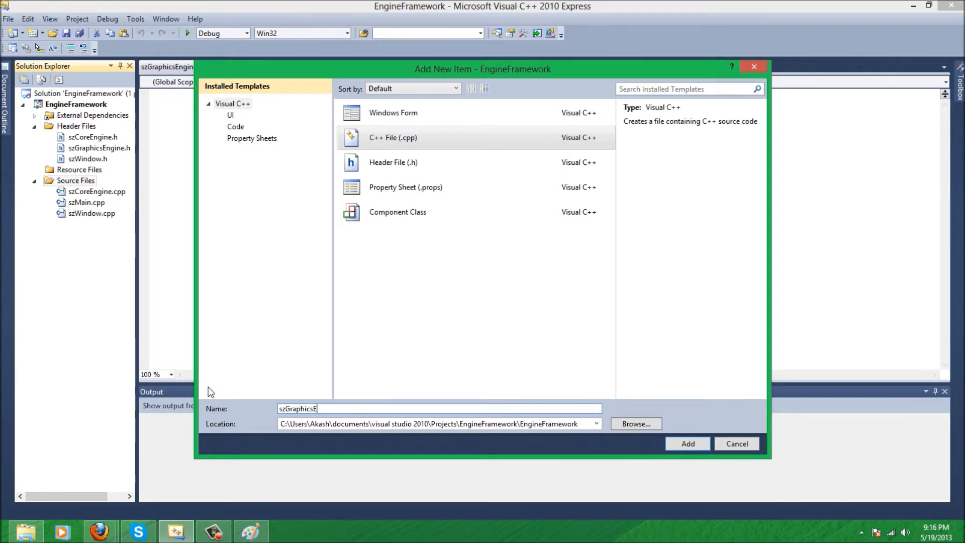
pyautogui.click(687, 444)
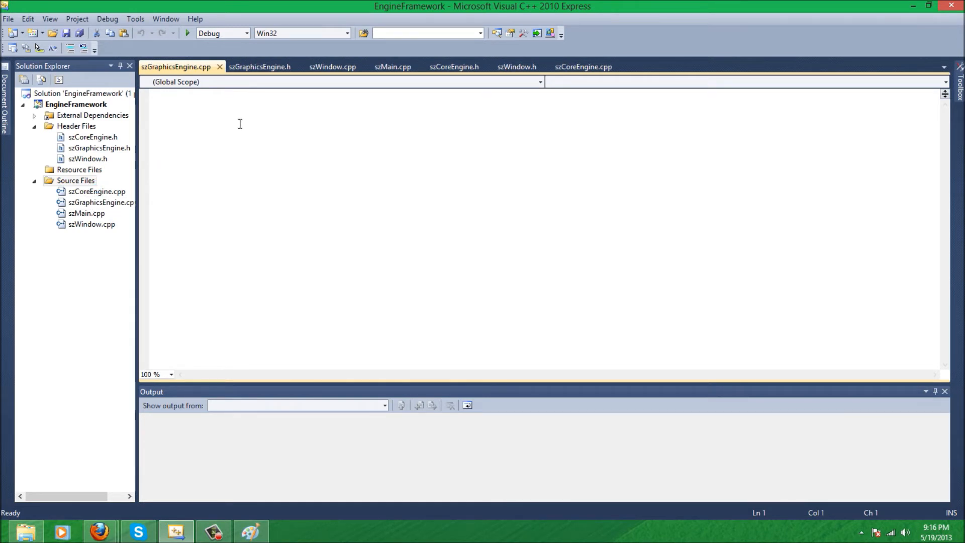
# Include szCoreEngine.h and start class szGraphicsEngine with a public section
pyautogui.write('#include "')
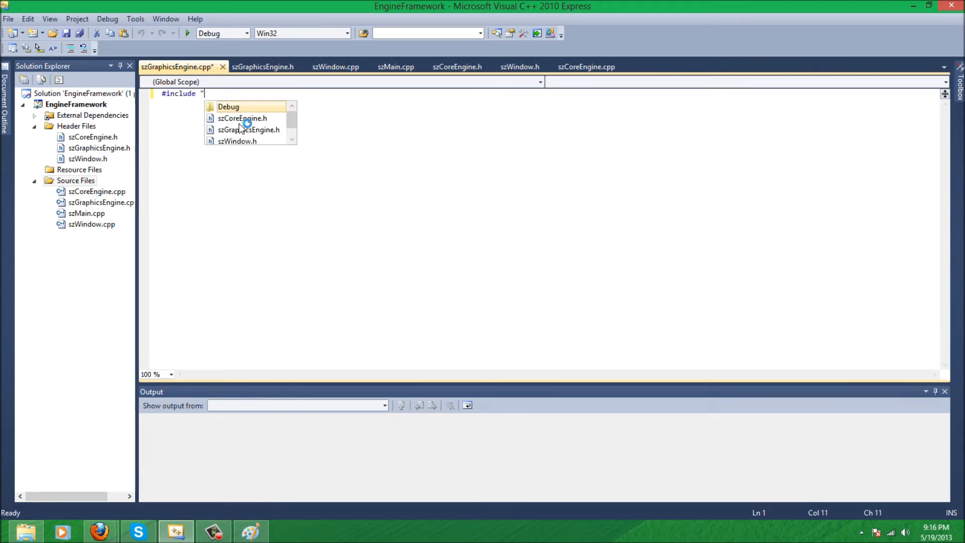
pyautogui.write('szGraphicsEngine.h"s')
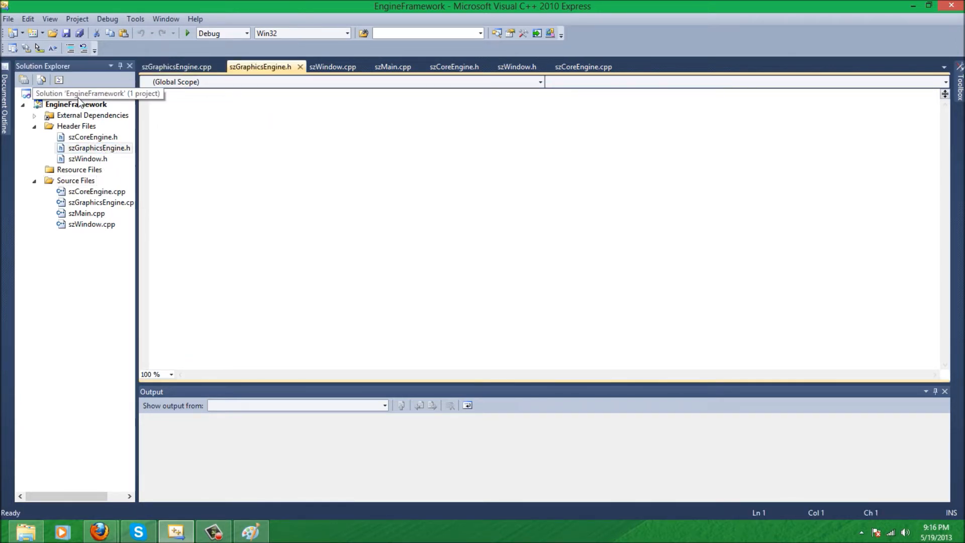
pyautogui.write('#include "szCoreEngine.h')
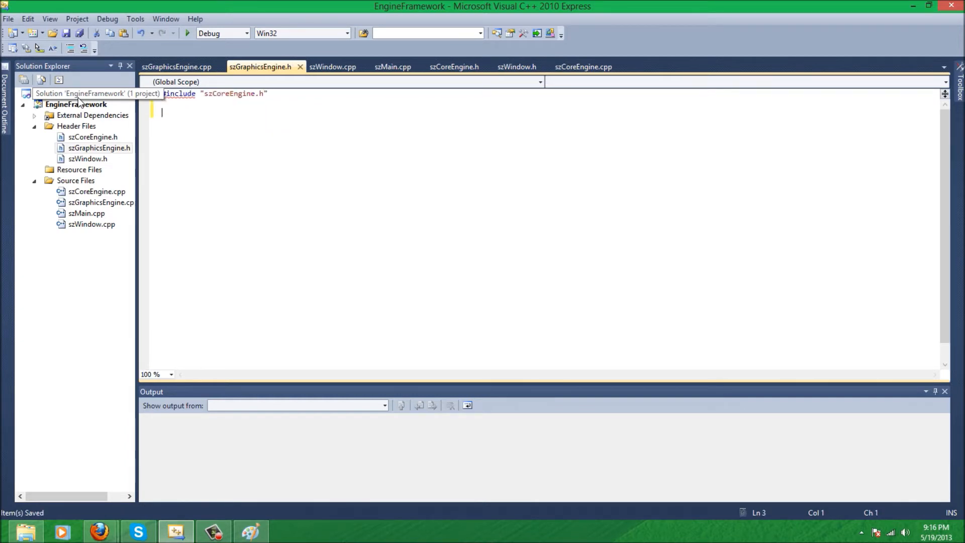
pyautogui.write('c')
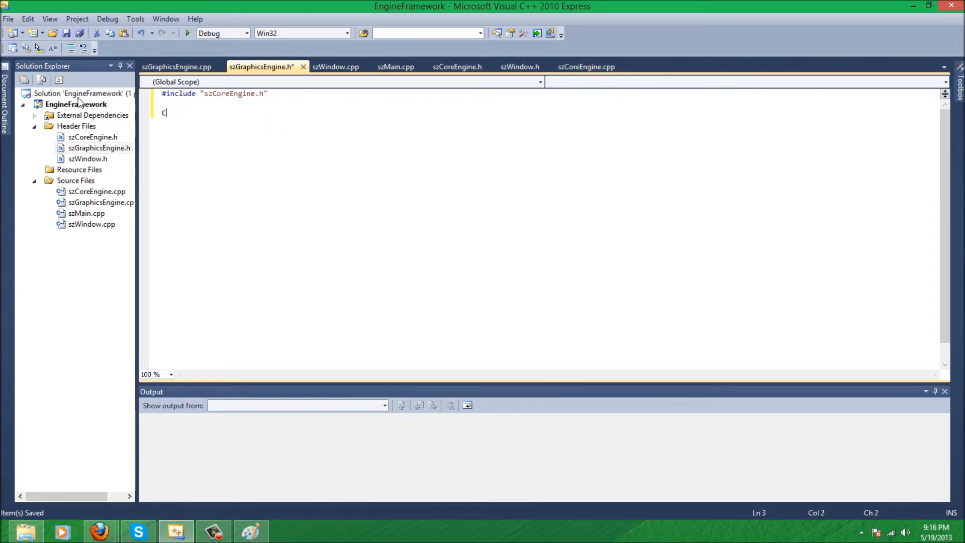
pyautogui.write('lass s')
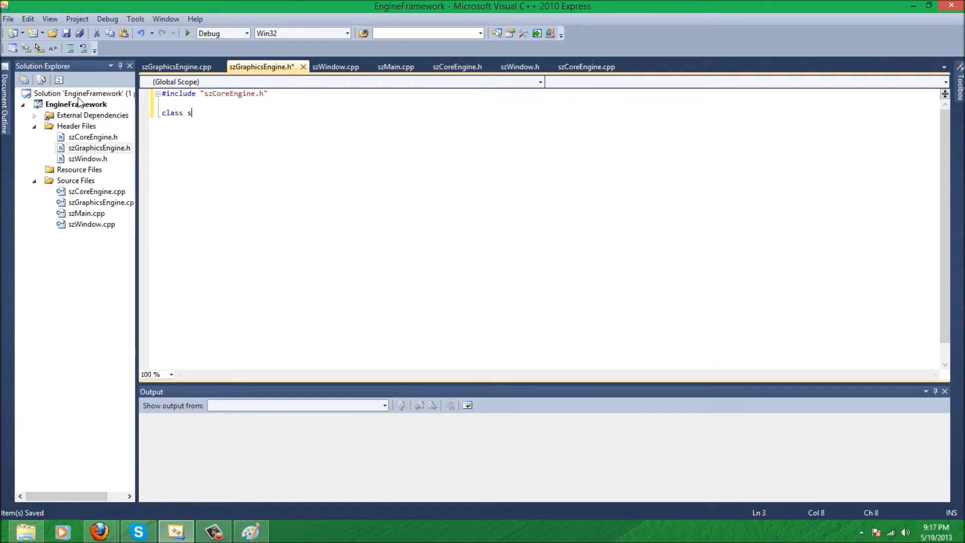
pyautogui.write('zGraphicsEngine')
pyautogui.write('}')
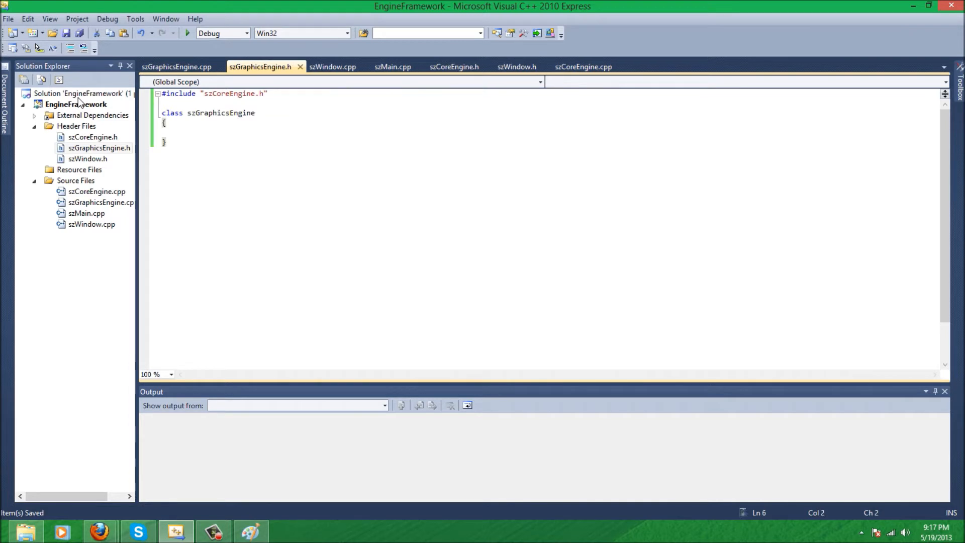
pyautogui.write('public:')
pyautogui.write(';')
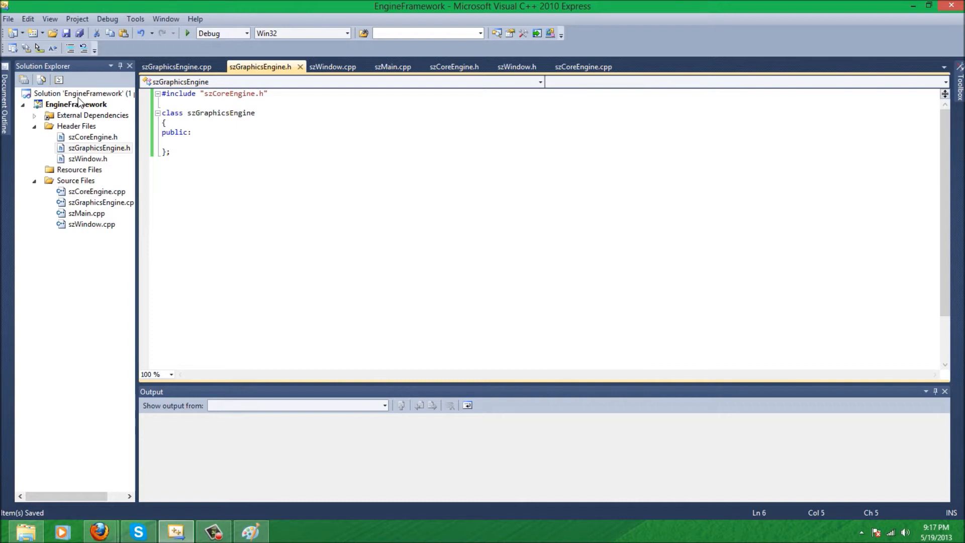
# Declare void EnableOGLAPI(); and void DisableOGLAPI(); in the public section
pyautogui.write('void')
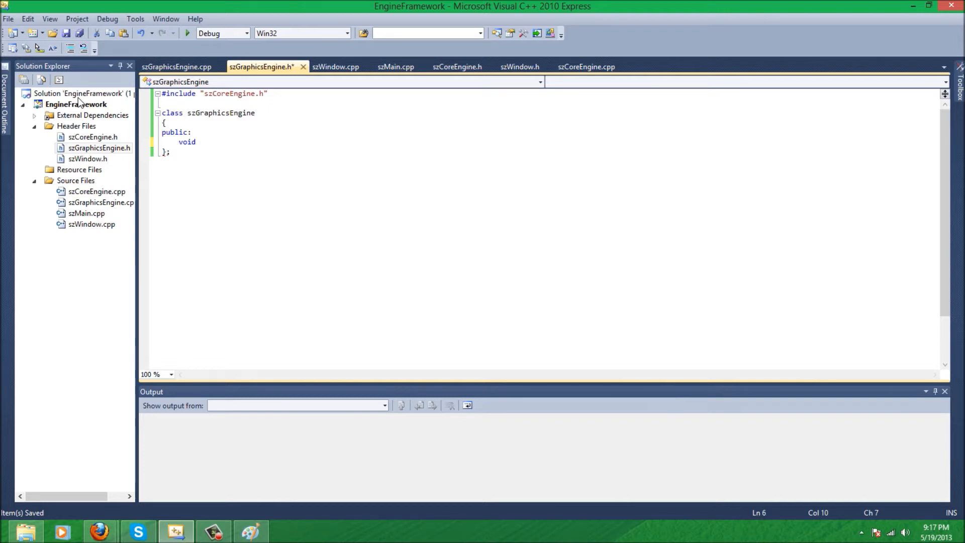
pyautogui.write('Ena')
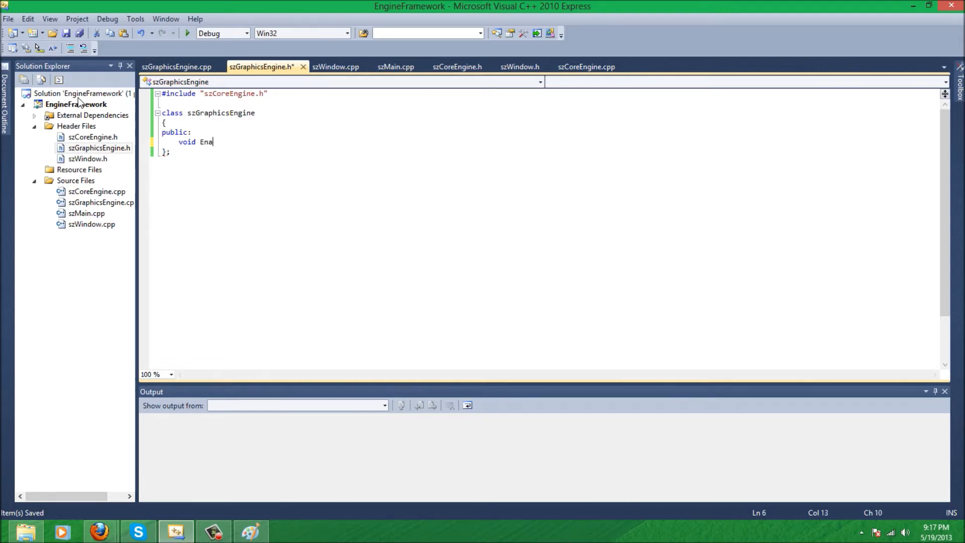
pyautogui.write('bleOGLA')
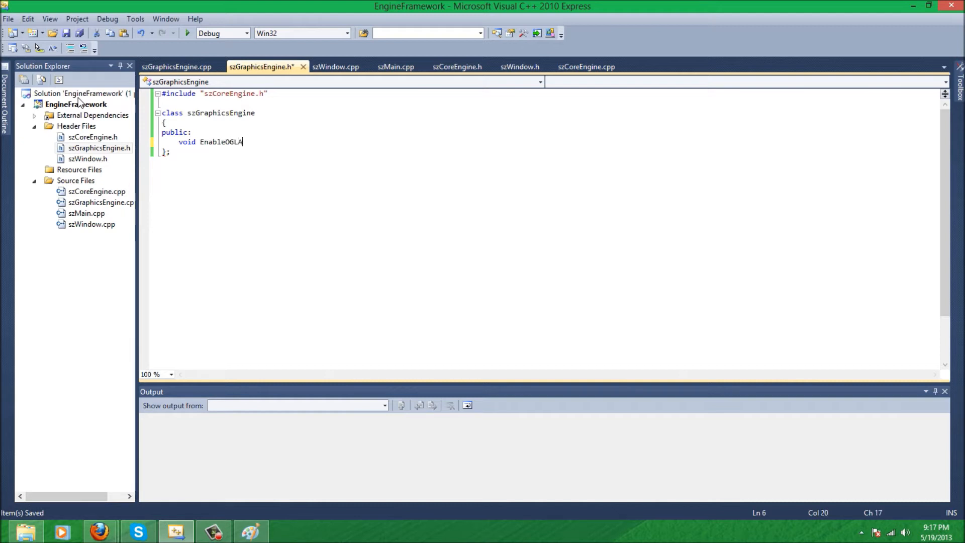
pyautogui.write('PI();')
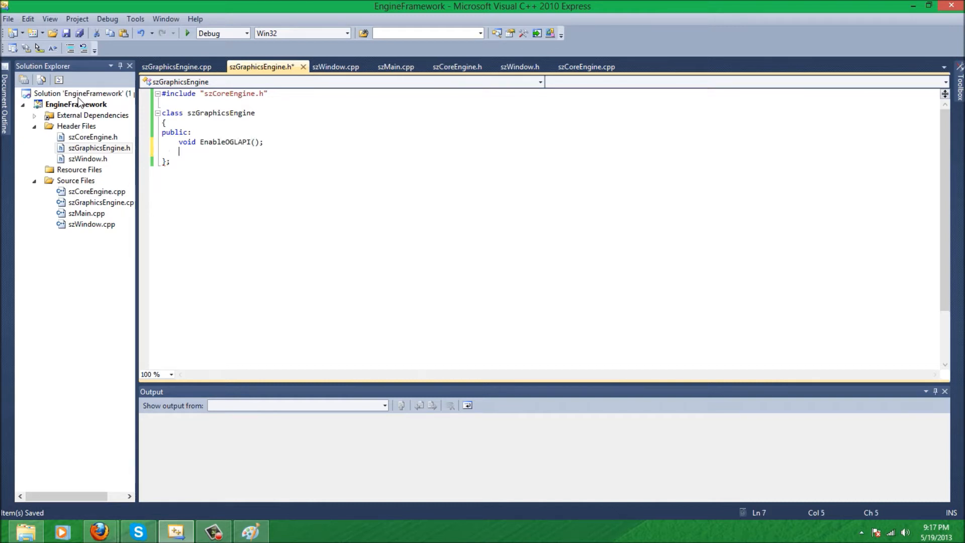
pyautogui.write('void')
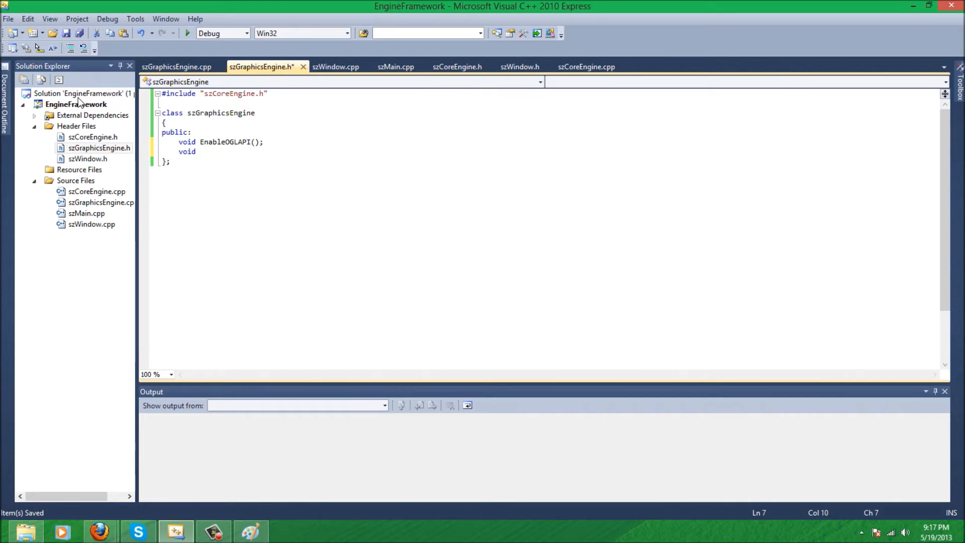
pyautogui.write('EnableOGL')
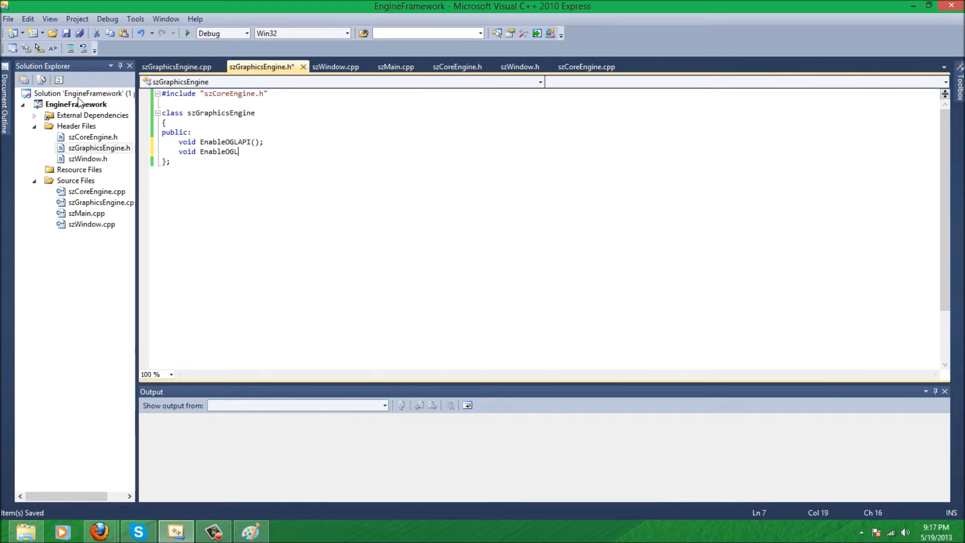
pyautogui.press('Backspace')
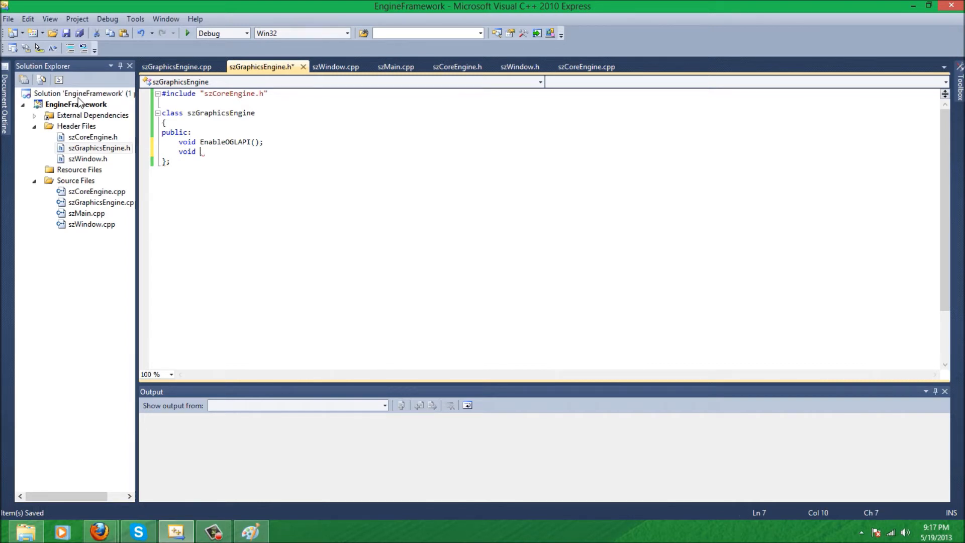
pyautogui.write('DiableOGL')
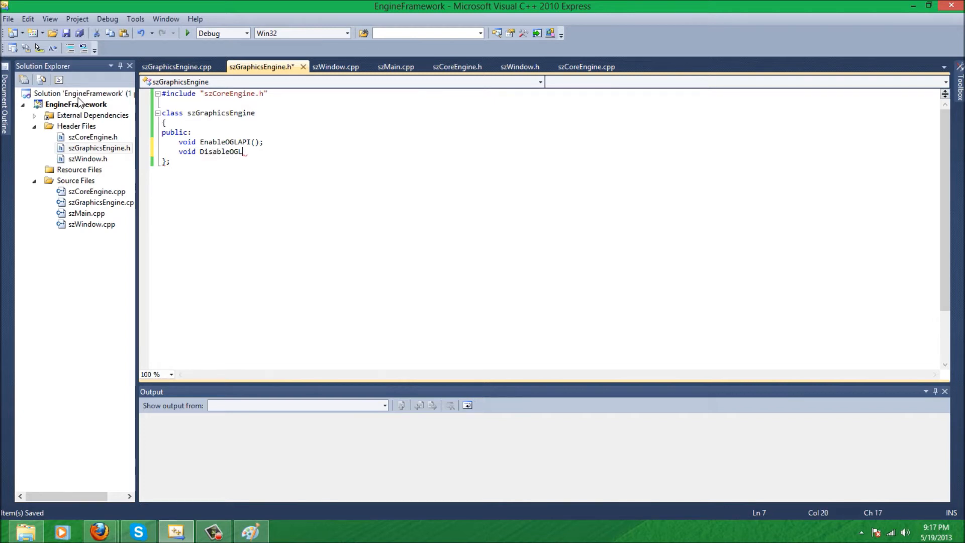
pyautogui.write('API')
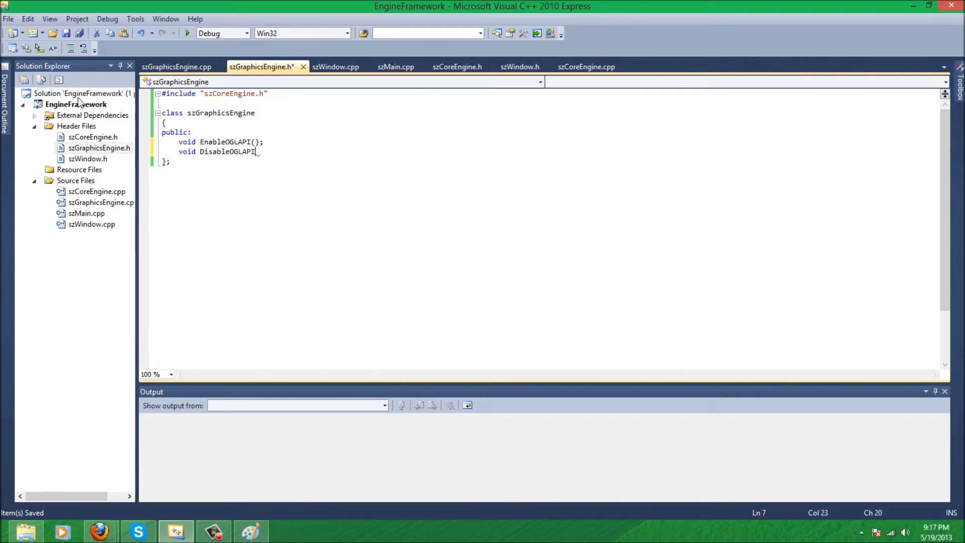
pyautogui.write('();')
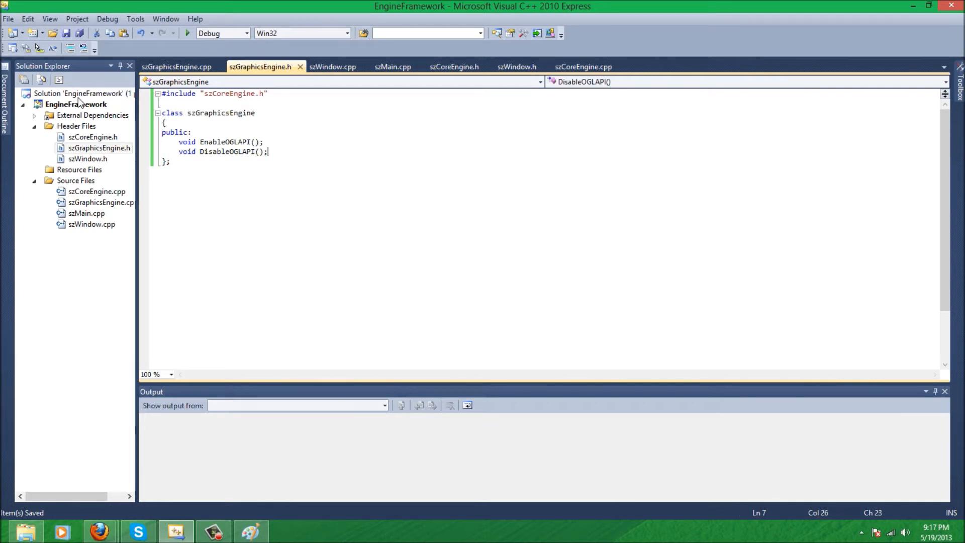
# In szGraphicsEngine.cpp, include szGraphicsEngine.h and define an empty szGraphicsEngine::EnableOGLAPI()
pyautogui.click(176, 66)
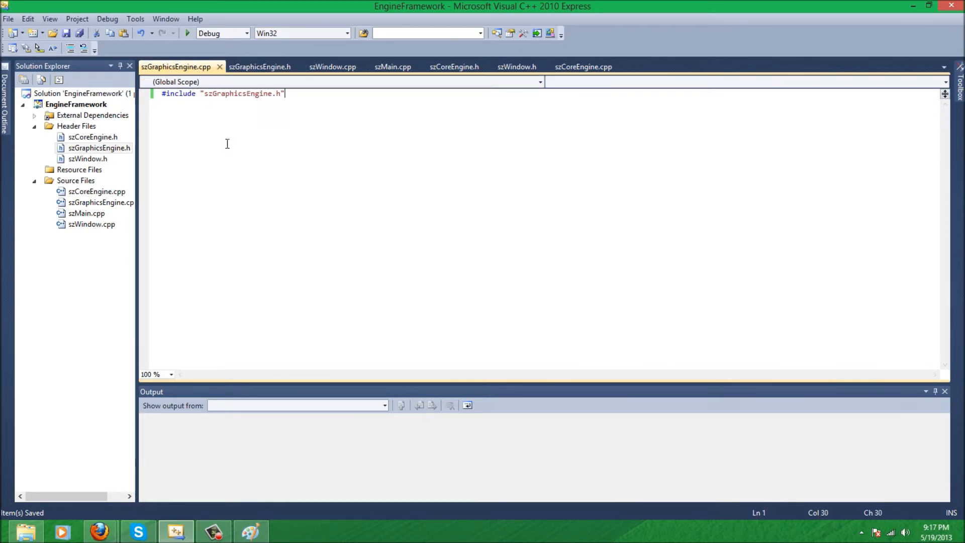
pyautogui.write('#')
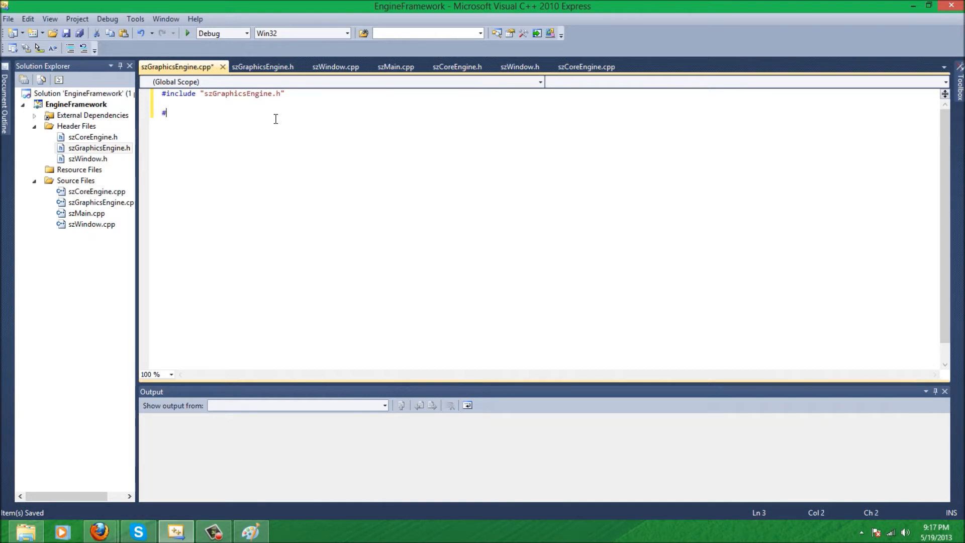
pyautogui.write('void')
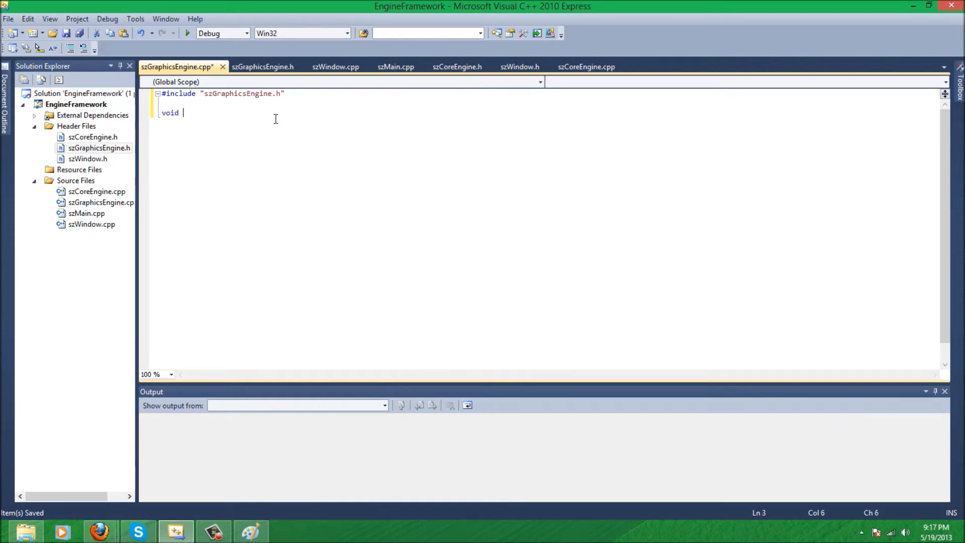
pyautogui.write('szGraphicsEngine::EnableOGLAPI(')
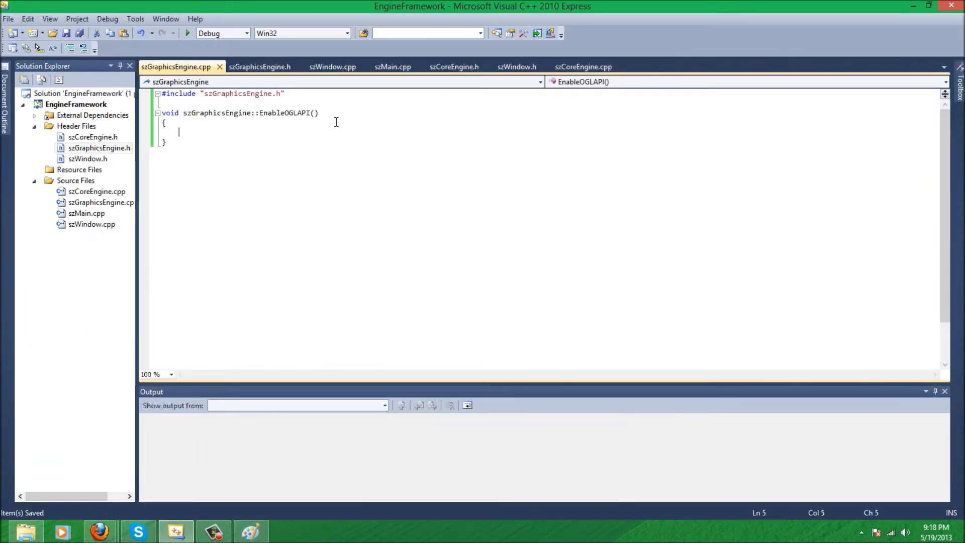
# In EnableOGLAPI, assign hDC = GetDC(szhWnd)
pyautogui.write('h')
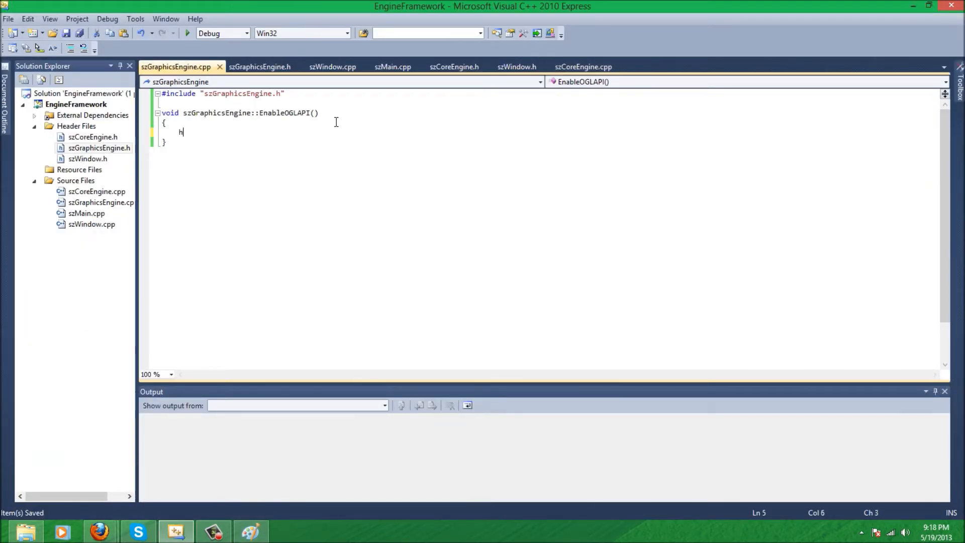
pyautogui.write('DC=')
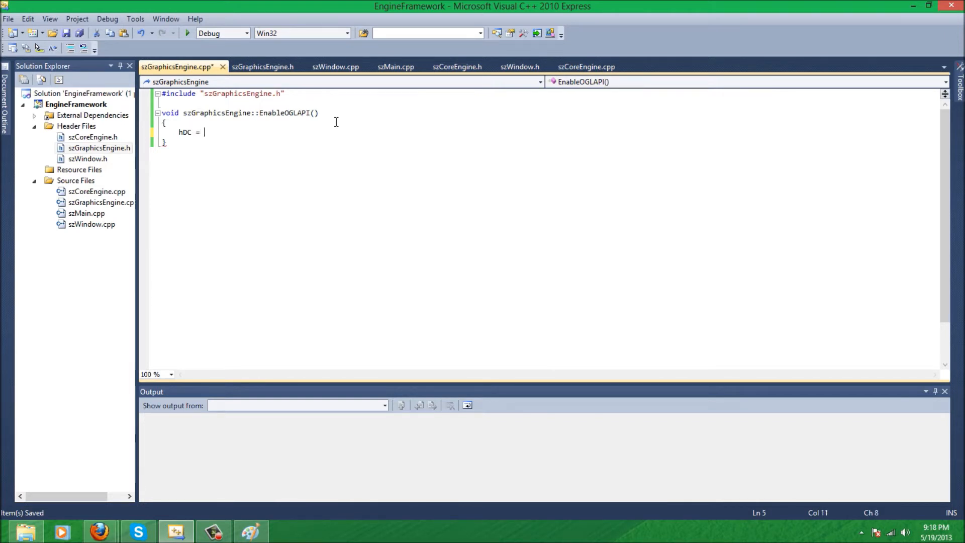
pyautogui.write('GetD')
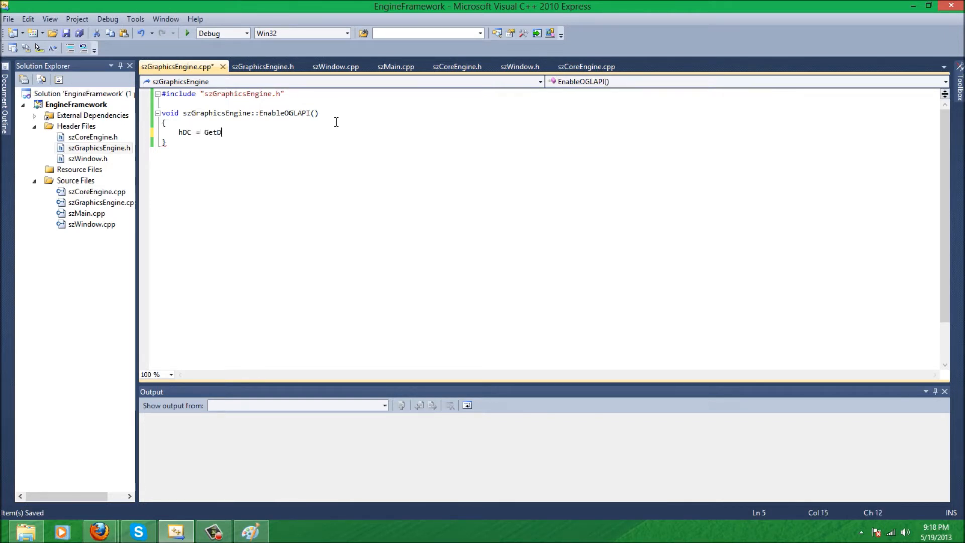
pyautogui.write('(s')
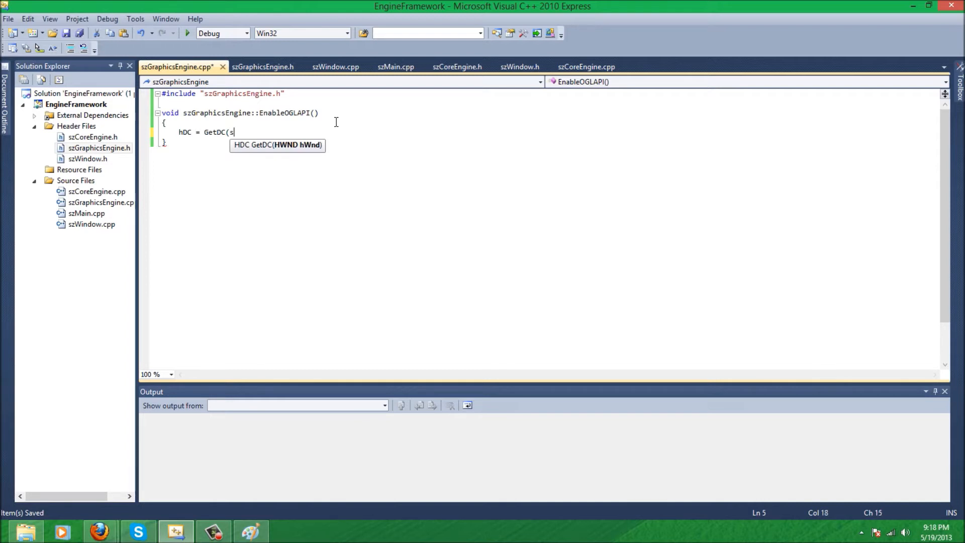
pyautogui.write('zJH')
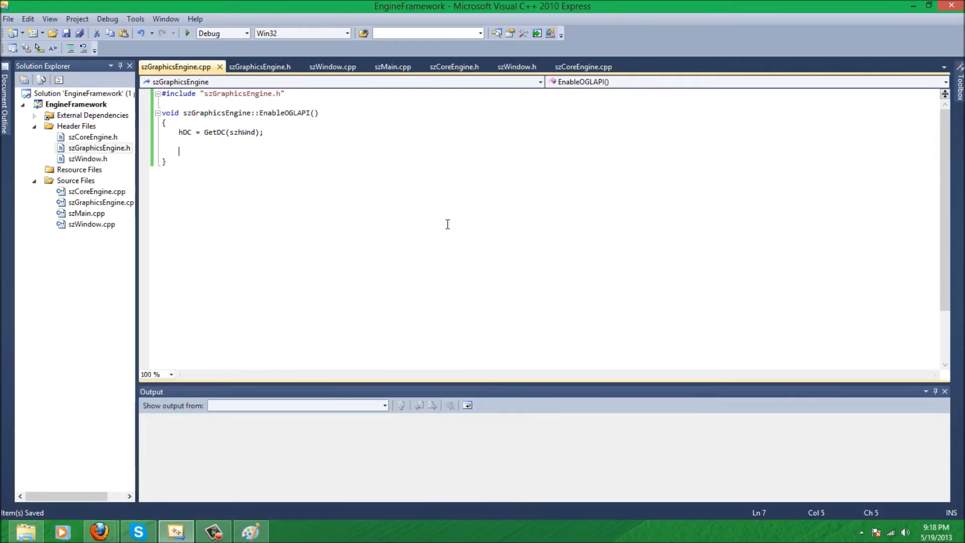
# Declare PIXELFORMATDESCRIPTOR pfd with nSize = sizeof(PIXELFORMATDESCRIPTOR) and nVersion = 1
pyautogui.write('PIXE')
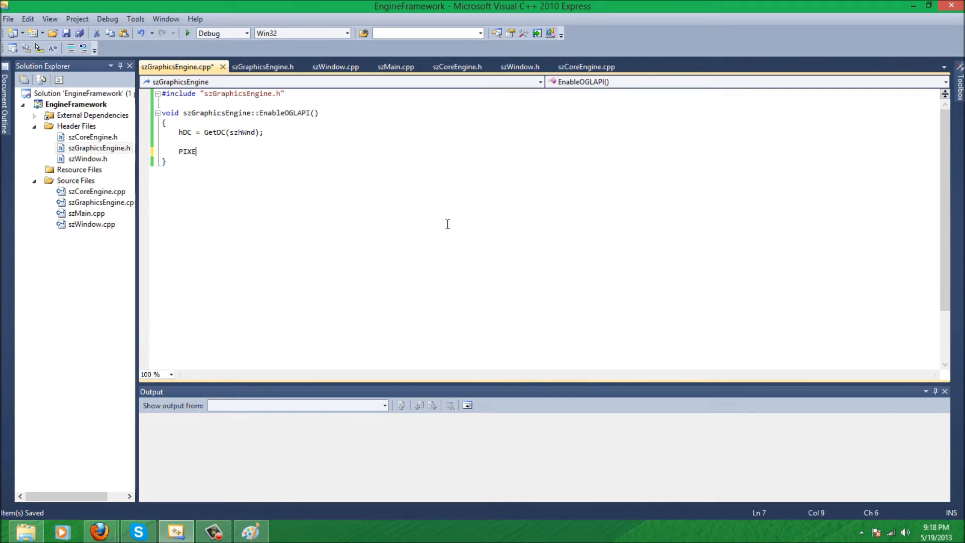
pyautogui.write('LFORMATDE')
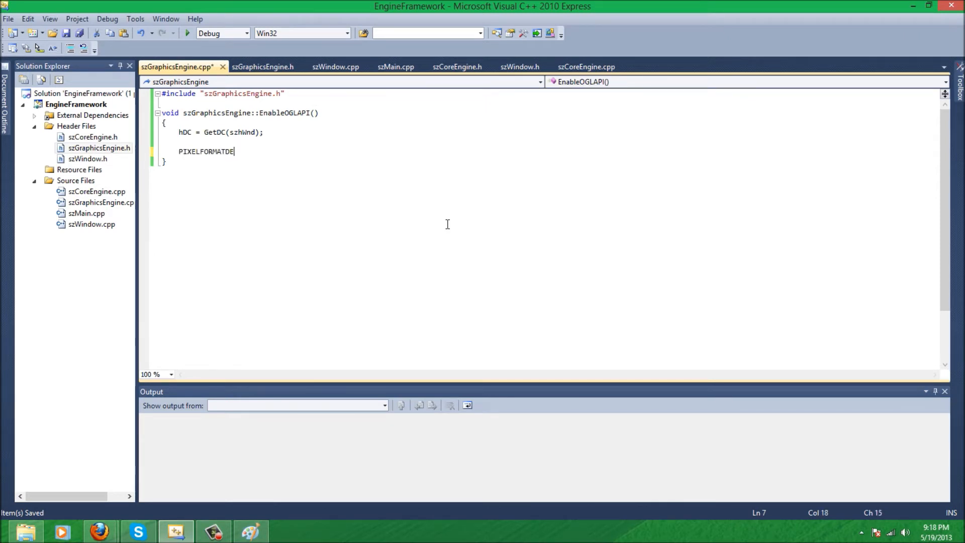
pyautogui.write('SCRIPTOR pfds')
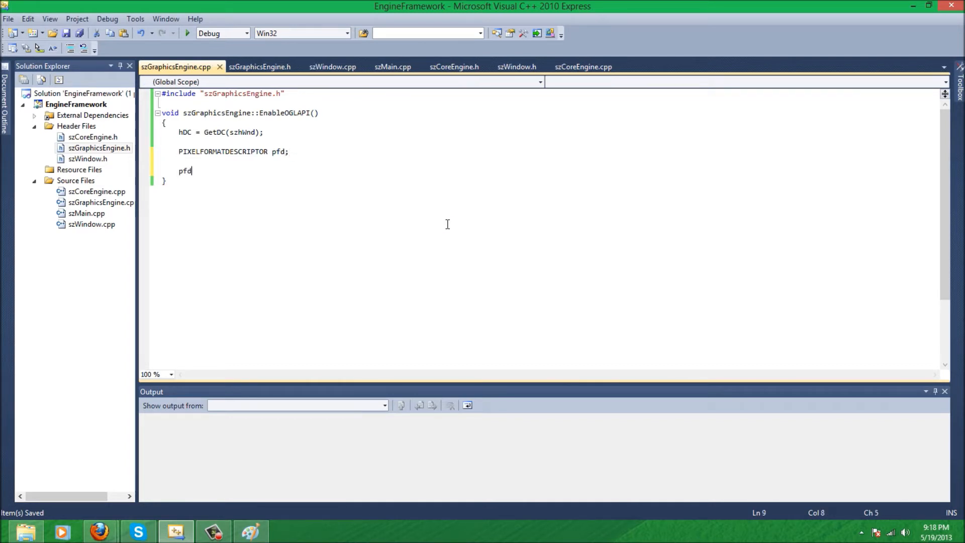
pyautogui.write('.n')
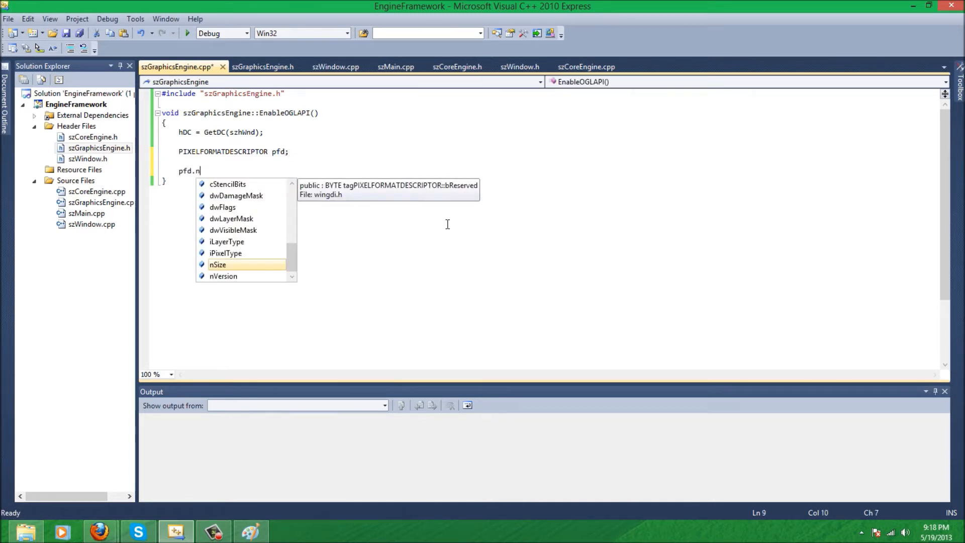
pyautogui.write('Size = s')
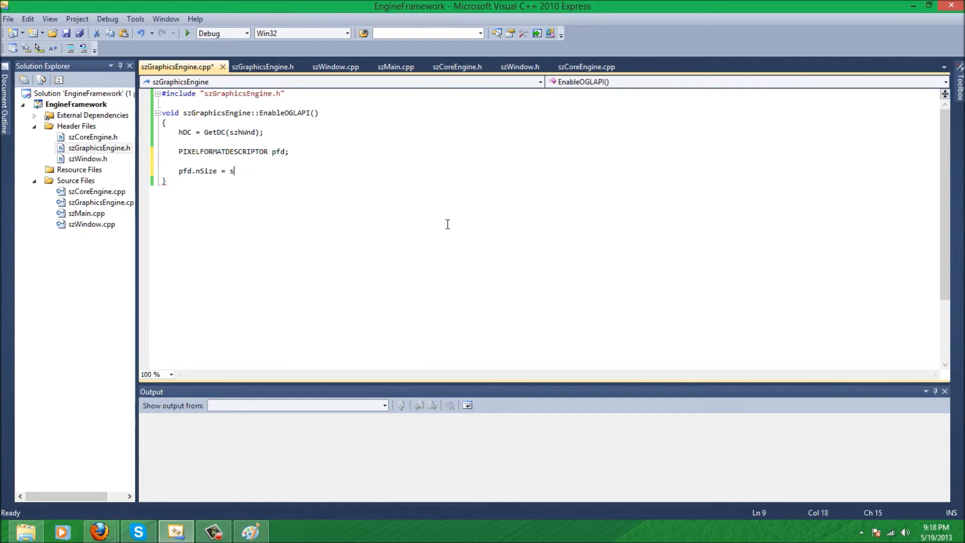
pyautogui.write('izeof(PIX')
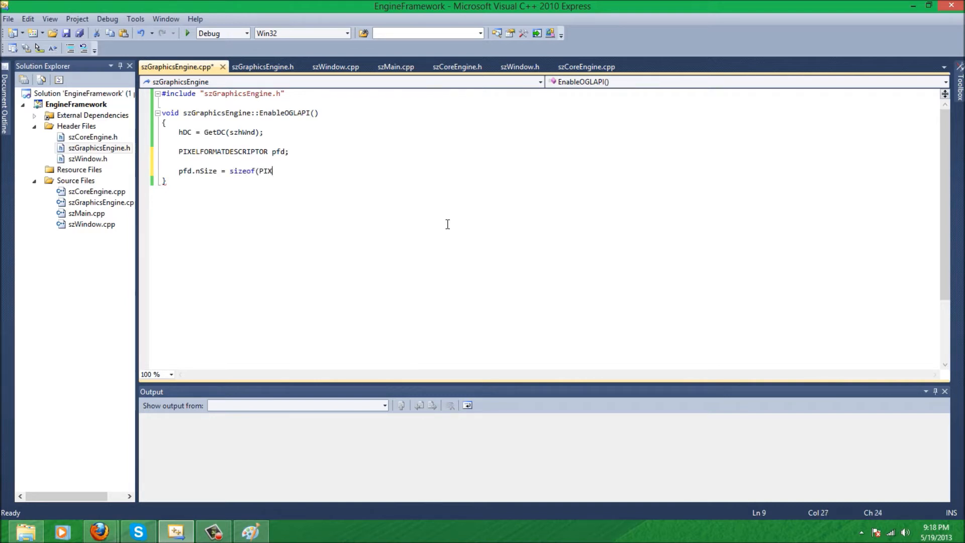
pyautogui.write('ELFORMATDES')
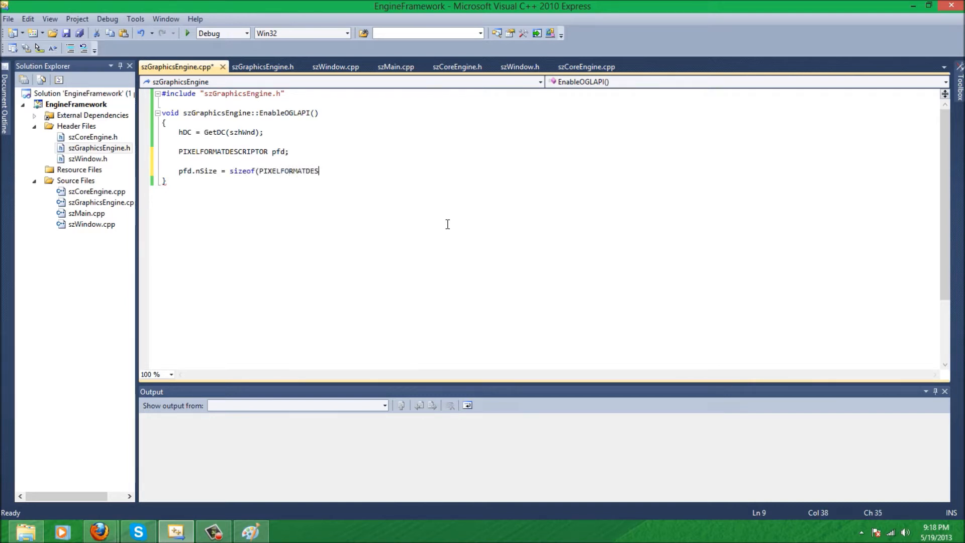
pyautogui.write('CRIPTOR);')
pyautogui.write('pfd.')
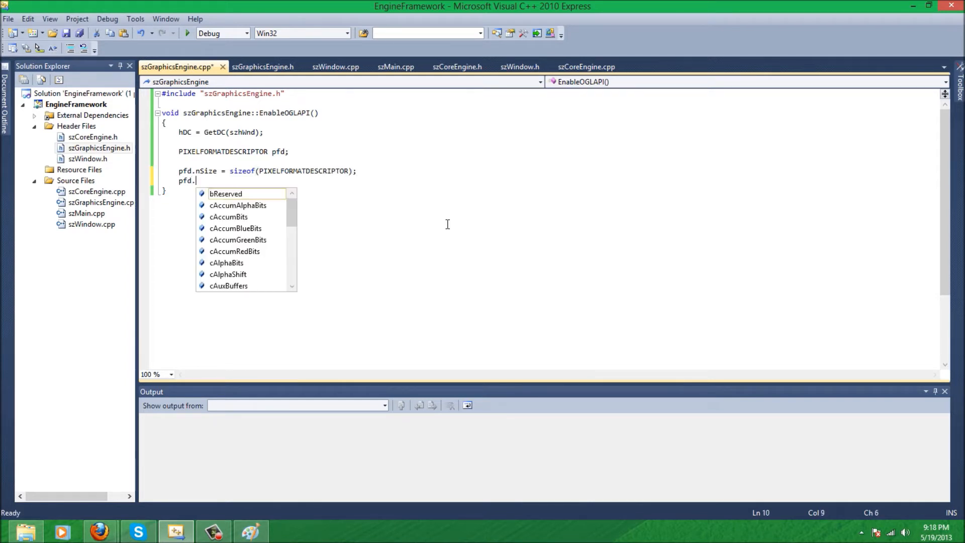
pyautogui.write('n')
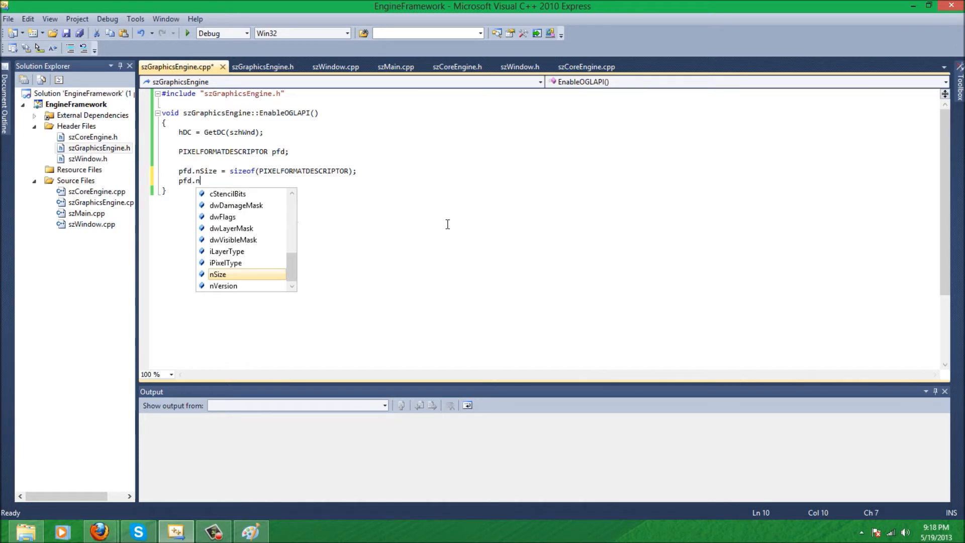
pyautogui.write('Version = 1;')
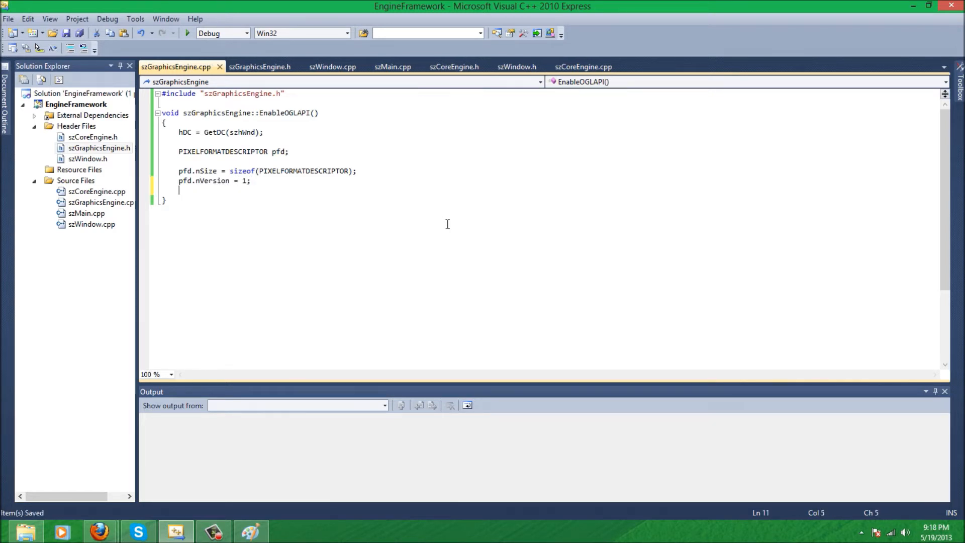
# Begin another pfd member assignment using an RGBA value
pyautogui.write('pfd.iPixelType = PFD)_')
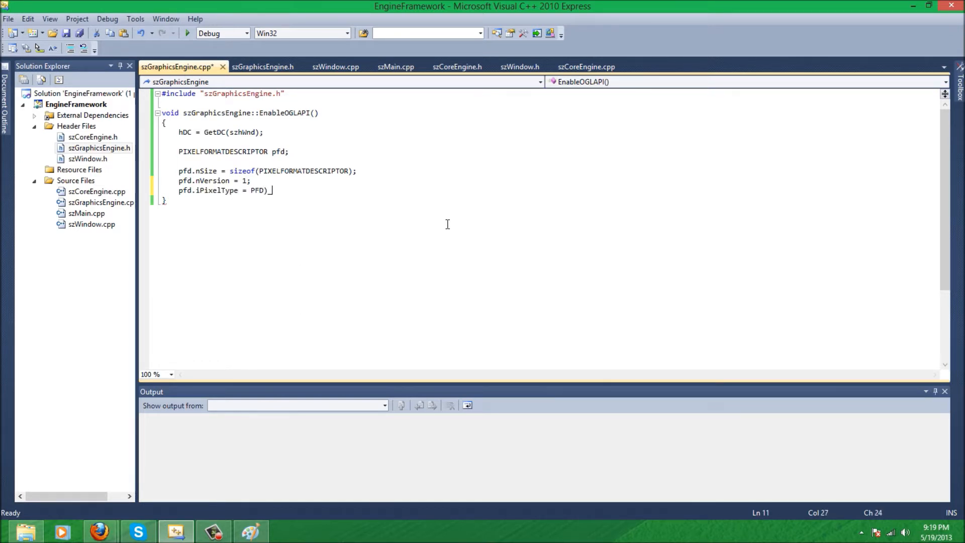
pyautogui.press('Backspace')
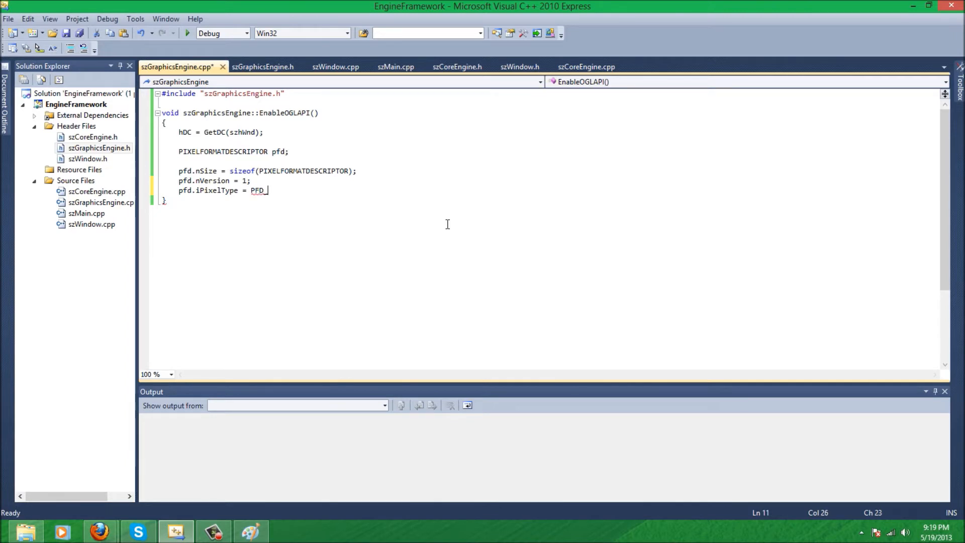
pyautogui.write('RG')
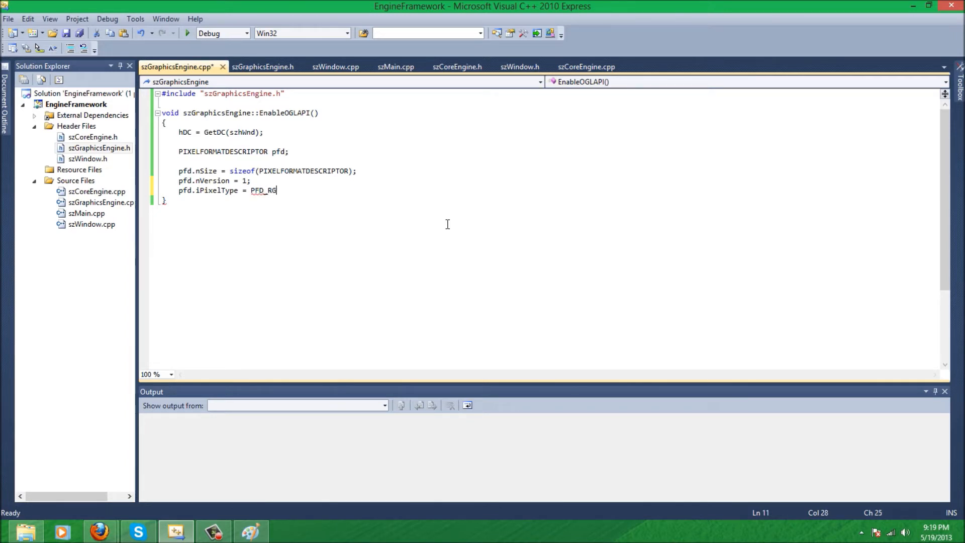
pyautogui.write('BA')
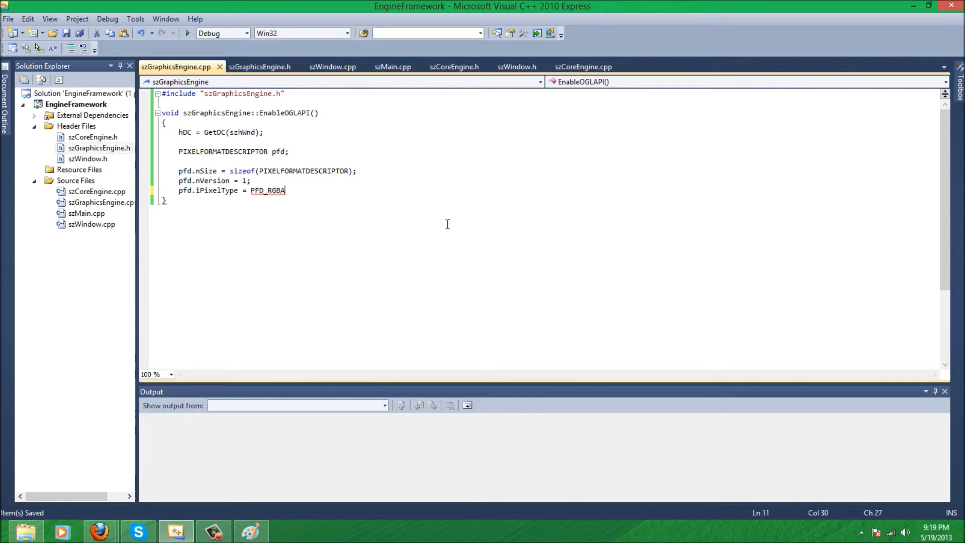
pyautogui.write(';')
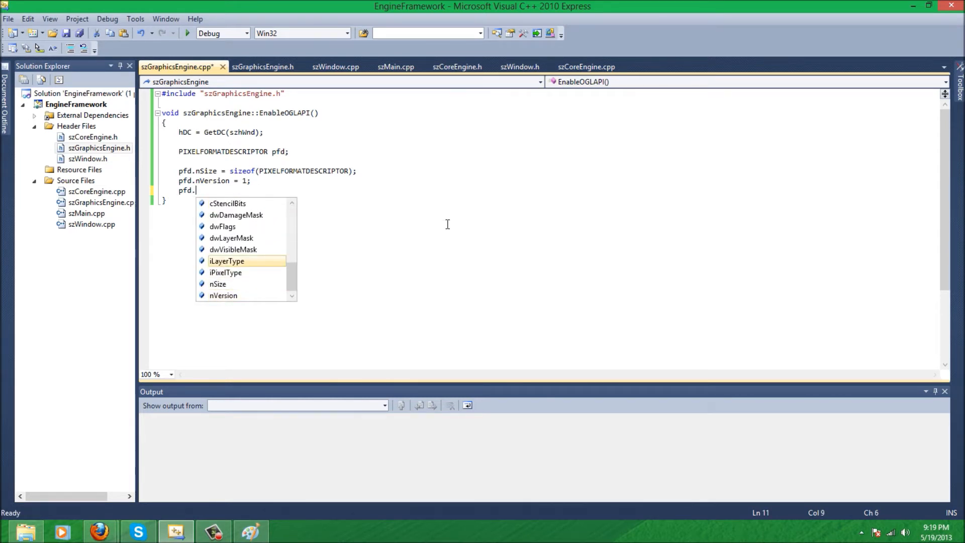
# Set pfd.iLayerType to PFD_MAIN_PLANE and dwFlags to PFD_SUPPORT_OPENGL | PFD_DRAW_TO_WINDOW | PFD_DOUBLEBUFFER
pyautogui.write('iLayerType')
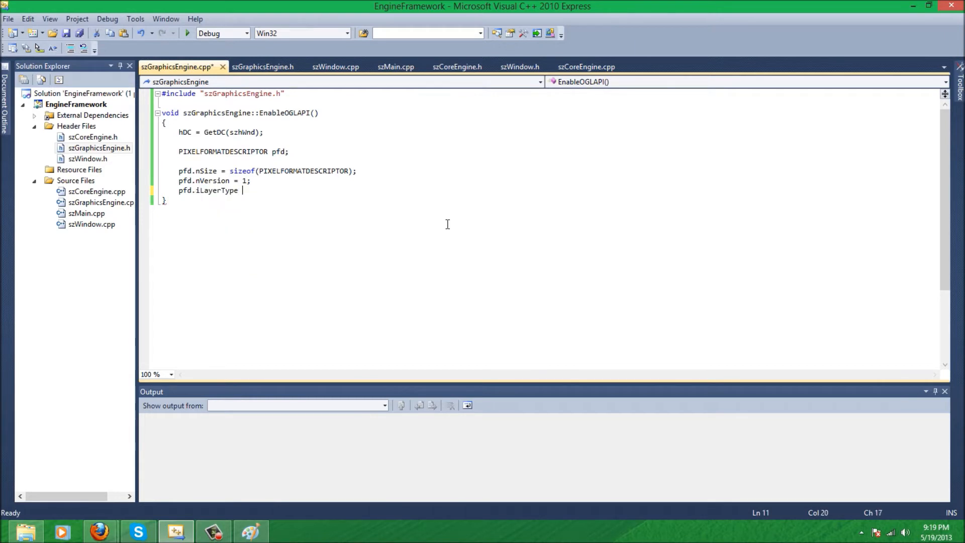
pyautogui.write('= PFD_MAIN_PLANE;')
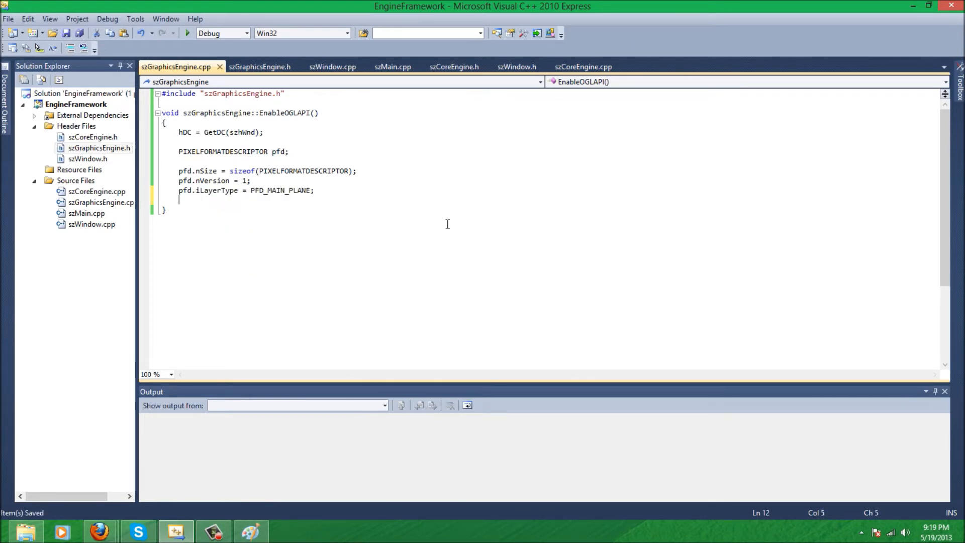
pyautogui.write('pfd.')
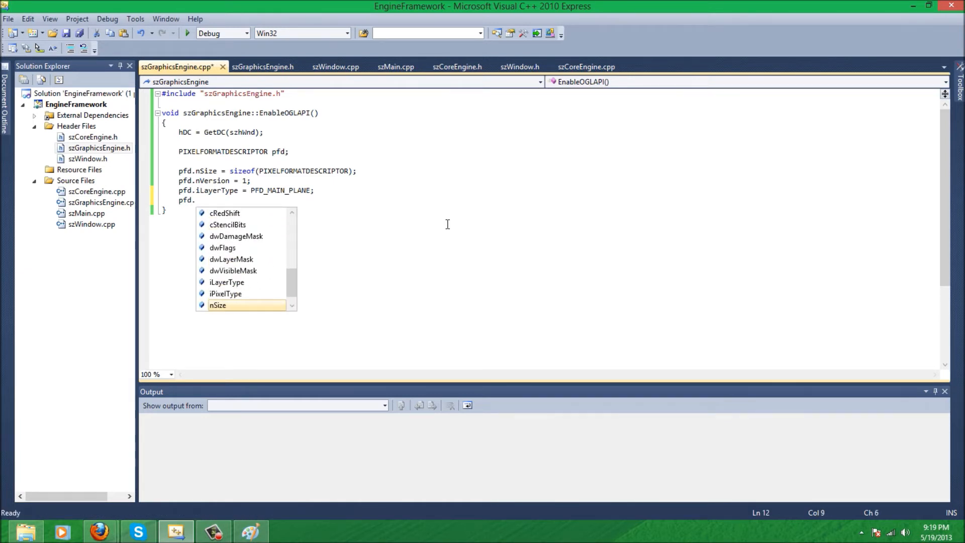
pyautogui.write('dwFlags =')
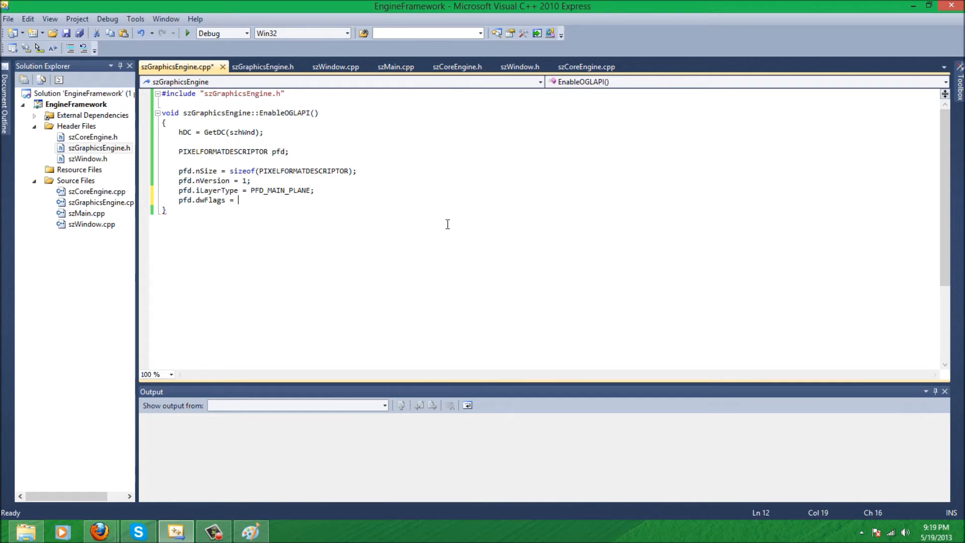
pyautogui.write('PFD_')
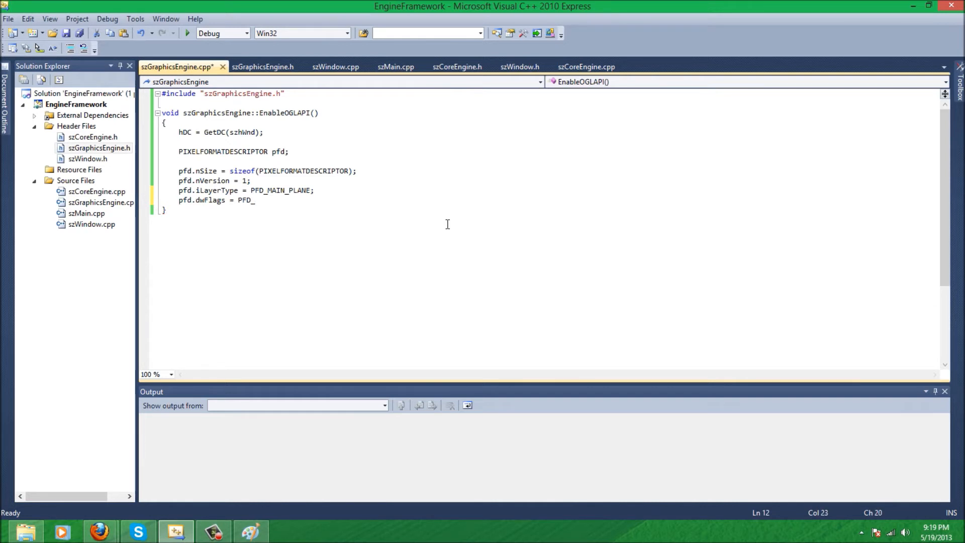
pyautogui.write('SUPPORT')
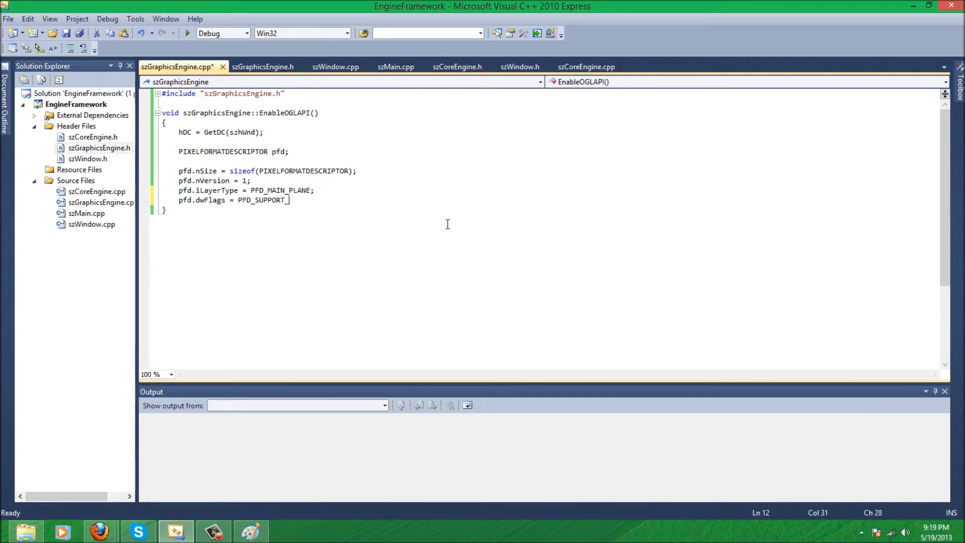
pyautogui.write('_OPENGL')
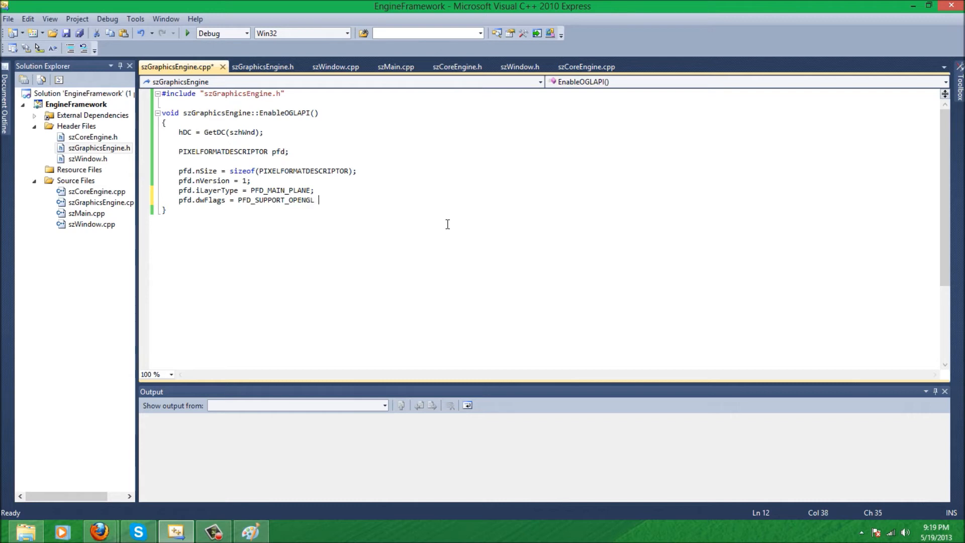
pyautogui.write('| PFD_DRAW_TO')
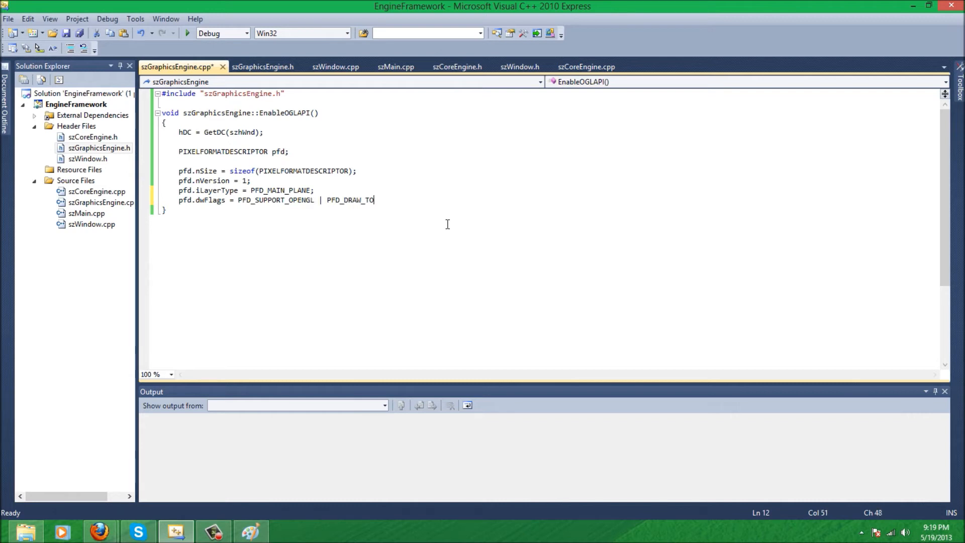
pyautogui.write('WINDOW |')
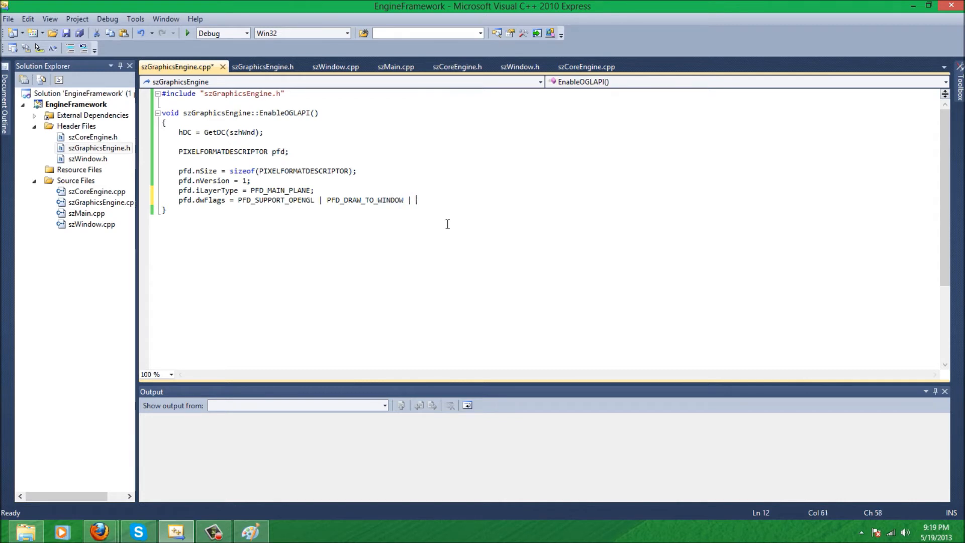
pyautogui.write('PFD_DOUBLE')
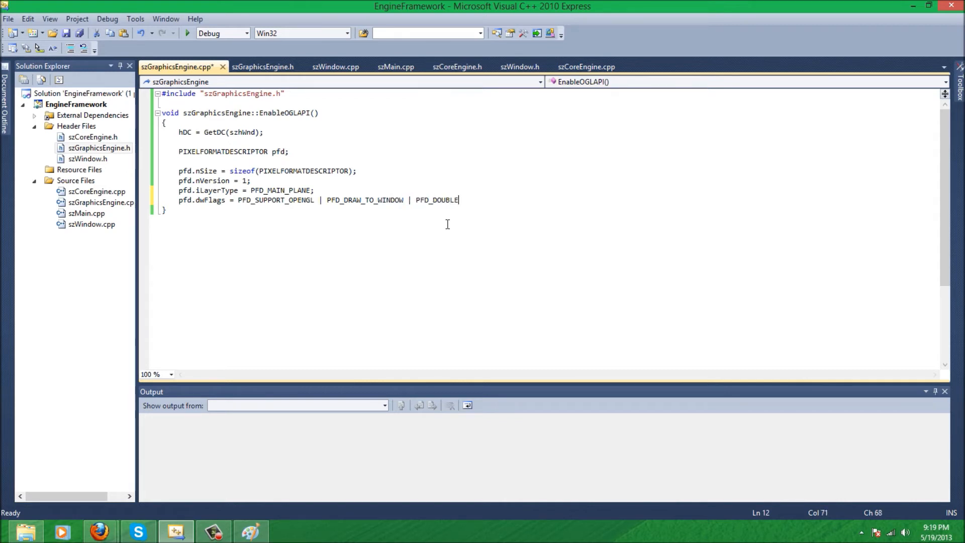
pyautogui.write('BUFFER;')
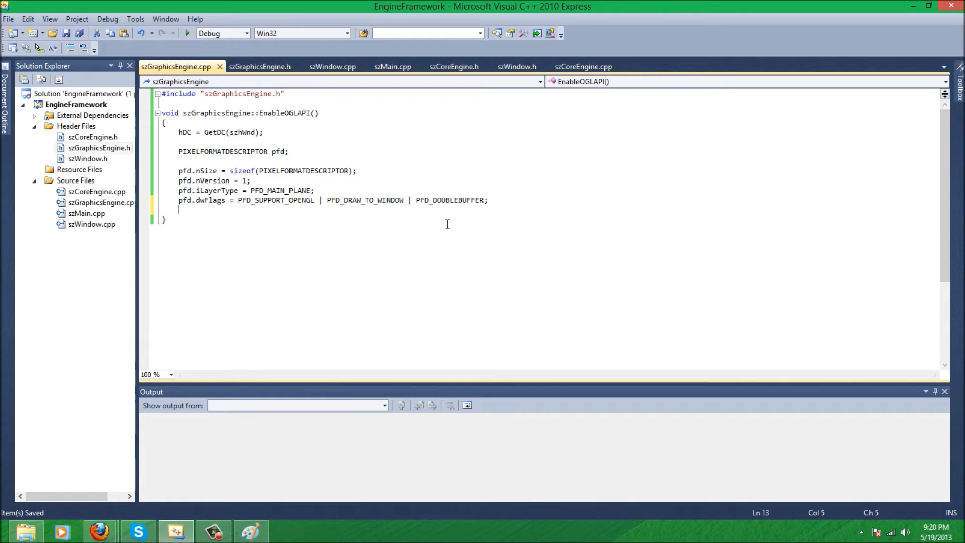
# Set pfd.cDepthBits to 32 and begin assigning cColorBits 24
pyautogui.write('pfd,')
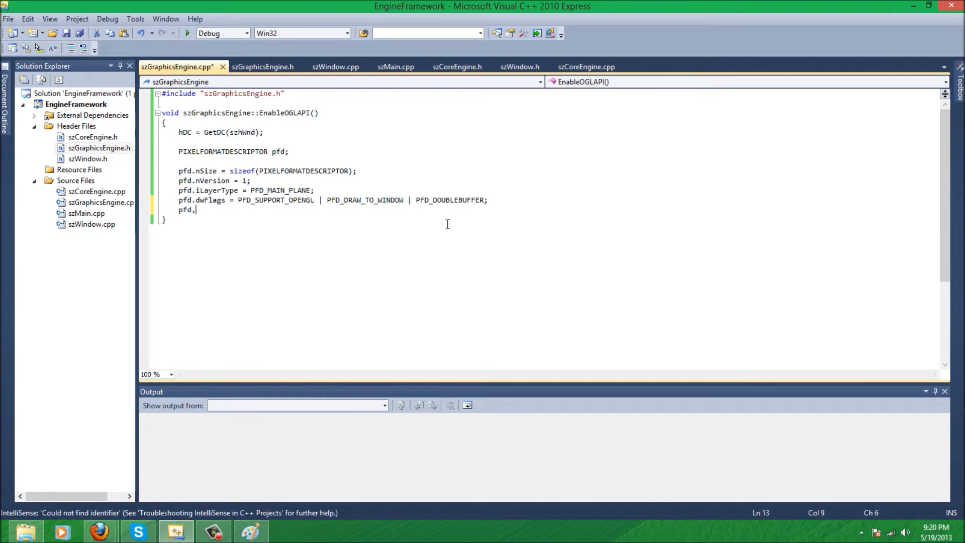
pyautogui.write('.')
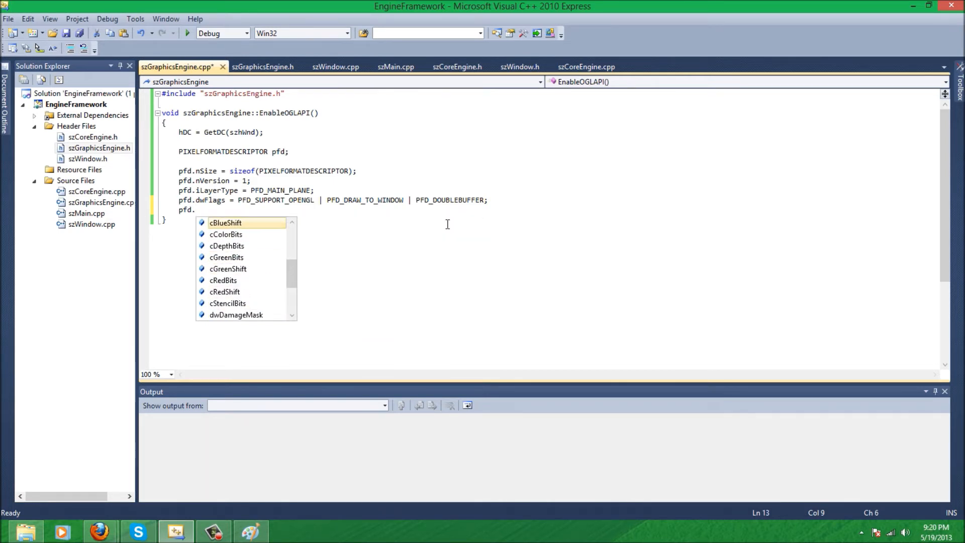
pyautogui.write('cDepthBits =32;')
pyautogui.write('pfd.')
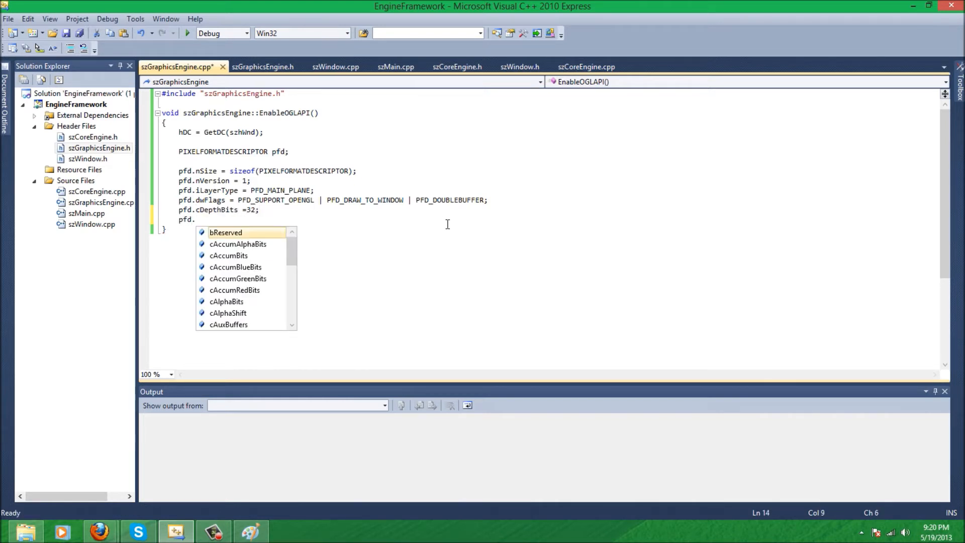
pyautogui.write('cColorBits')
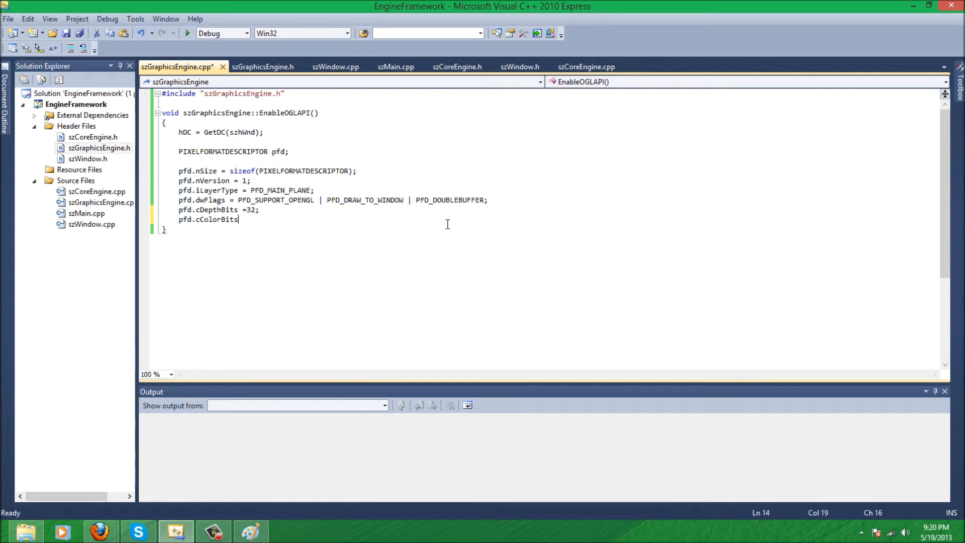
pyautogui.write('= 24;')
pyautogui.write('pfd.')
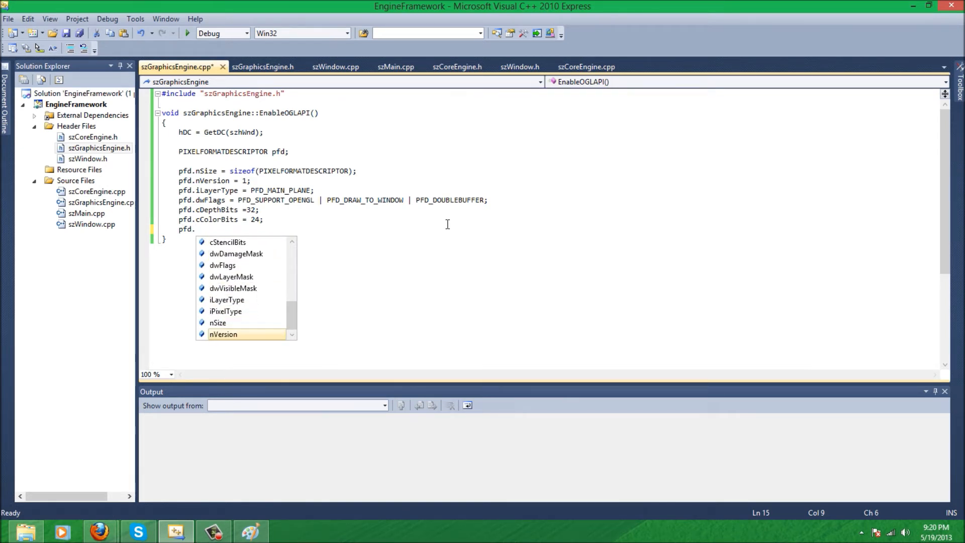
# Add pfd.iPixelType = PFD_RGBA, which shows an undefined-identifier error
pyautogui.write('iPixelType =')
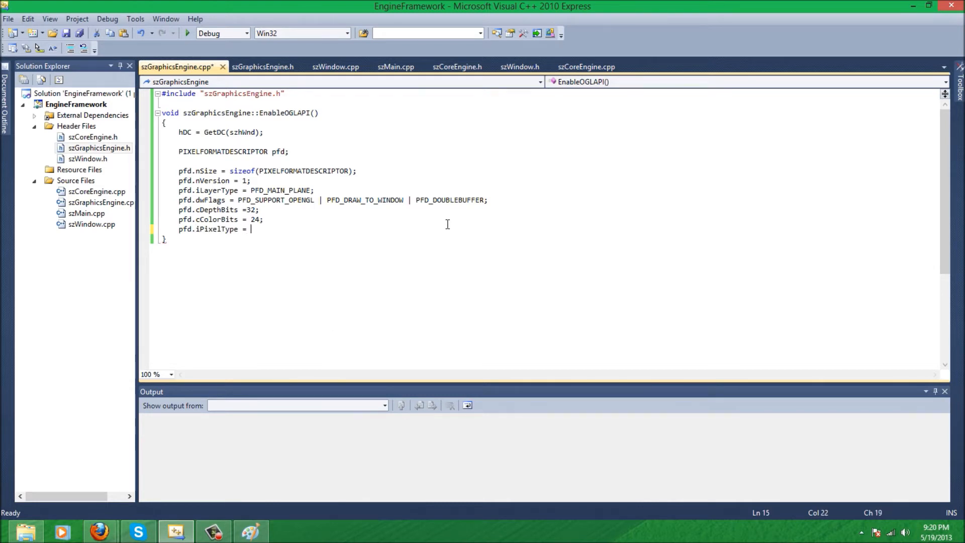
pyautogui.write('PFD_')
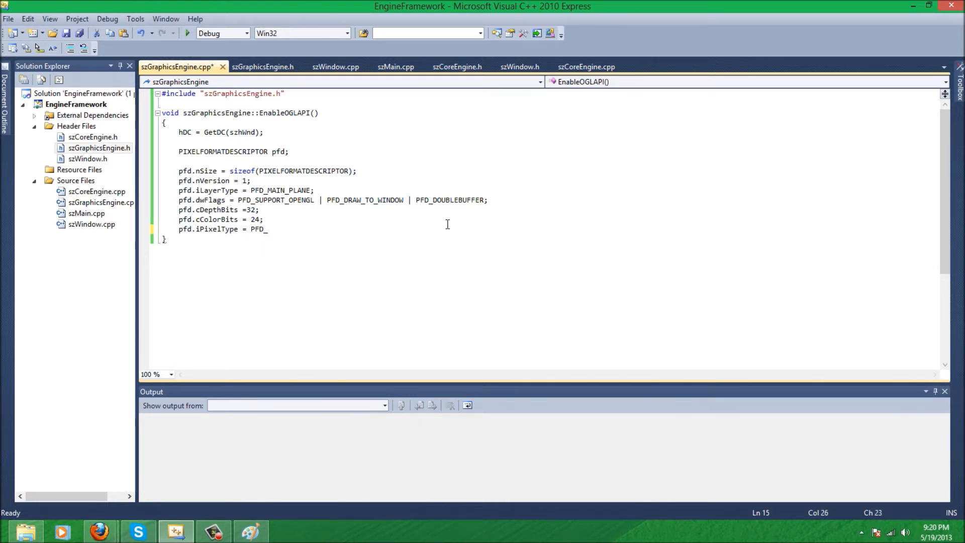
pyautogui.write('RGBA;')
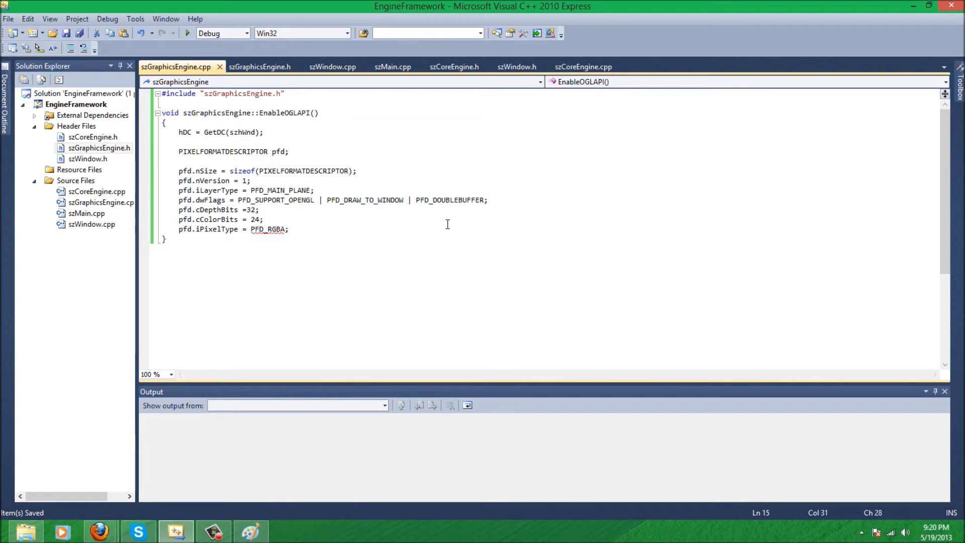
pyautogui.moveTo(268, 229)
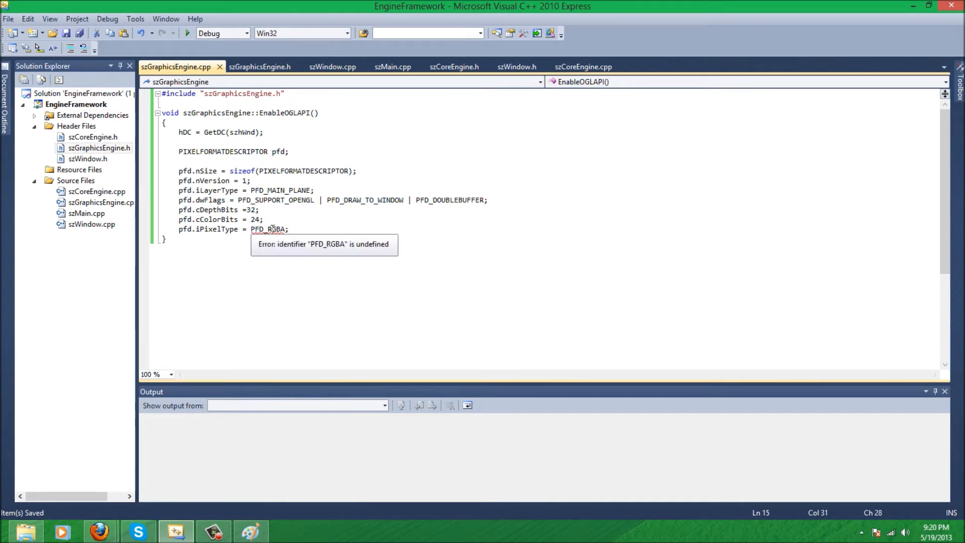
pyautogui.moveTo(238, 271)
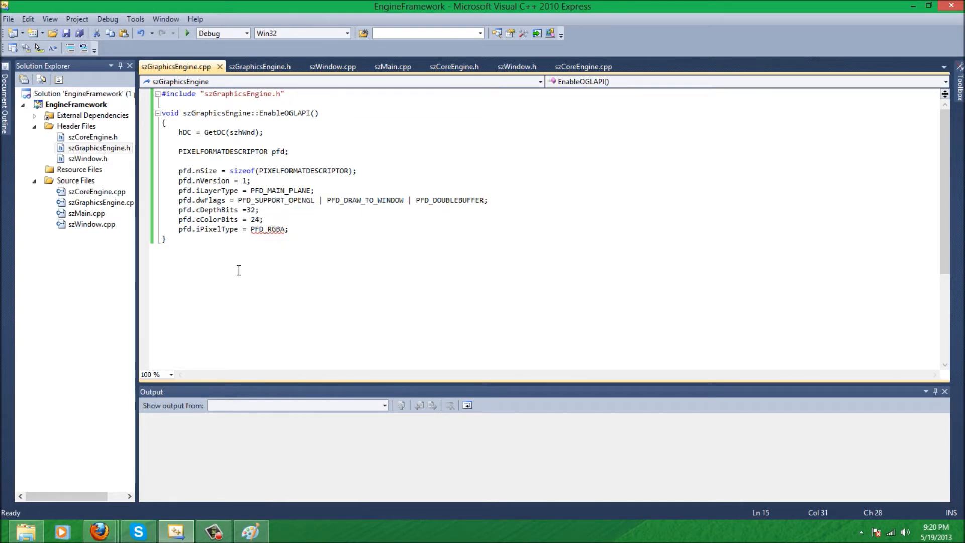
pyautogui.moveTo(201, 419)
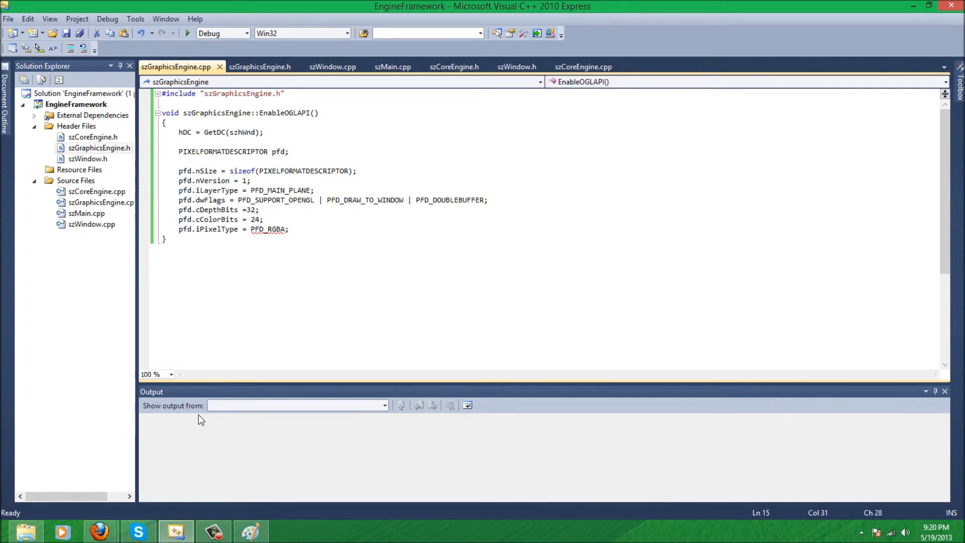
pyautogui.moveTo(205, 410)
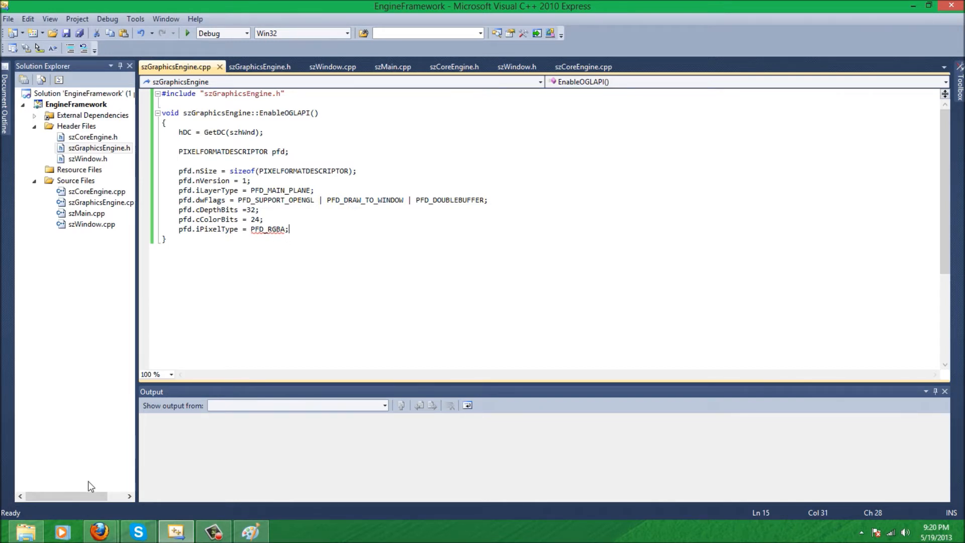
pyautogui.rightClick(98, 531)
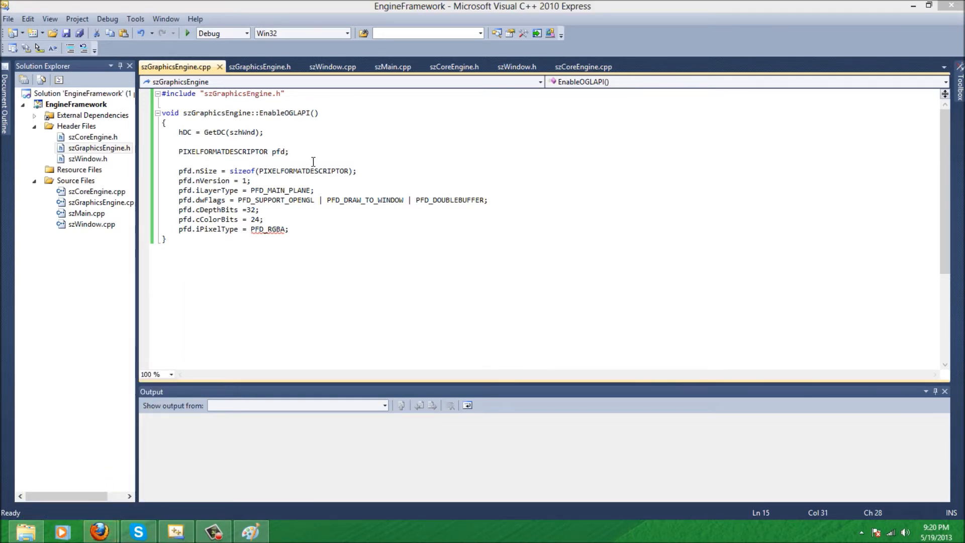
# Search the web for 'pixelformatdescriptor' in Firefox
pyautogui.click(99, 531)
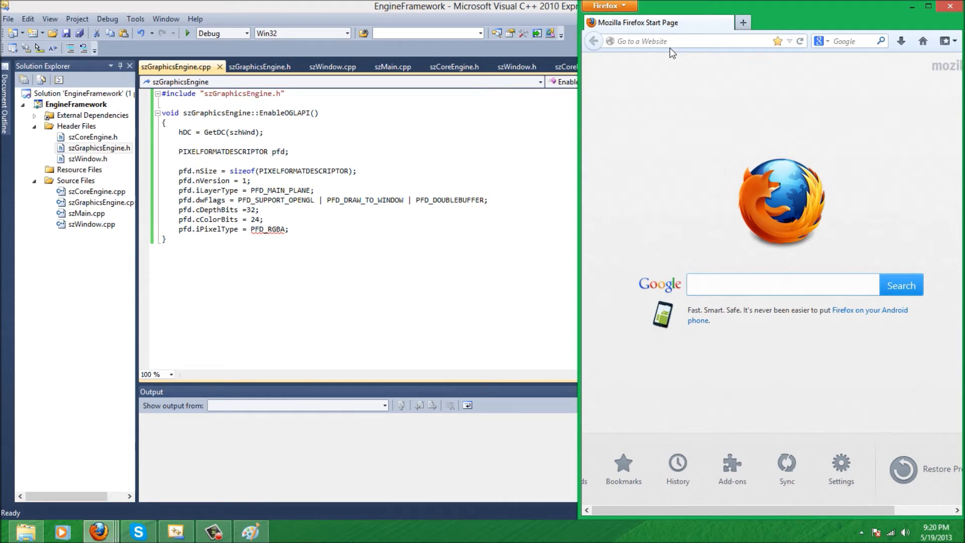
pyautogui.moveTo(671, 61)
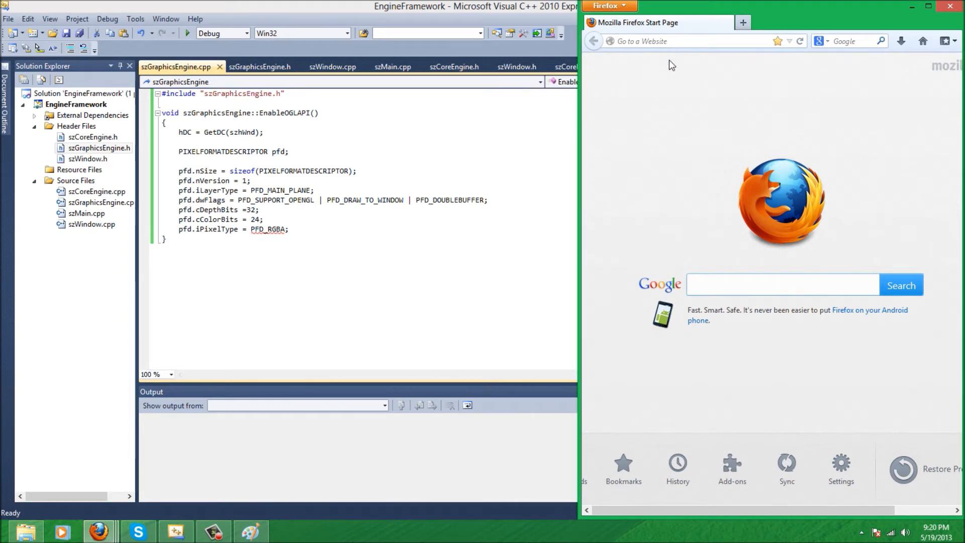
pyautogui.write('p')
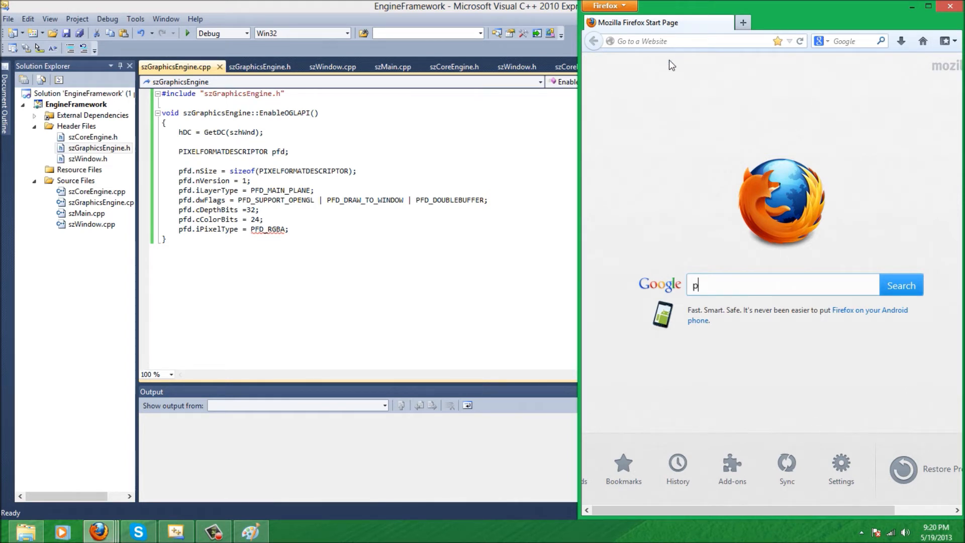
pyautogui.write('ixelformat des')
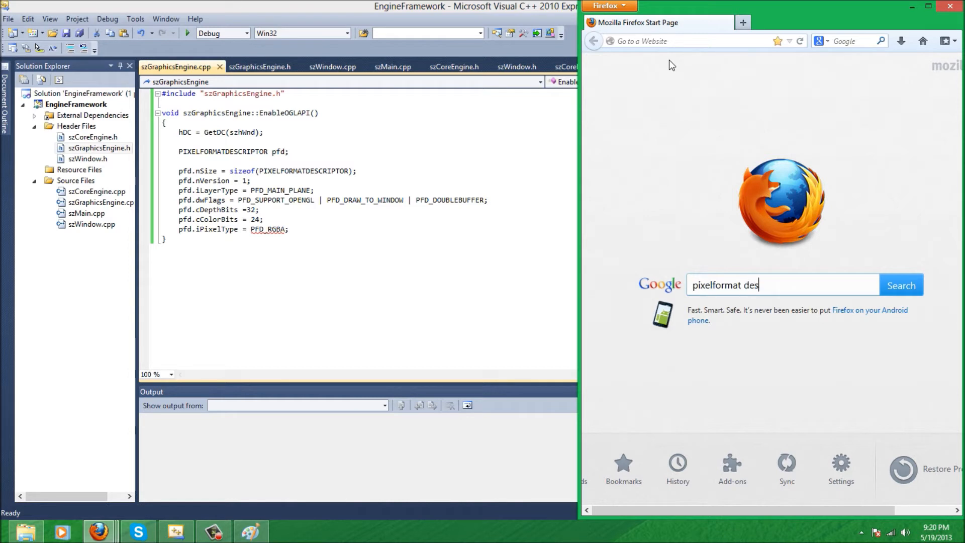
pyautogui.write('pixelformatdescriptor opengl')
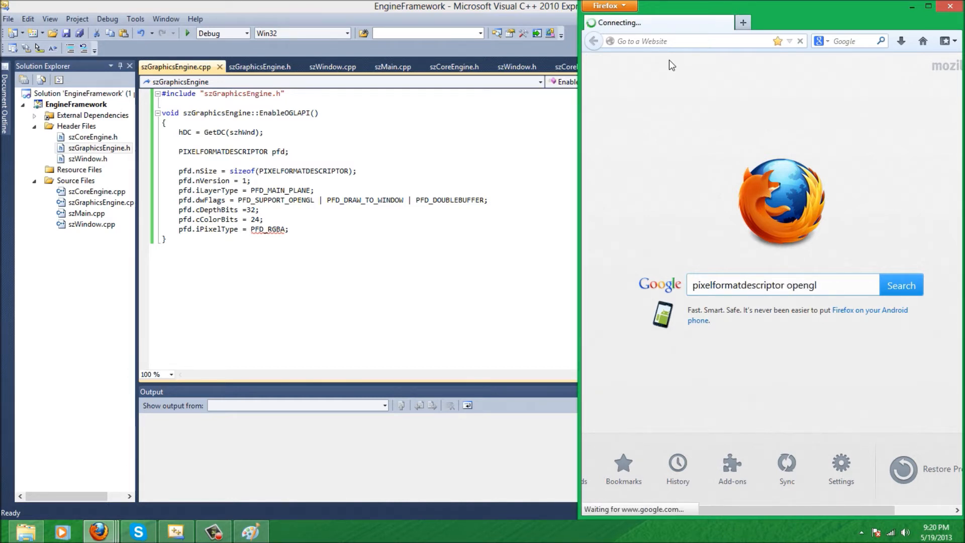
pyautogui.click(900, 286)
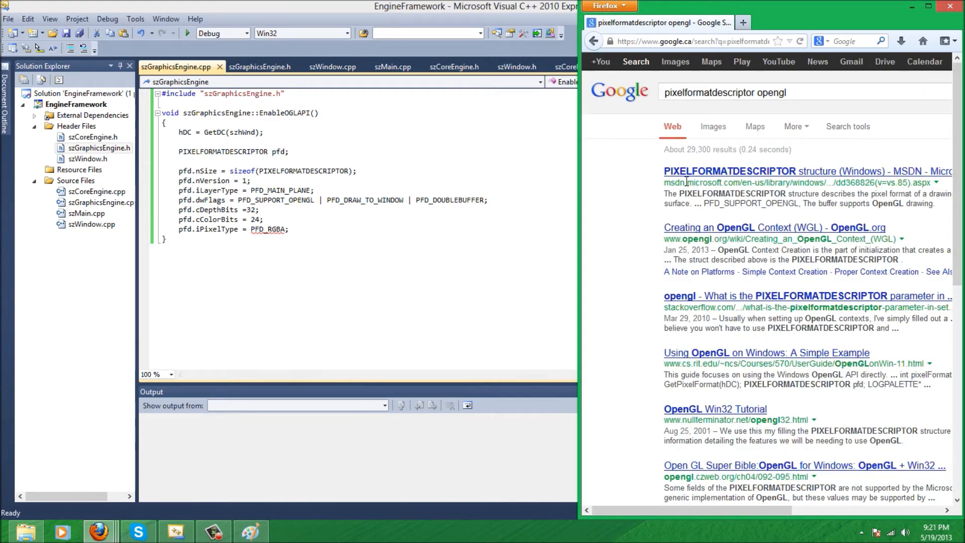
# Open the MSDN PIXELFORMATDESCRIPTOR reference and scroll to the flag values
pyautogui.click(778, 171)
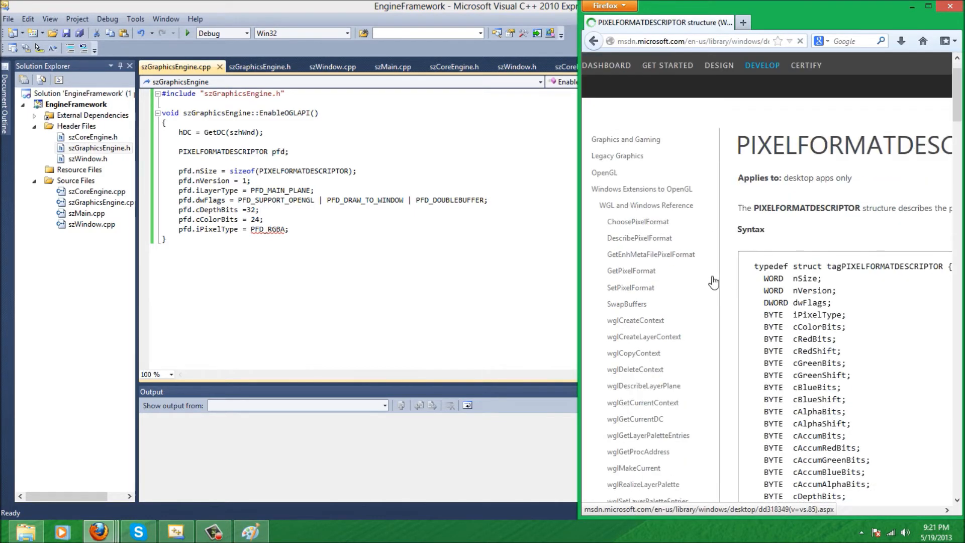
pyautogui.scroll(-3)
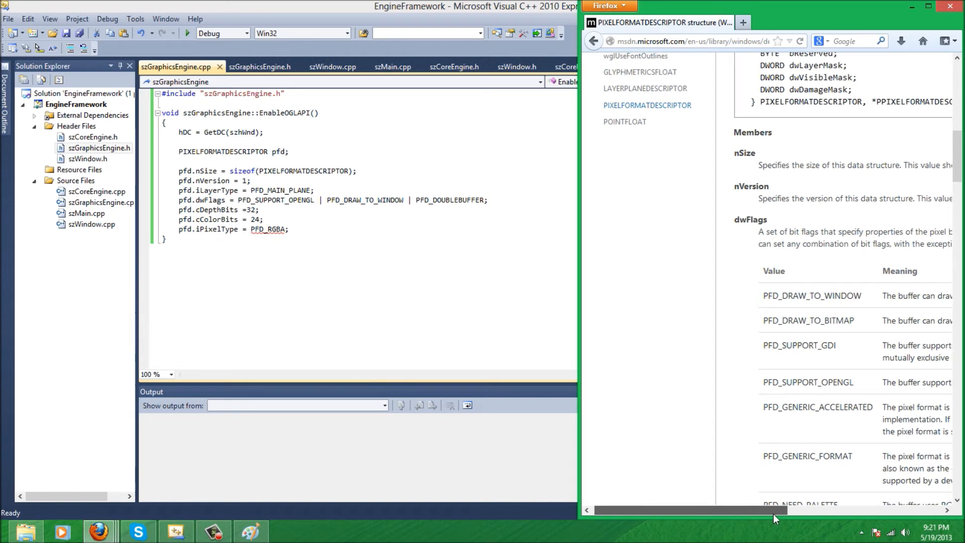
pyautogui.scroll(-3)
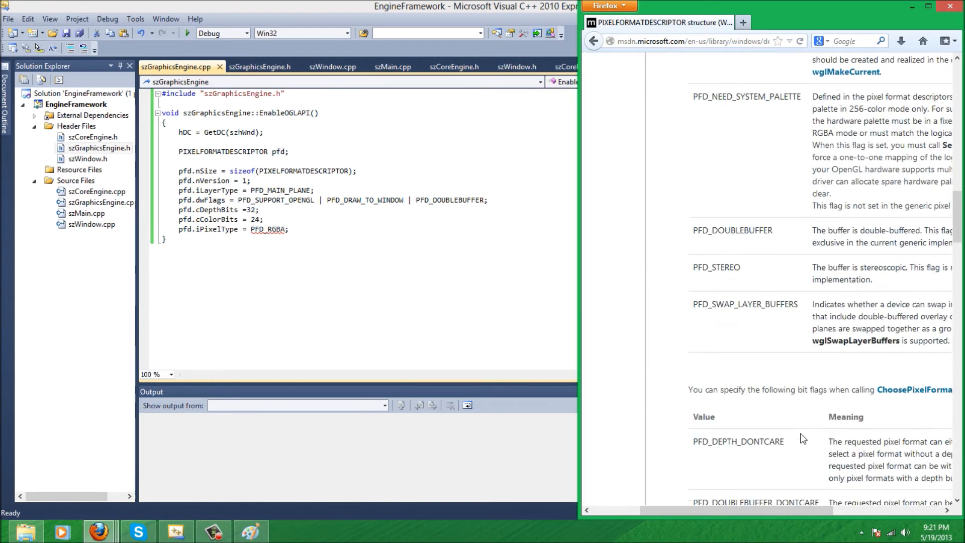
pyautogui.scroll(-3)
pyautogui.write('T')
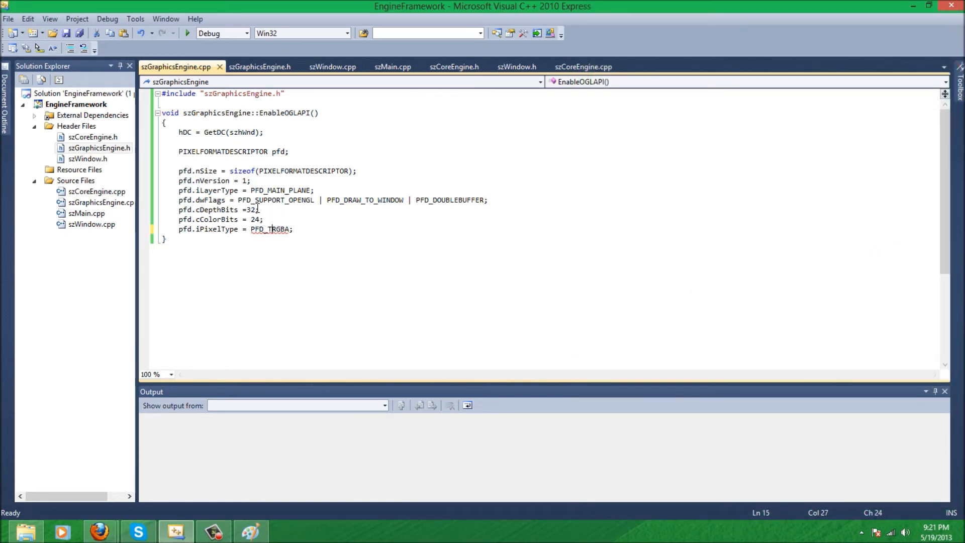
# Correct the pixel type to PFD_TYPE_RGBA and add blank lines around the setup code
pyautogui.write('PFD_TYPE_RGBA')
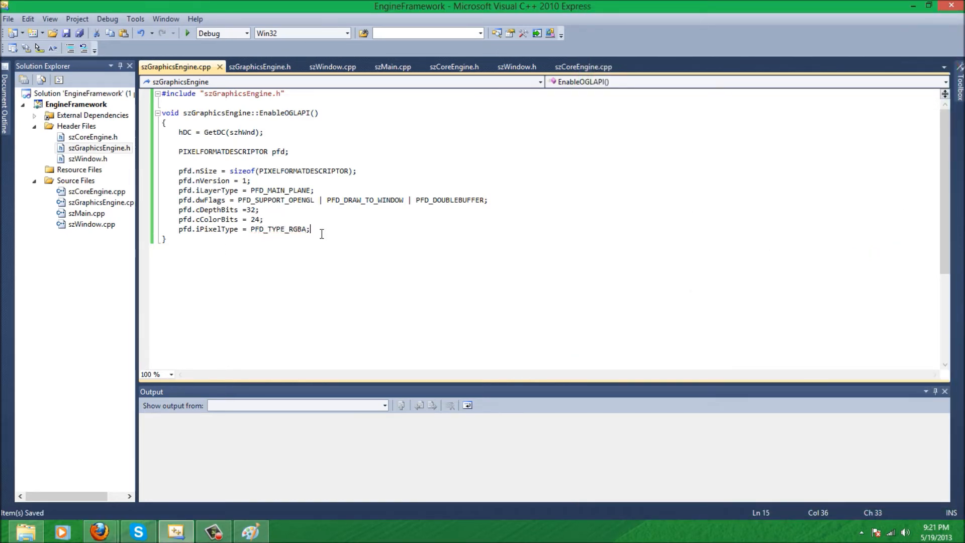
pyautogui.press('enter')
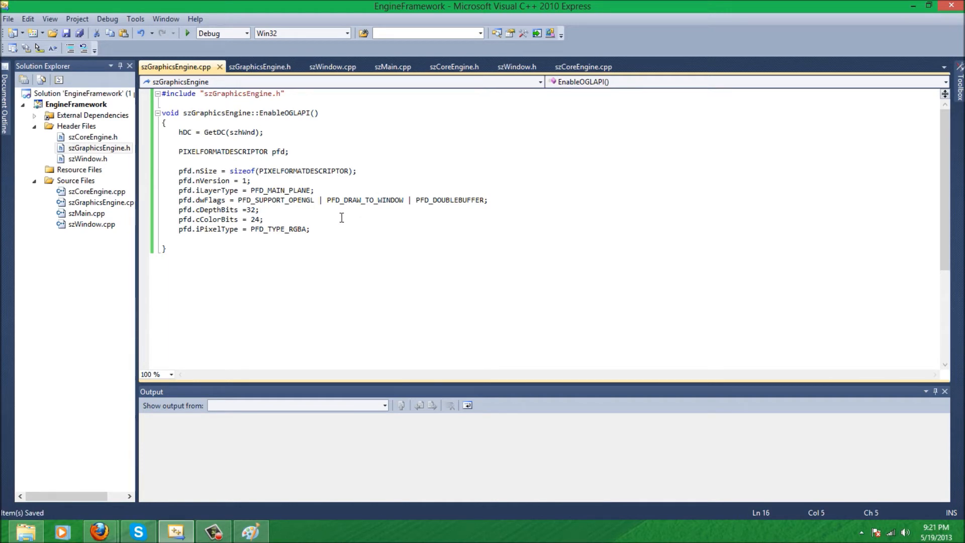
pyautogui.press('enter')
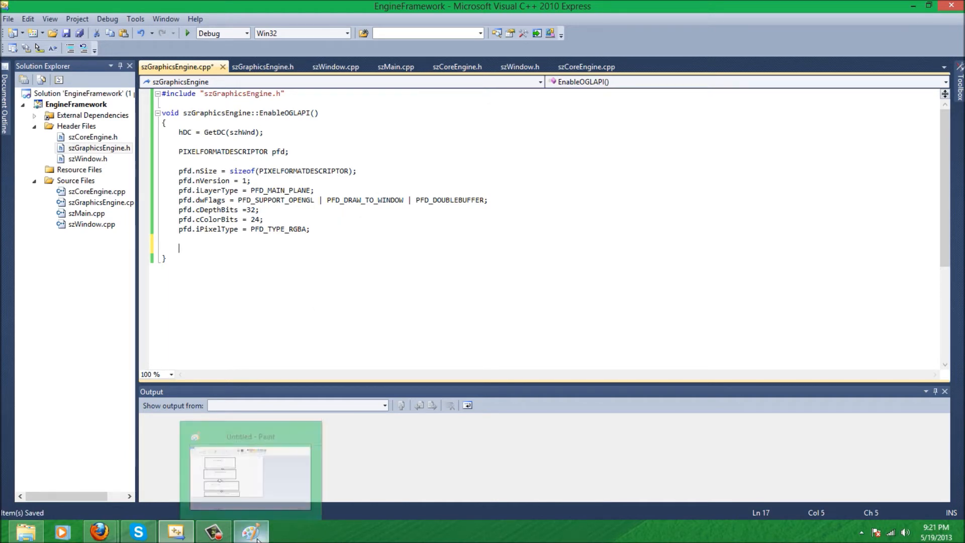
pyautogui.click(251, 531)
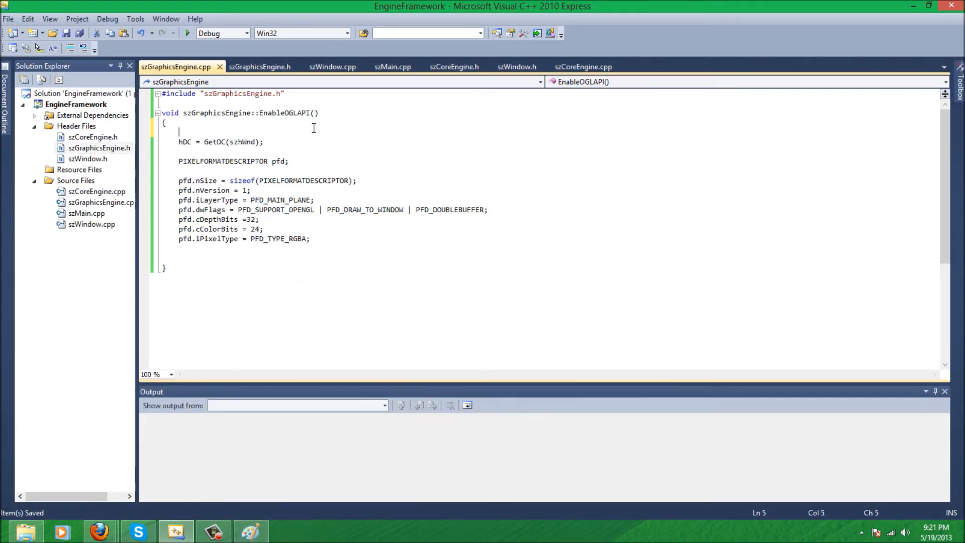
# Declare int PixelFormat at the function top and start a ChoosePixelFormat call
pyautogui.write('int')
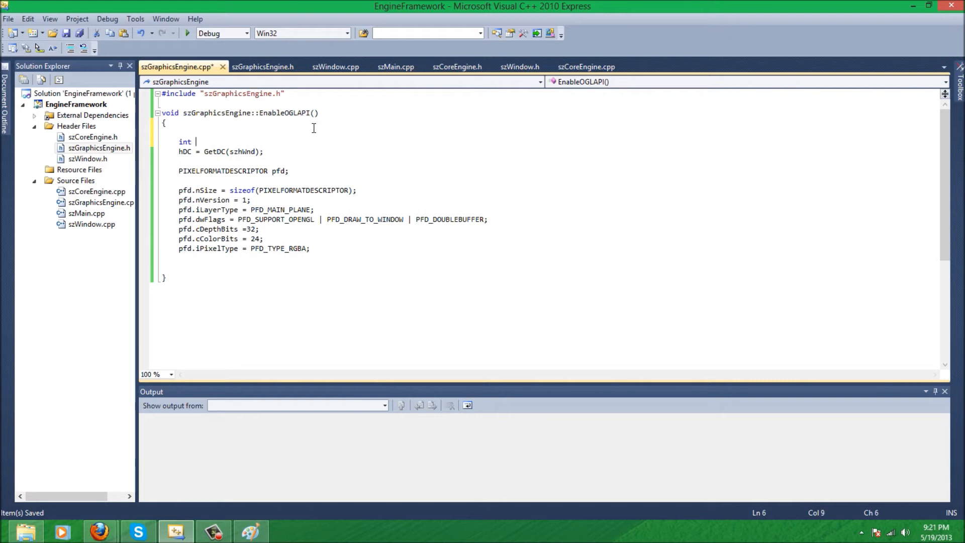
pyautogui.write('PixelFormat;')
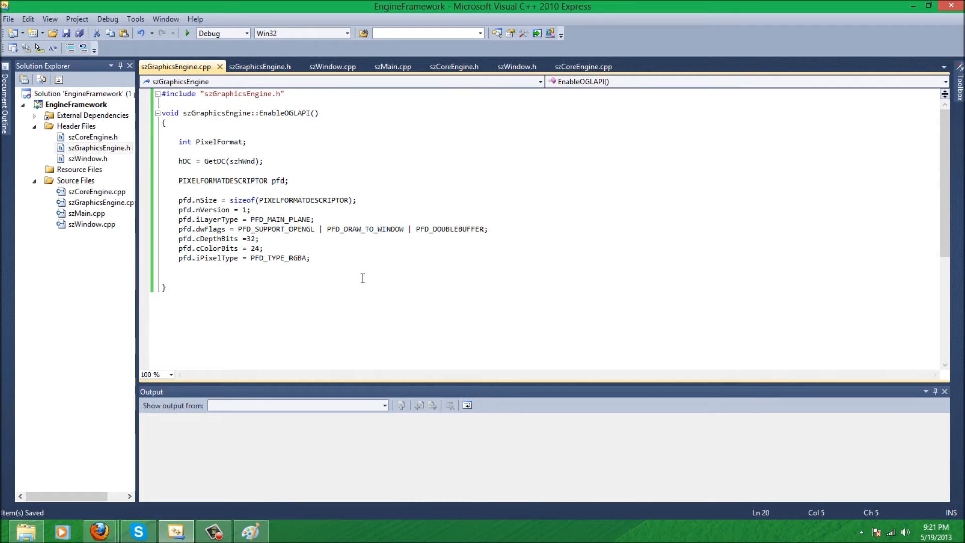
pyautogui.write('ChoosePixelFormat(')
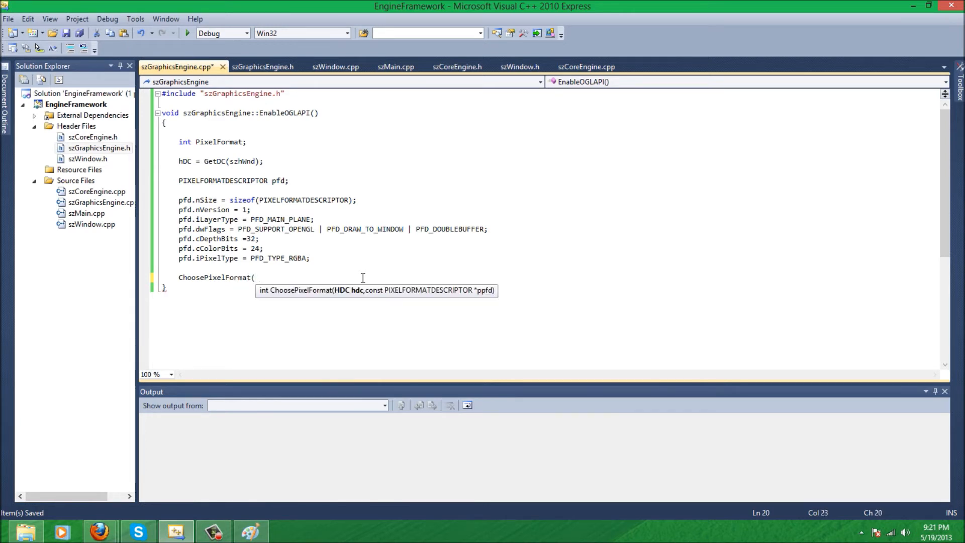
# Complete ChoosePixelFormat(hDC,&pfd) and start typing the SetPixelFormat call
pyautogui.write('hDC,')
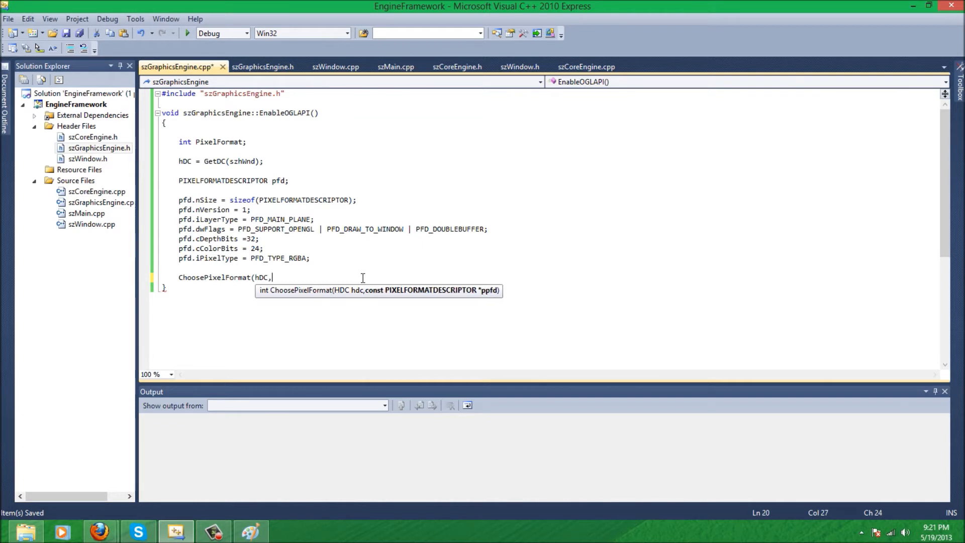
pyautogui.write('&PFD')
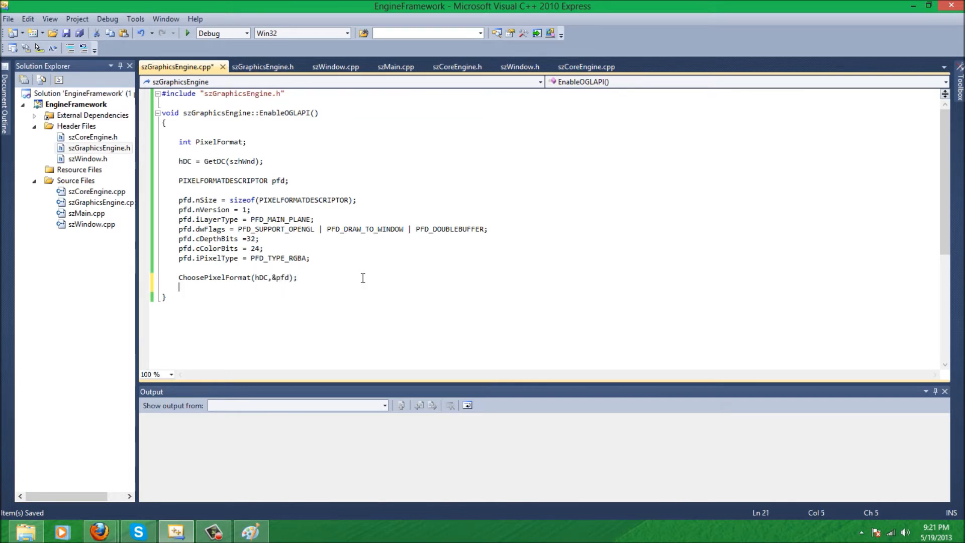
pyautogui.write('Set')
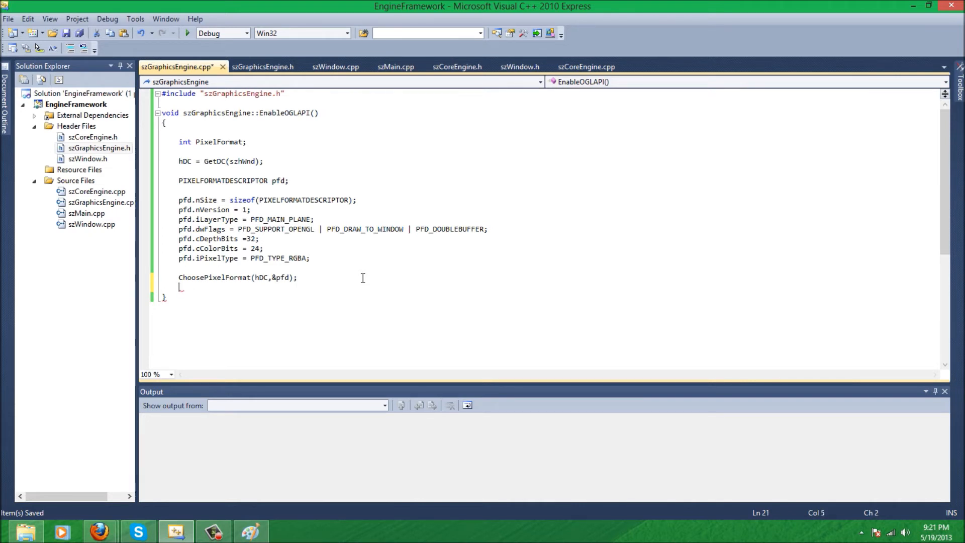
pyautogui.write('Set')
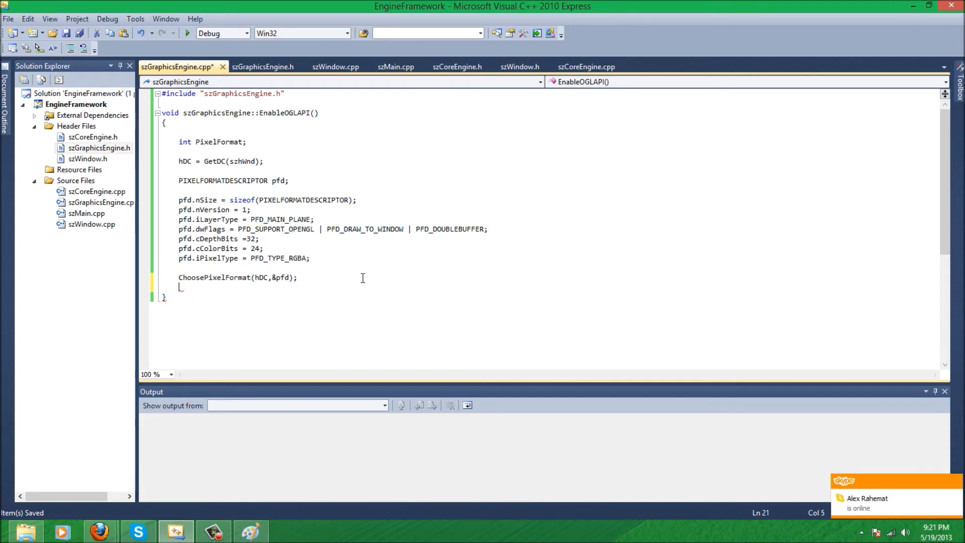
pyautogui.write('PixelFormat =')
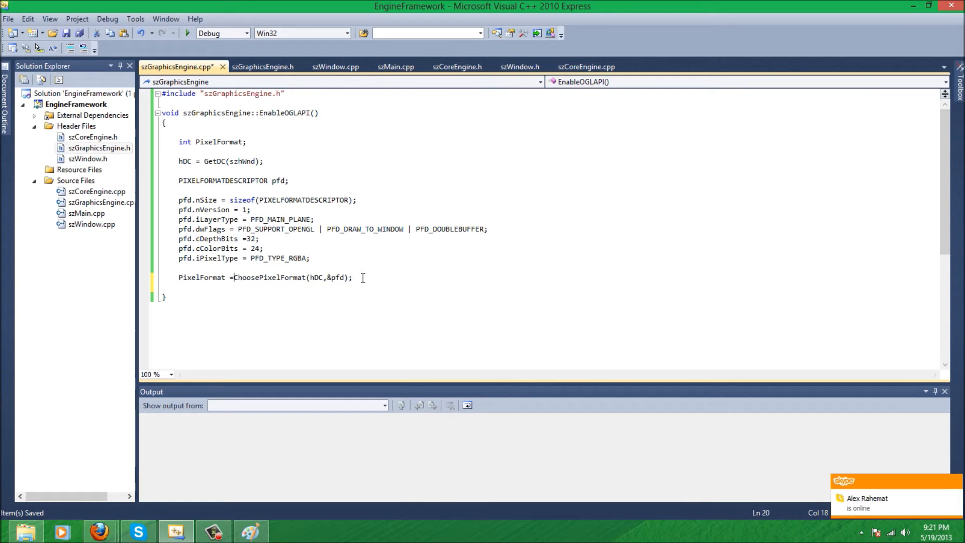
pyautogui.write('SetF')
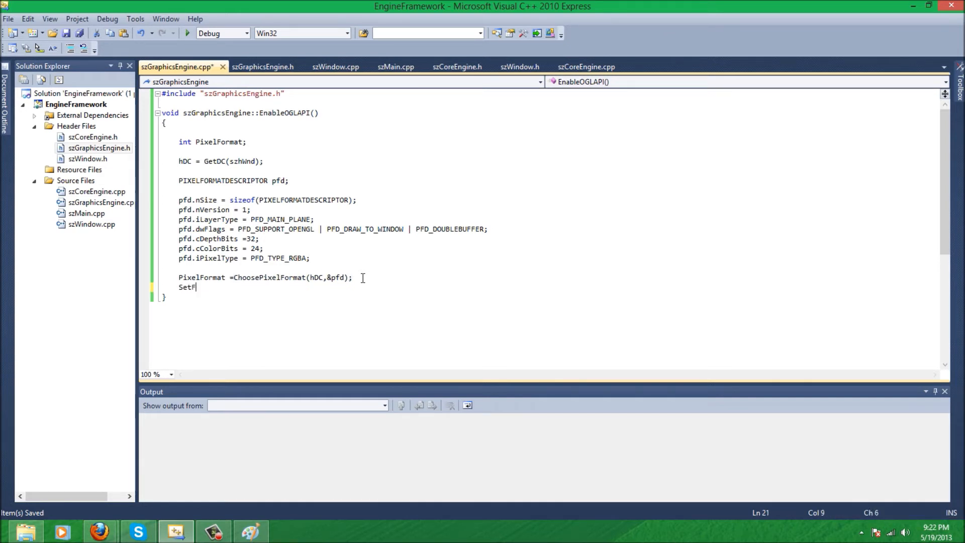
pyautogui.write('ixelFromat')
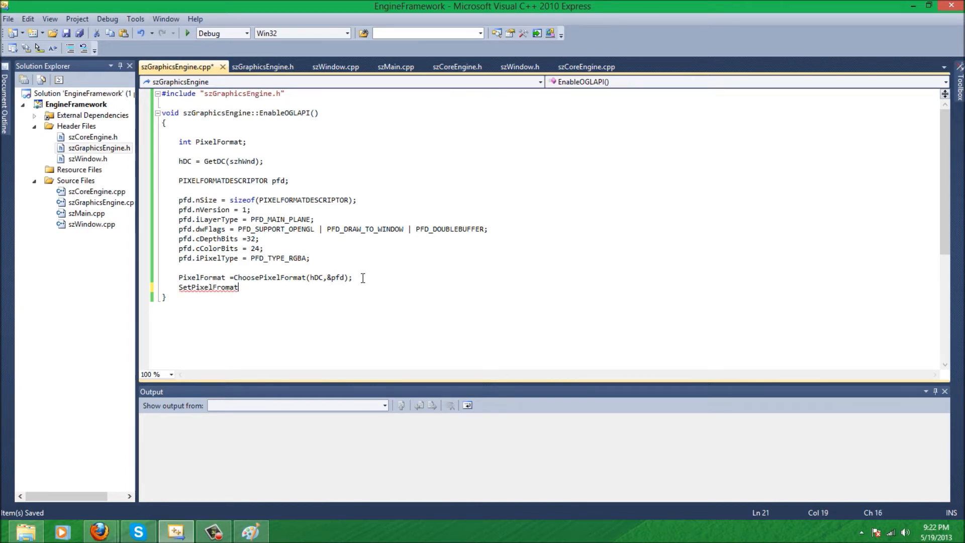
# Call SetPixelFormat(hDC,PixelFormat,&pfd) and wrap it in an if(!…) check
pyautogui.write('(')
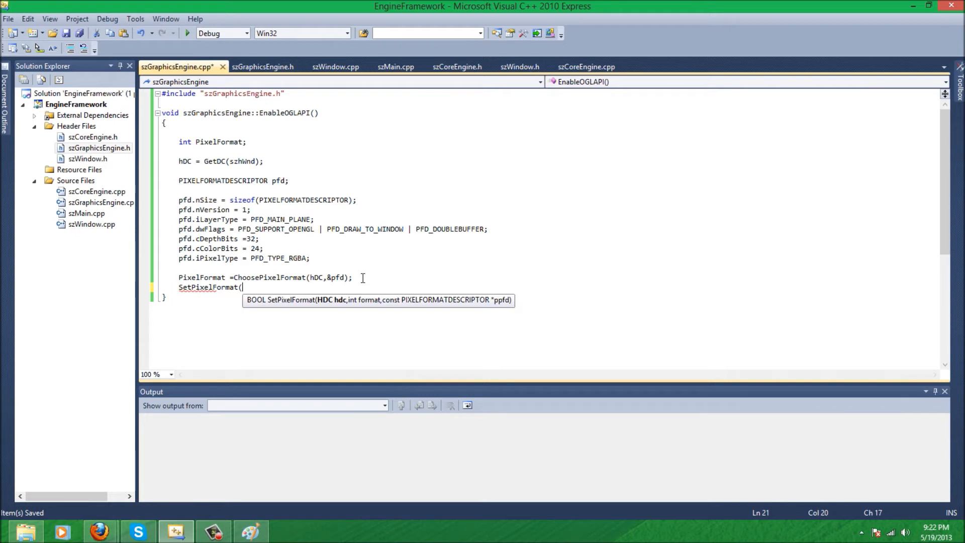
pyautogui.write('hDC,PixelForma')
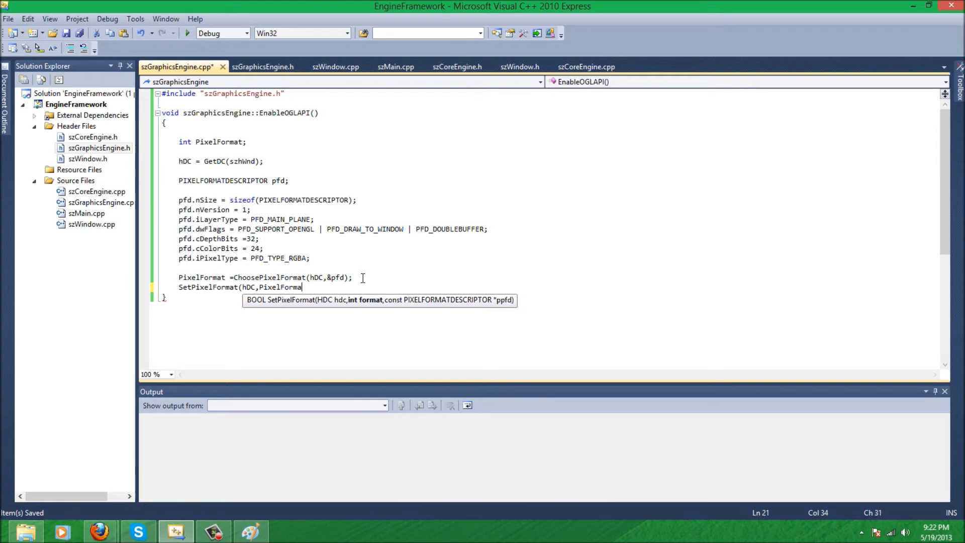
pyautogui.write(',&pf')
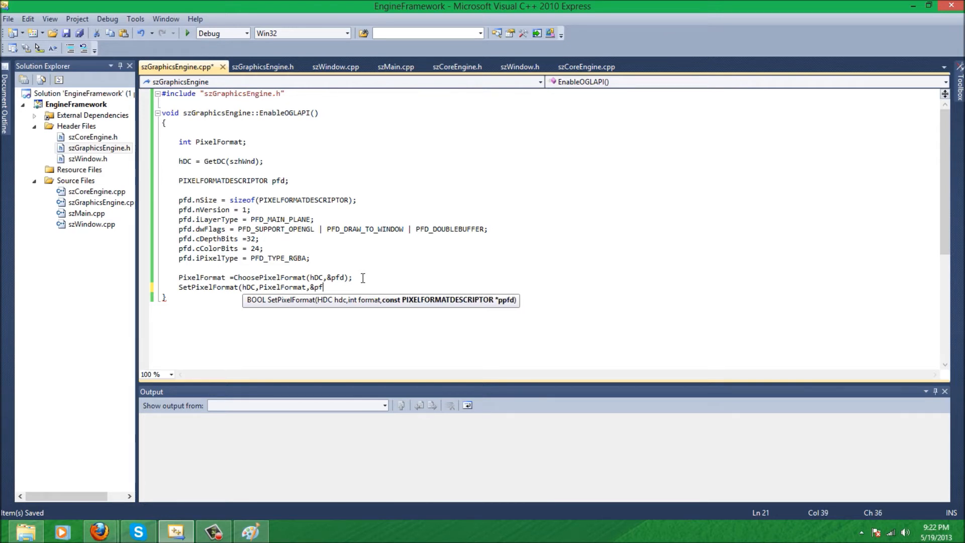
pyautogui.write('d);')
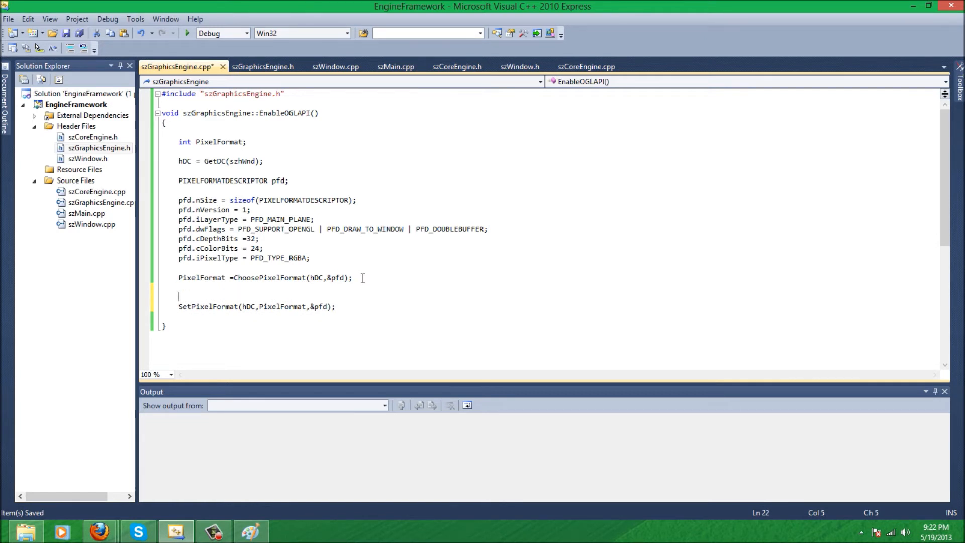
pyautogui.press('backspace')
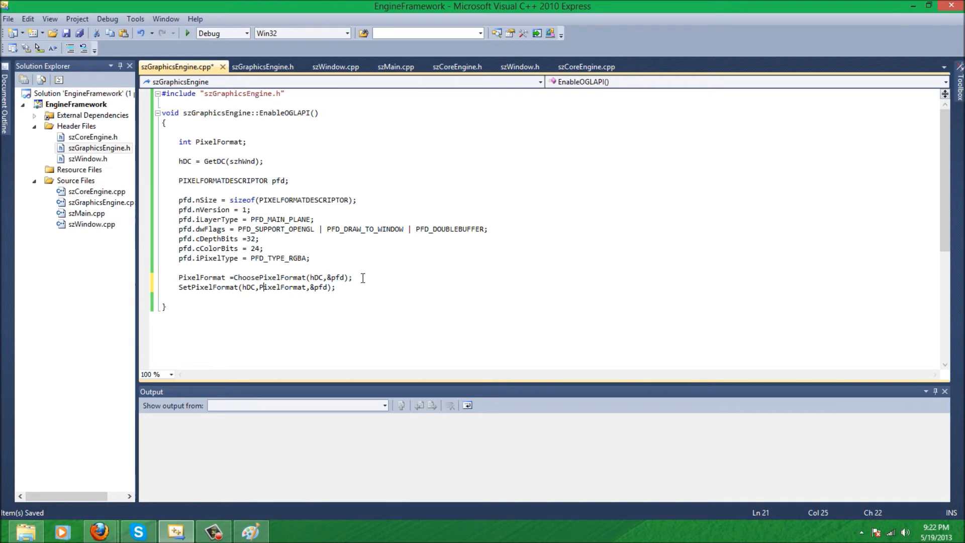
pyautogui.write('if(!')
pyautogui.write('{')
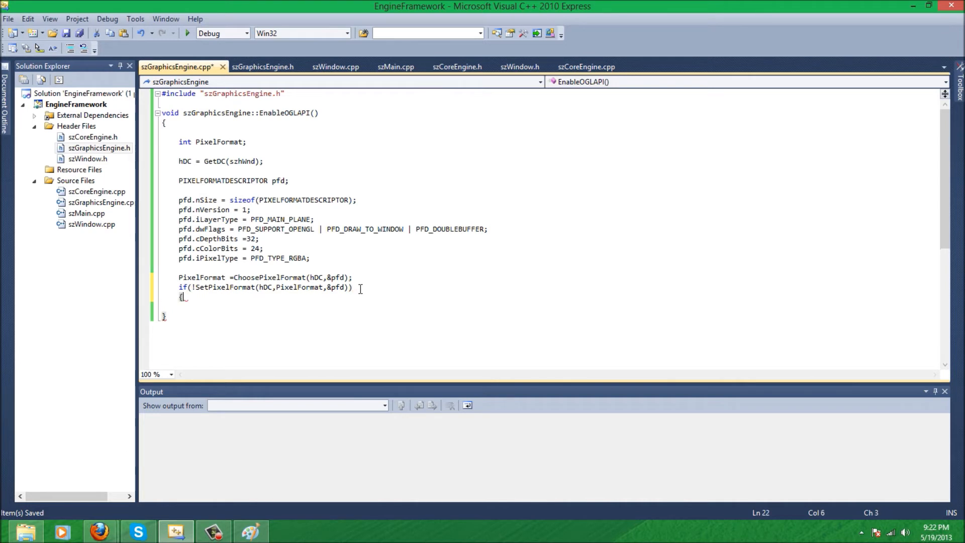
# Show MessageBox(szhWnd,"Error: Cannot Set Pixel Format!","ERROR!",MB_OK) in the failure block and save
pyautogui.write('M')
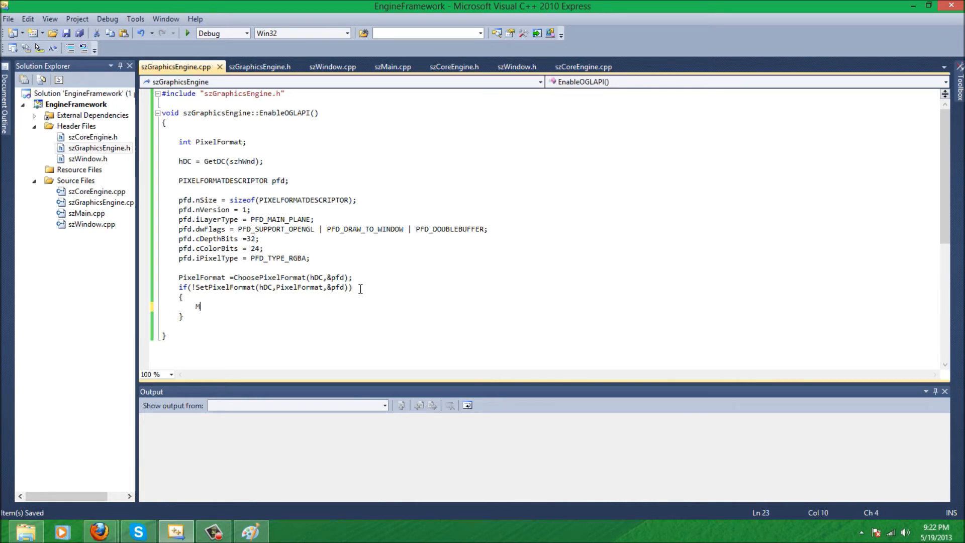
pyautogui.write('essageBox(')
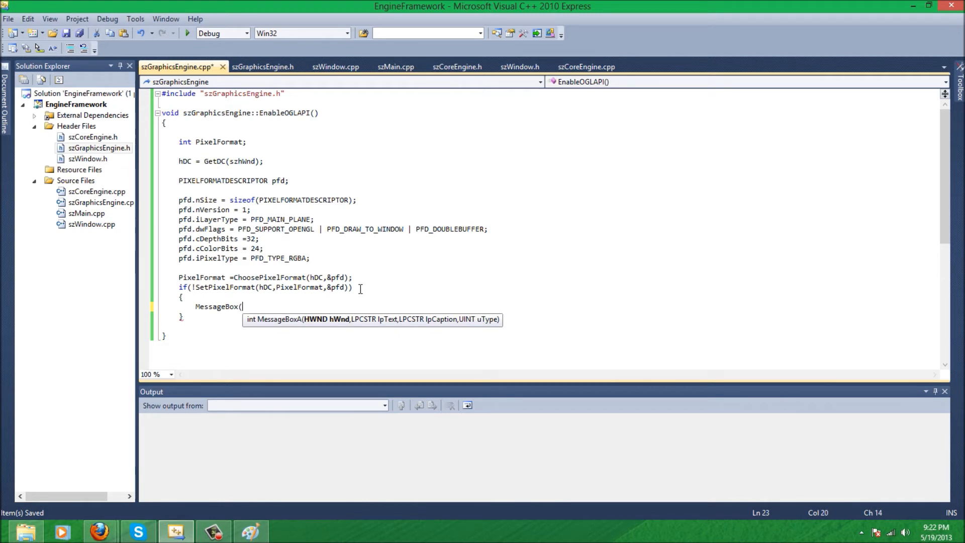
pyautogui.write('szH')
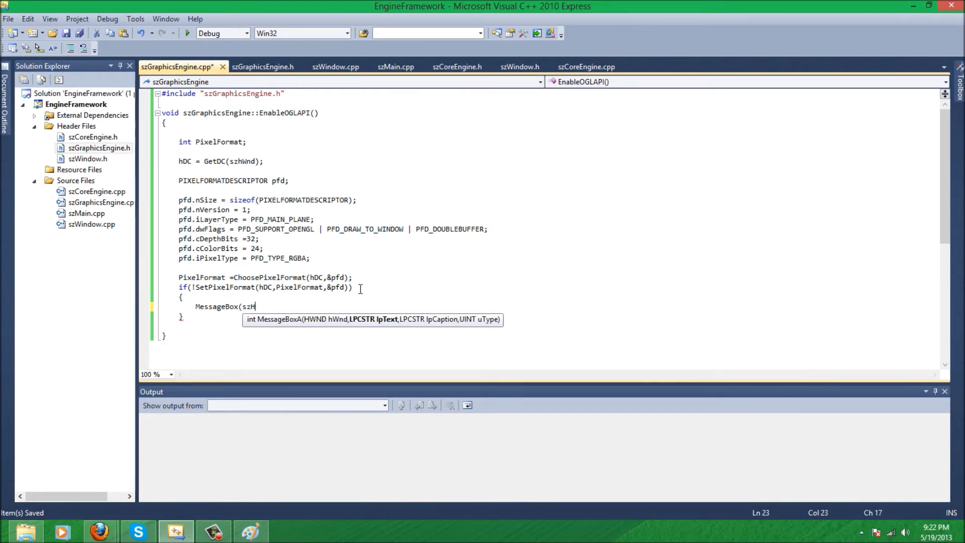
pyautogui.write('whnd,"')
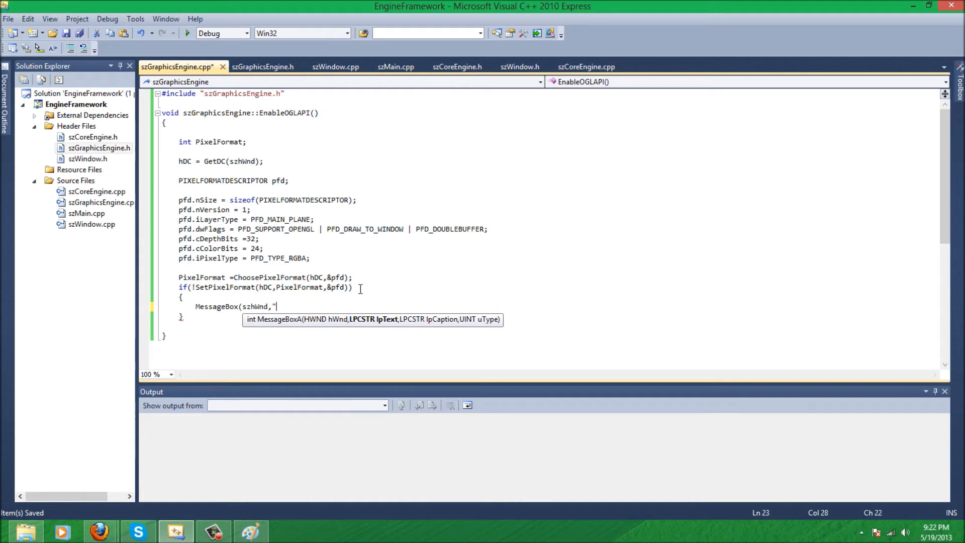
pyautogui.write('Error: Cannot')
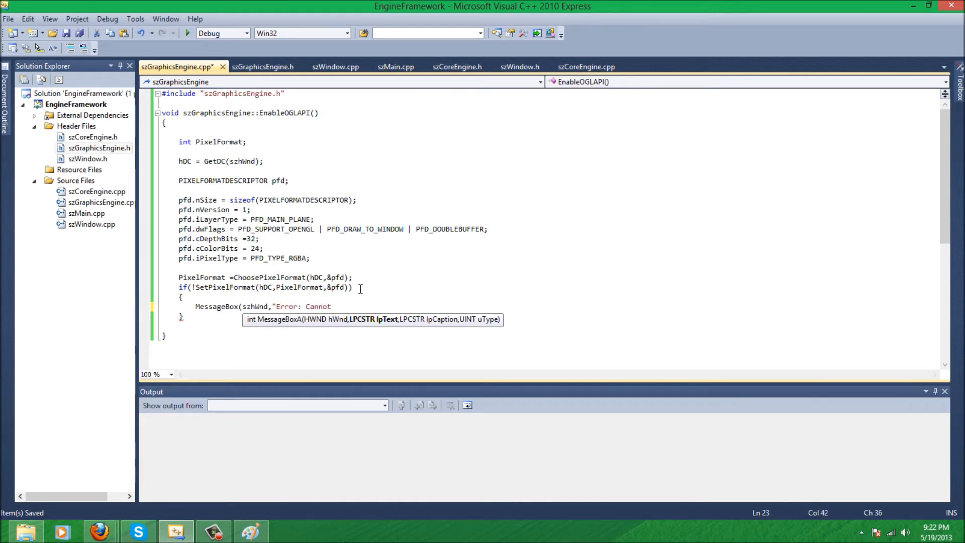
pyautogui.write('Set Pixel F')
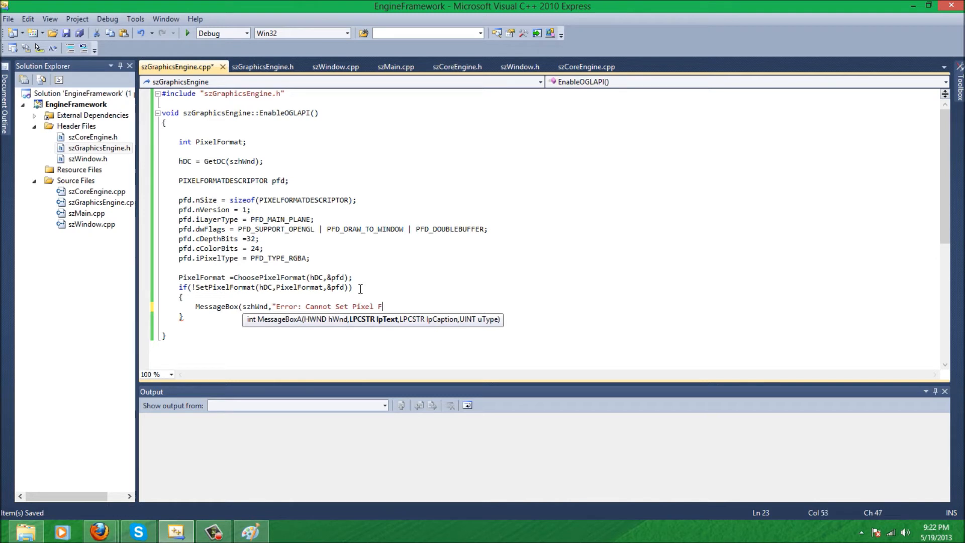
pyautogui.write('ormat!')
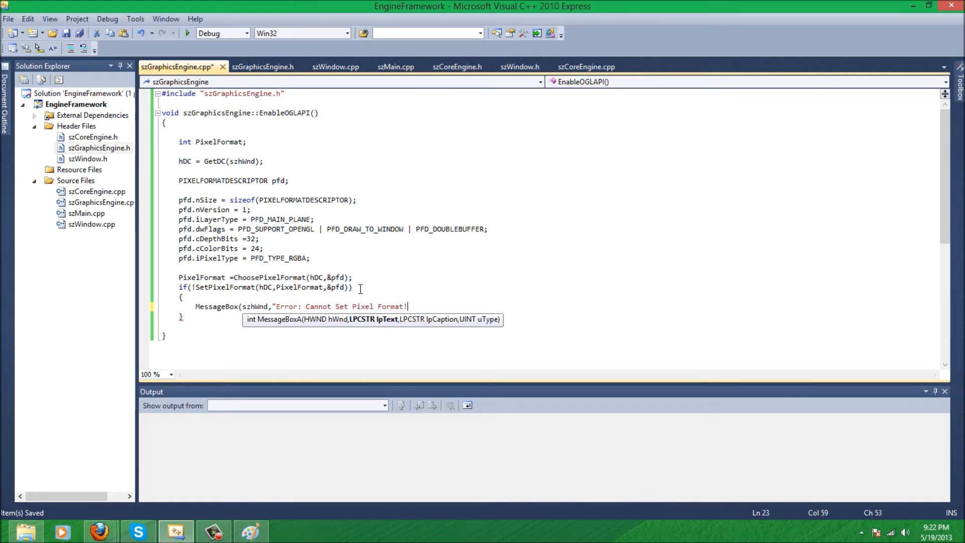
pyautogui.write(',"ERROR!",MB_')
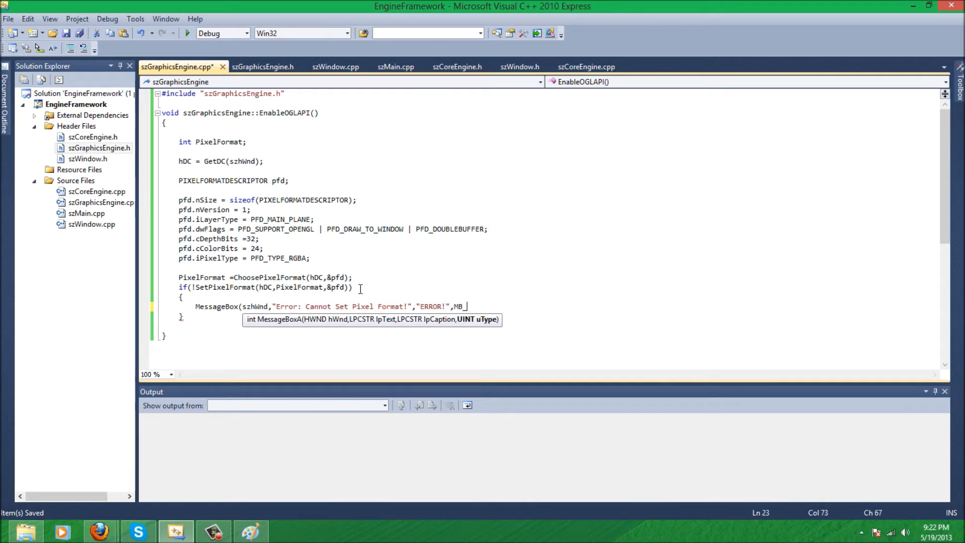
pyautogui.write('I')
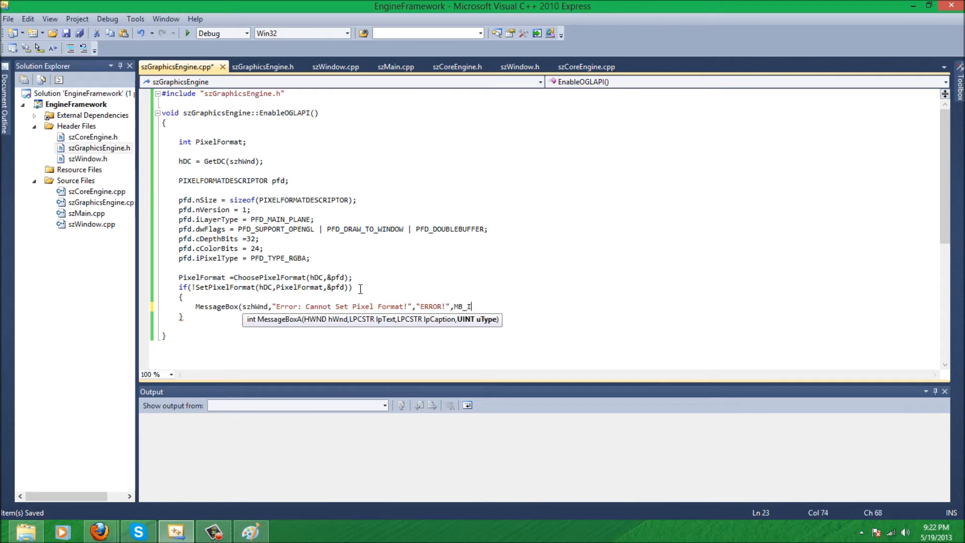
pyautogui.write('K')
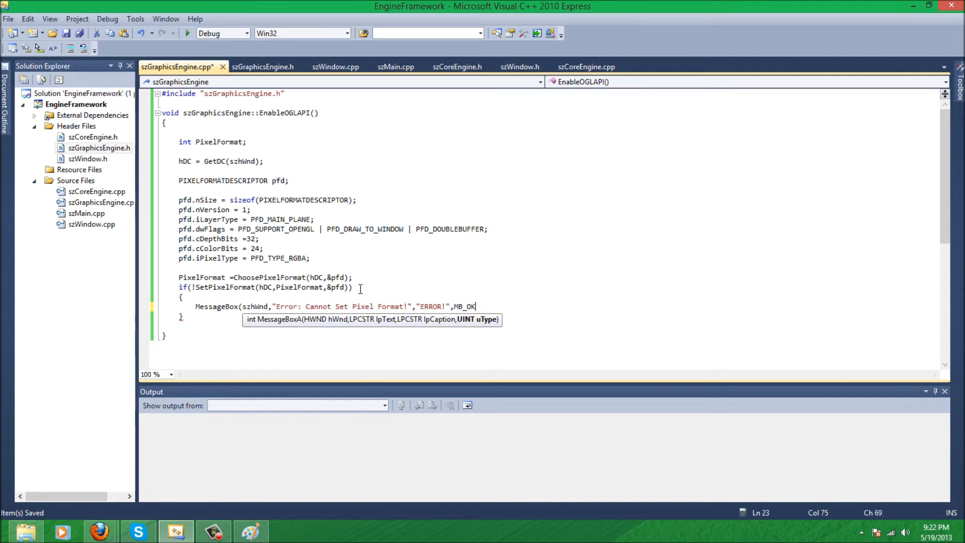
pyautogui.write(');')
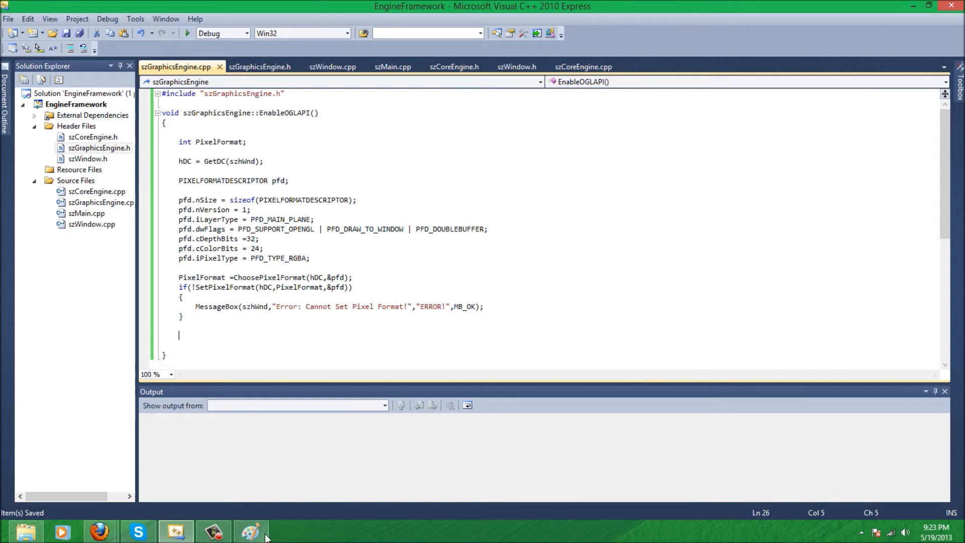
pyautogui.click(249, 531)
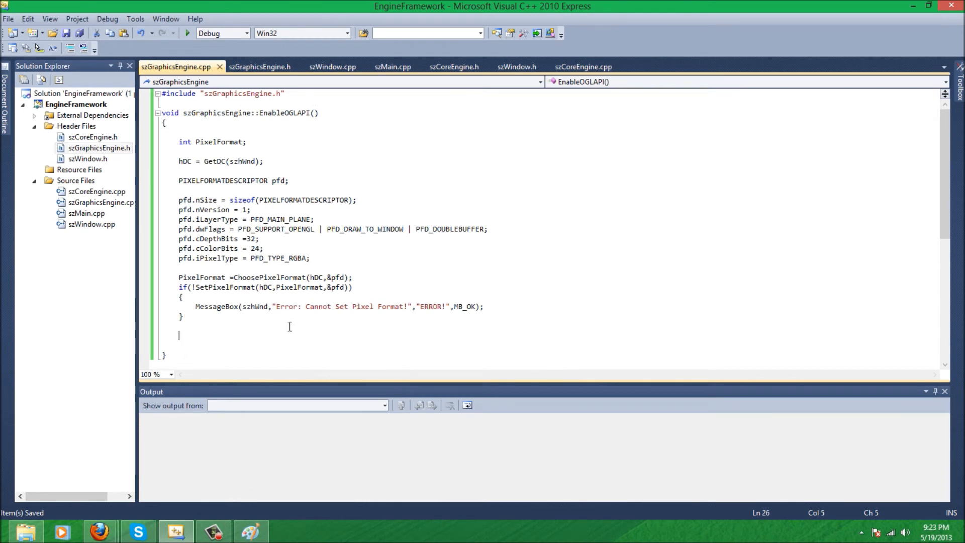
# Assign hRC = wglCreateContext(hDC)
pyautogui.write('hRC = WLG')
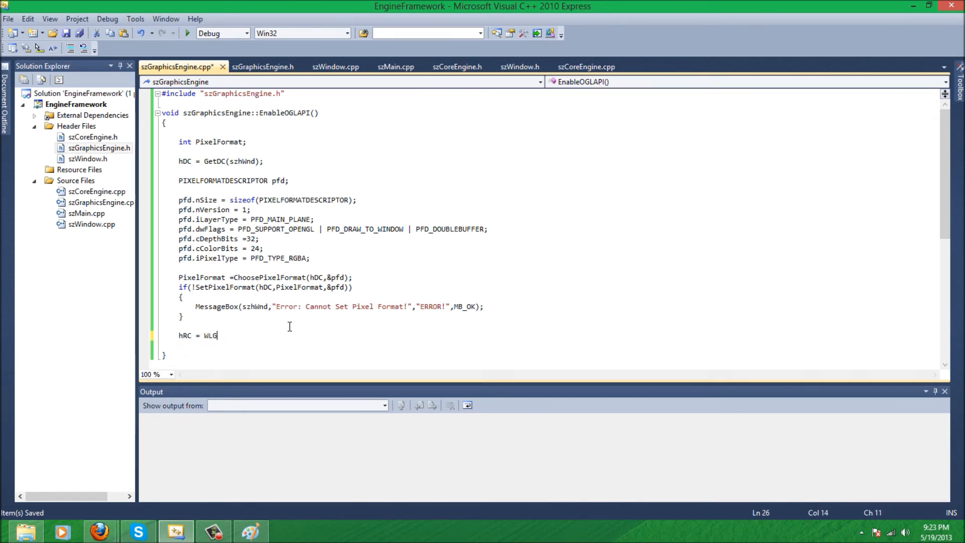
pyautogui.write('glCreate')
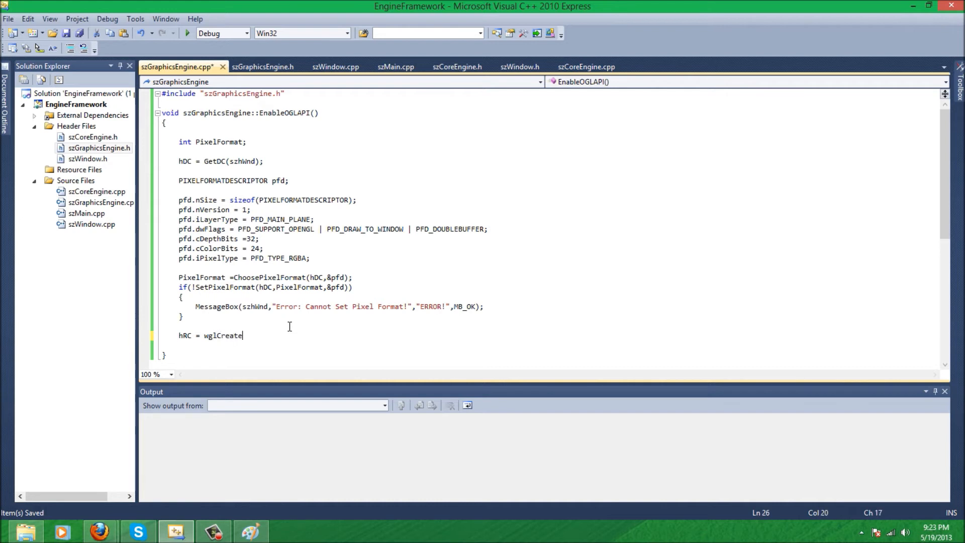
pyautogui.write('Context(')
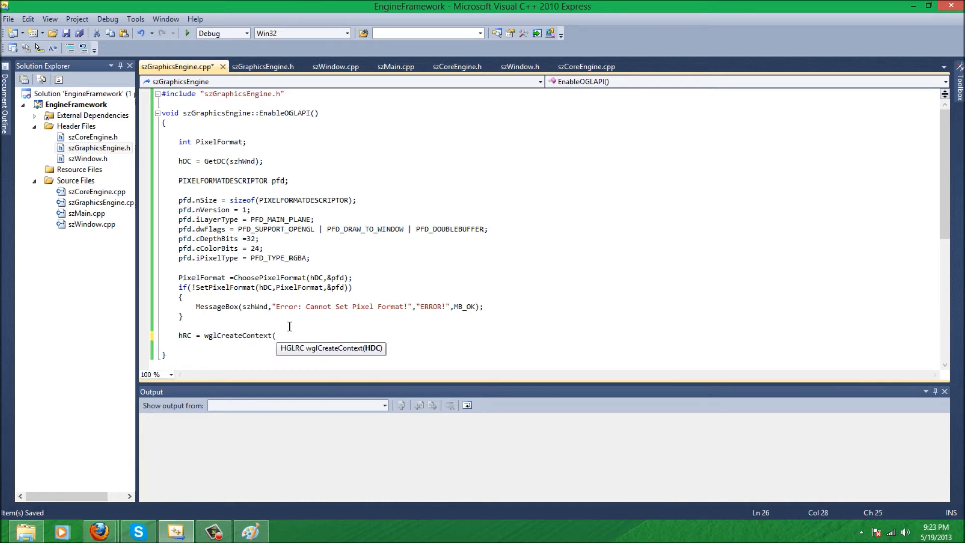
pyautogui.write('hDC)')
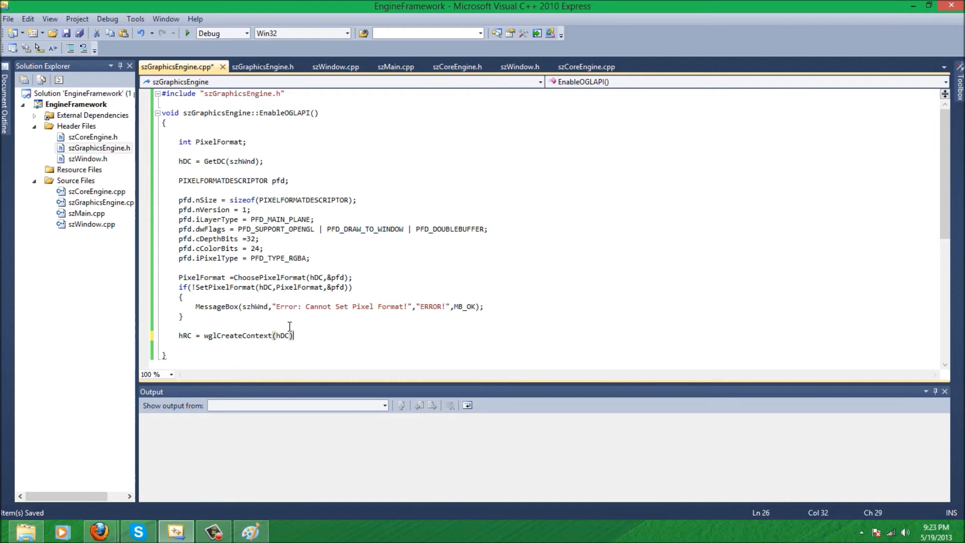
# Make the context current with wglMakeCurrent(hDC,hRC)
pyautogui.write('w')
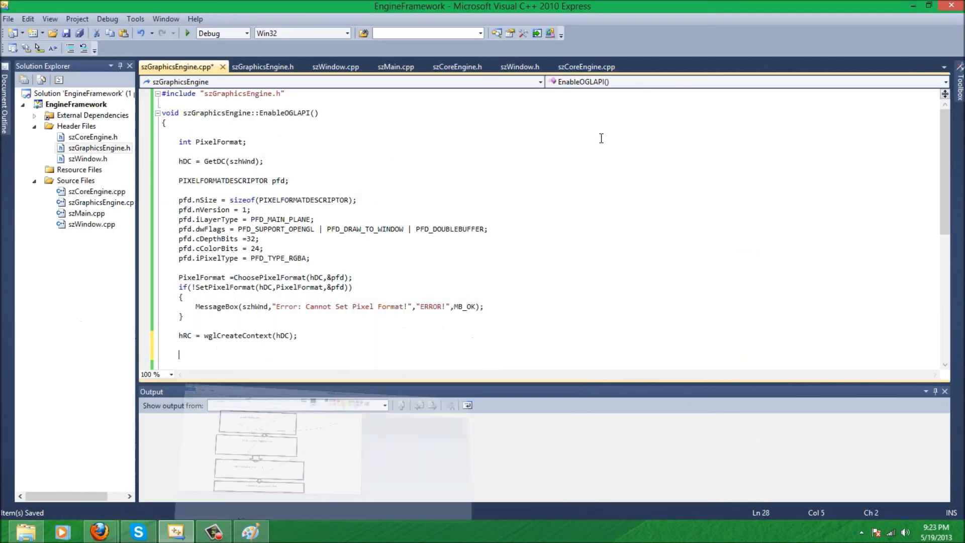
pyautogui.write('wgl')
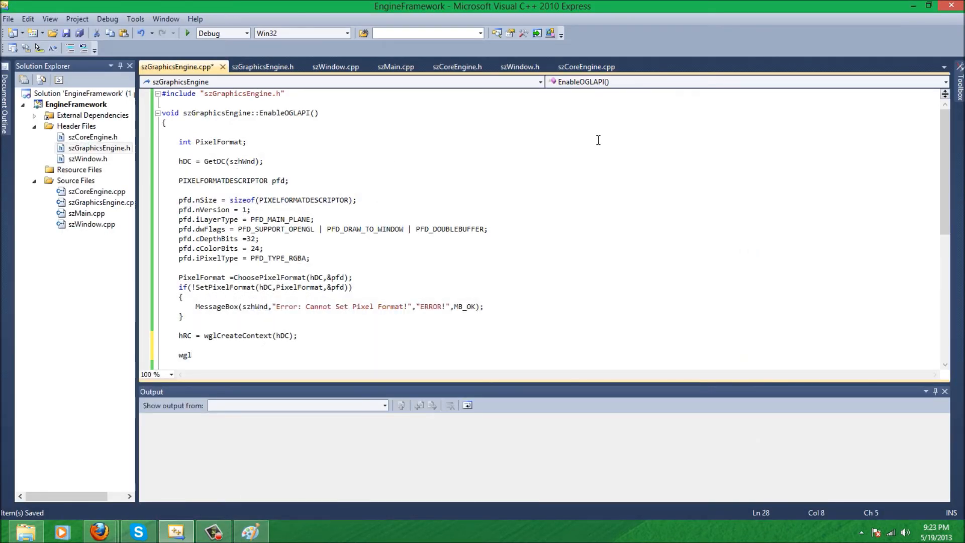
pyautogui.write('MakeCurrent')
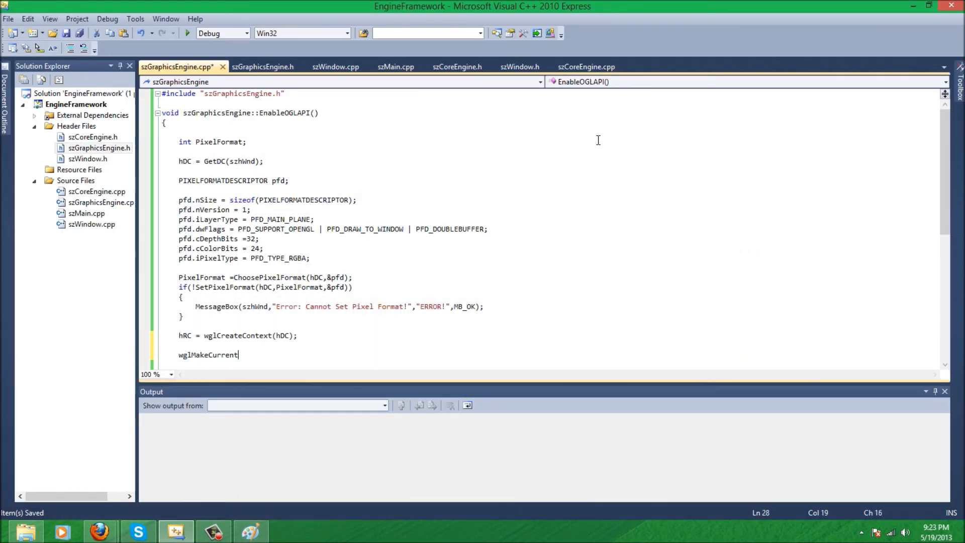
pyautogui.write('(hDC,')
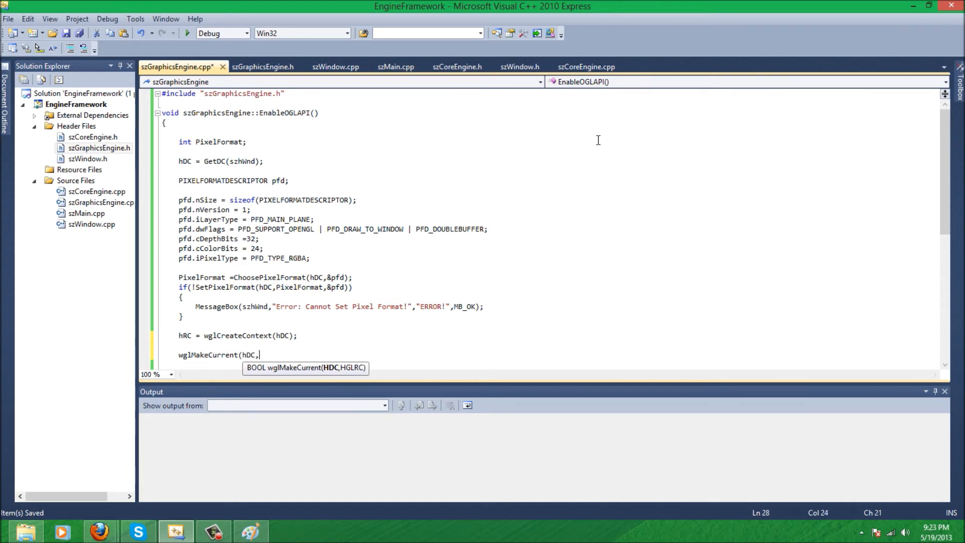
pyautogui.write('hRC);')
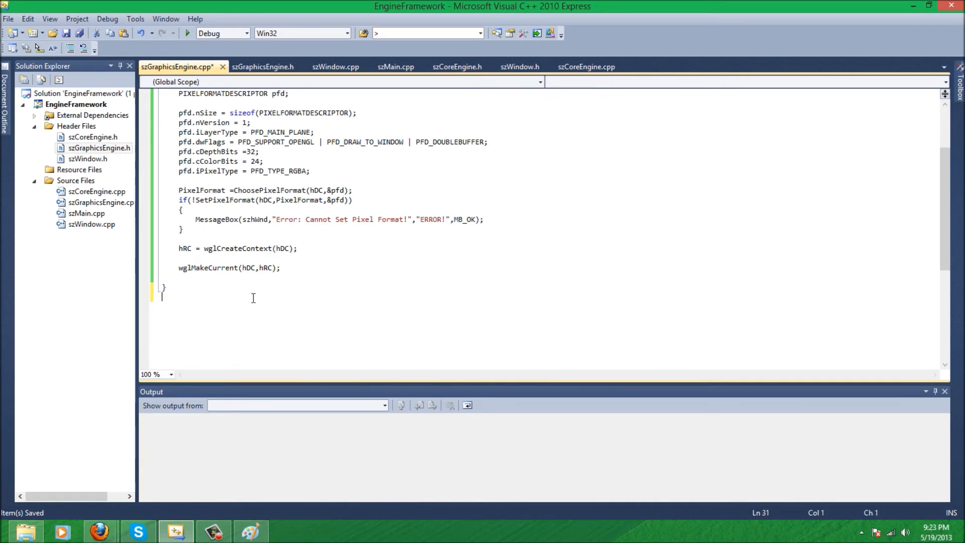
# Define void szGraphicsEngine::DisableOGLAPI() starting with wglMakeCurrent(NULL,NULL)
pyautogui.write('void')
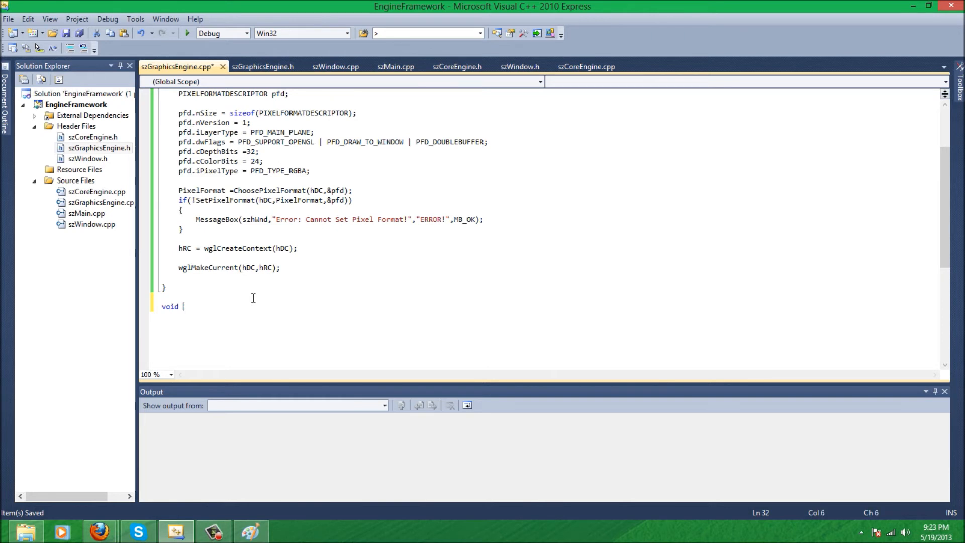
pyautogui.write('szGraphicsE')
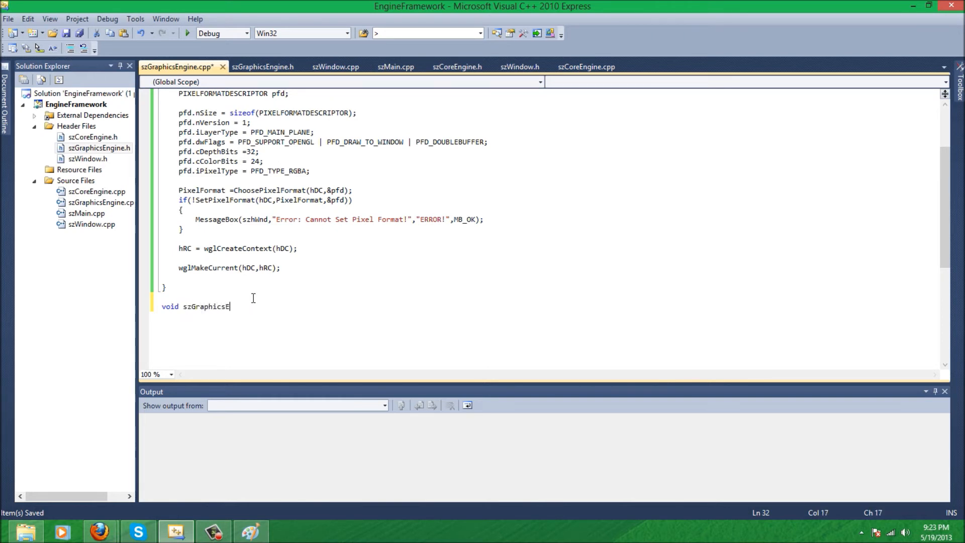
pyautogui.write('ngine::DisableOGLAPI(')
pyautogui.write('{')
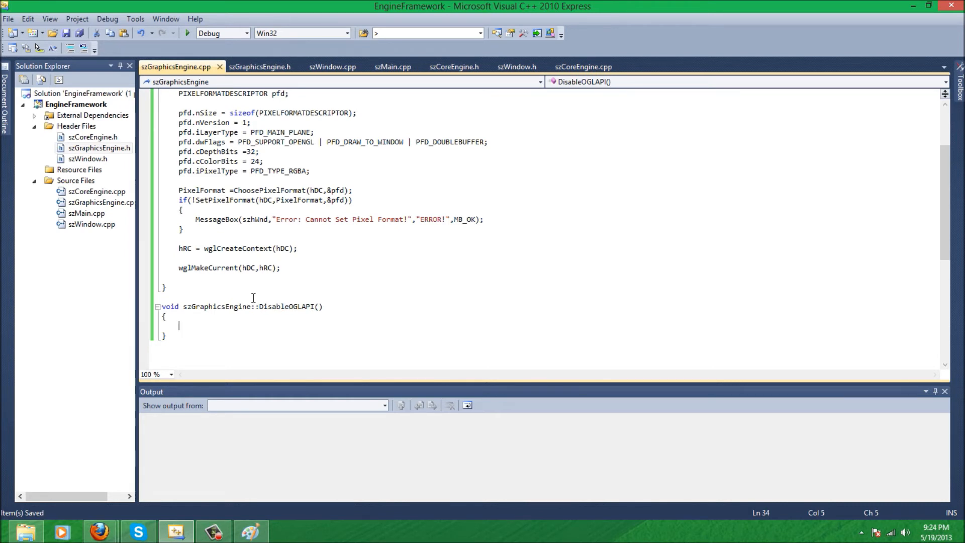
pyautogui.write('wglMakeCur')
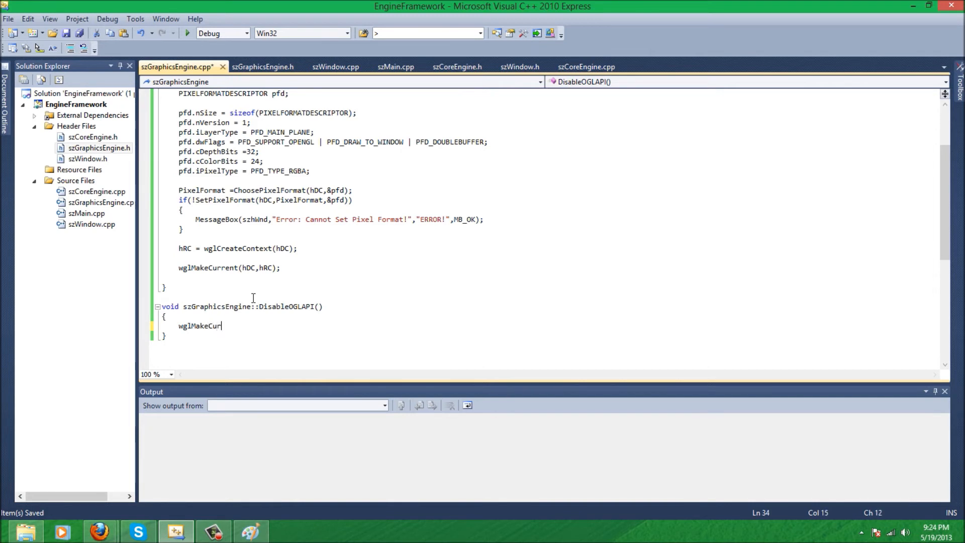
pyautogui.write('rent(')
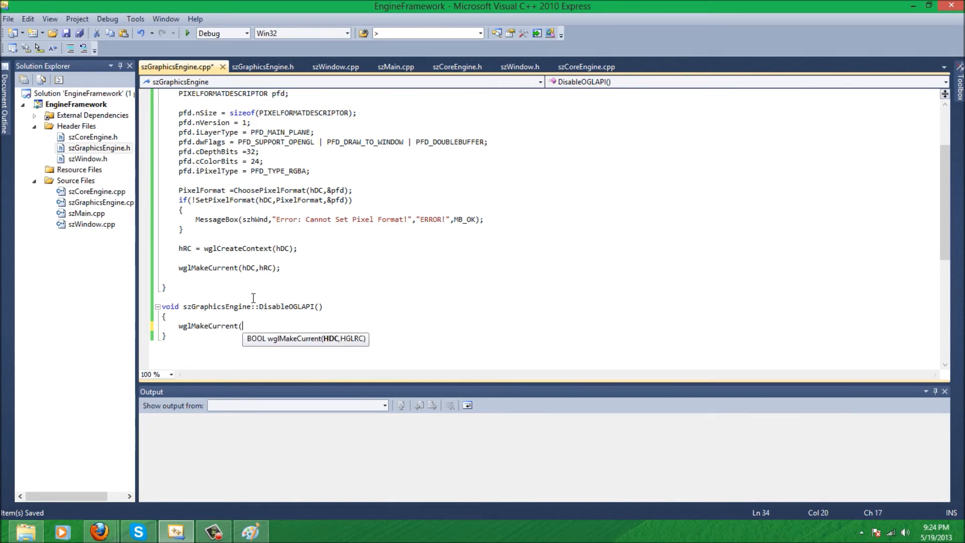
pyautogui.write('NULL,NULL);')
pyautogui.write('wgl')
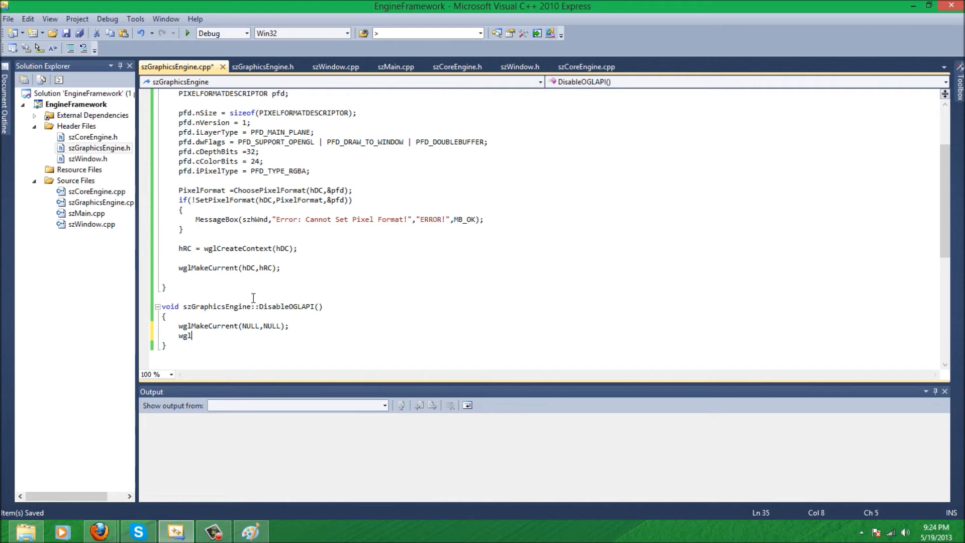
# Delete the context with wglDeleteContext(hRC) and check ReleaseDC(szhWnd,hDC) in an if
pyautogui.write('DeleteContex')
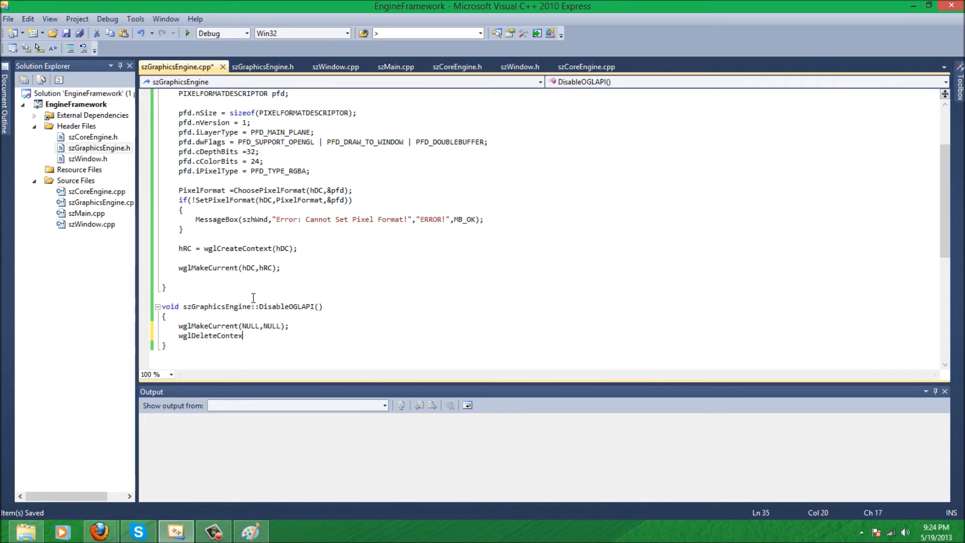
pyautogui.write('(hR')
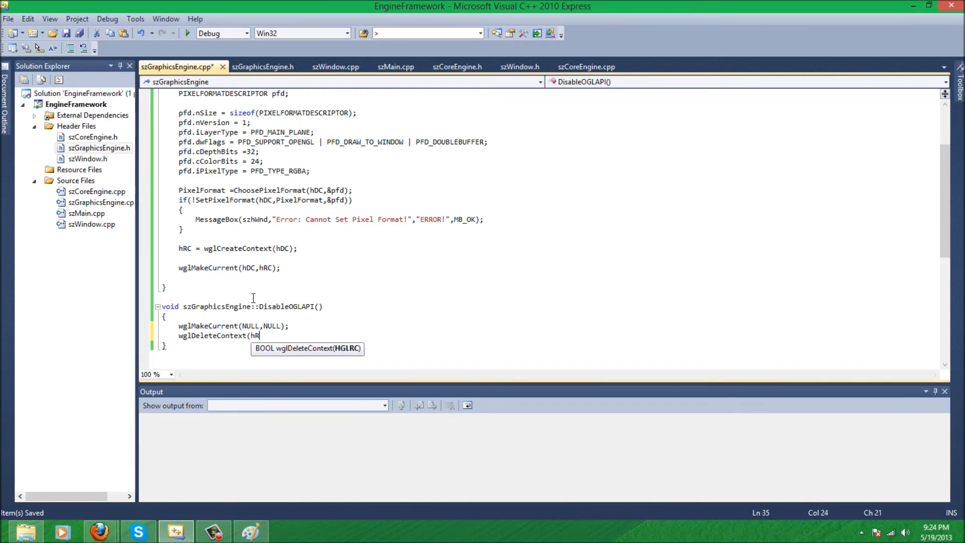
pyautogui.write('C);')
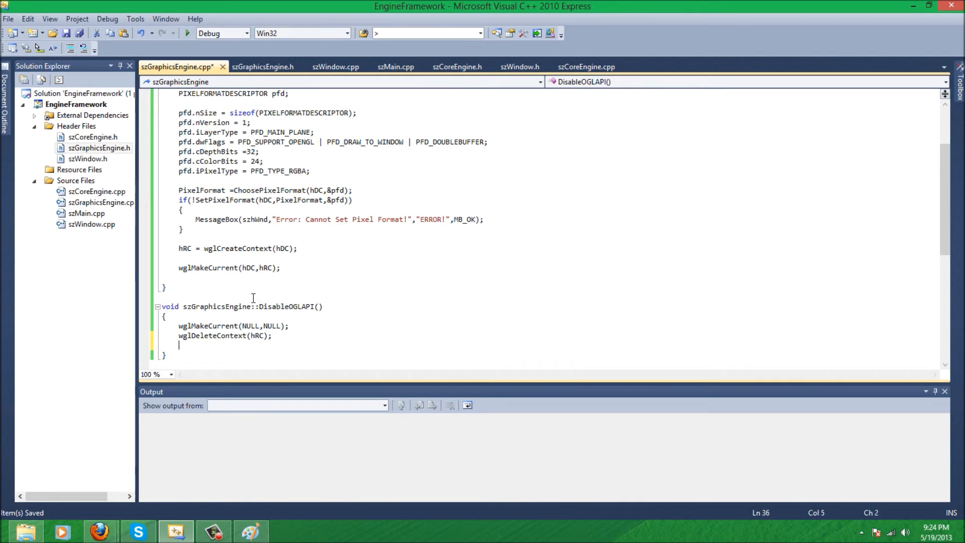
pyautogui.write('ReleaseDC(')
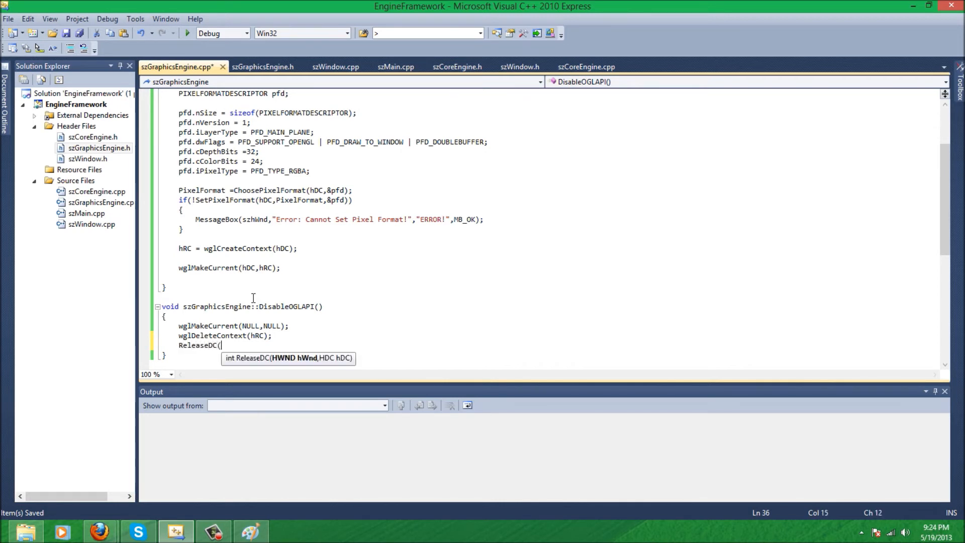
pyautogui.write('S')
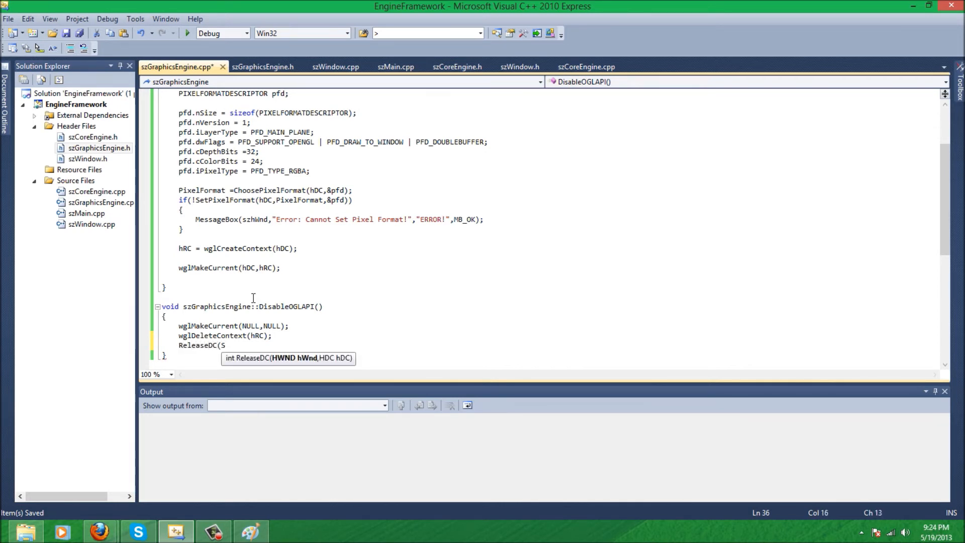
pyautogui.write('szhWnd,')
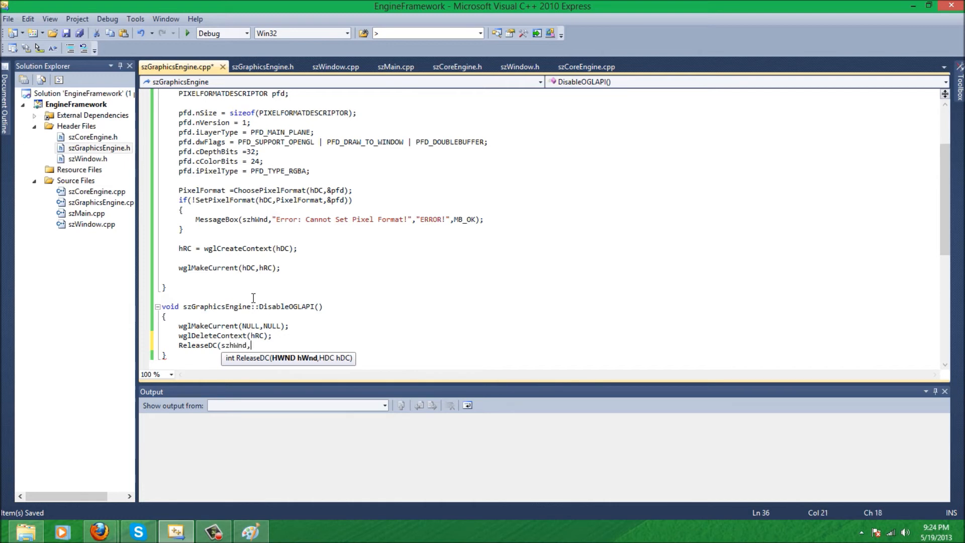
pyautogui.write('hDC);')
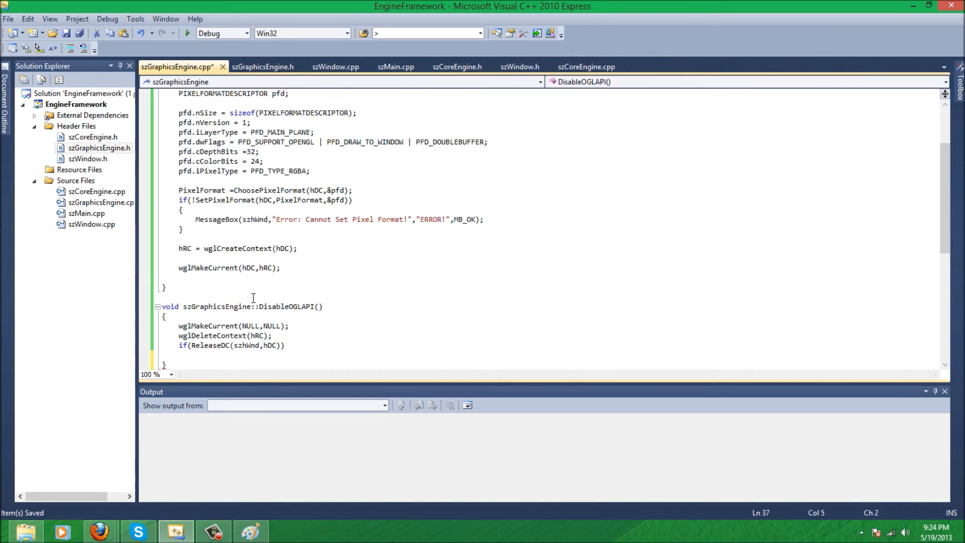
pyautogui.write('(')
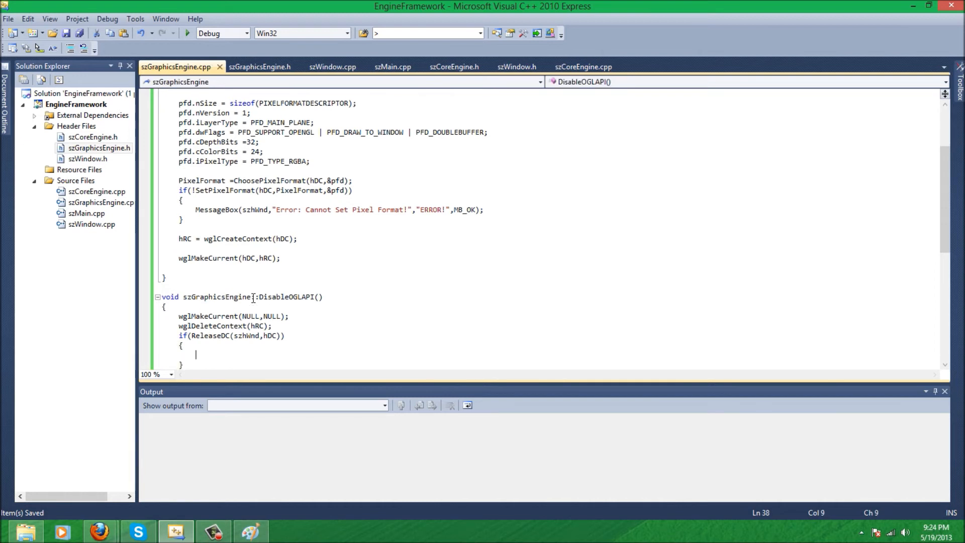
# Show MessageBox(szhWnd,"Error: Cannot Release Device Context","ERROR!",MB_OK) inside the ReleaseDC block
pyautogui.write('Message')
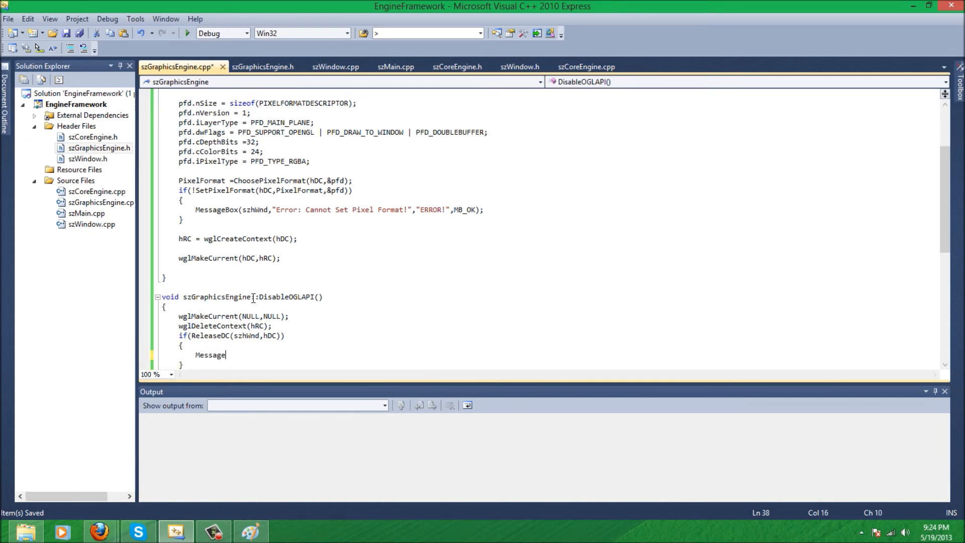
pyautogui.write('bOX')
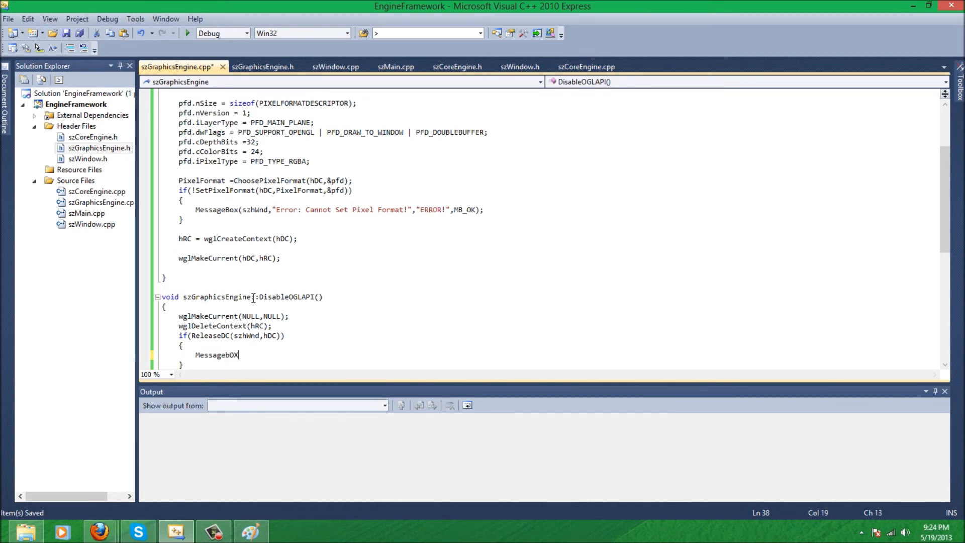
pyautogui.write('(')
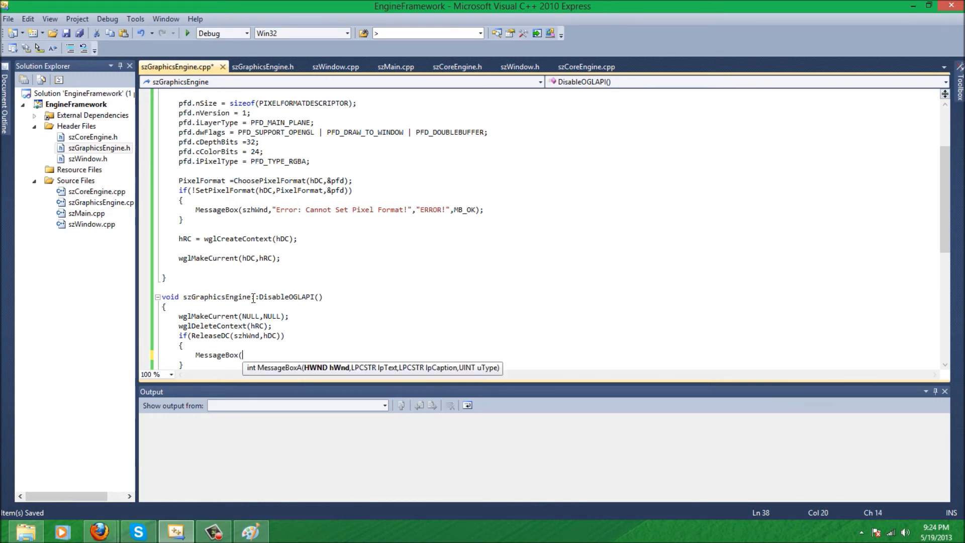
pyautogui.write('szHw')
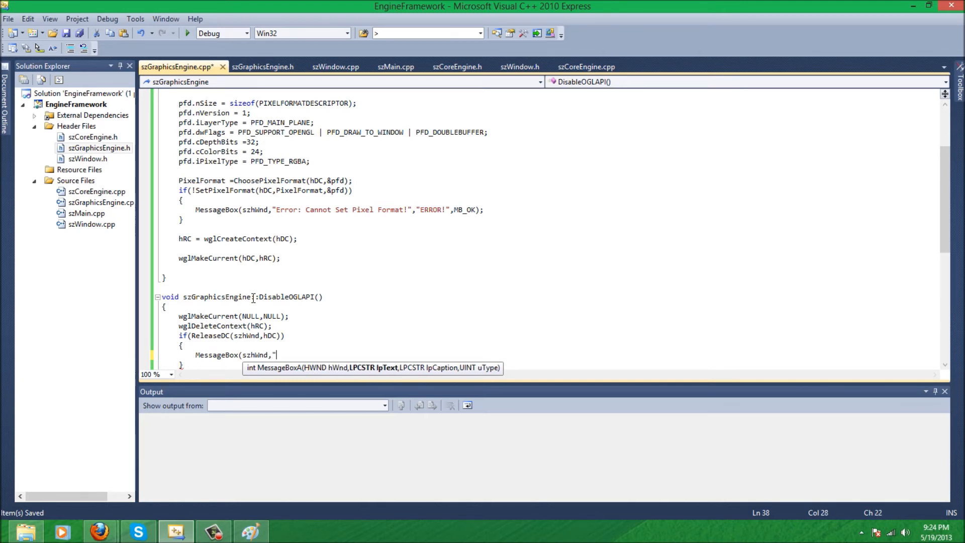
pyautogui.write('Error: C')
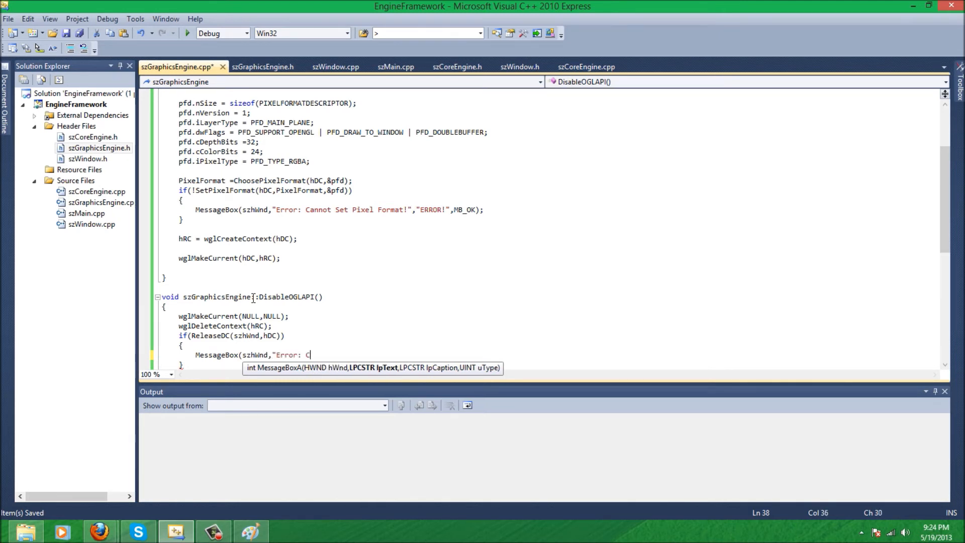
pyautogui.write('annot')
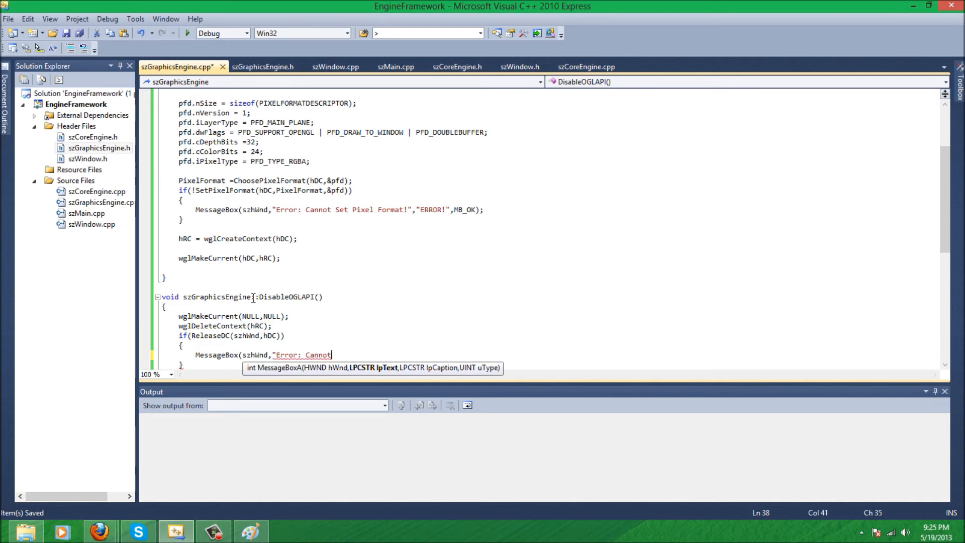
pyautogui.write('Release Device C')
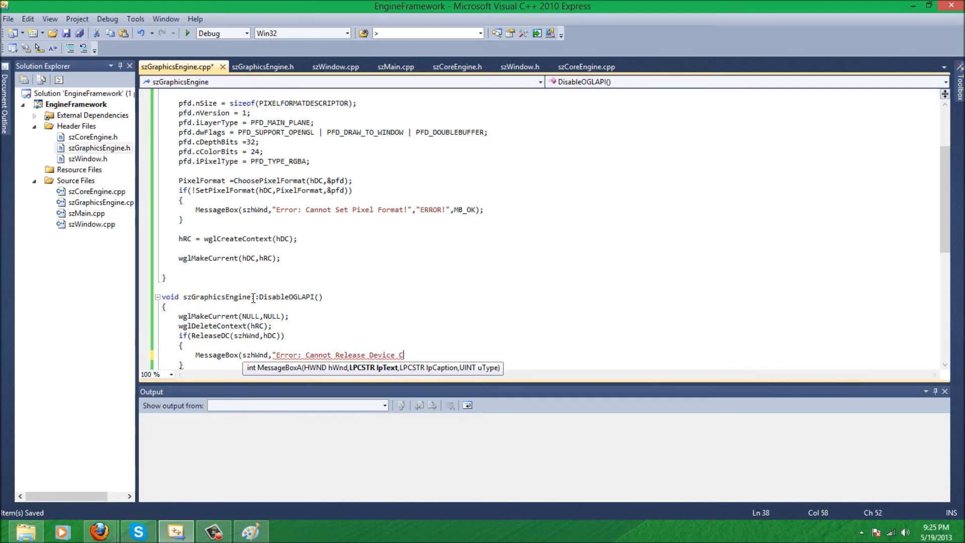
pyautogui.write('ontext",')
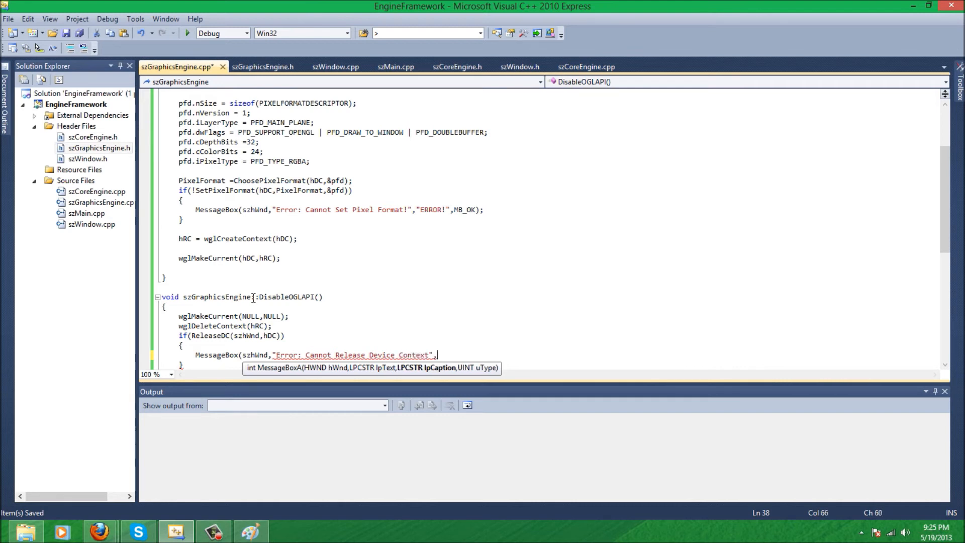
pyautogui.write('"ERROR!",MB_OK);')
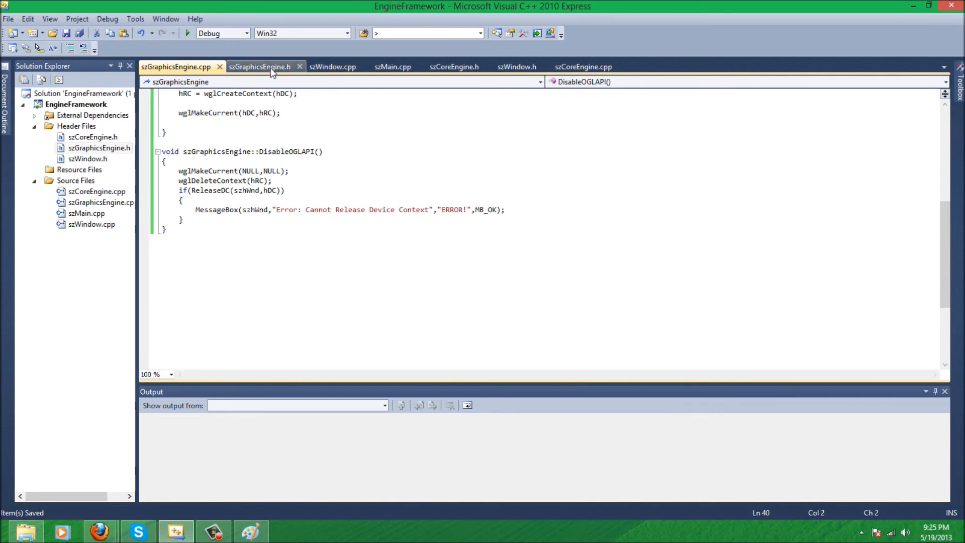
# Switch to szWindow.cpp and place the cursor on the line below the #include
pyautogui.scroll(3)
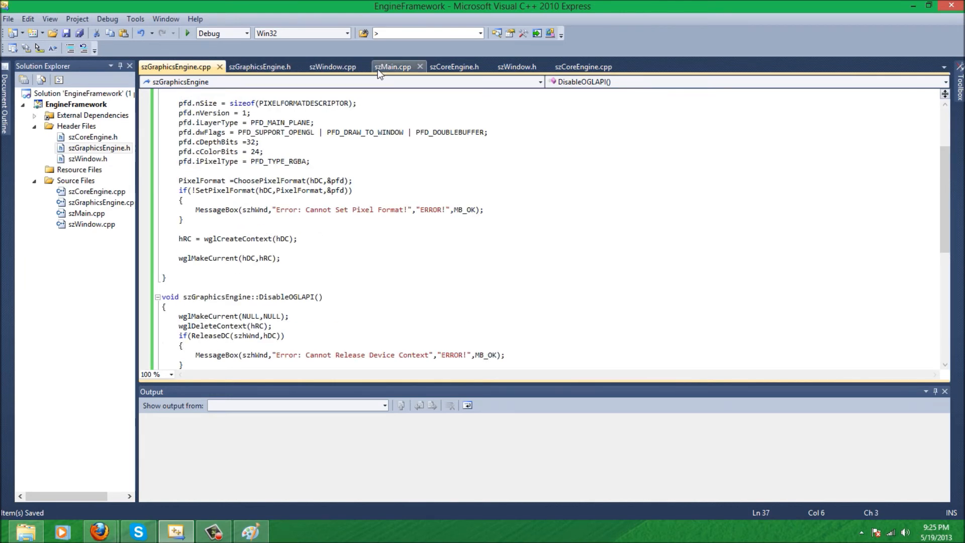
pyautogui.click(332, 67)
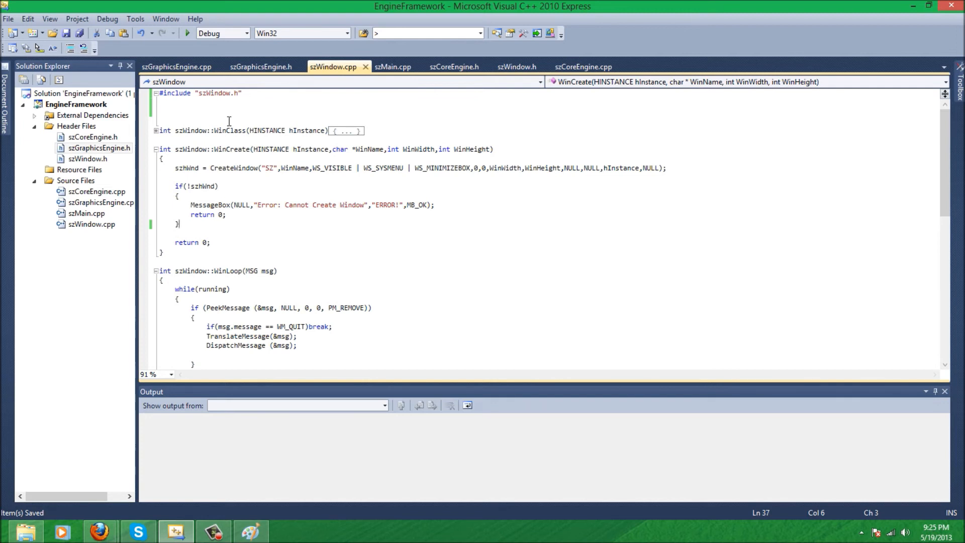
pyautogui.moveTo(204, 189)
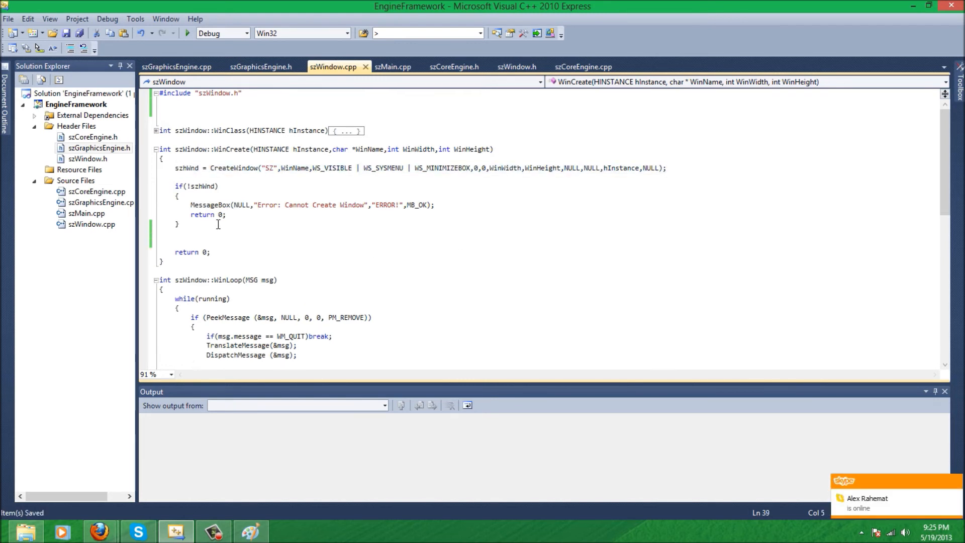
pyautogui.click(175, 240)
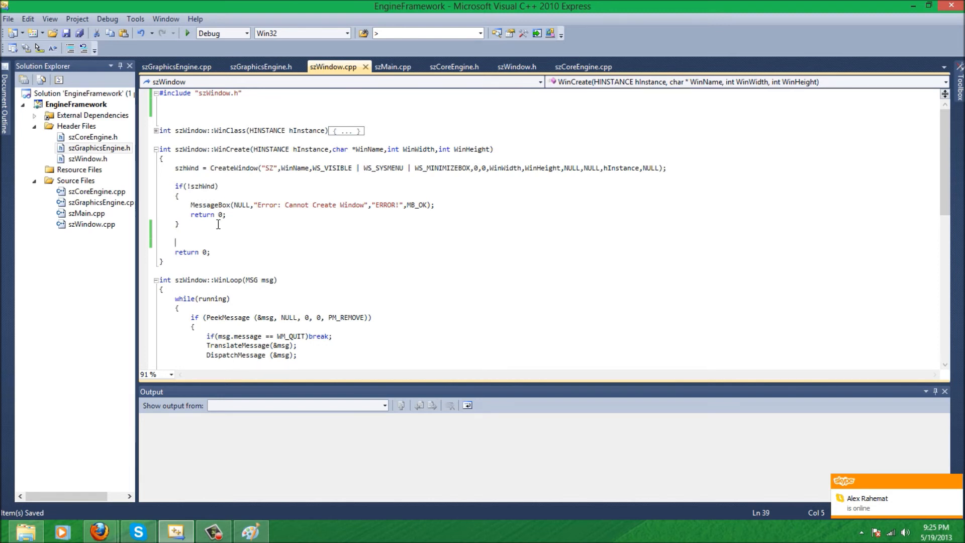
# Declare the global pointer szGraphicsEngine *Graphics = NULL in szWindow.cpp
pyautogui.write('szGra')
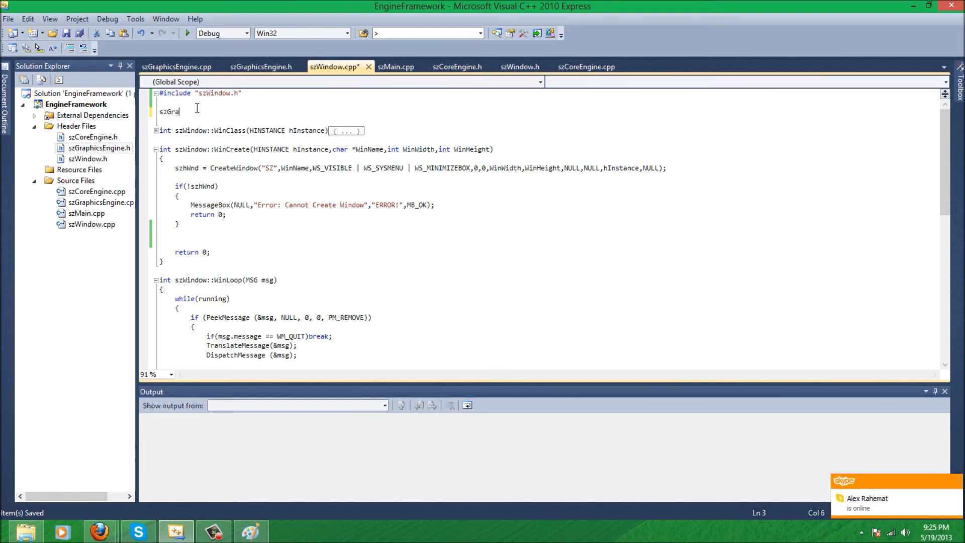
pyautogui.write('phicsEngine *')
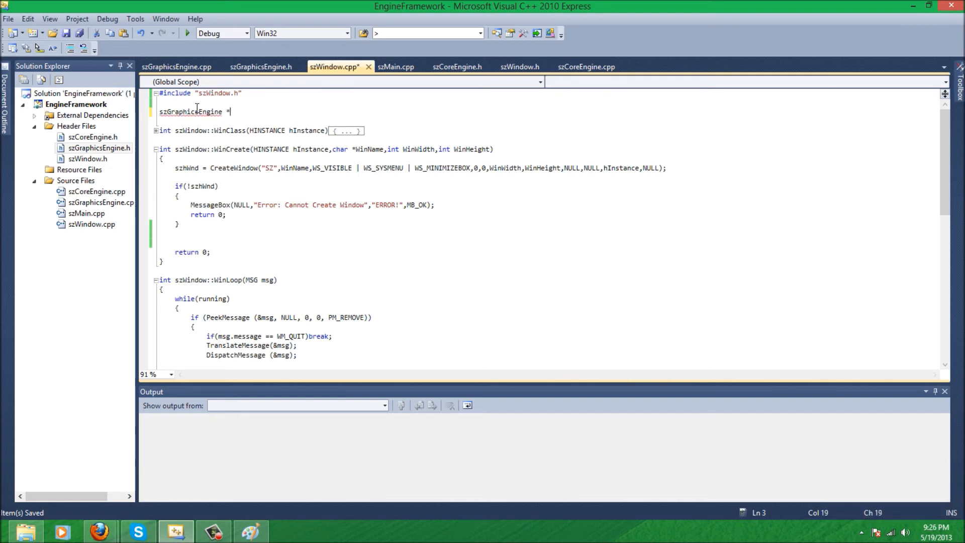
pyautogui.write('Graphics')
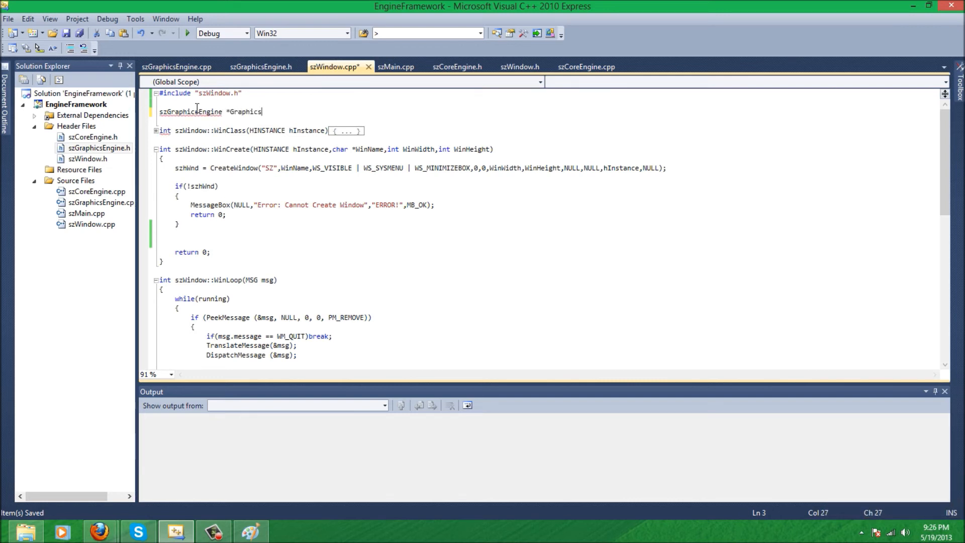
pyautogui.write('= NULL;')
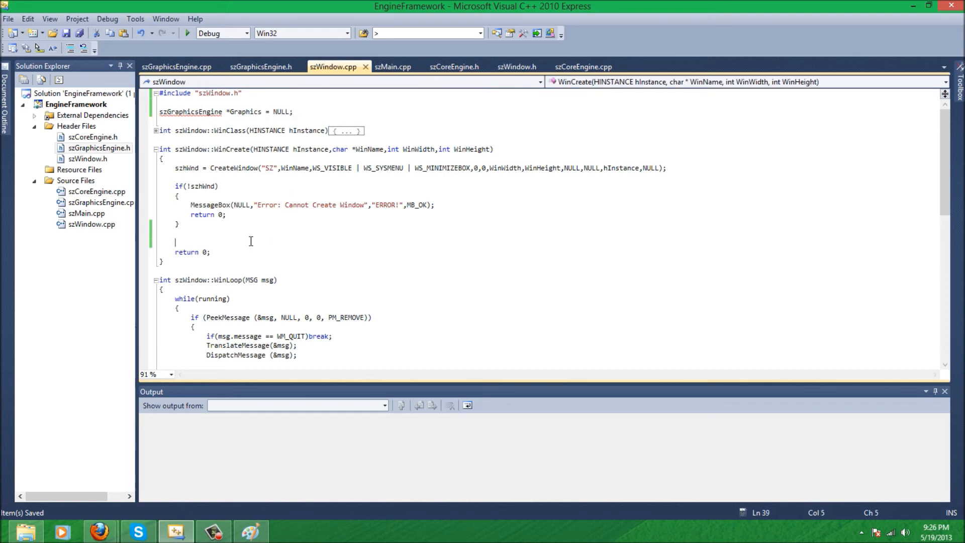
# Add #include "szGraphicsEngine.h" and call Graphics->EnableOGLAPI() before WinCreate returns
pyautogui.write('Graphics-')
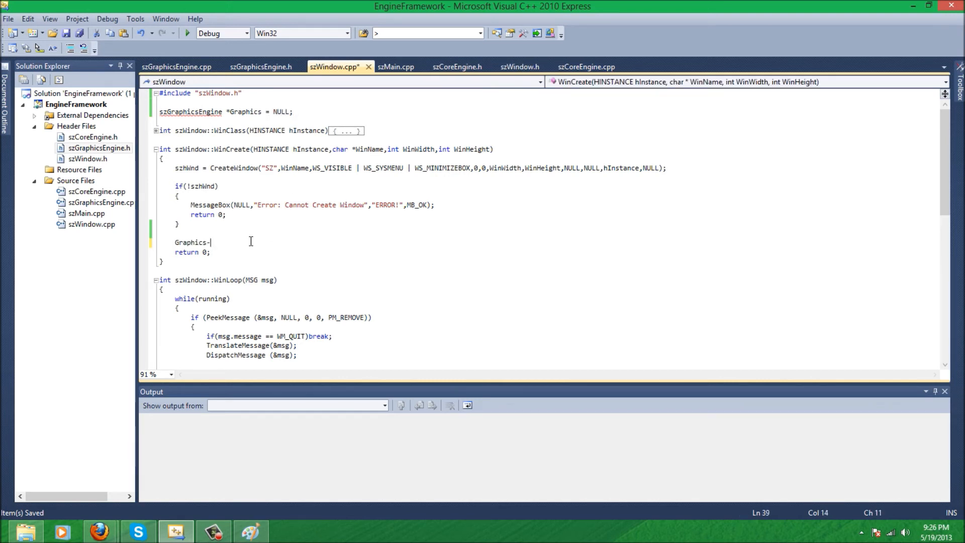
pyautogui.write('>')
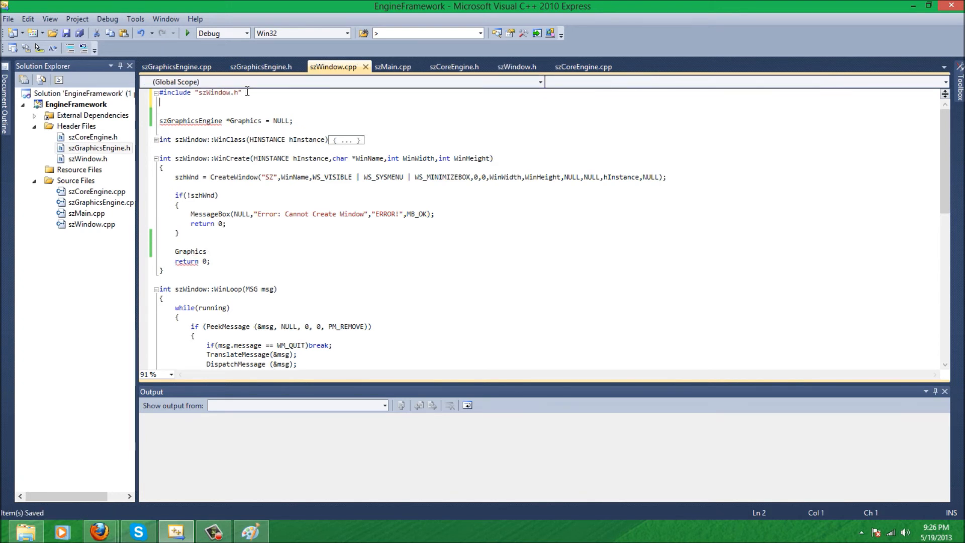
pyautogui.write('#include')
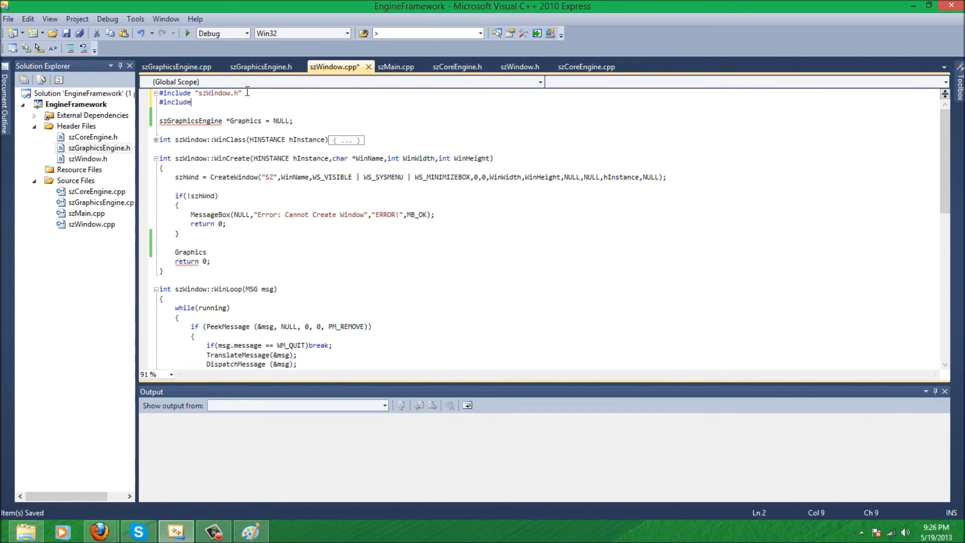
pyautogui.write('szGraphicsEngine.h"')
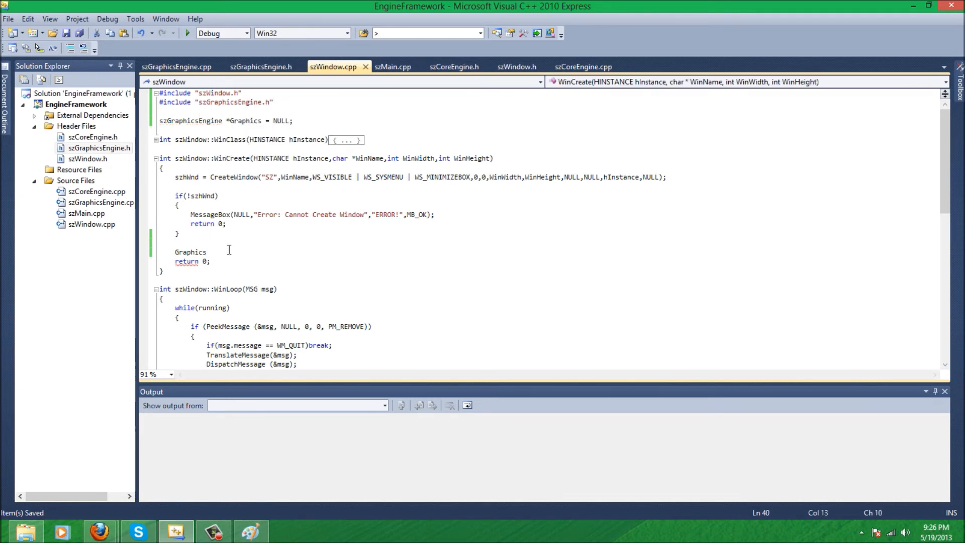
pyautogui.write('->EnableOGLAPI();')
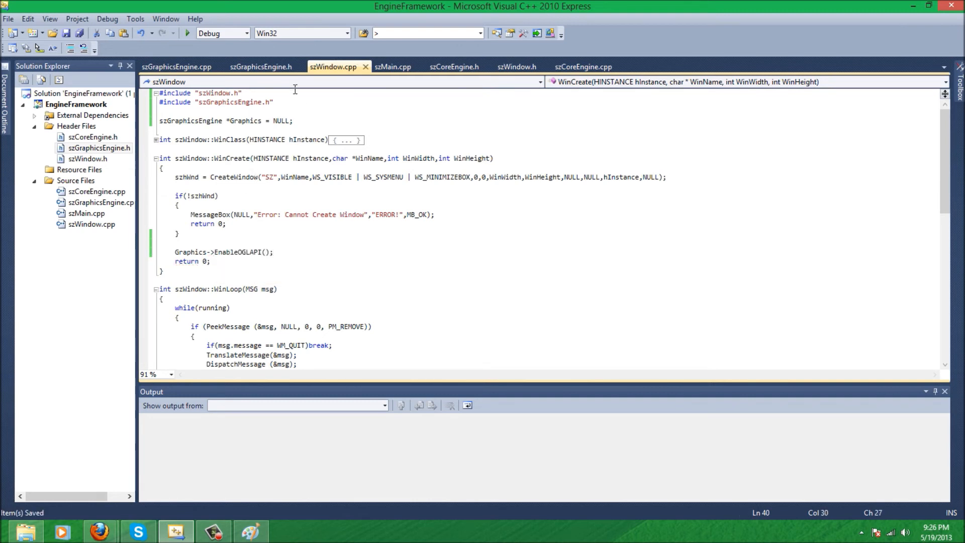
# In szMain.cpp, include szGraphicsEngine.h and declare szGraphicsEngine *GEngine = NULL
pyautogui.click(392, 66)
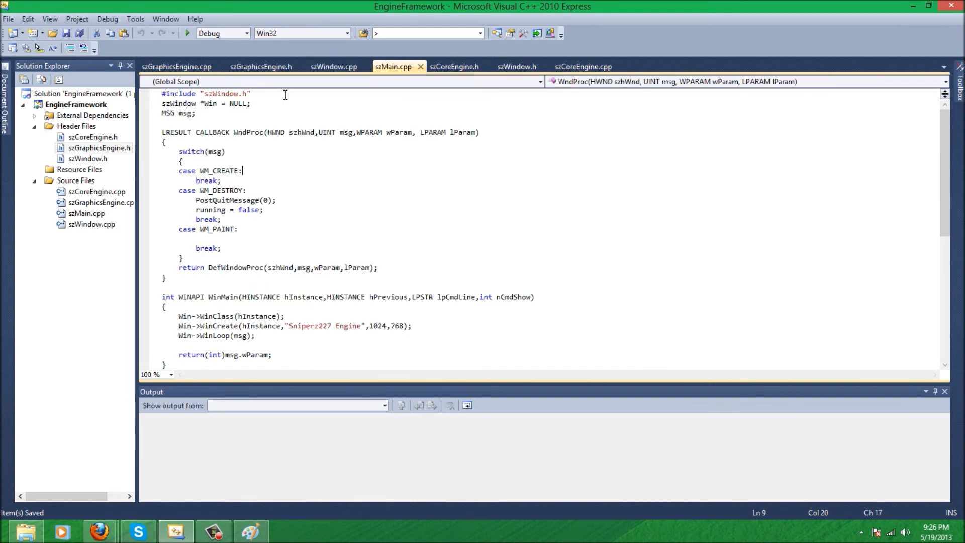
pyautogui.write('#include')
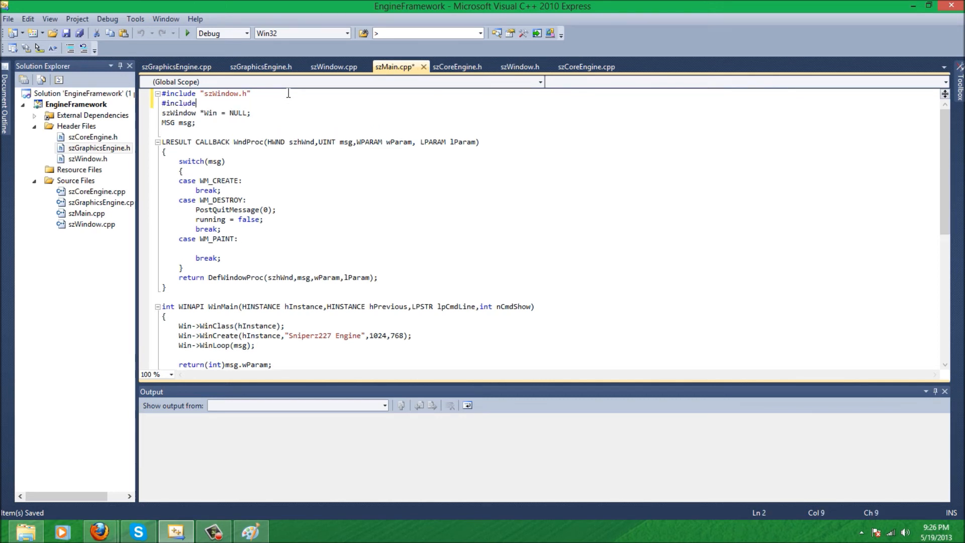
pyautogui.write('"szGraphicsEngine.h"')
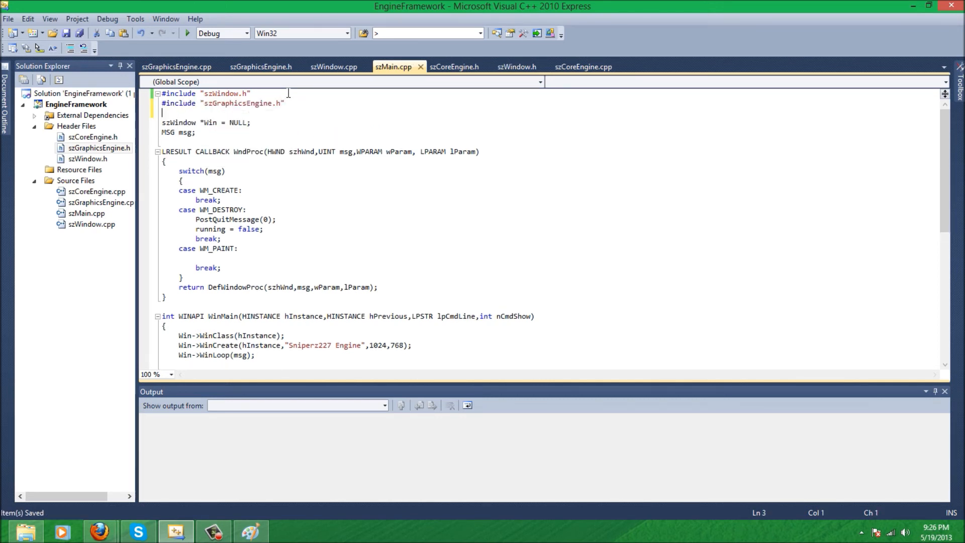
pyautogui.write('sz')
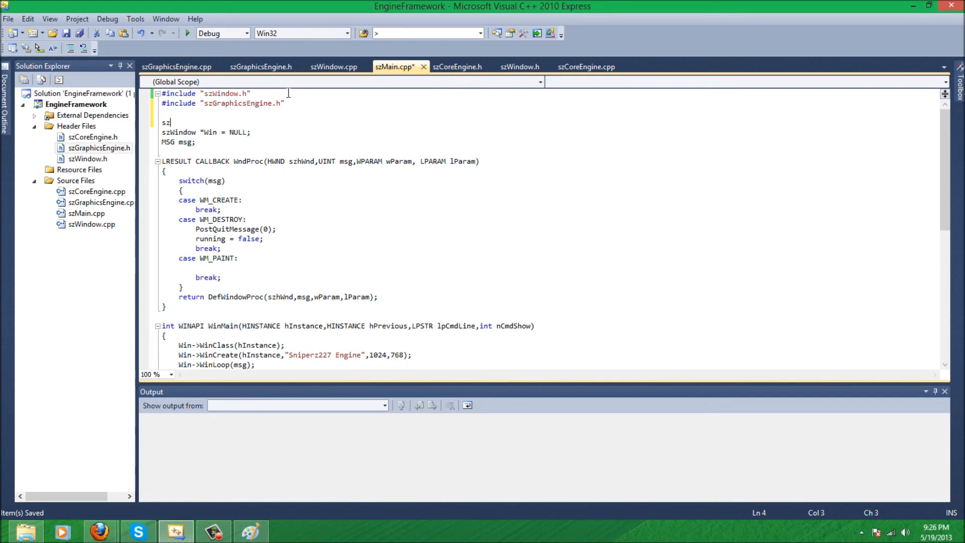
pyautogui.write('GraphicsEngine *')
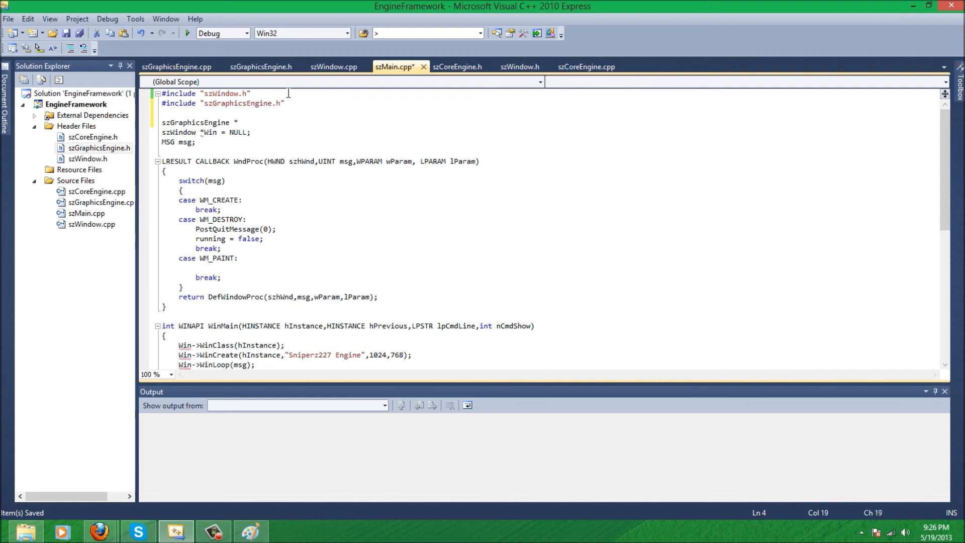
pyautogui.write('GEngine')
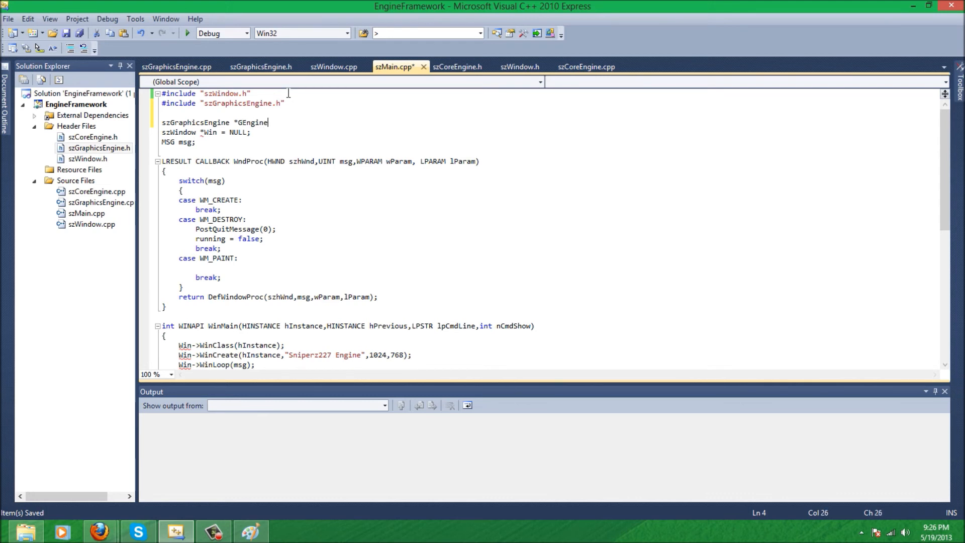
pyautogui.write('= NULL;')
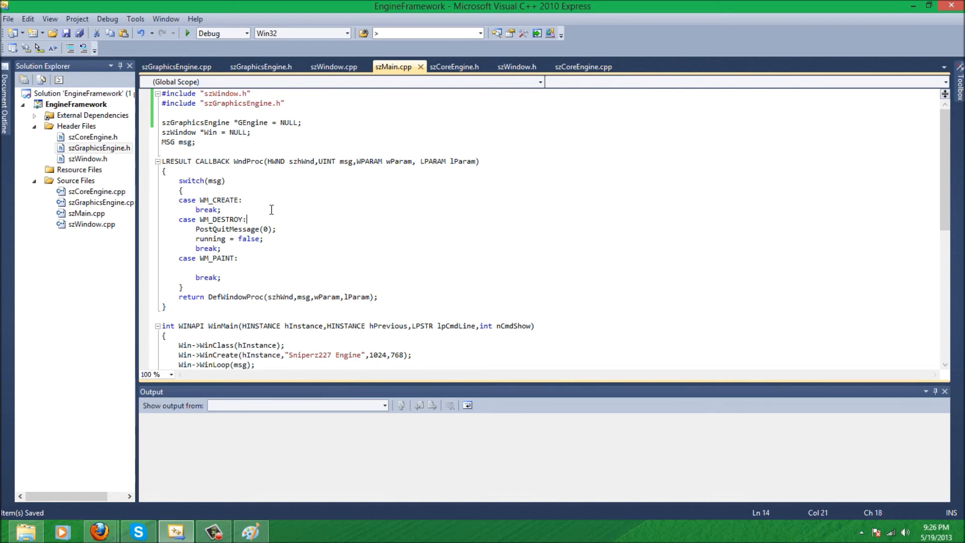
# Call GEngine->DisableOGLAPI(); under WM_DESTROY and save szMain.cpp
pyautogui.write('GEngine')
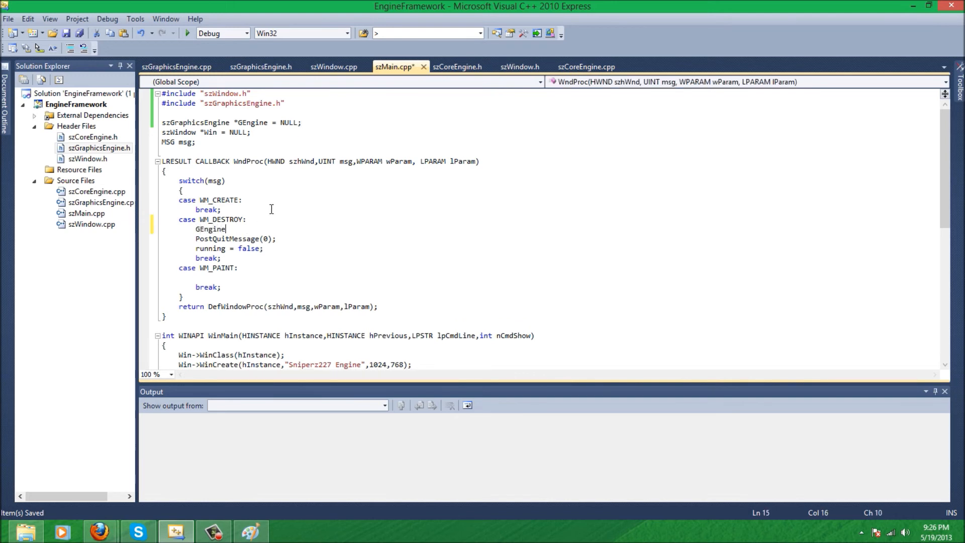
pyautogui.write('->')
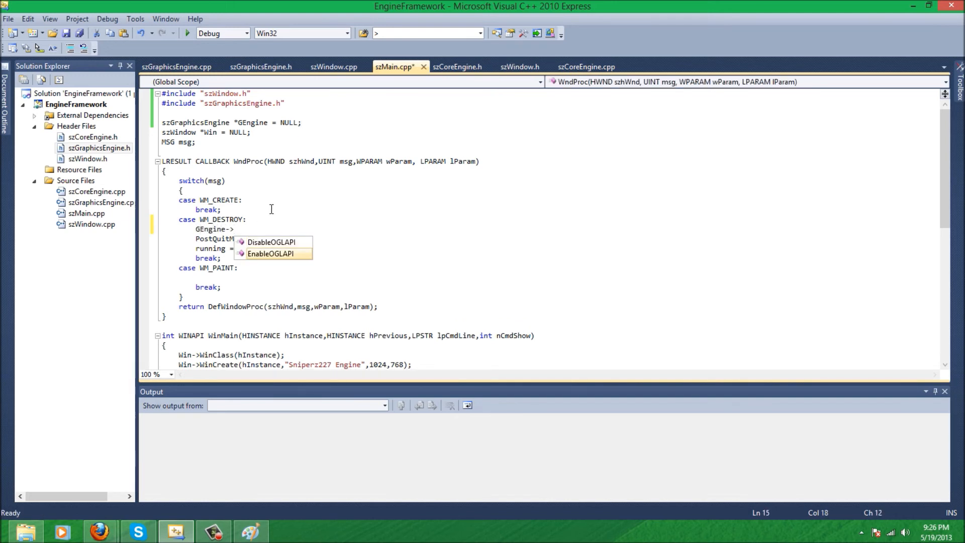
pyautogui.write('DisableOGLAPI();')
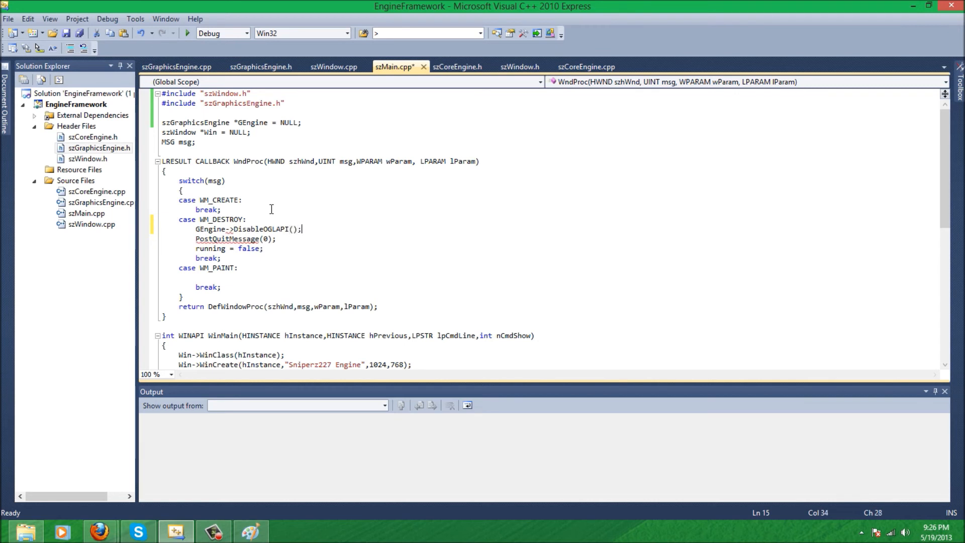
pyautogui.press('ctrl+s')
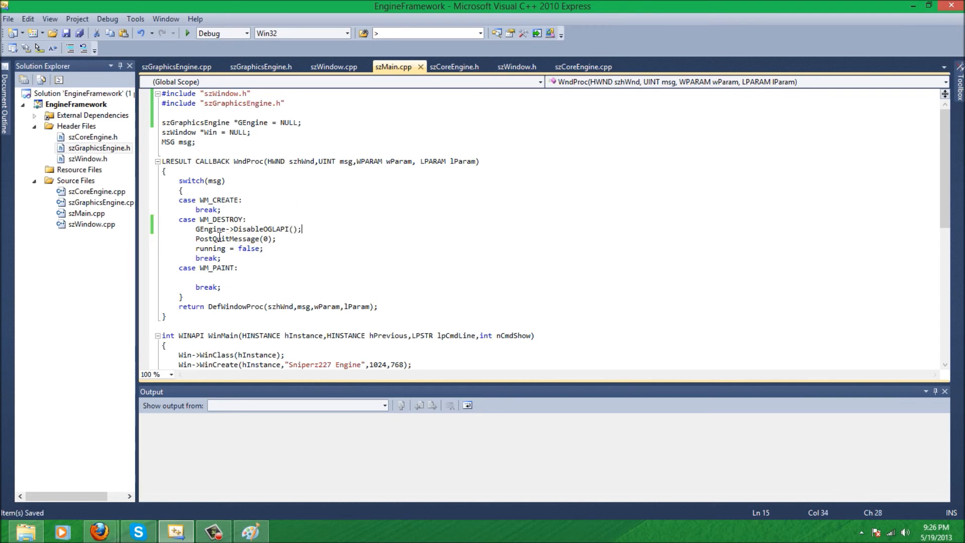
pyautogui.moveTo(310, 211)
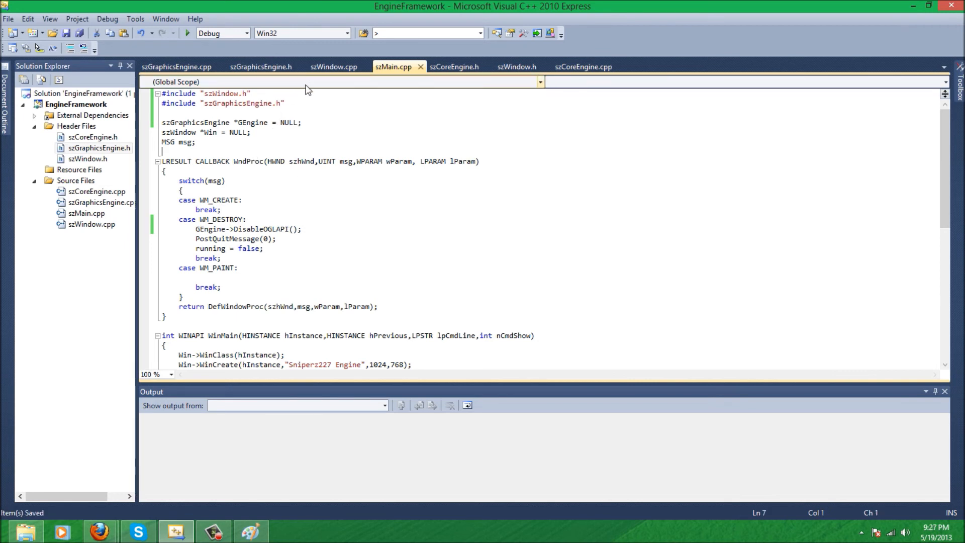
# Scroll to WinLoop in szWindow.cpp, try glClear( in the else branch, then erase it
pyautogui.click(334, 66)
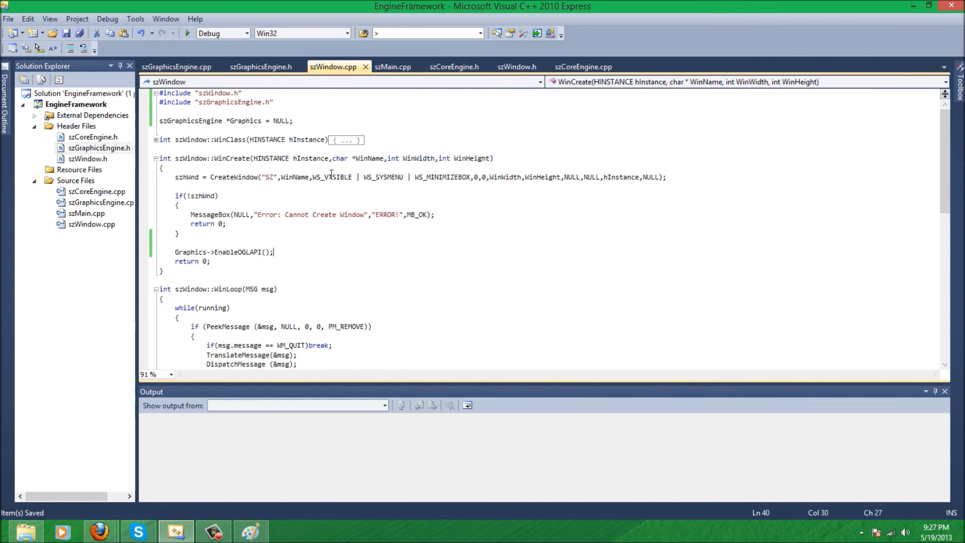
pyautogui.scroll(-3)
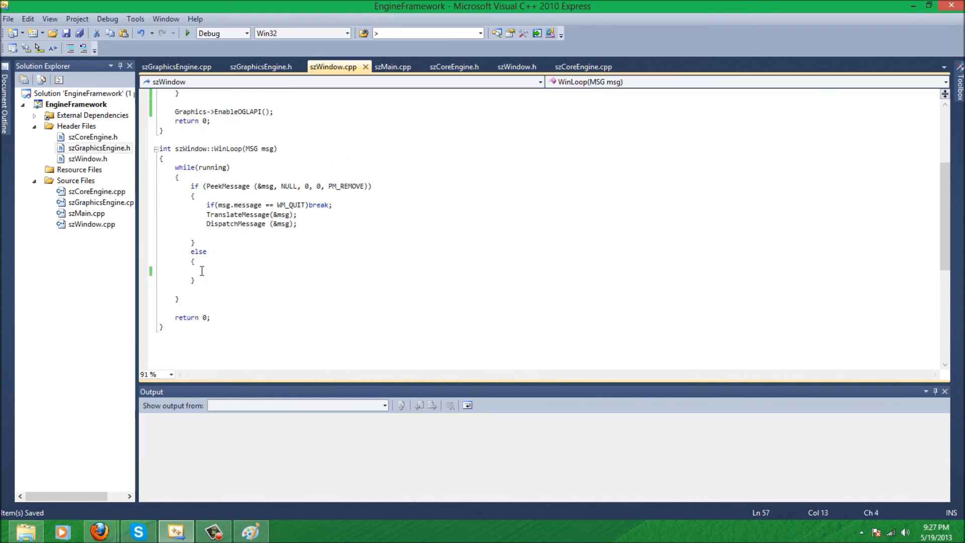
pyautogui.write('gl')
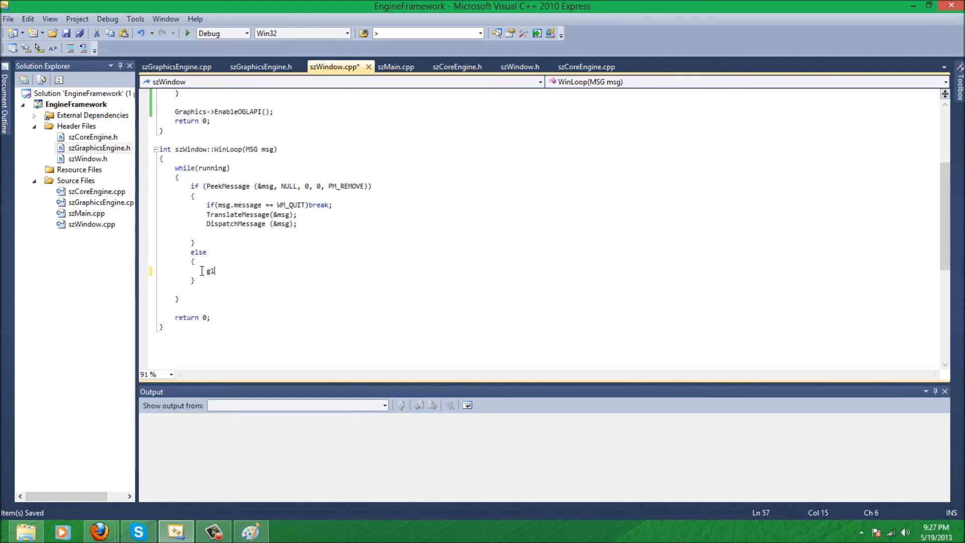
pyautogui.write('Clear')
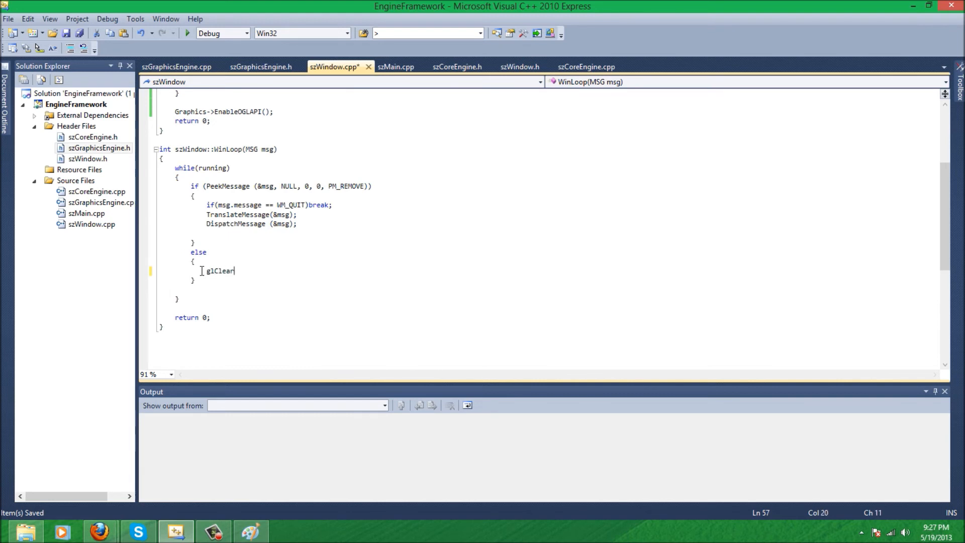
pyautogui.write('(')
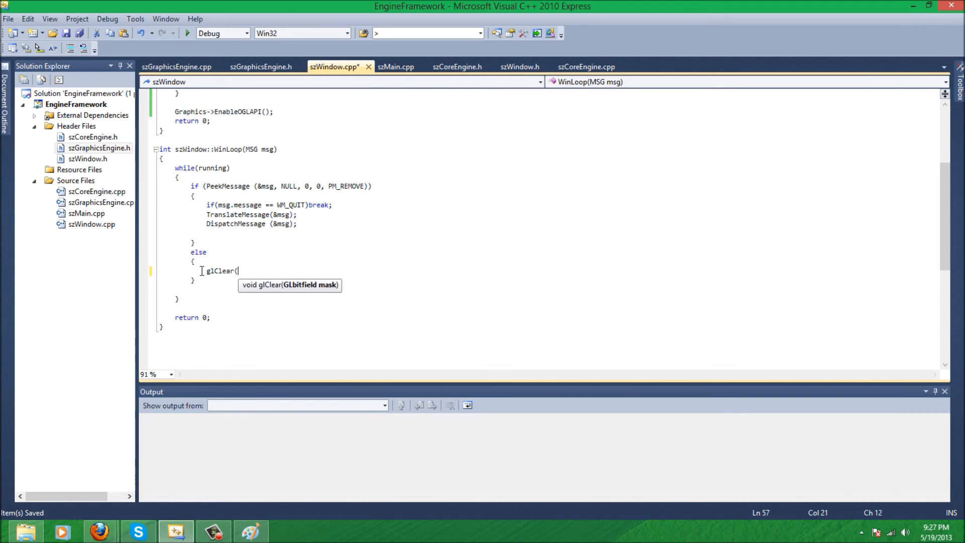
pyautogui.press('BackSpace')
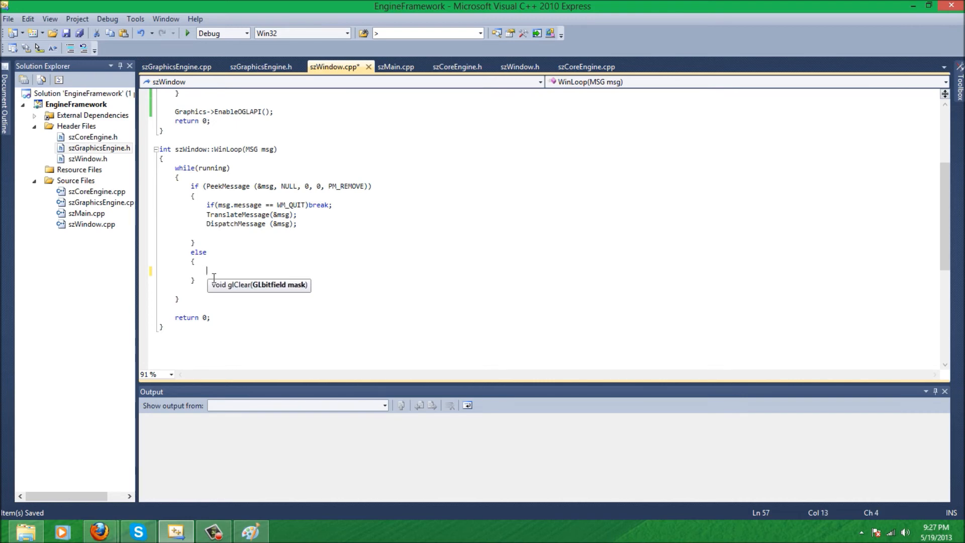
pyautogui.click(213, 531)
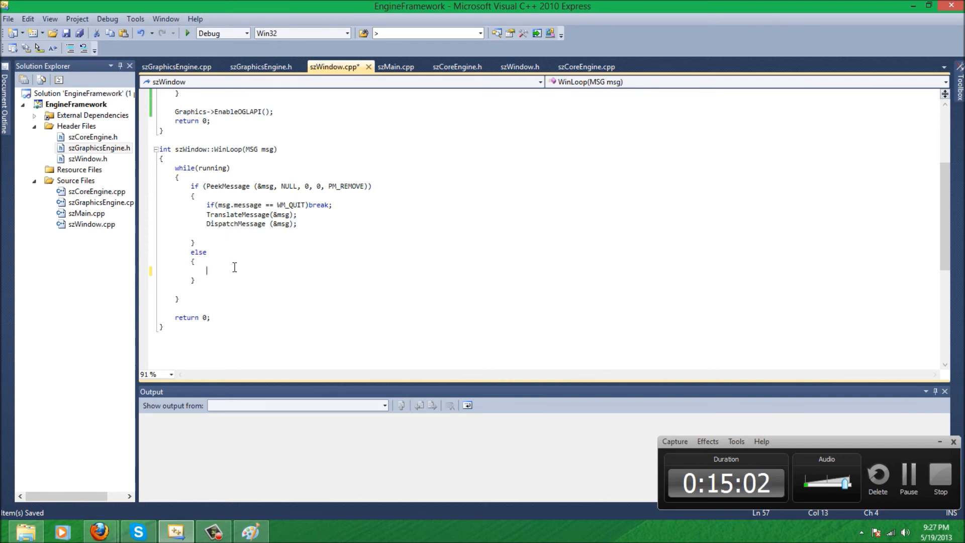
pyautogui.moveTo(204, 450)
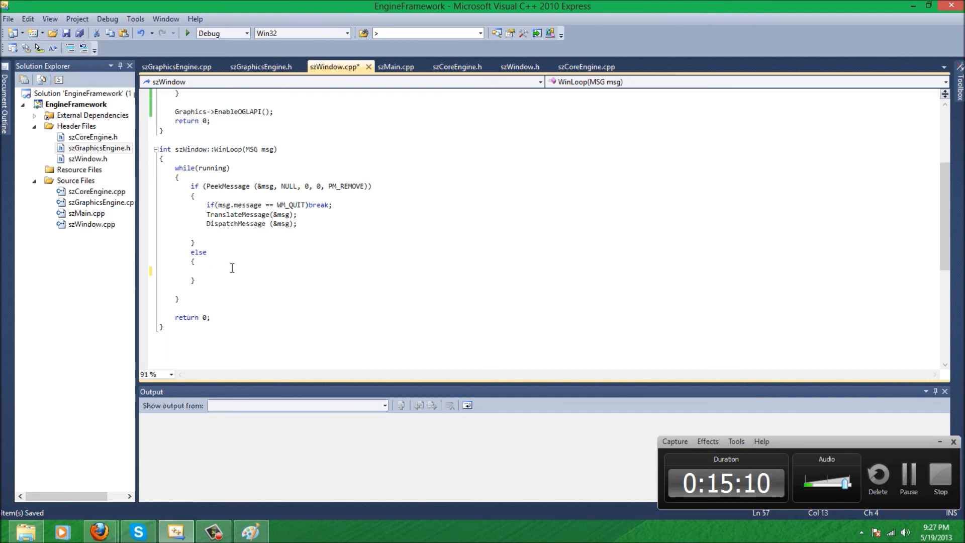
# Type glClear(GL_DEPTH_BUFFER_BIT|GL_COLOR_BUFFER_BIT); in the else branch and open a new line
pyautogui.write('gl')
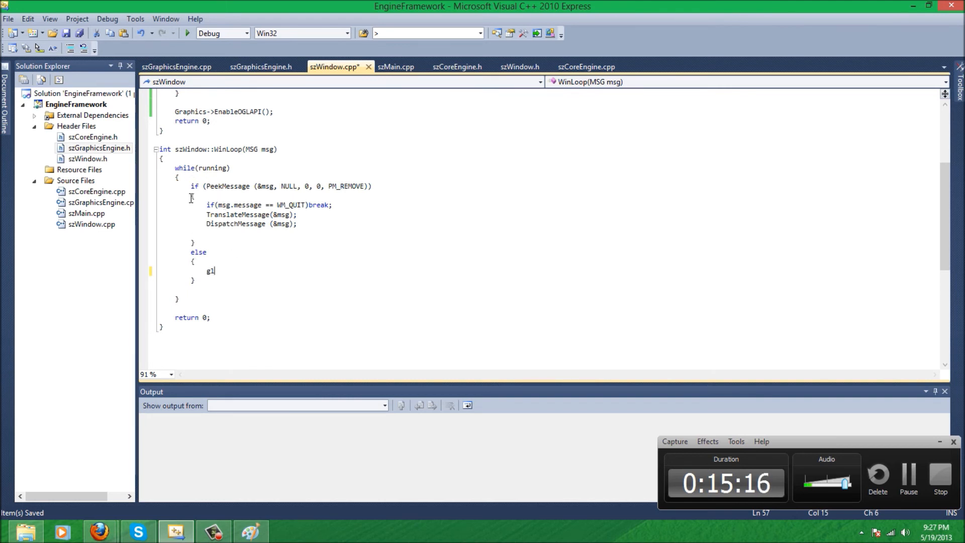
pyautogui.moveTo(192, 186); pyautogui.dragTo(195, 242)
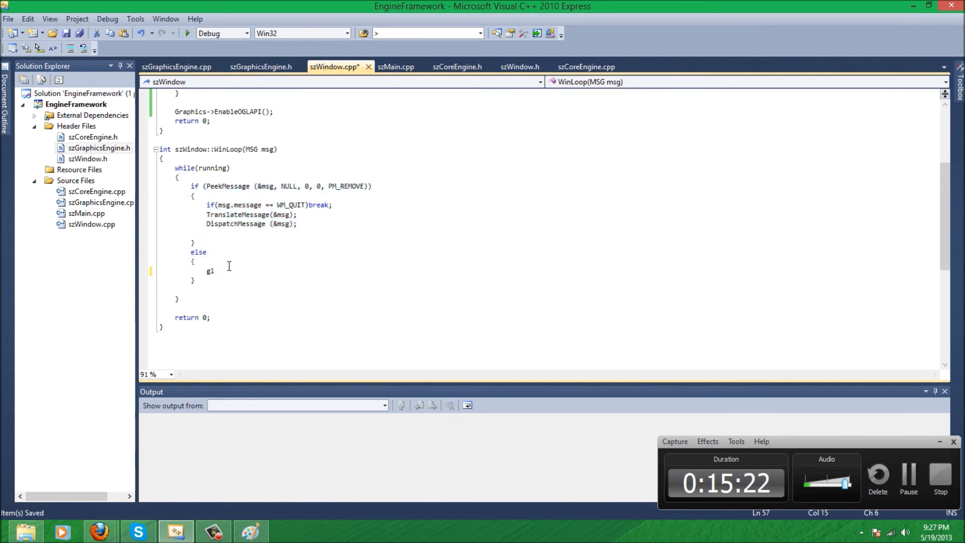
pyautogui.write('Clear(')
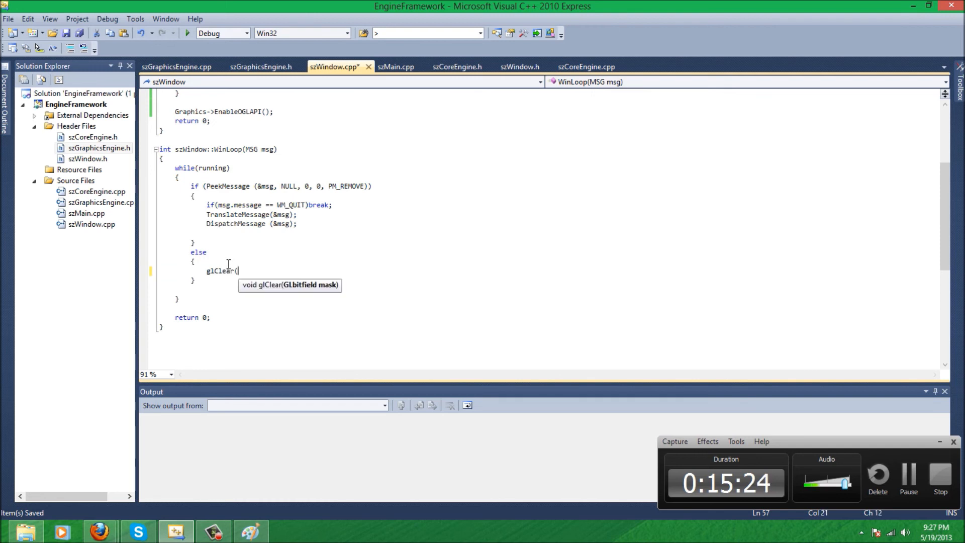
pyautogui.write('GL_COLOR')
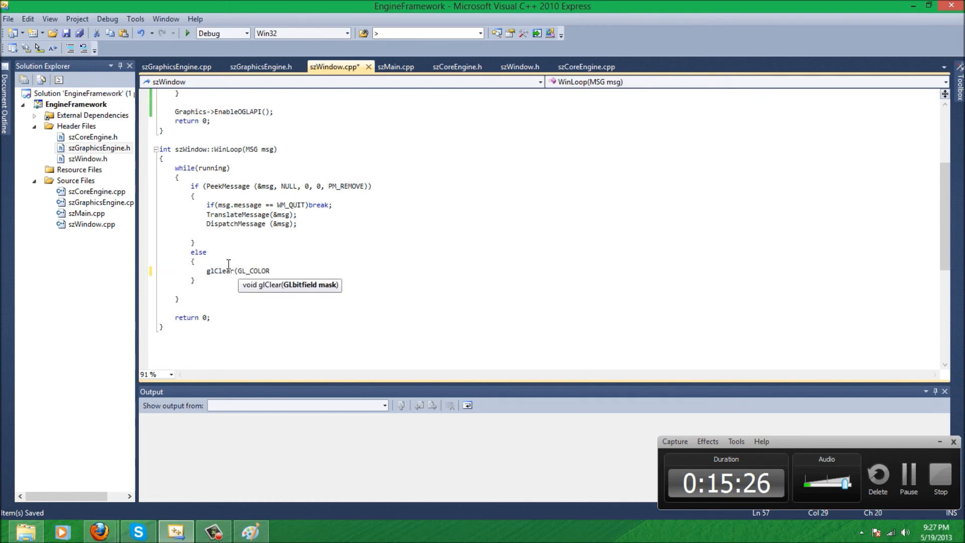
pyautogui.write('_BUF')
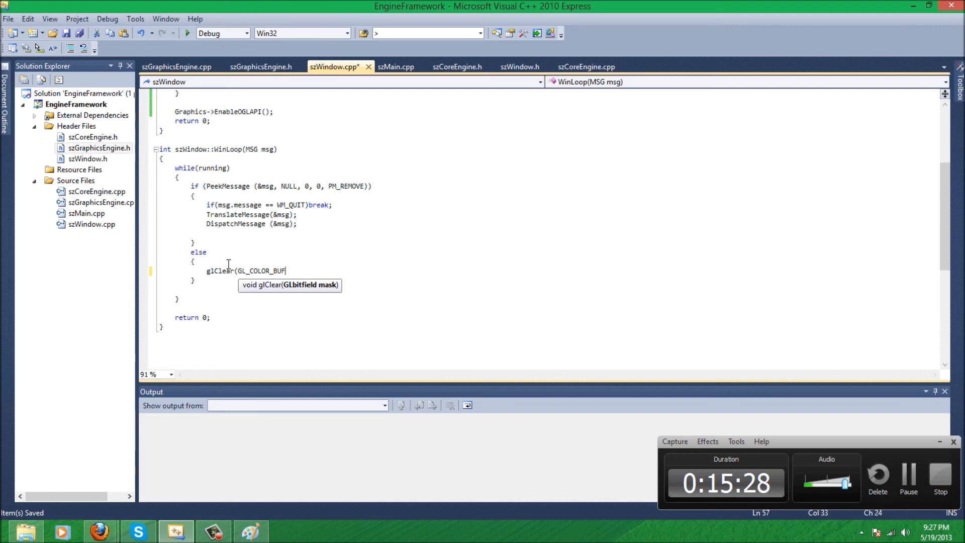
pyautogui.write('FER_BIT')
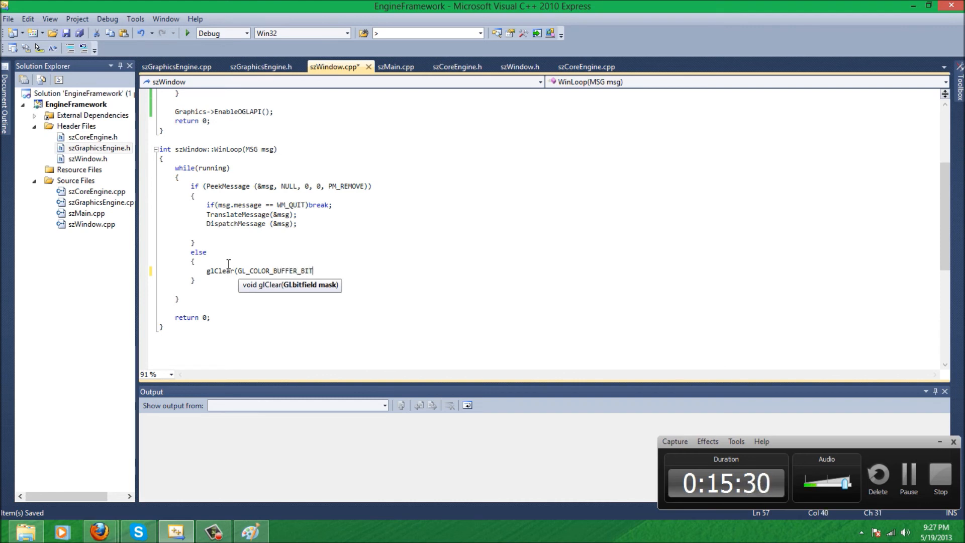
pyautogui.write(')')
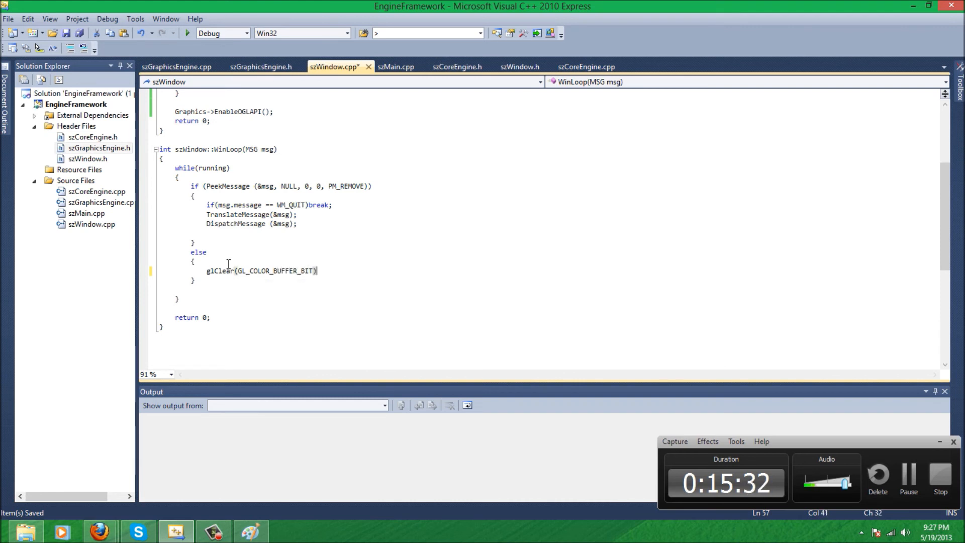
pyautogui.write(';')
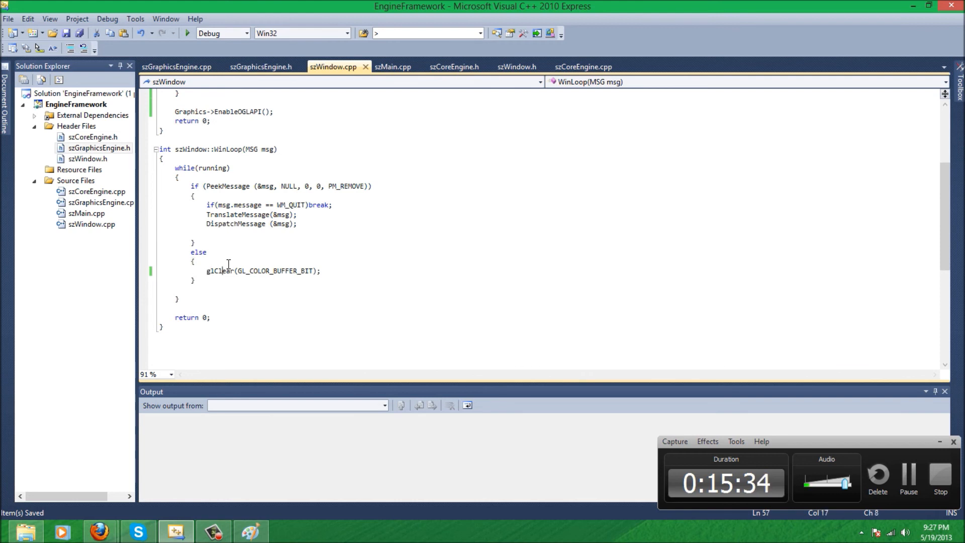
pyautogui.write('GL_')
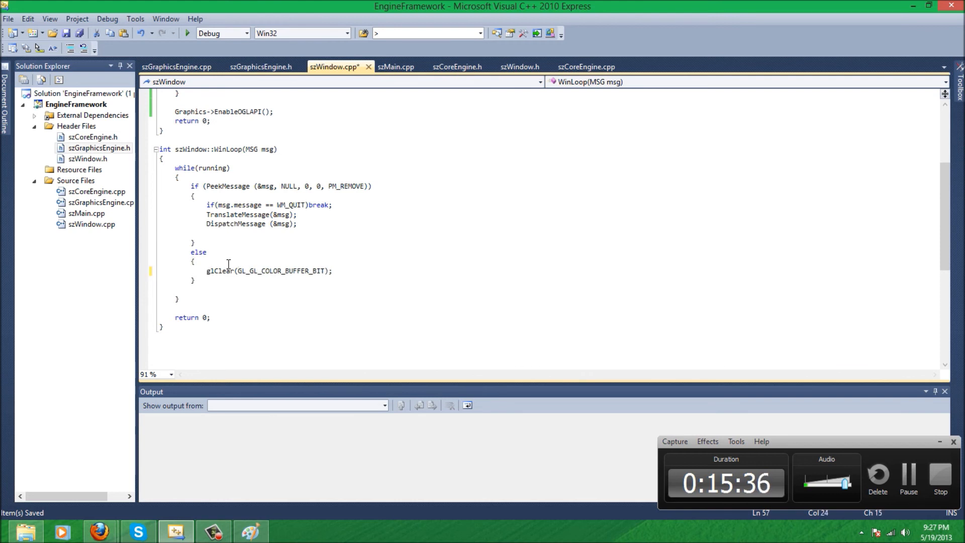
pyautogui.write('GL_DEPTH_BUFFER)|')
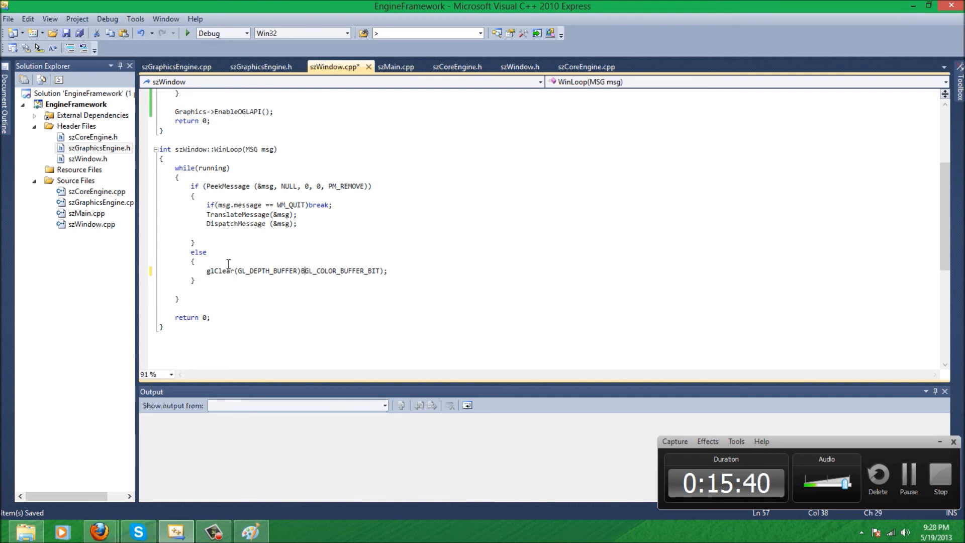
pyautogui.write('_BIT:')
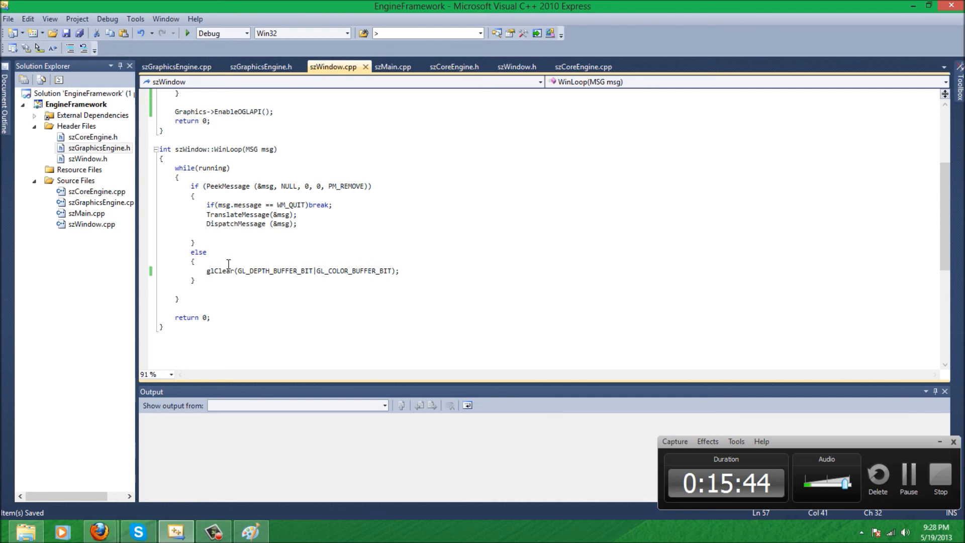
pyautogui.press('enter')
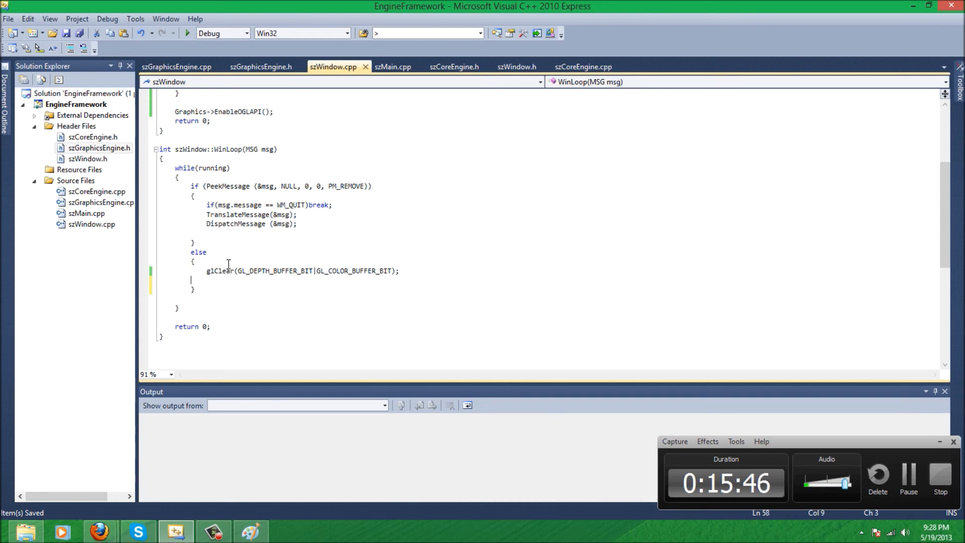
# Add glClearColor(0.0f,0.0f,0.0f,0.0f); on the line below the glClear call
pyautogui.write('glC')
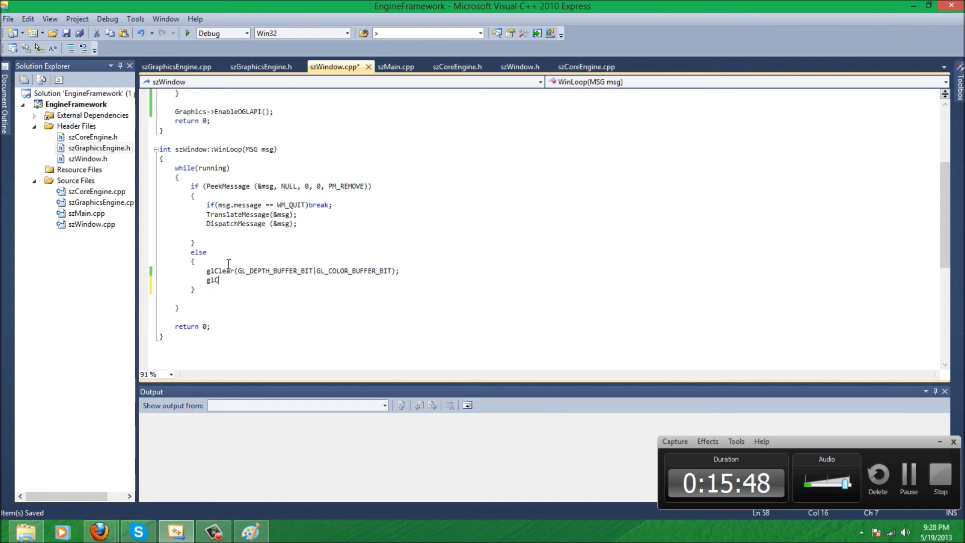
pyautogui.press('Backspace')
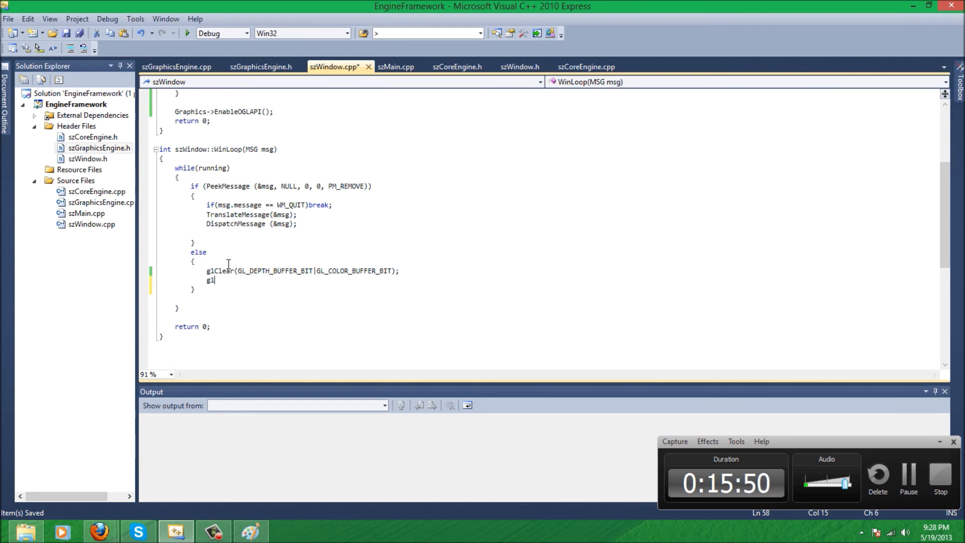
pyautogui.write('ClearCo')
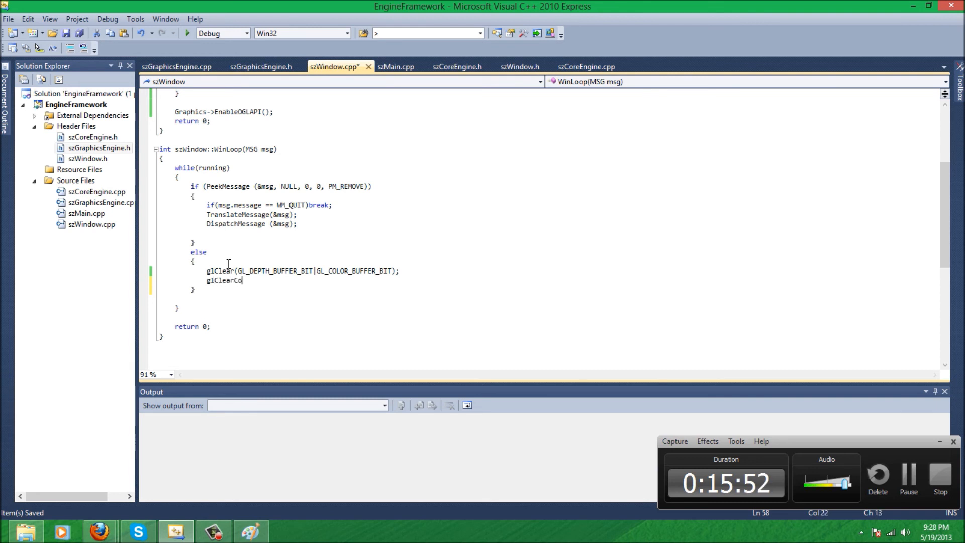
pyautogui.write('lor(')
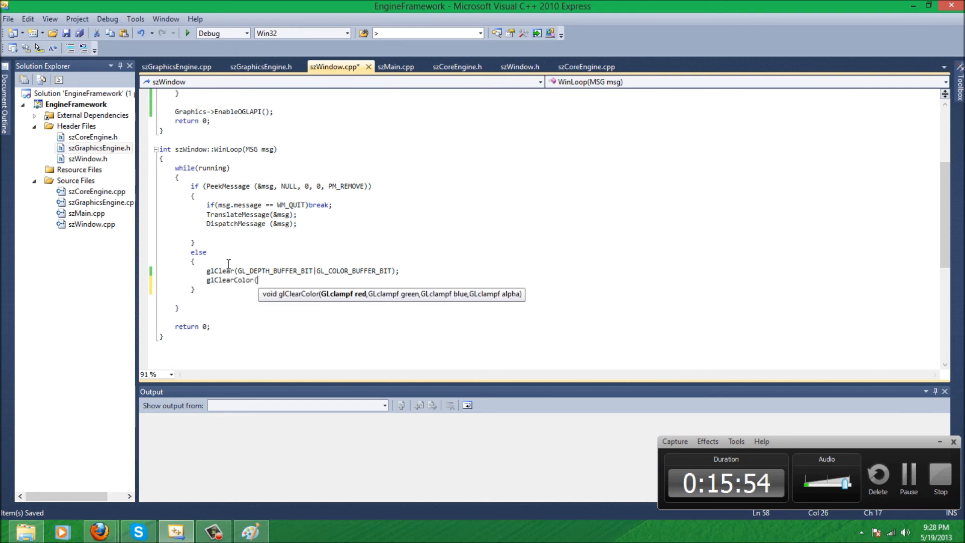
pyautogui.write('0.0f,0.0f,')
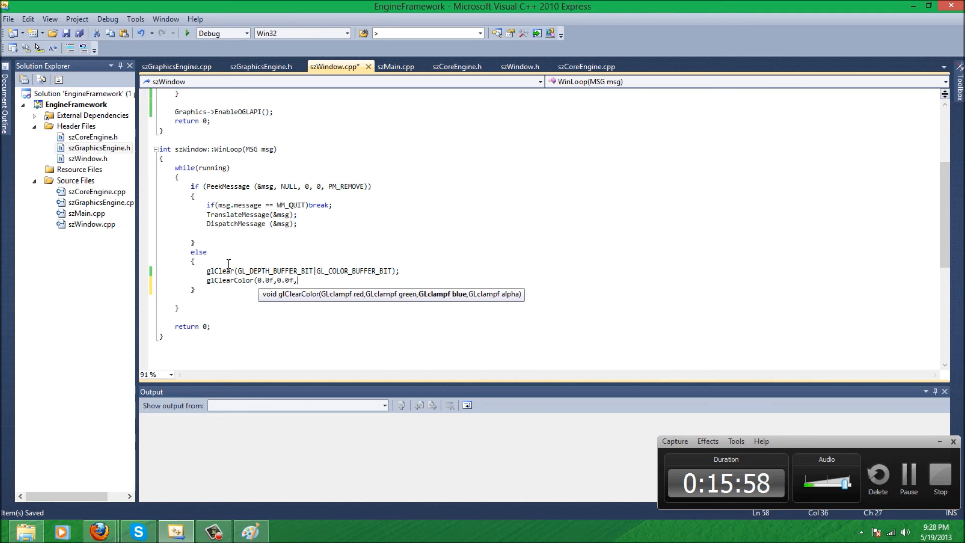
pyautogui.write('0;')
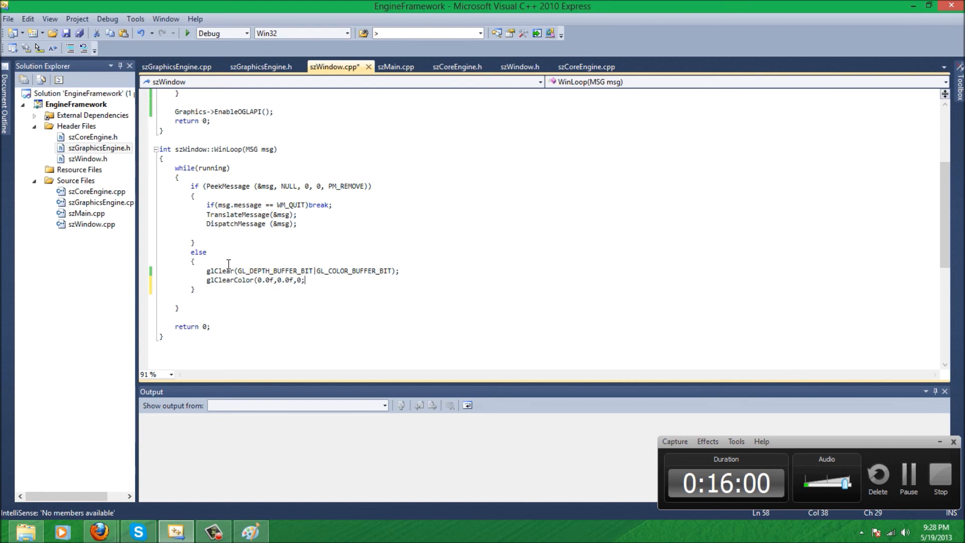
pyautogui.write('0f,0.0f')
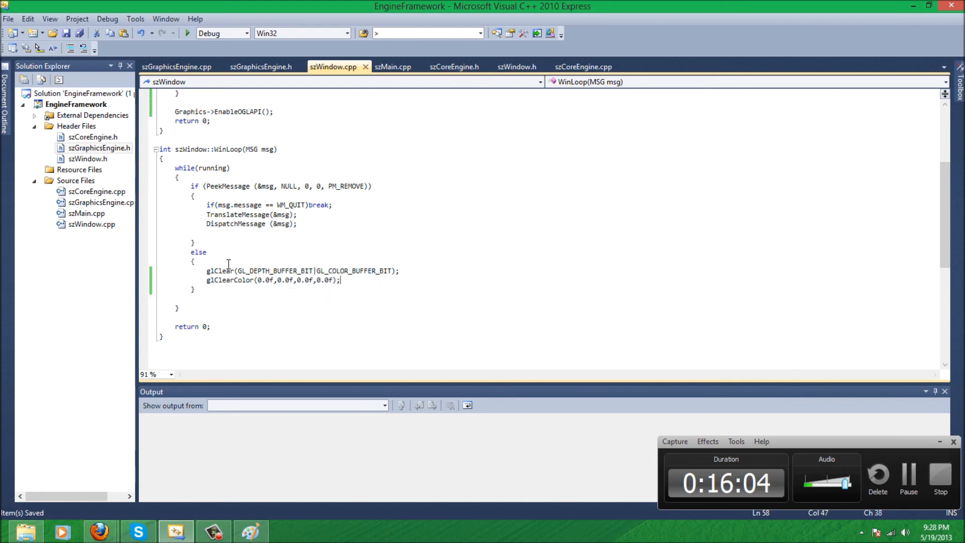
pyautogui.doubleClick(230, 280)
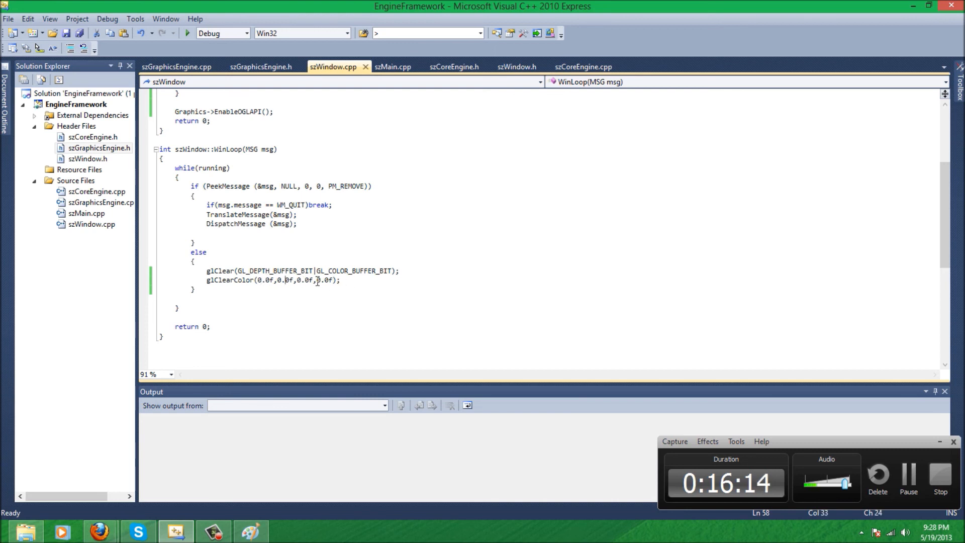
pyautogui.moveTo(317, 270); pyautogui.dragTo(354, 280)
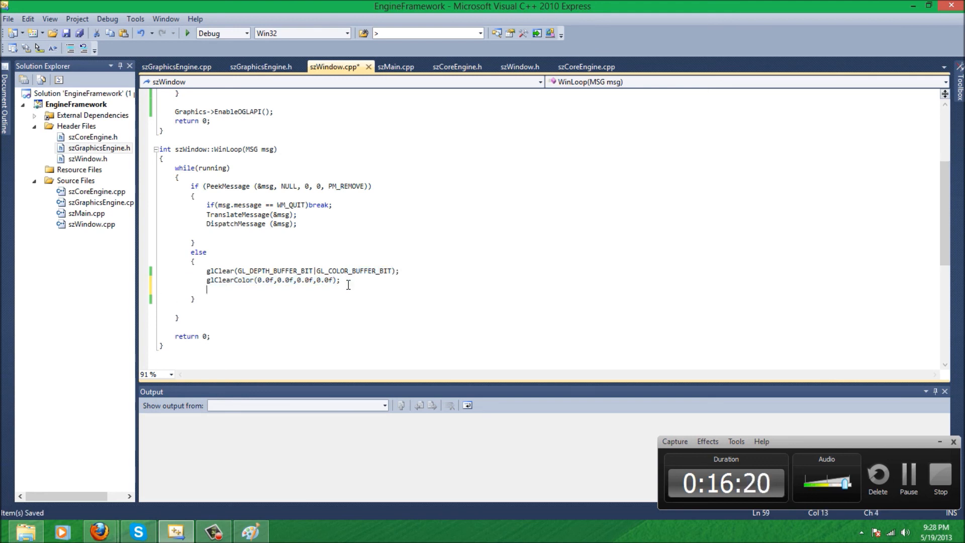
# Type SwapBuffers(hDC); after glClearColor to finish the else branch
pyautogui.write('SwapBuffe')
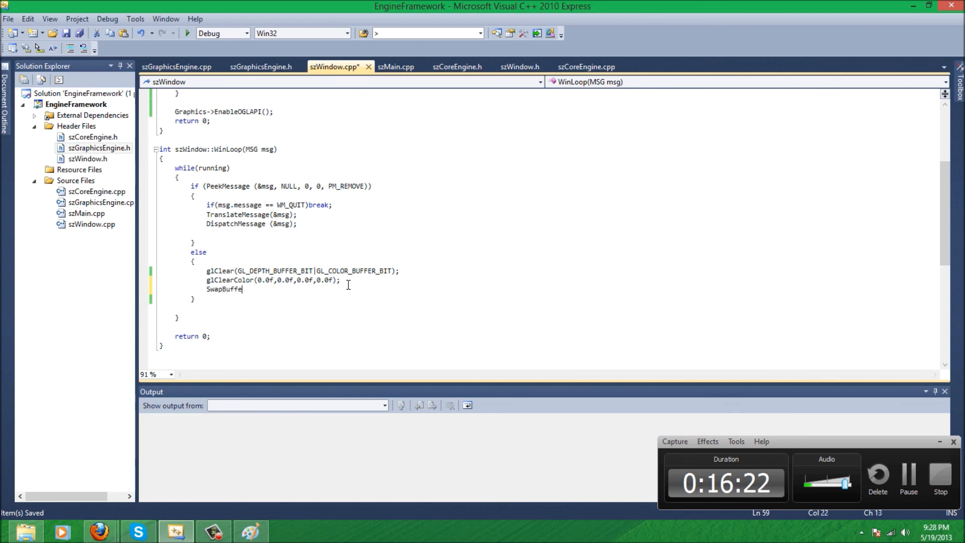
pyautogui.write('rs(hDC);')
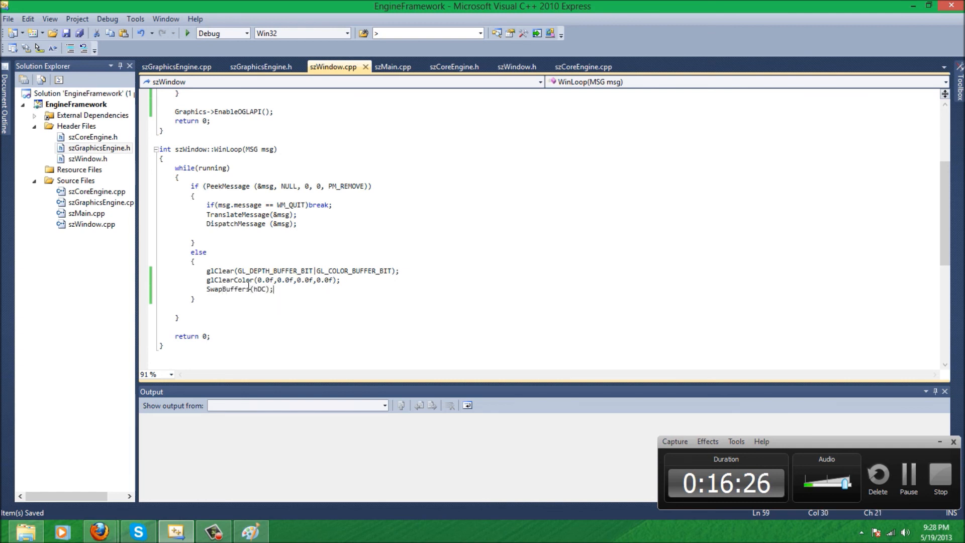
pyautogui.doubleClick(241, 289)
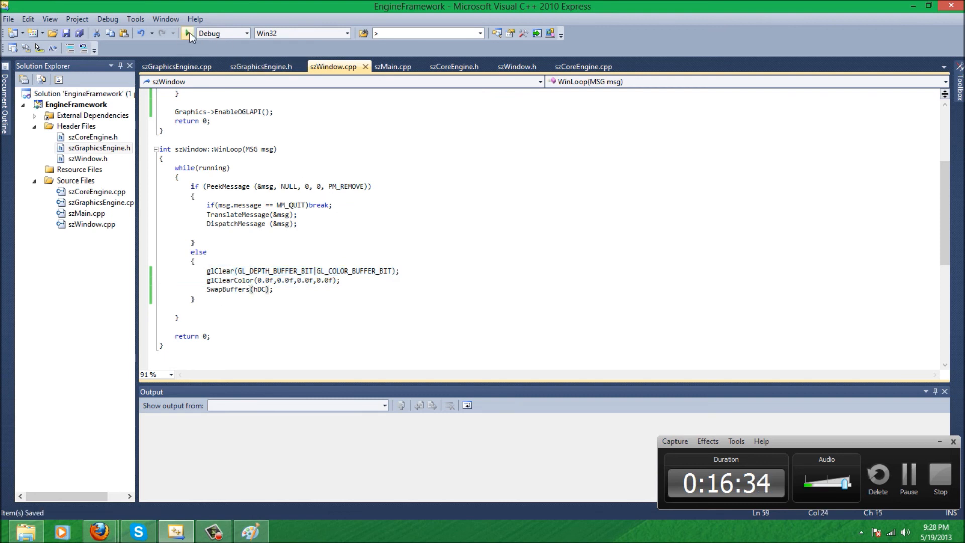
# Run the program in the debugger and dismiss the 'Cannot Release Device Context' error
pyautogui.click(186, 33)
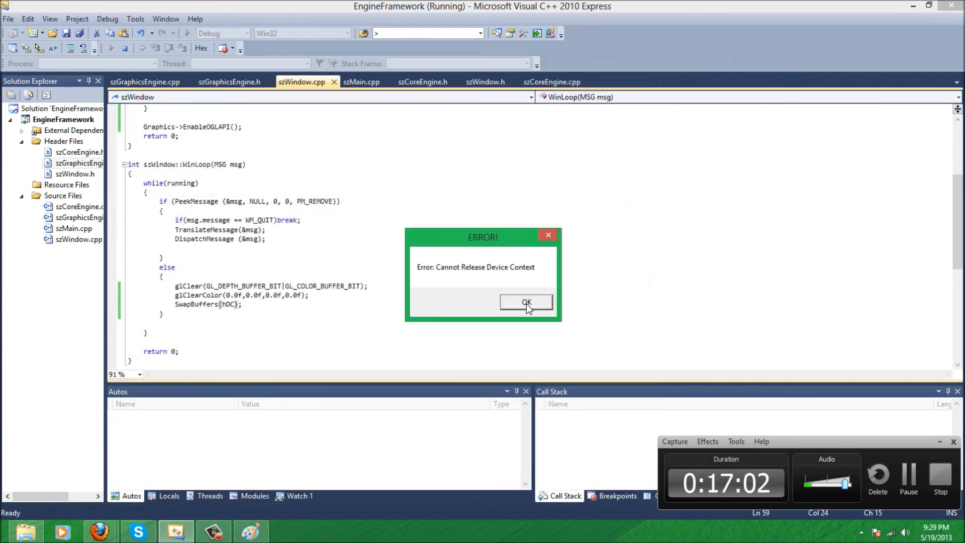
pyautogui.click(525, 302)
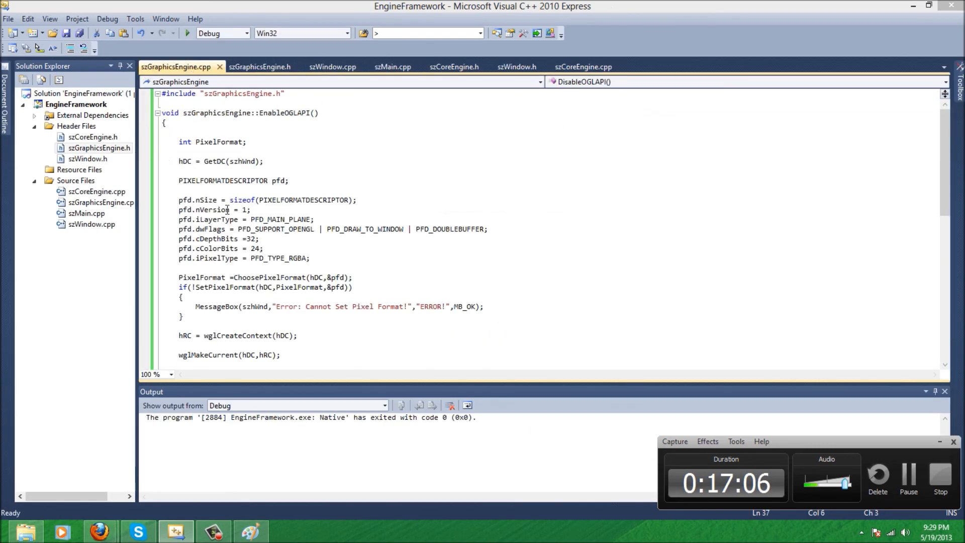
# Scroll through the open source file and save it
pyautogui.scroll(-3)
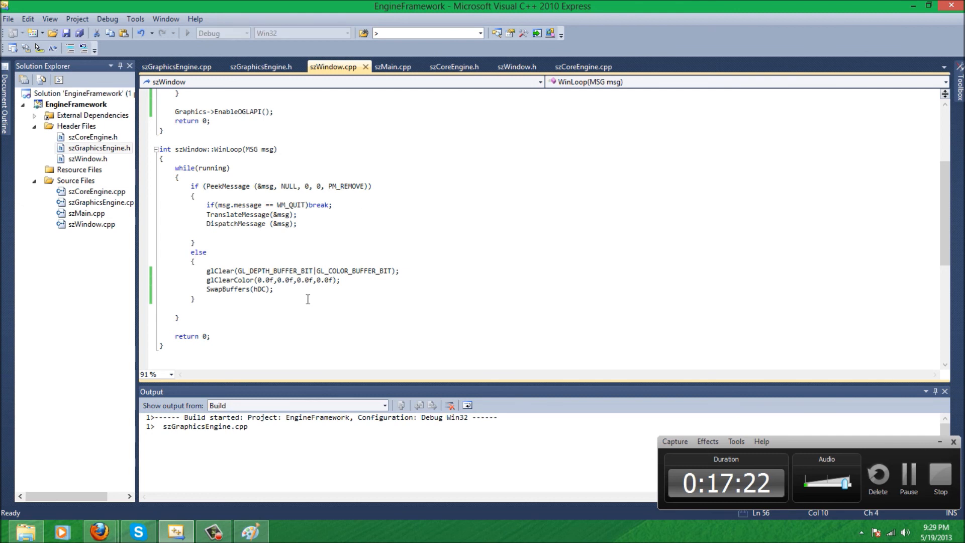
pyautogui.moveTo(302, 296)
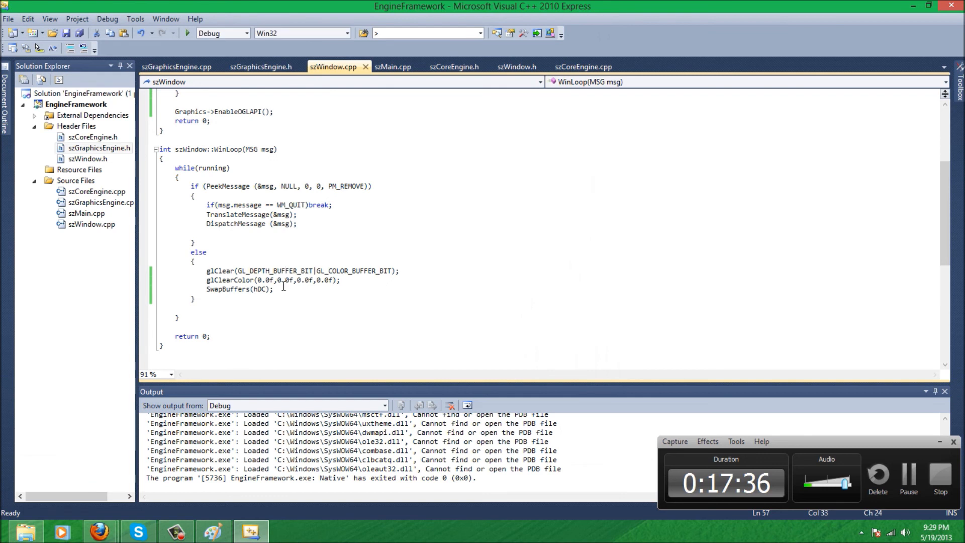
pyautogui.press('ctrl+s')
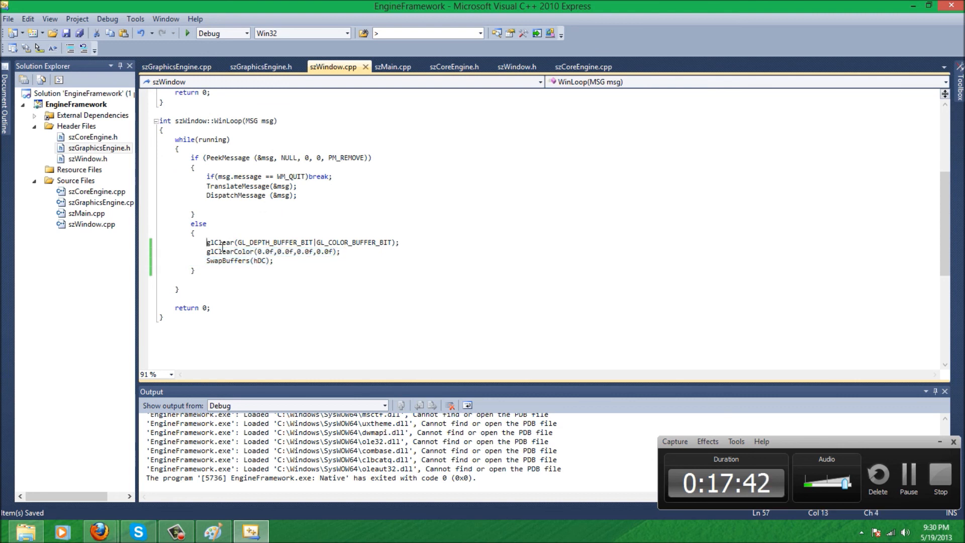
pyautogui.moveTo(292, 242)
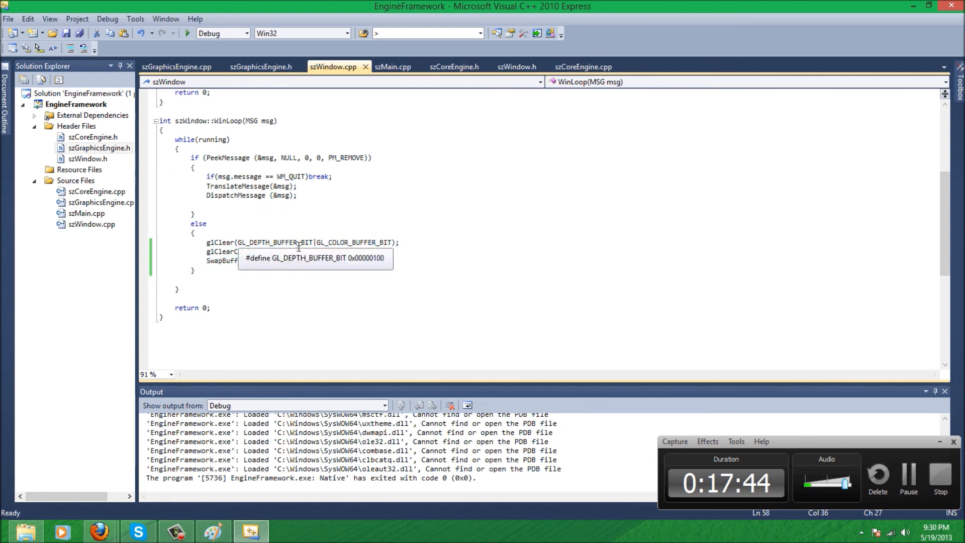